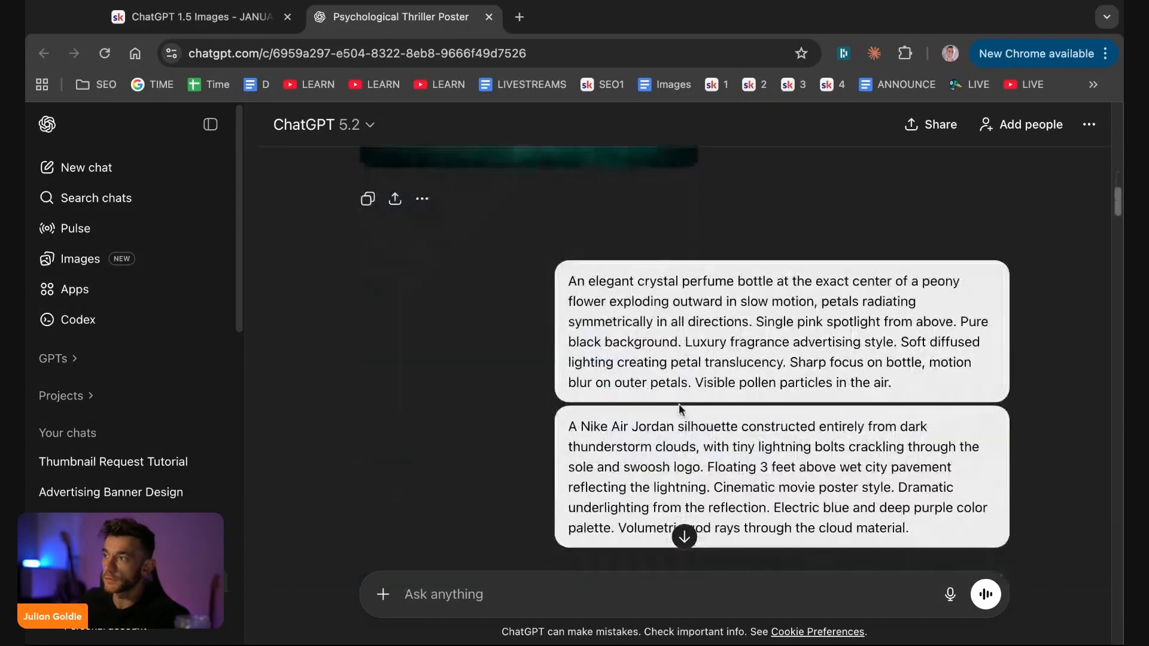
- Scroll the Skool lesson down to the Pillar 1–5 list and highlight the pillar lines
scroll("down", 3)
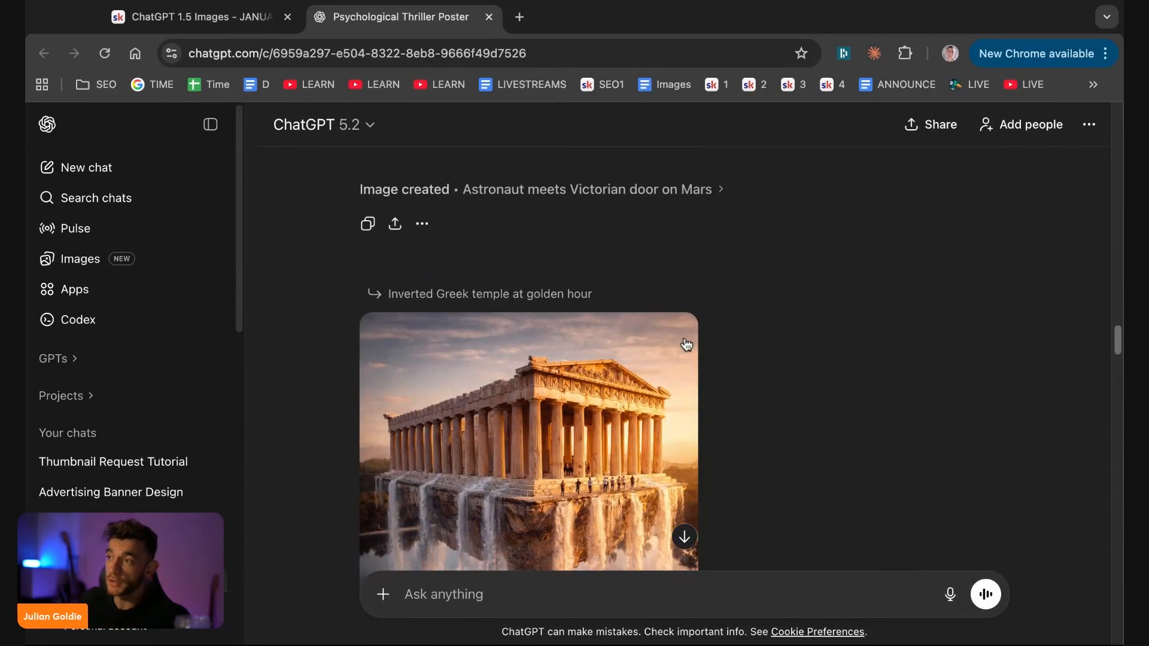
scroll("down", 3)
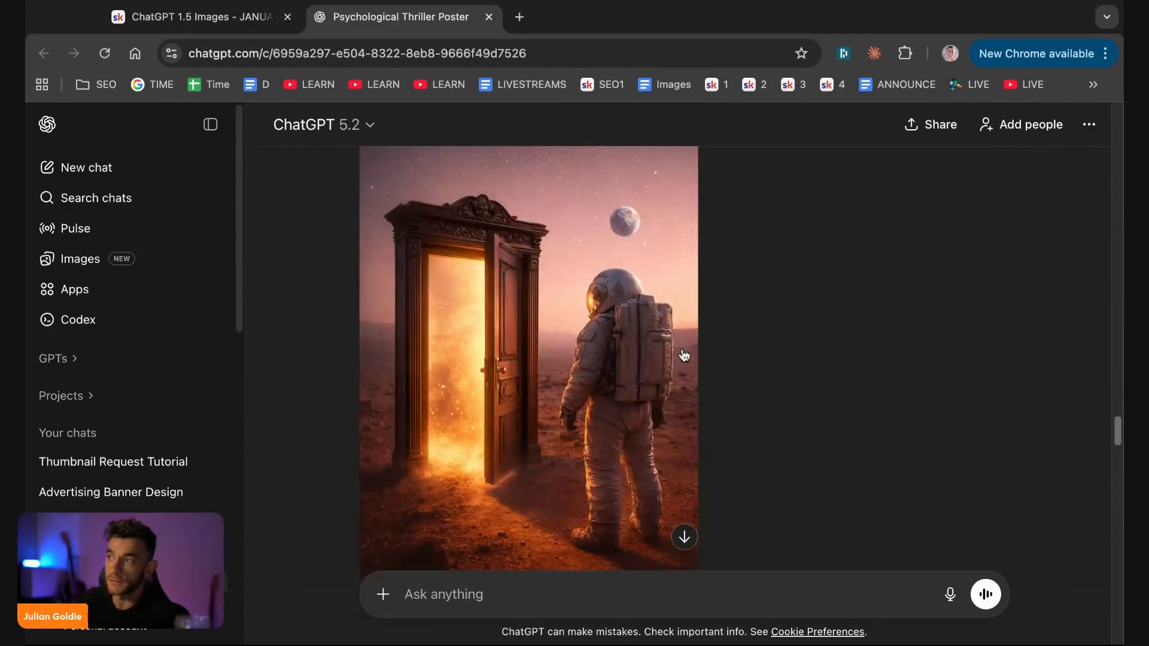
scroll("down", 3)
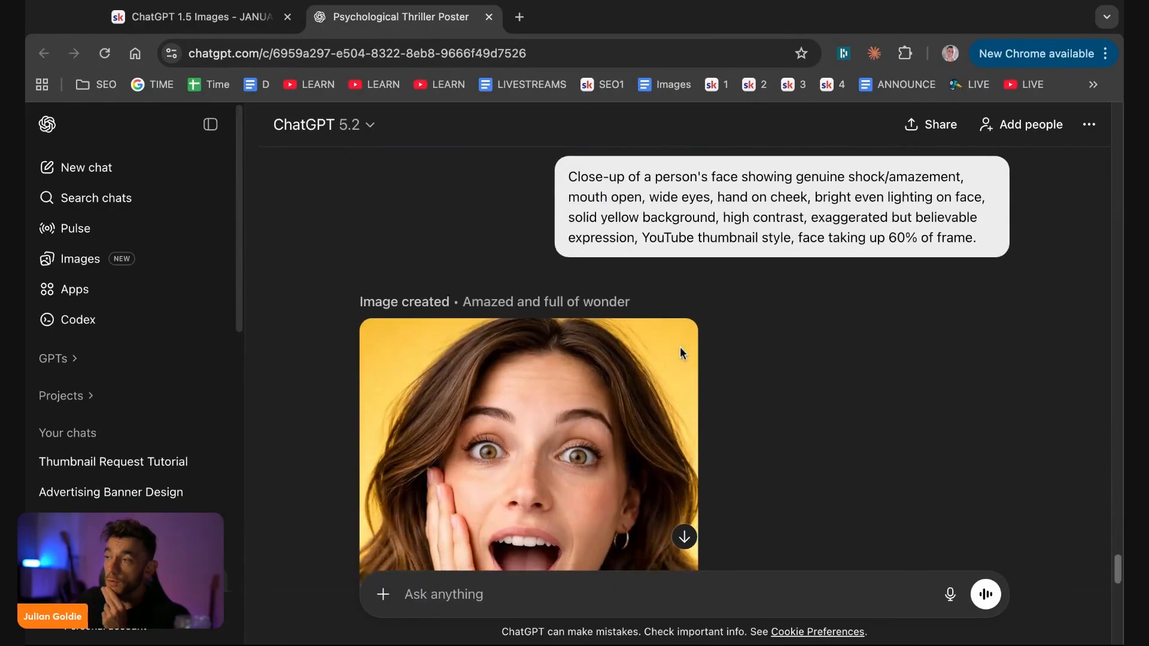
scroll("down", 3)
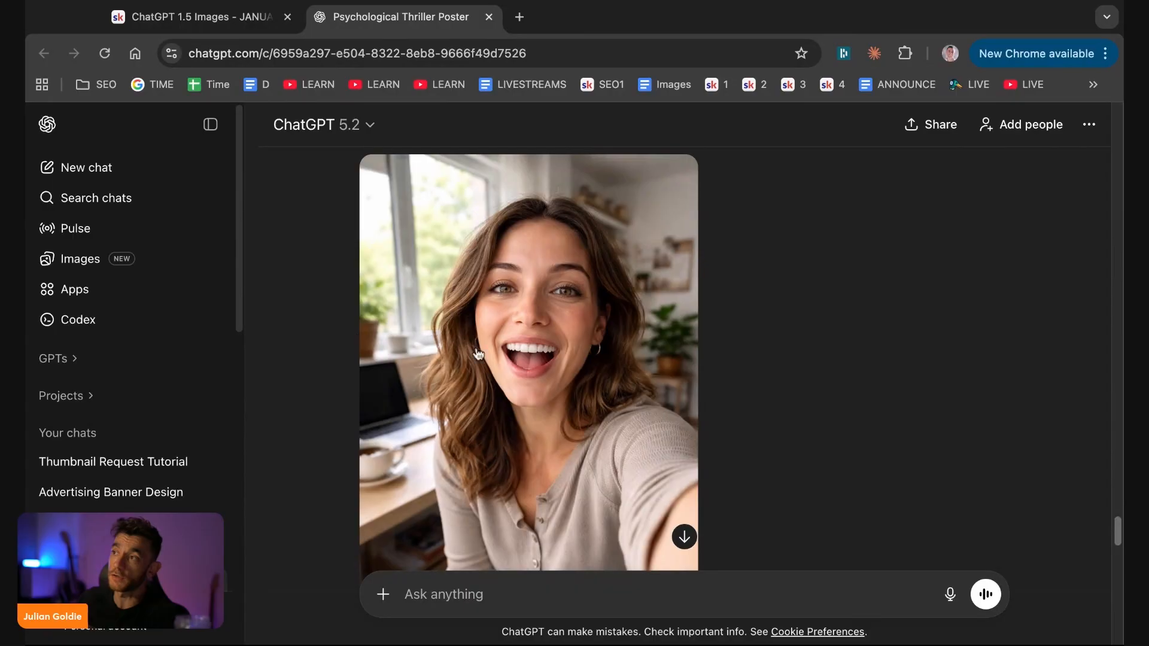
scroll("down", 3)
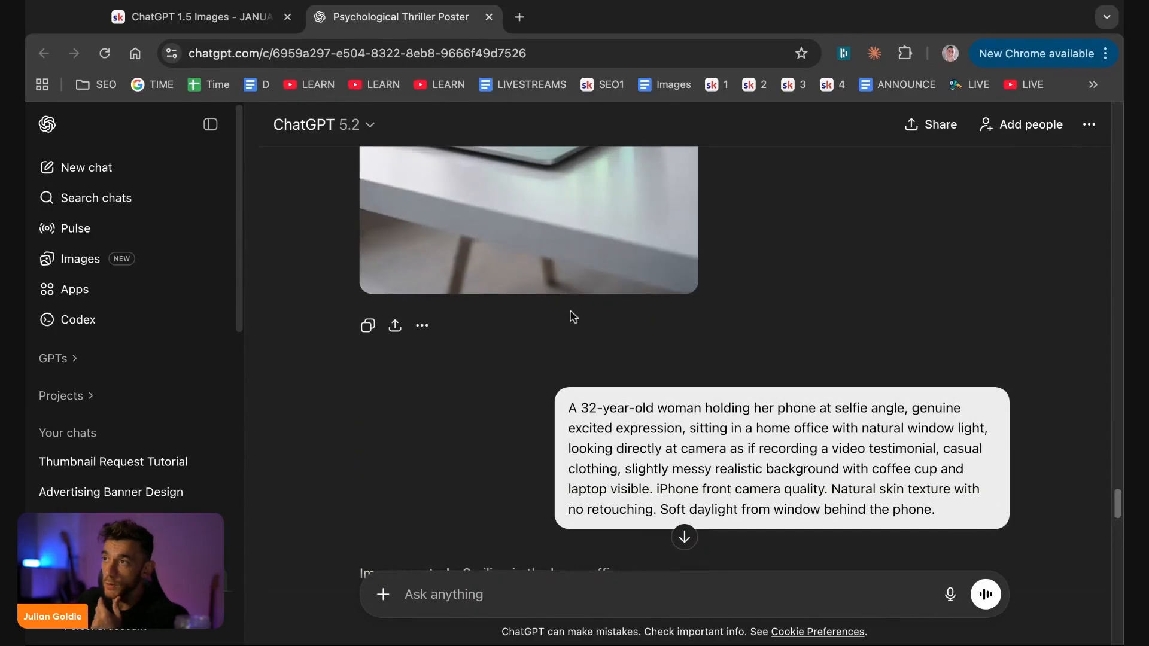
scroll("down", 3)
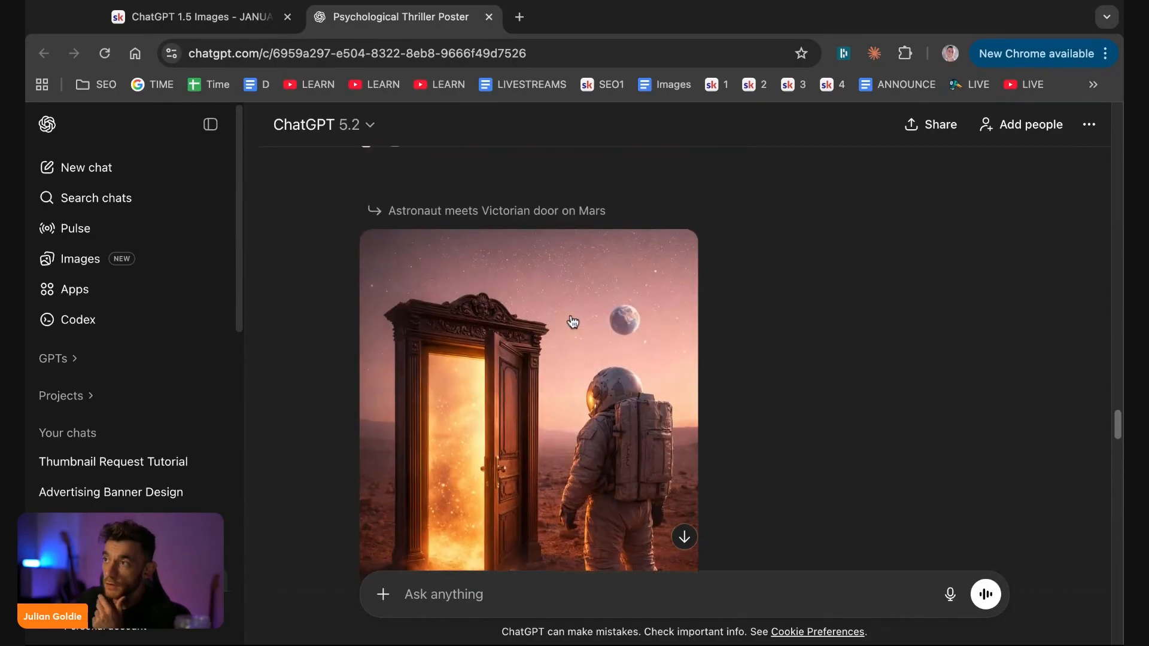
scroll("down", 3)
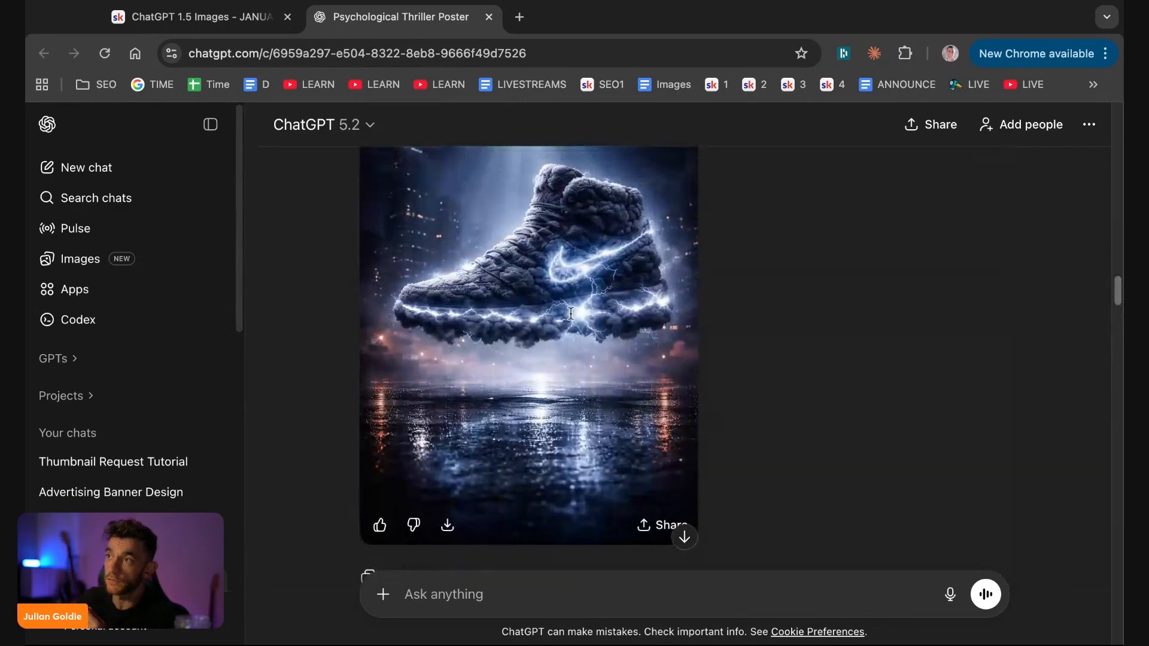
scroll("down", 3)
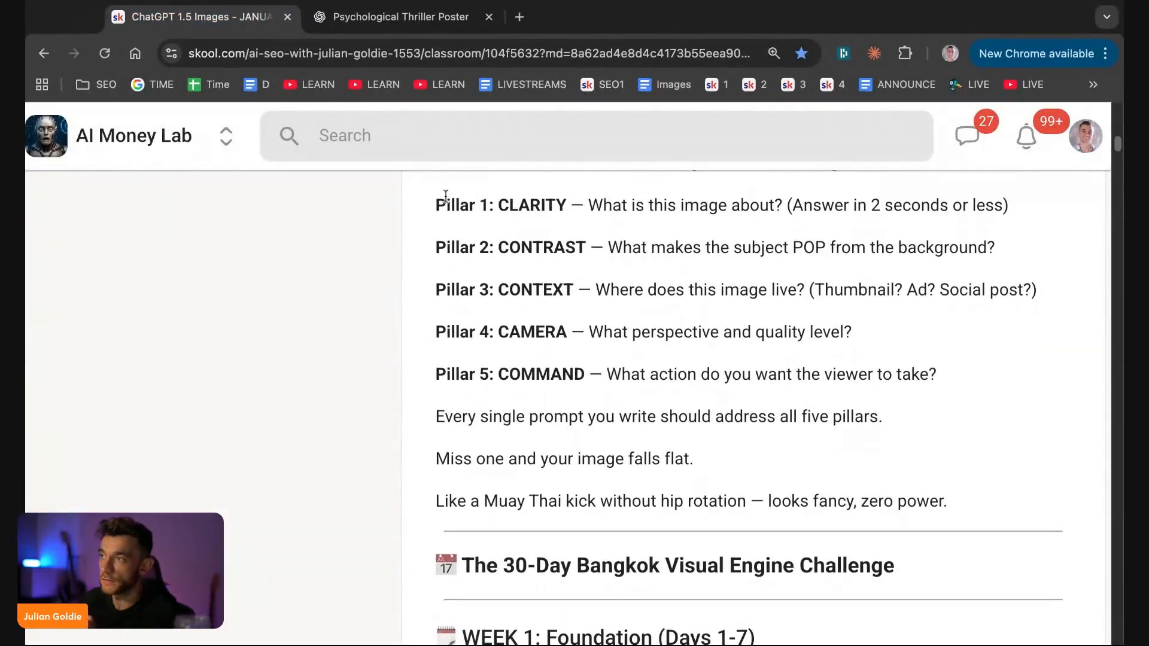
double_click(658, 206)
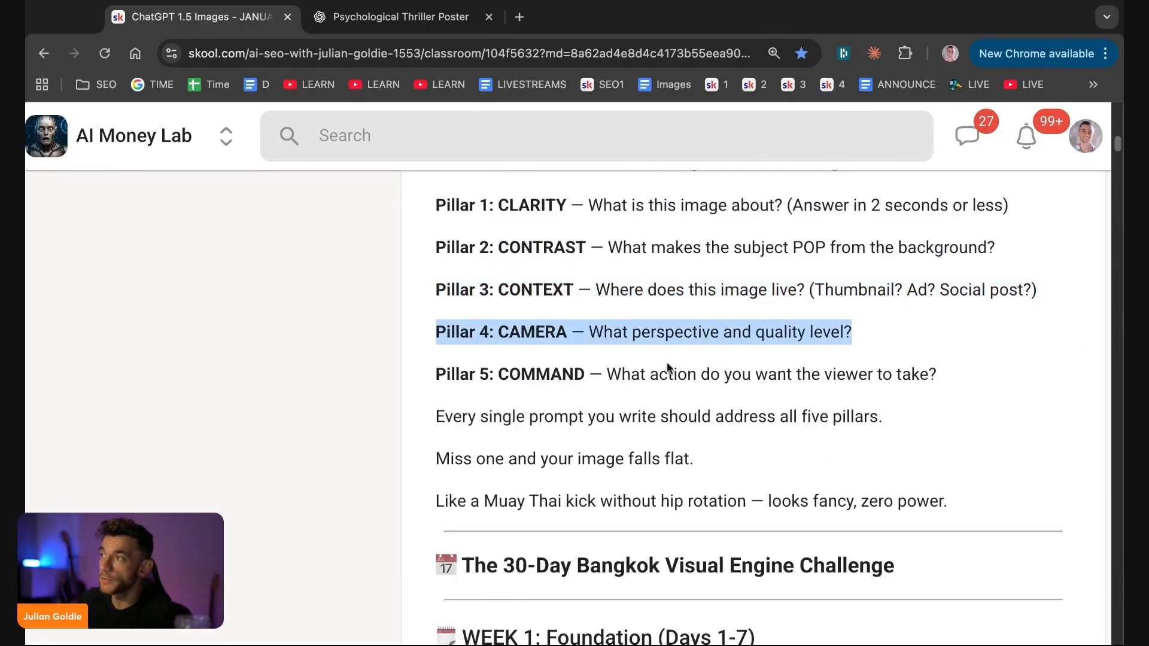
mouse_move(503, 381)
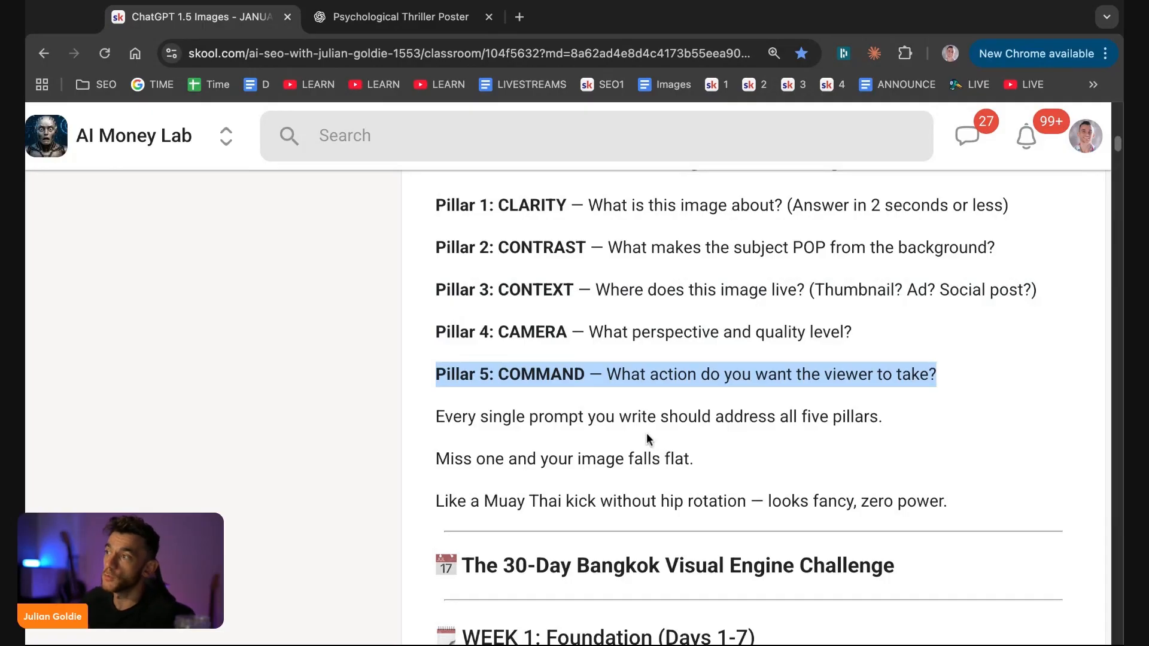
left_click(400, 16)
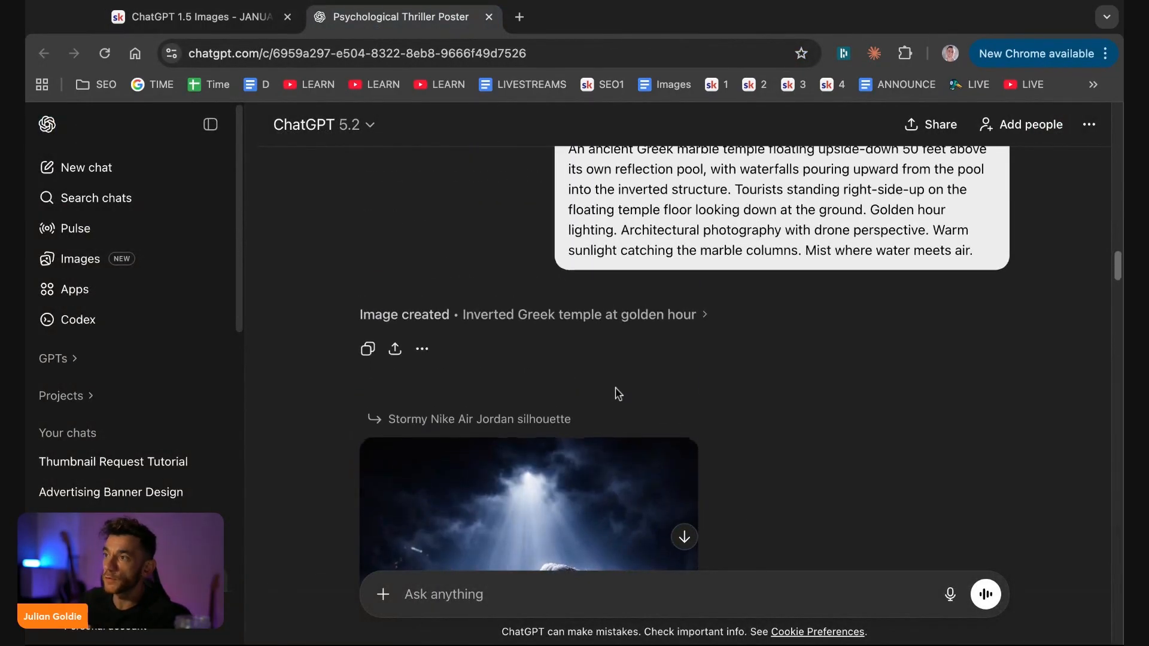
- Highlight 'lightning bolts' and 'Cinematic movie poster style' in the Nike Air Jordan prompt
left_click(527, 505)
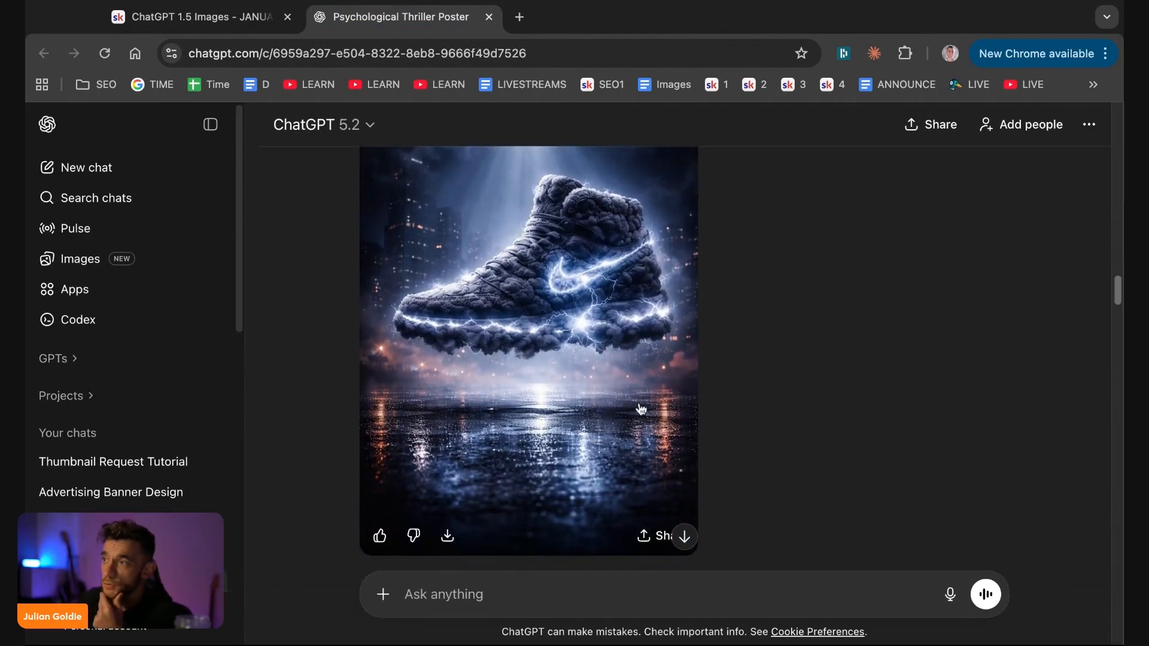
mouse_move(587, 391)
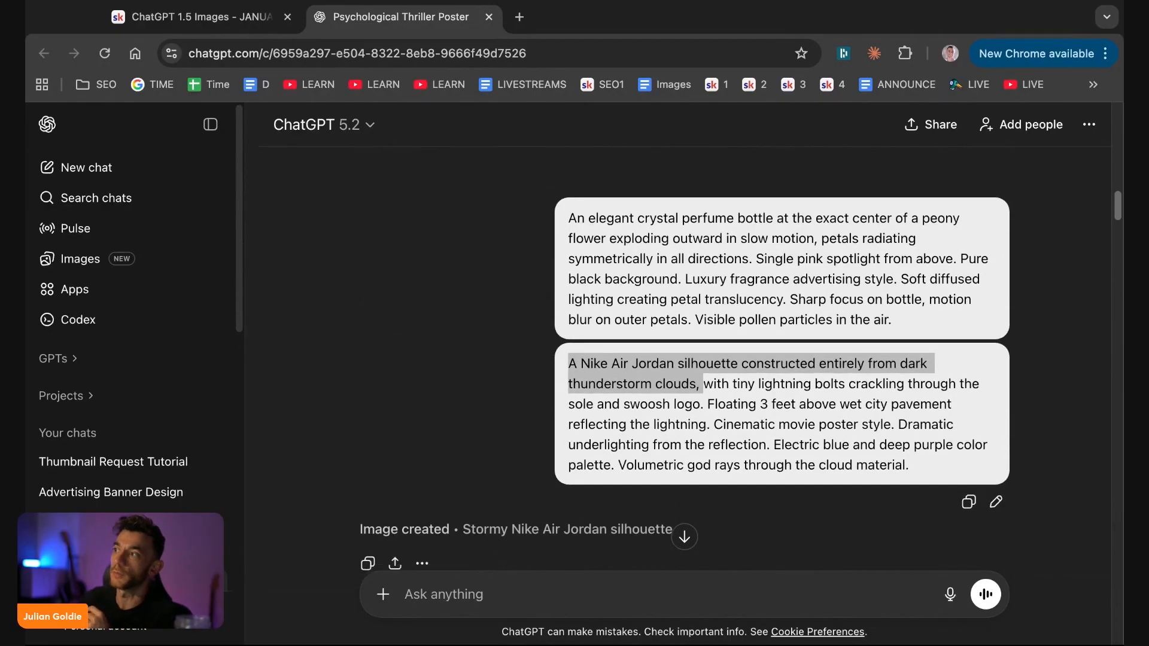
scroll("down", 3)
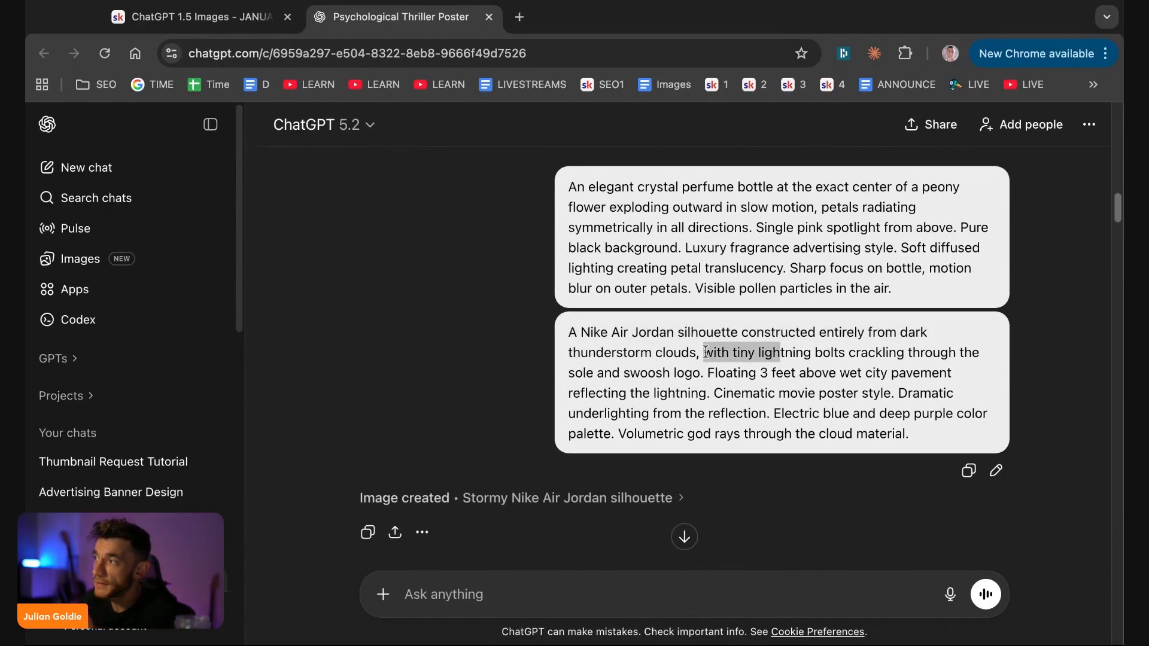
left_click_drag(703, 352, 706, 372)
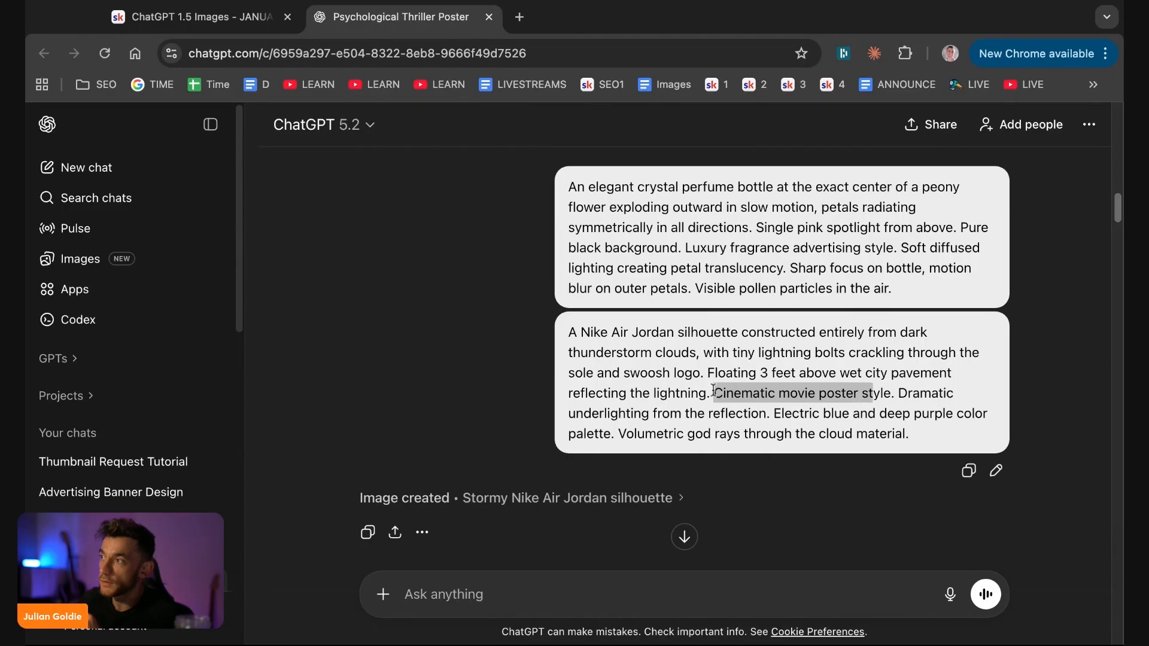
left_click_drag(711, 393, 770, 413)
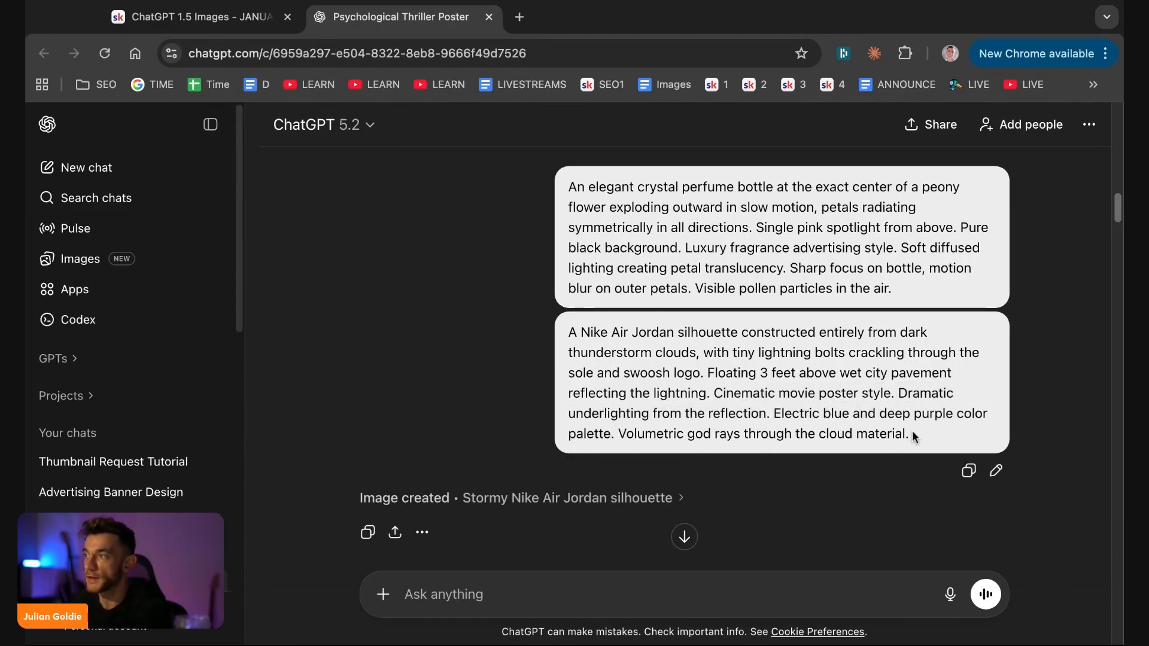
scroll("down", 3)
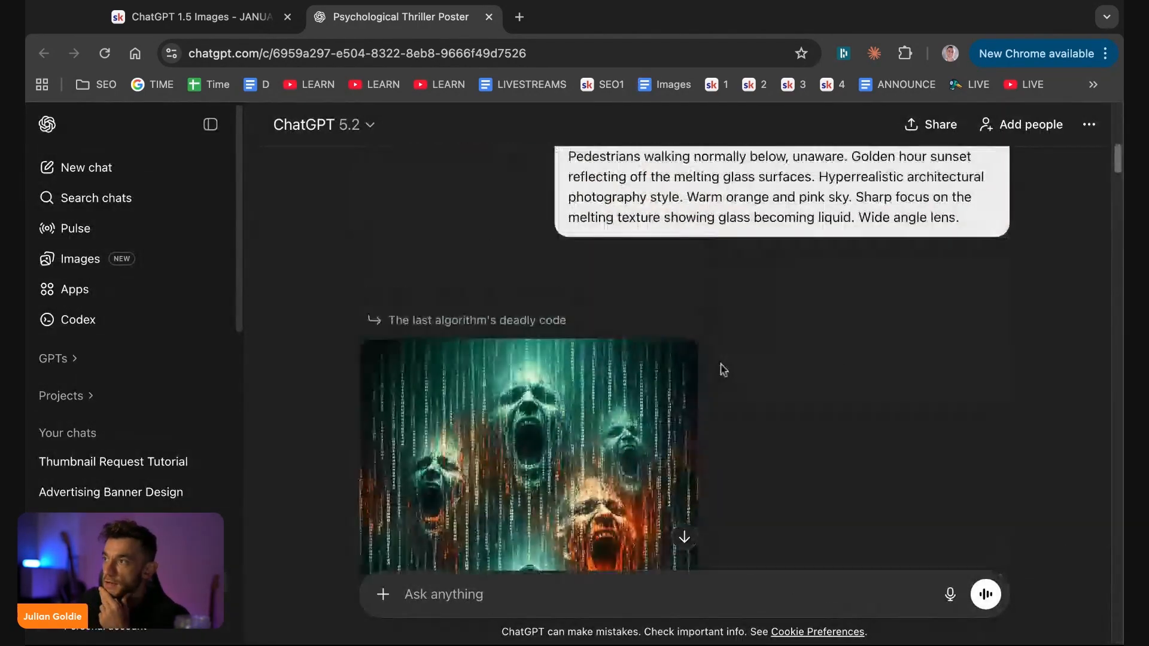
scroll("down", 3)
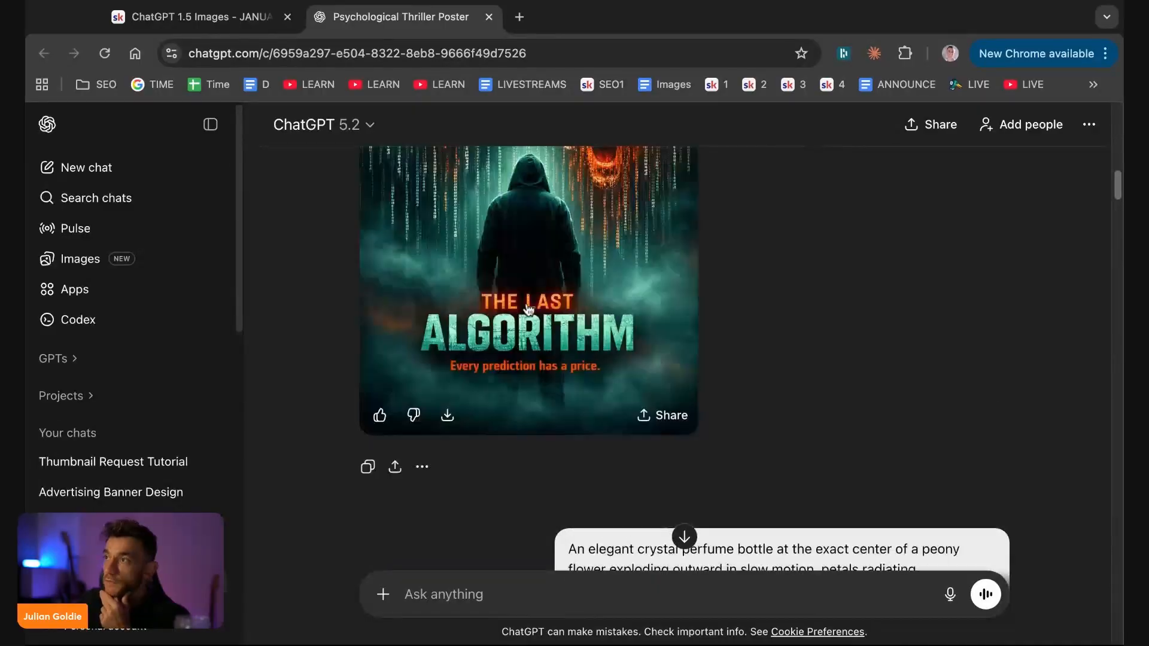
left_click(528, 293)
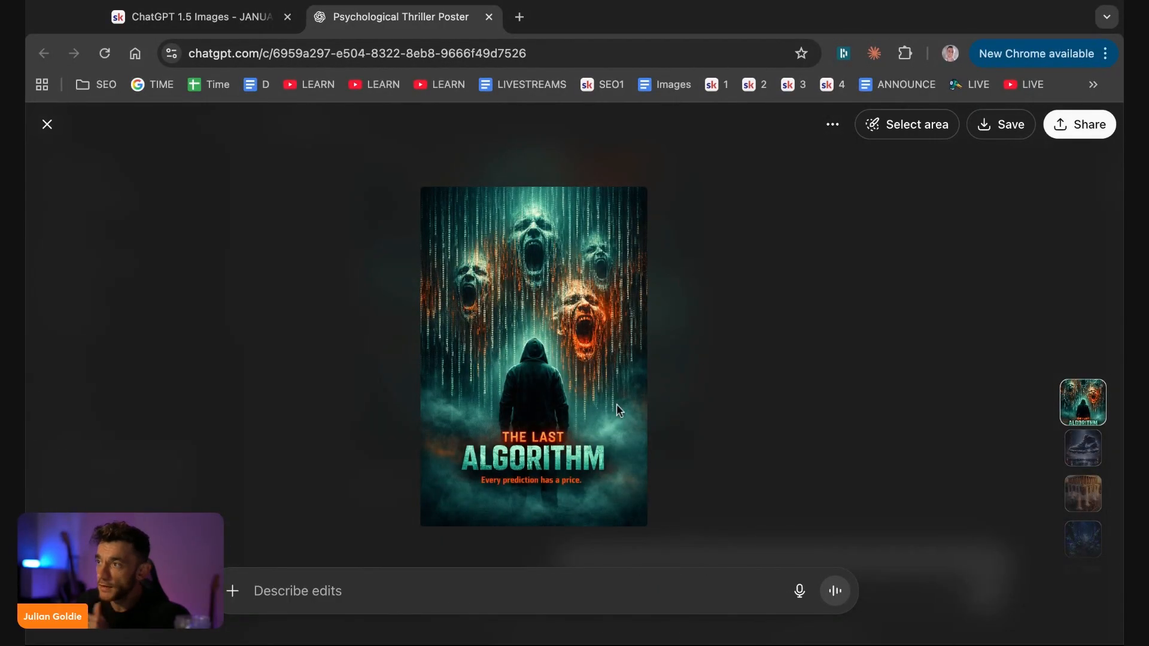
left_click(47, 124)
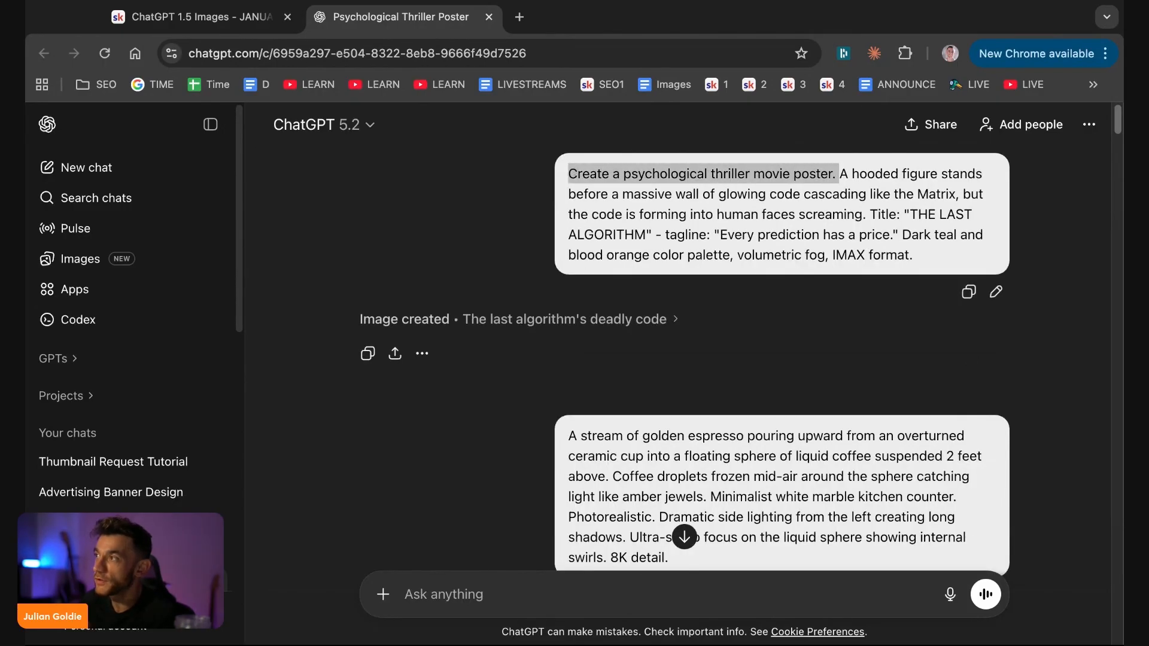
left_click_drag(835, 173, 751, 215)
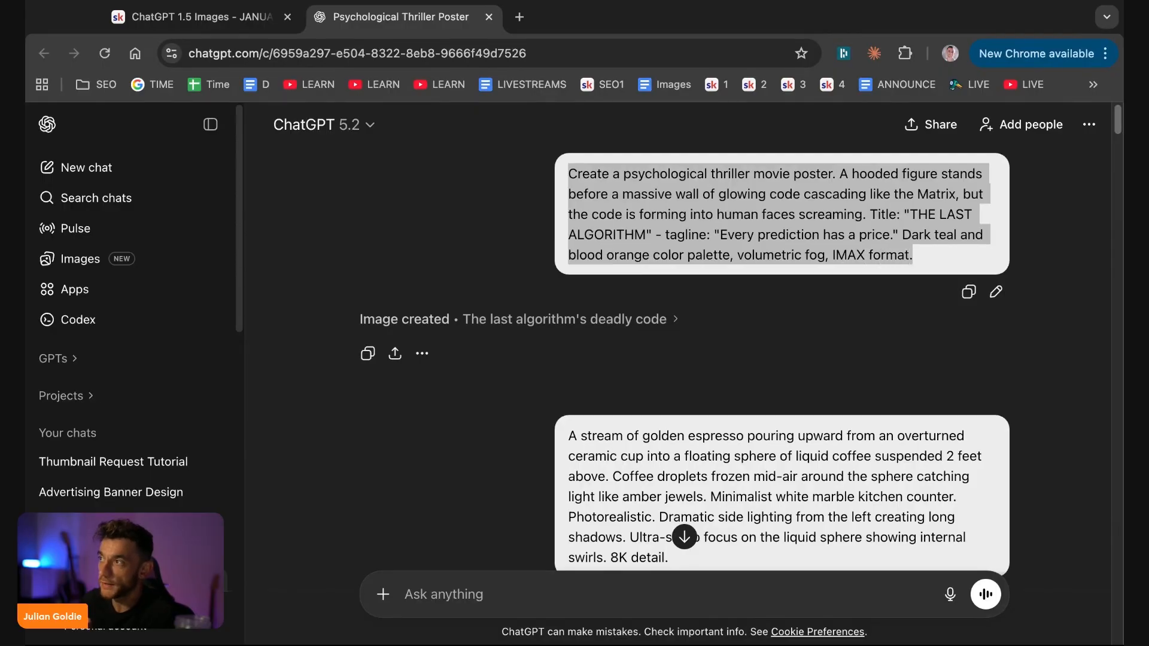
scroll("down", 3)
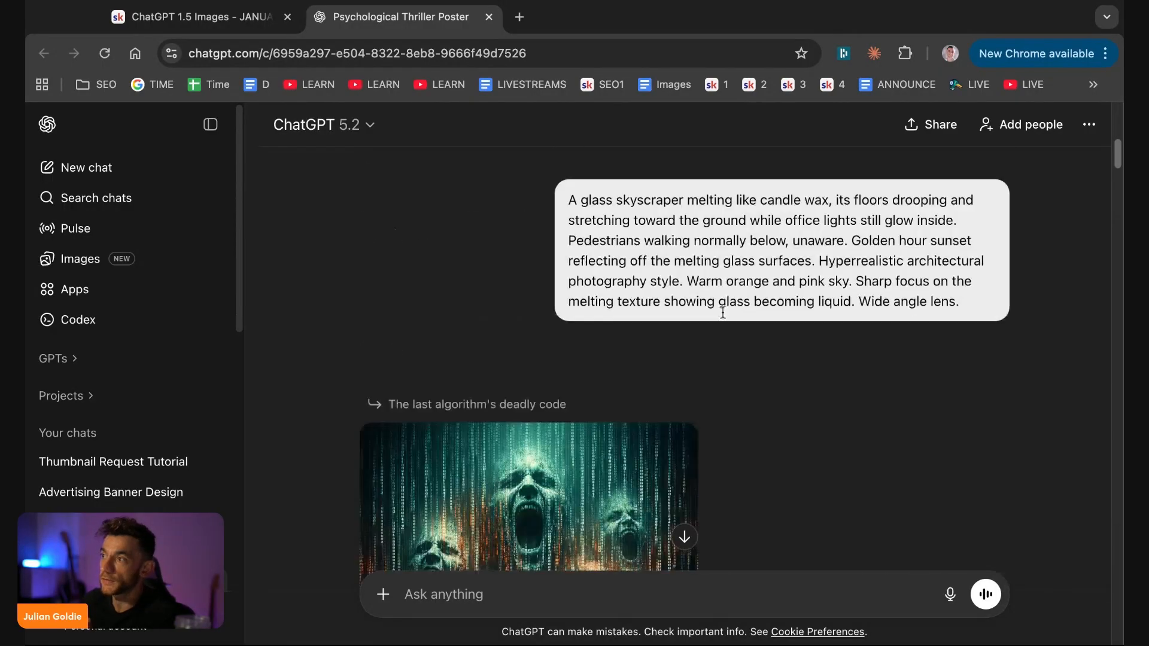
left_click(529, 495)
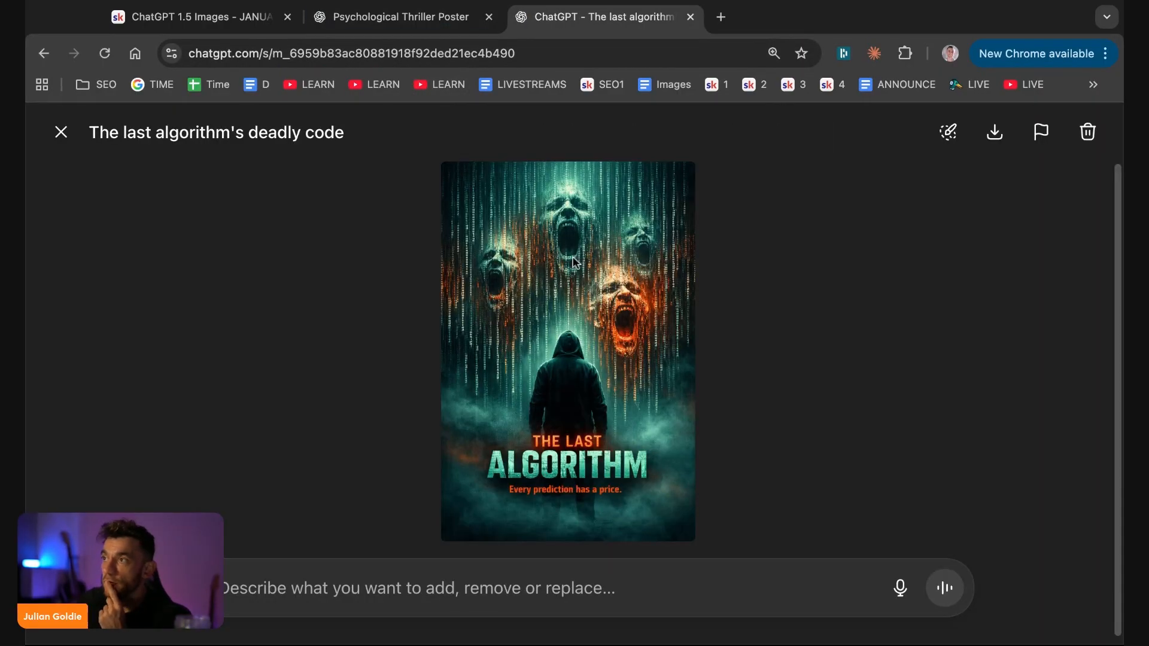
mouse_move(495, 450)
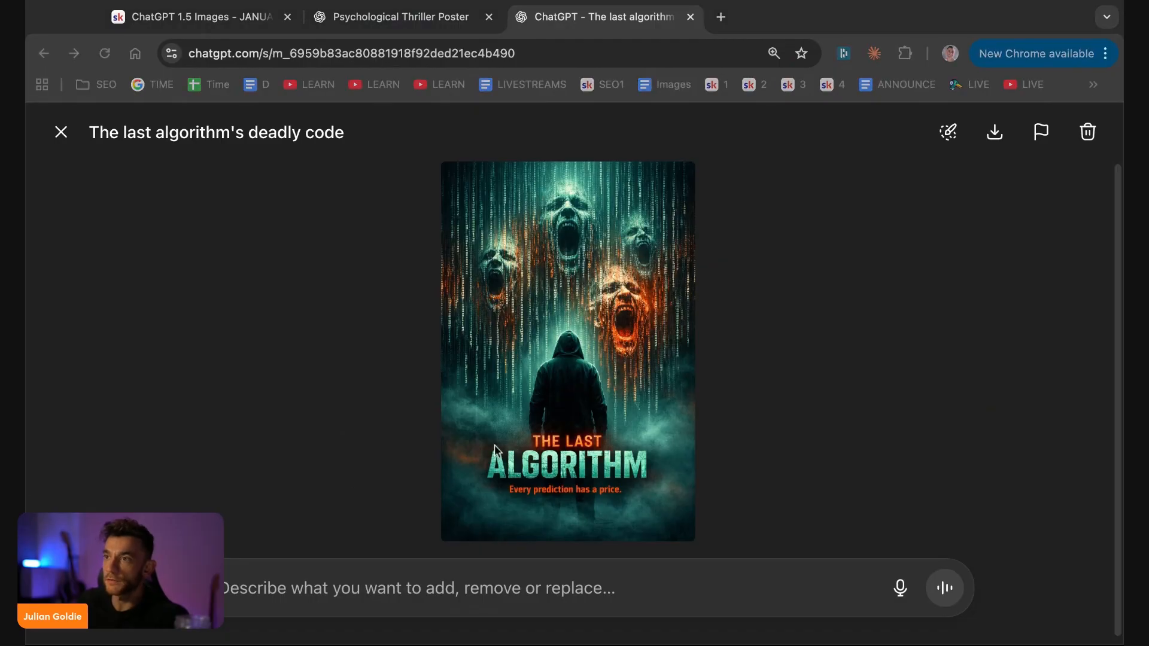
- Open The Last Algorithm poster image on its own page
left_click(61, 131)
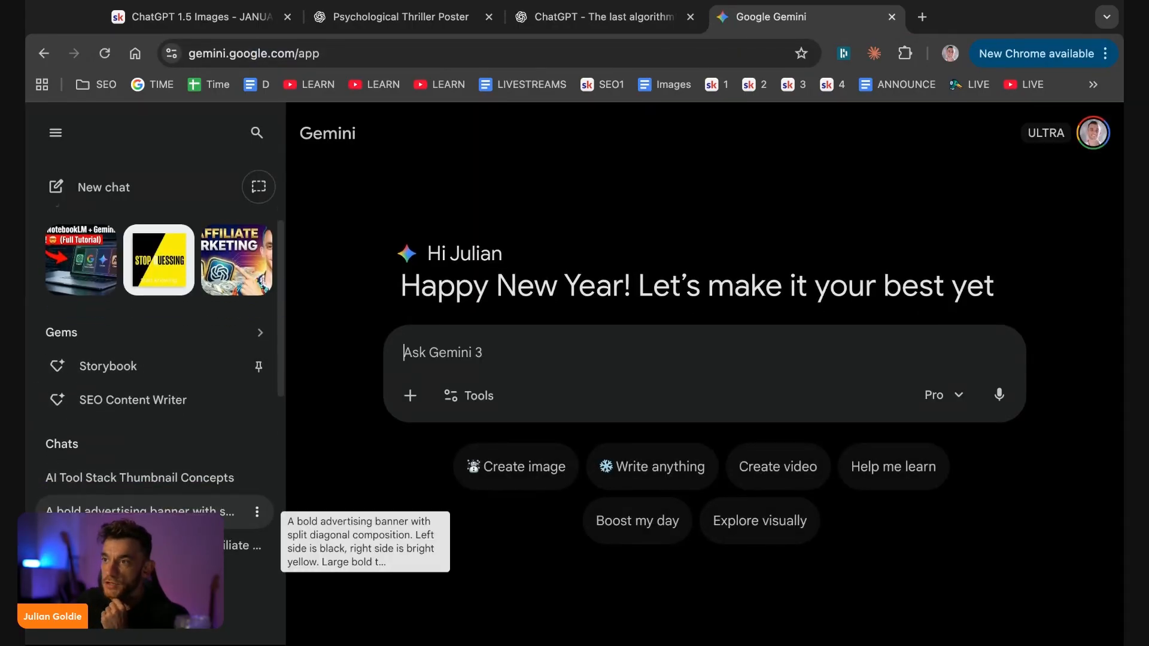
- Open Gemini's bold banner chat, view the STOP GUESSING banner, and expand its prompt text
left_click(158, 261)
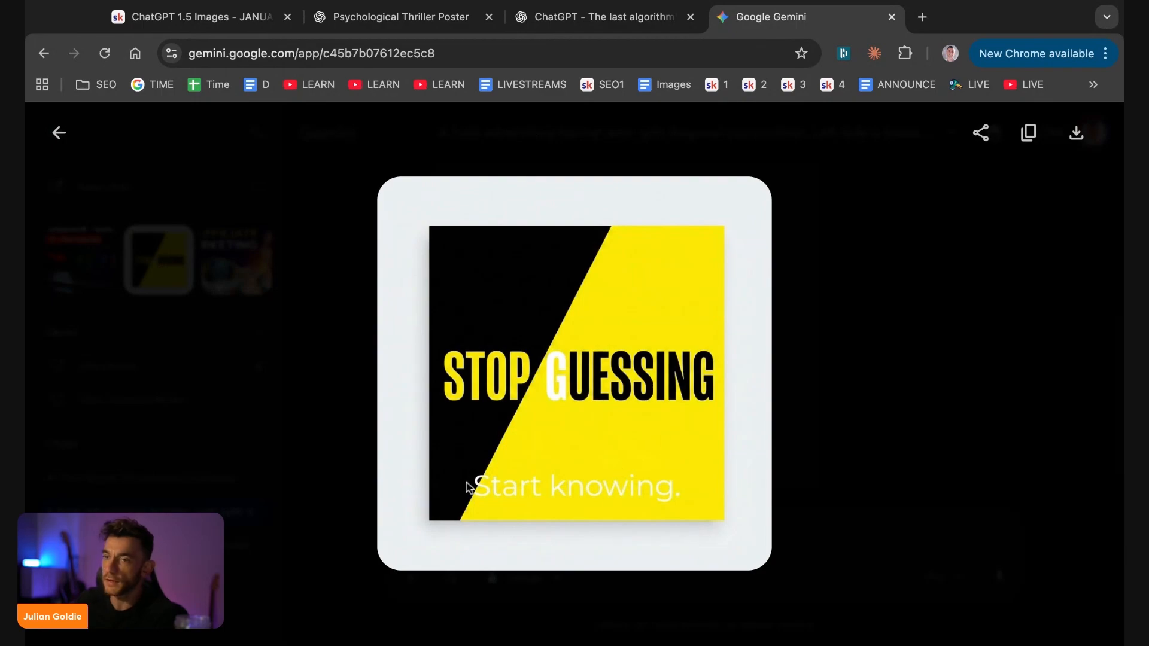
left_click(600, 16)
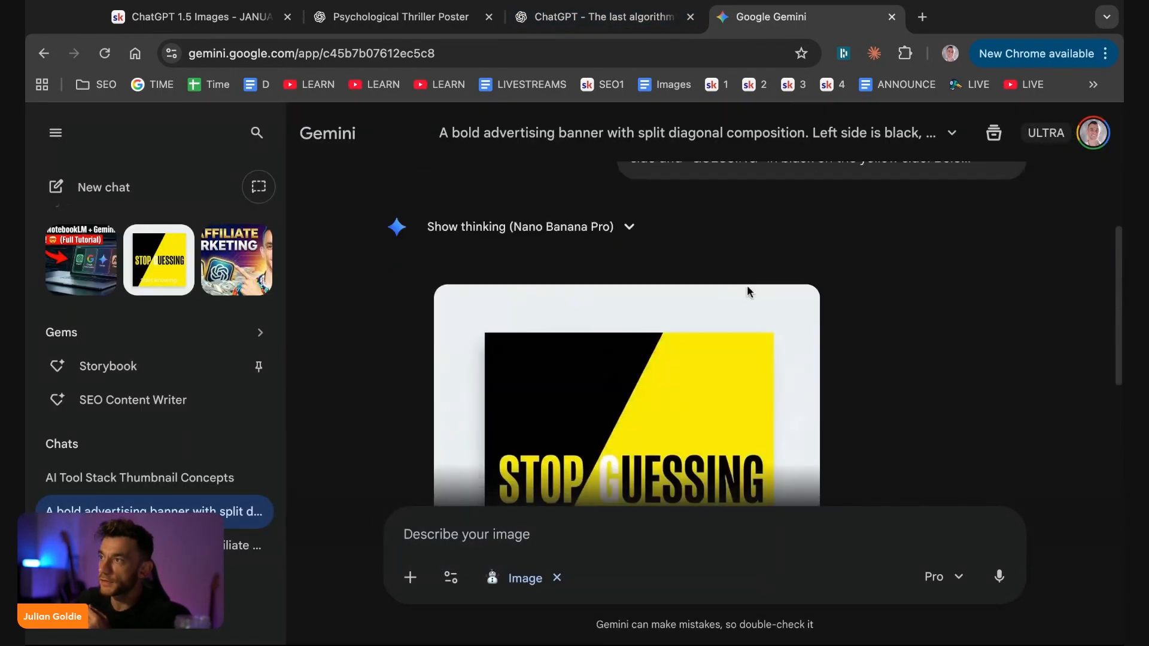
left_click(627, 395)
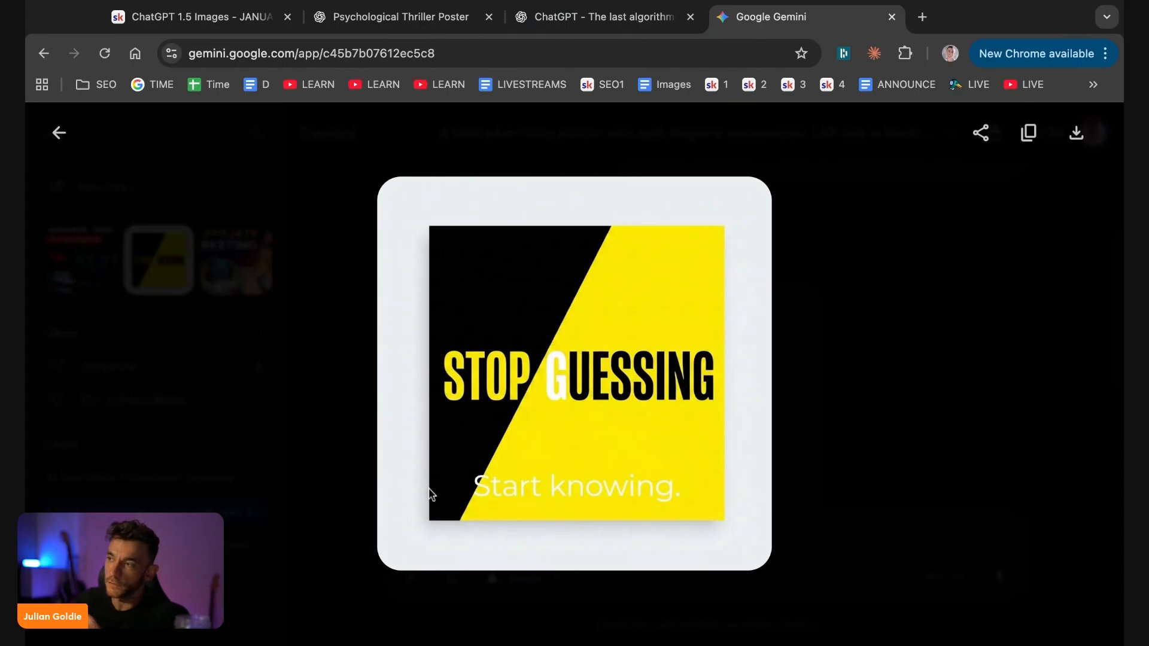
mouse_move(514, 503)
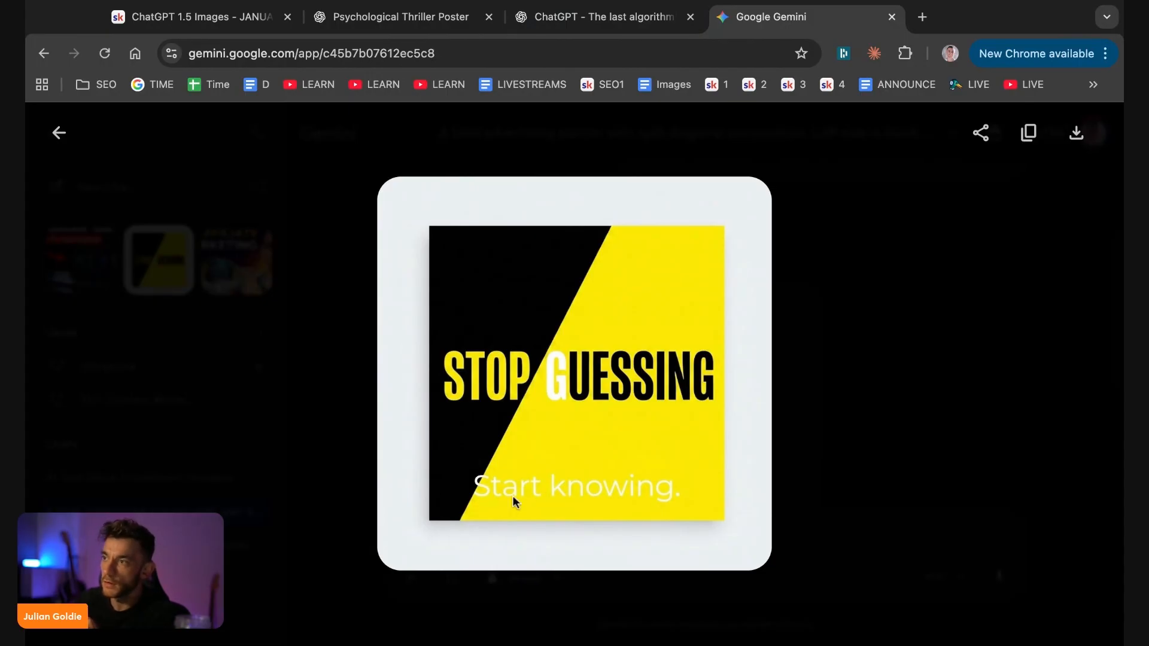
mouse_move(572, 398)
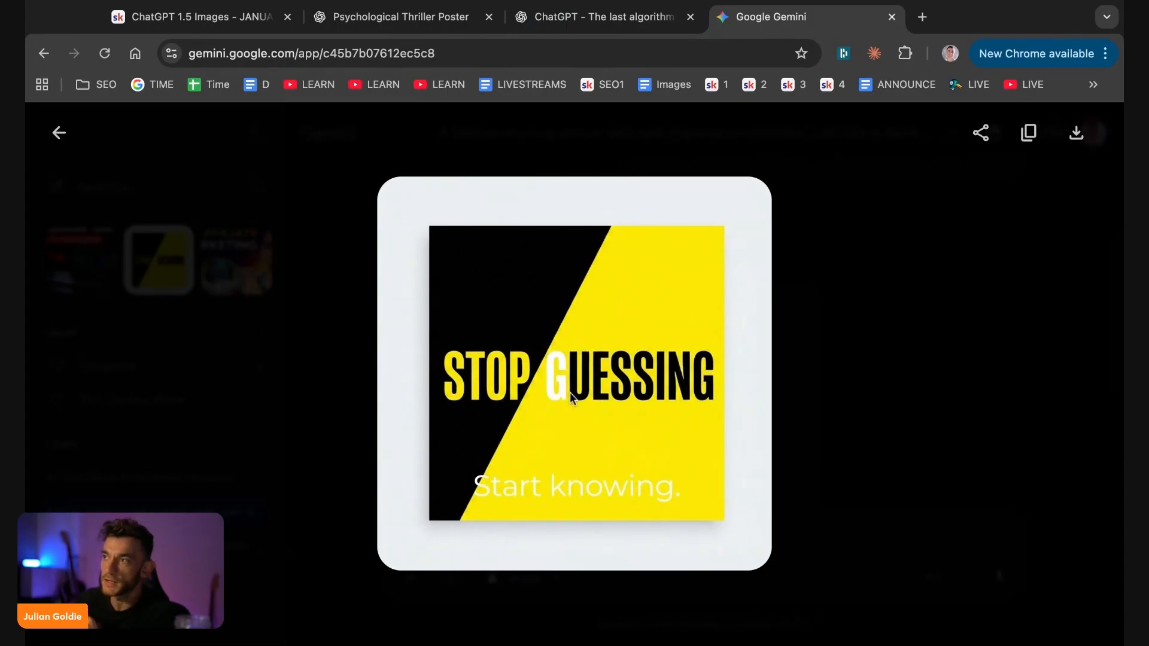
mouse_move(503, 394)
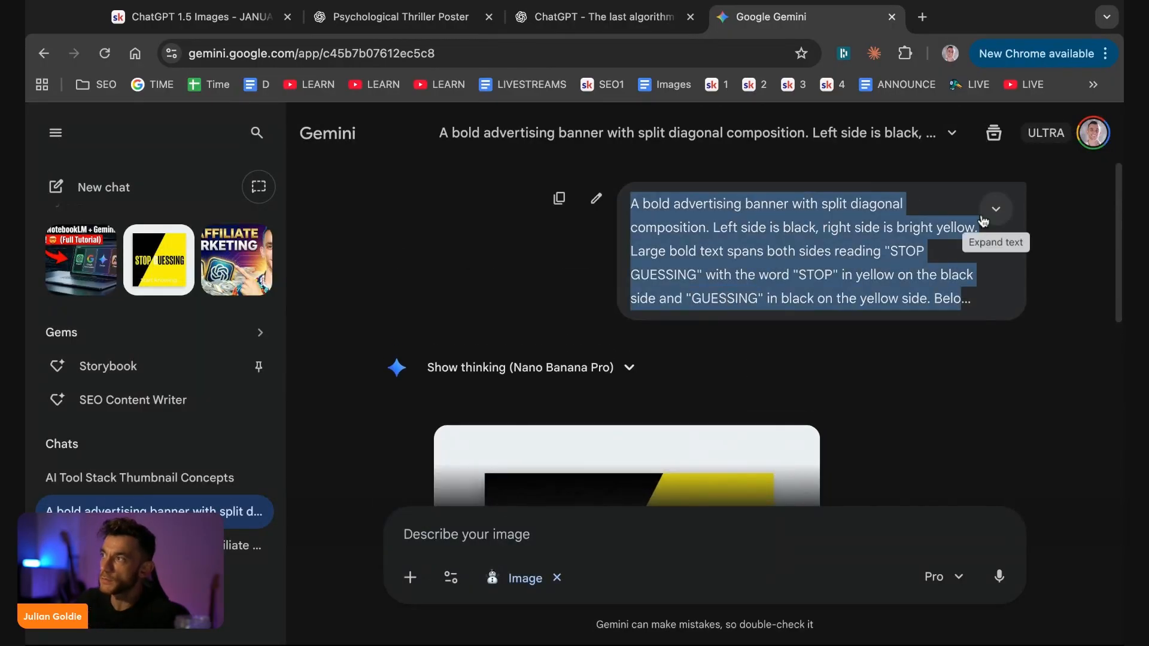
left_click(995, 209)
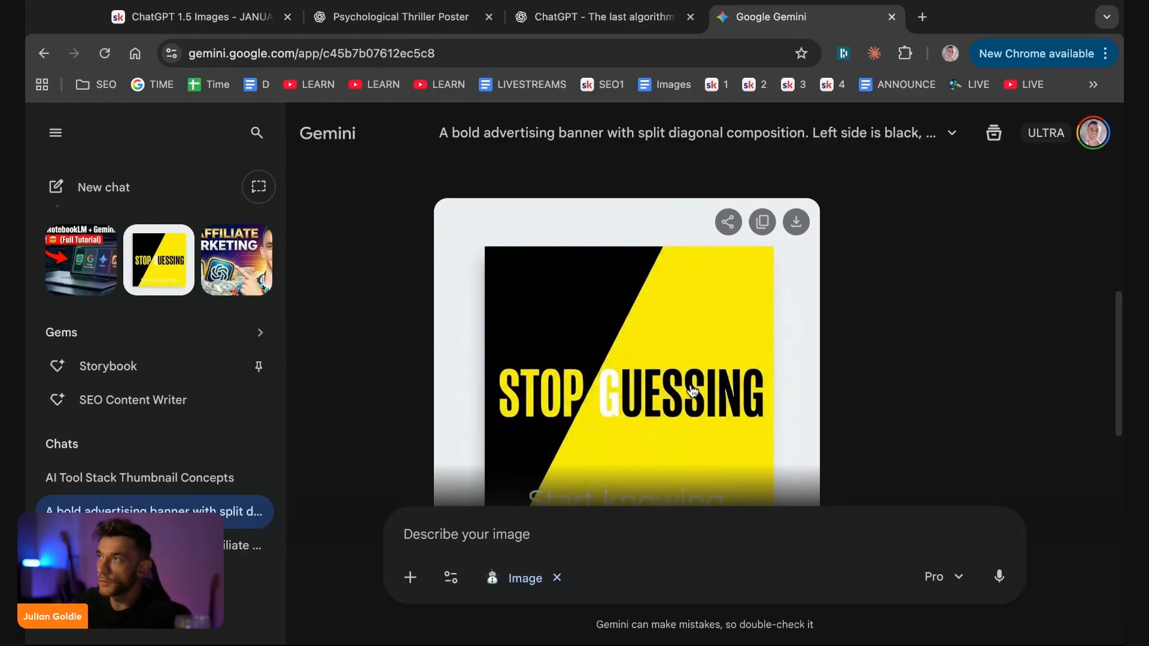
- In ChatGPT, close the poster viewer and open the Advertising Banner Design chat
left_click(604, 17)
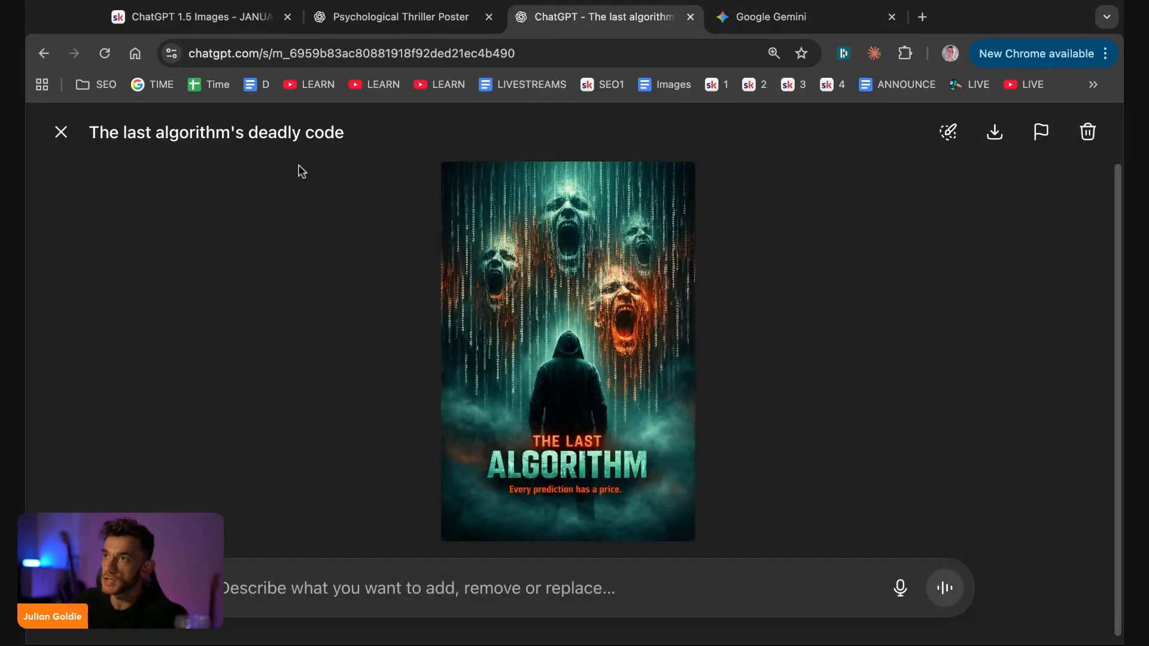
left_click(62, 131)
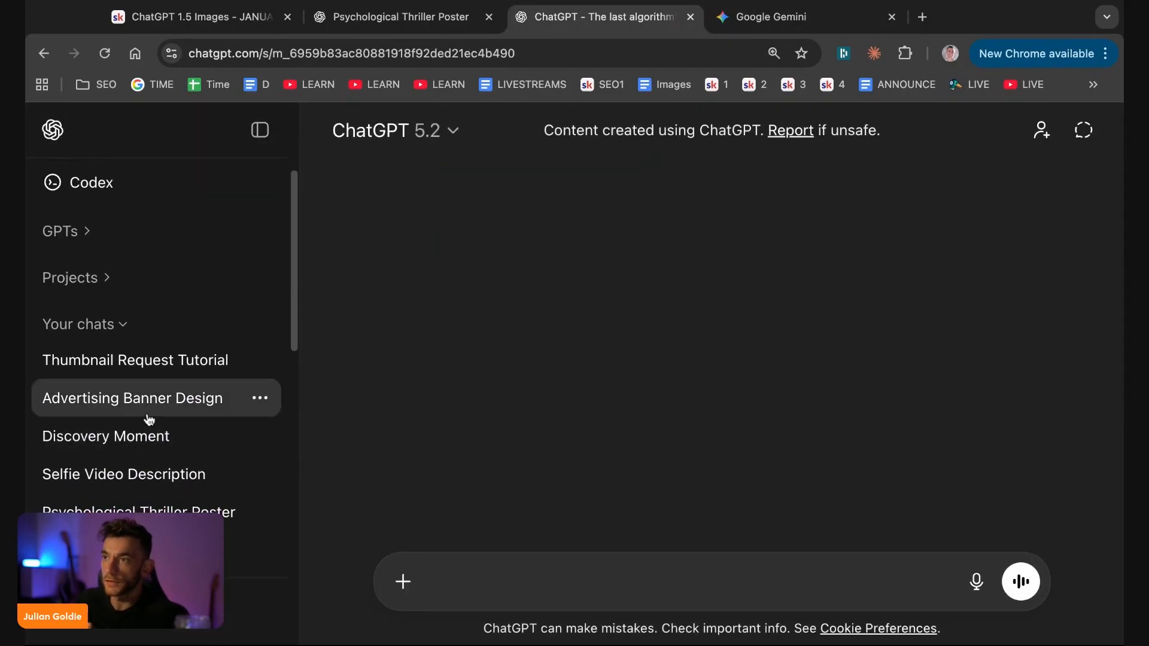
left_click(133, 398)
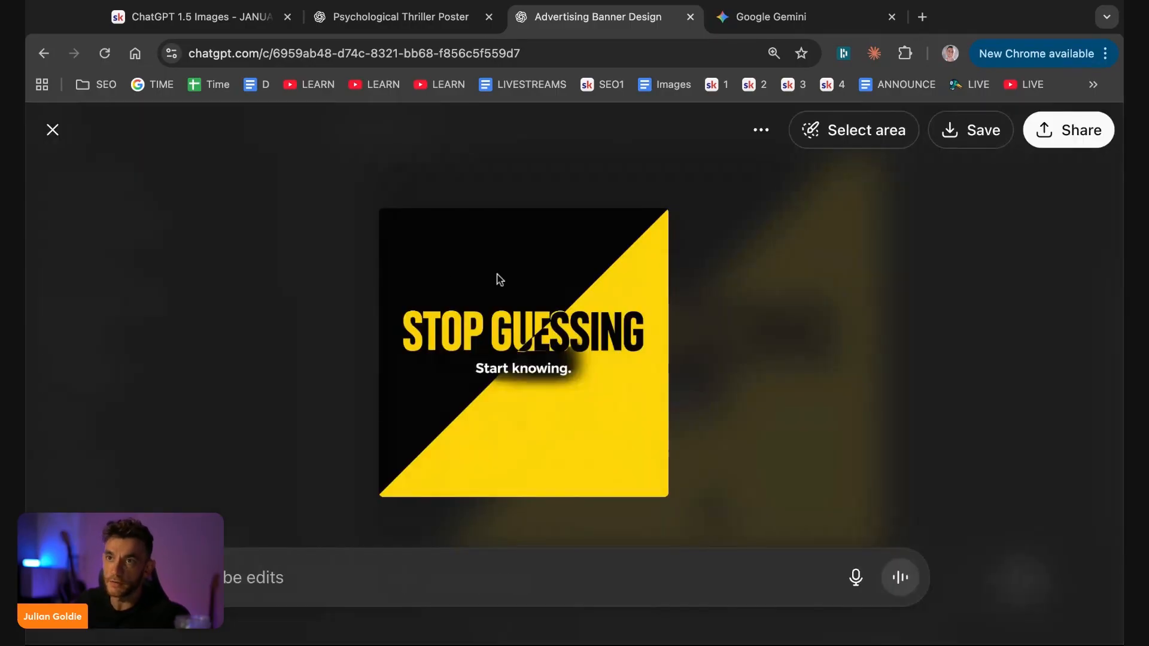
mouse_move(526, 352)
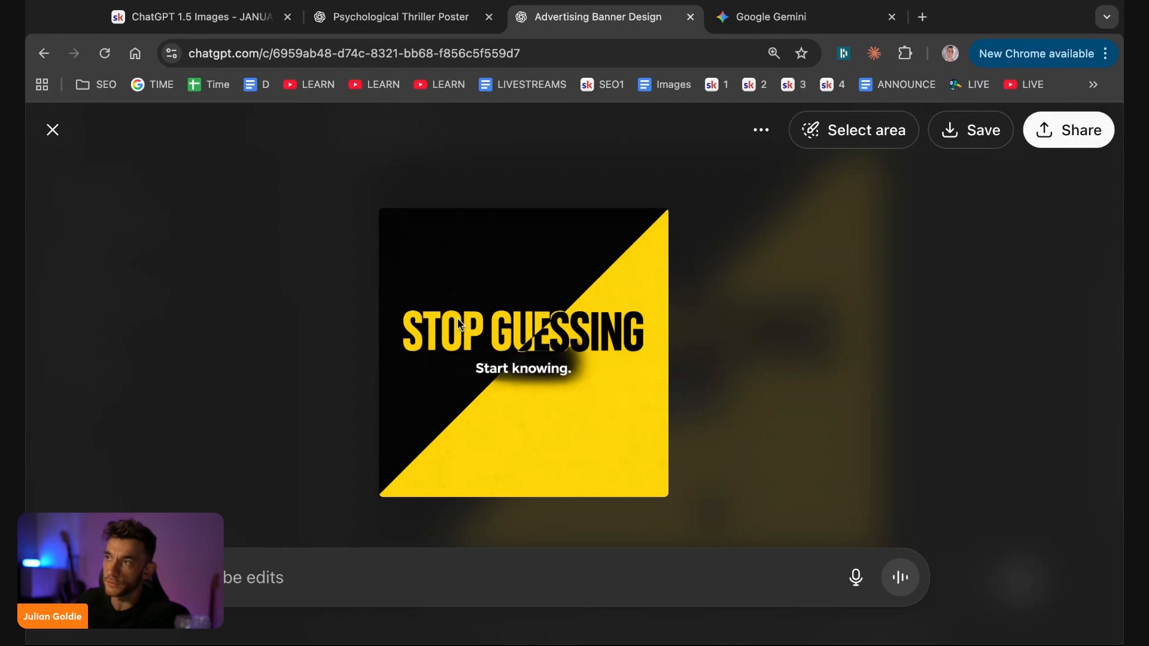
mouse_move(464, 402)
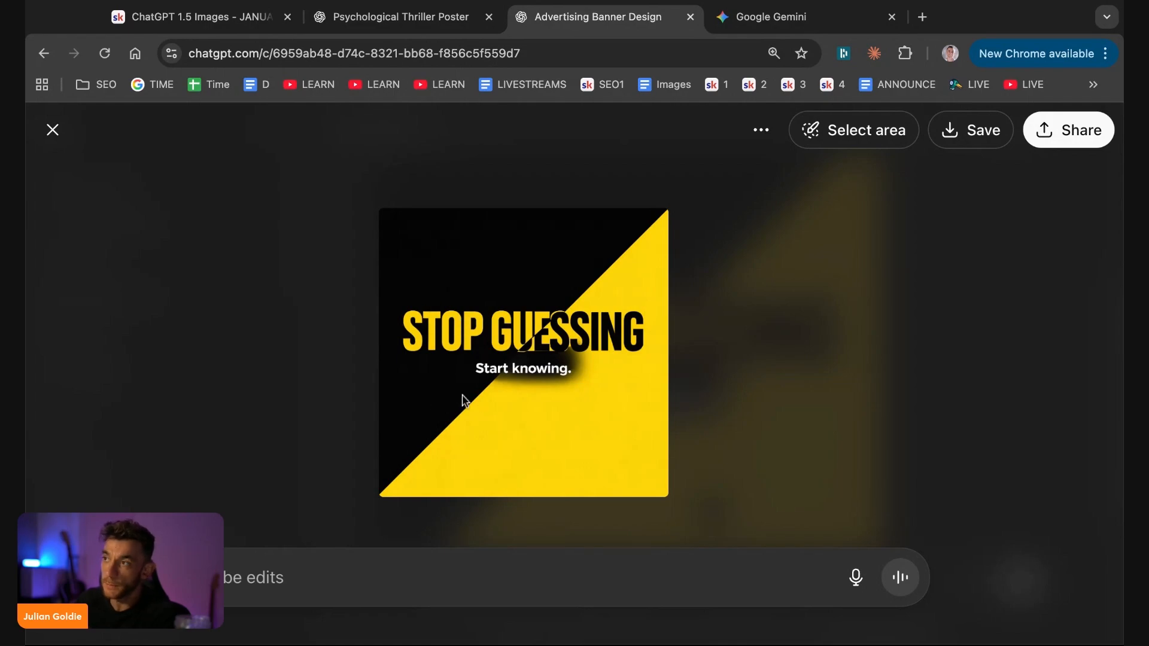
mouse_move(572, 352)
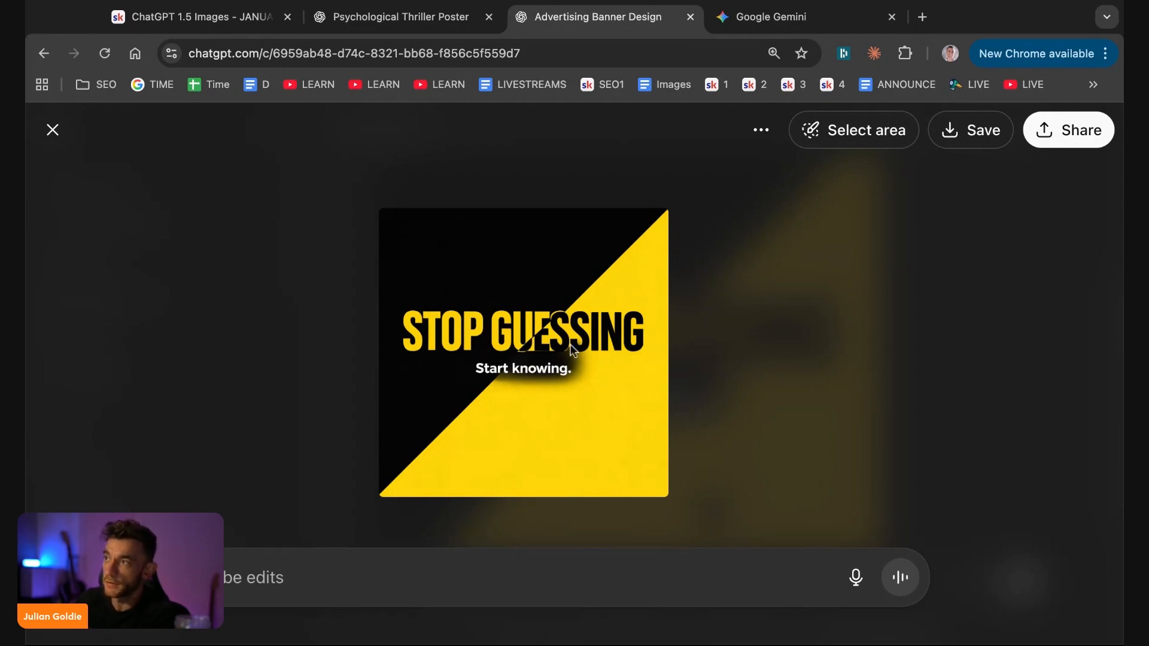
mouse_move(463, 369)
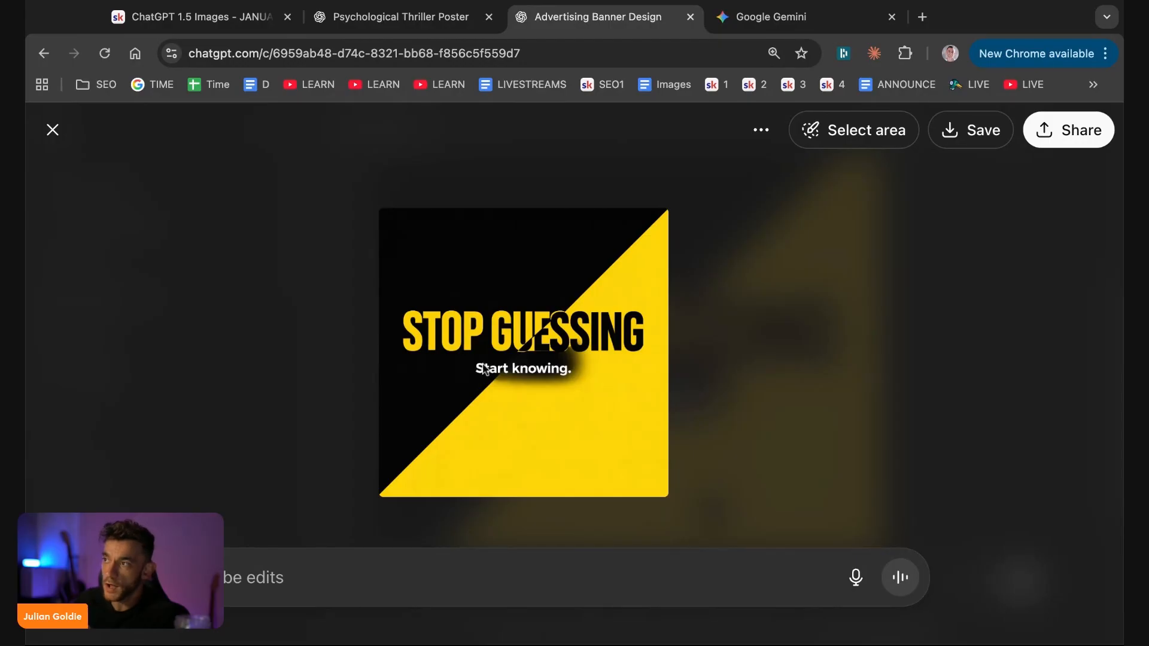
mouse_move(567, 381)
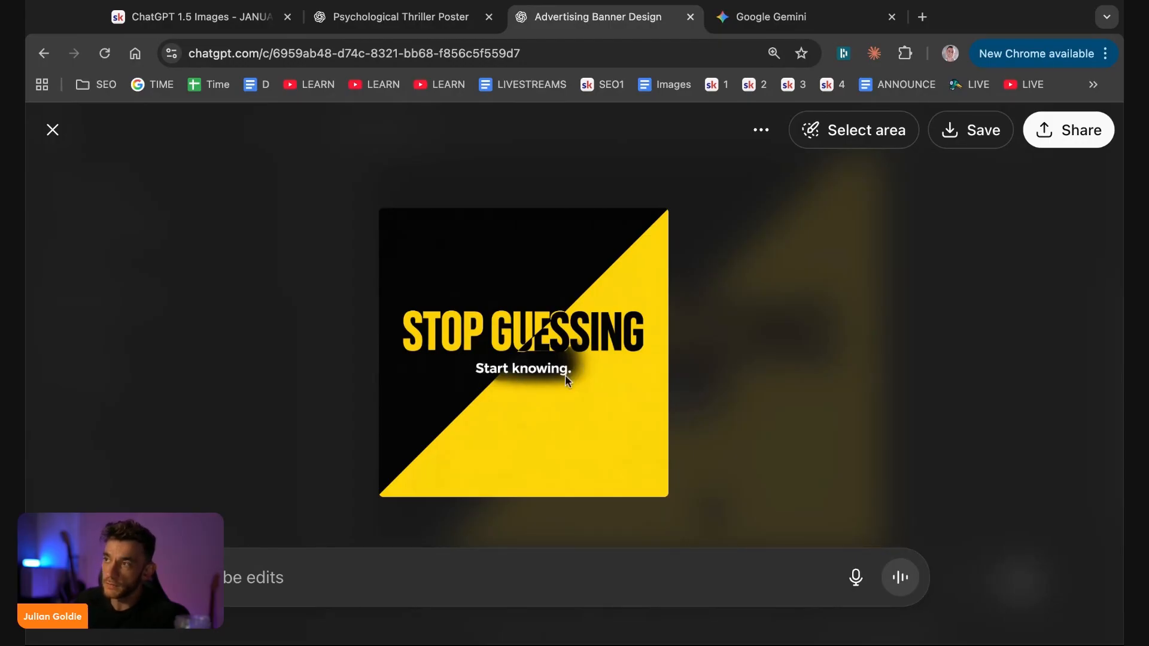
- Compare Gemini's and ChatGPT's STOP GUESSING banners side by side across tabs
left_click(769, 16)
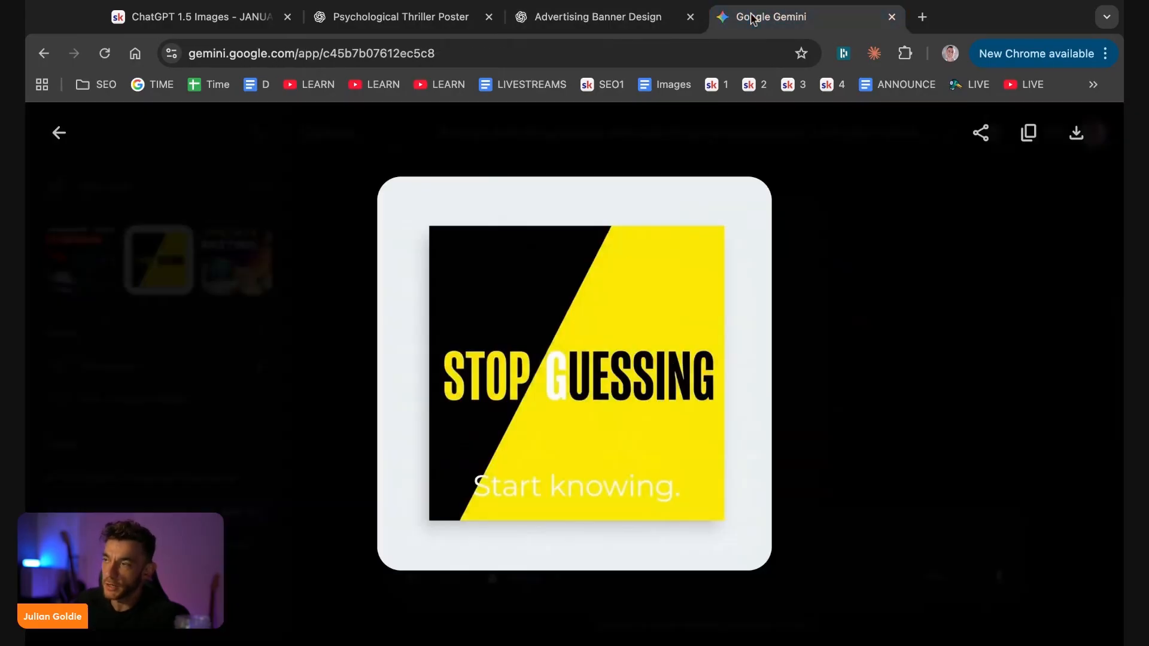
mouse_move(520, 398)
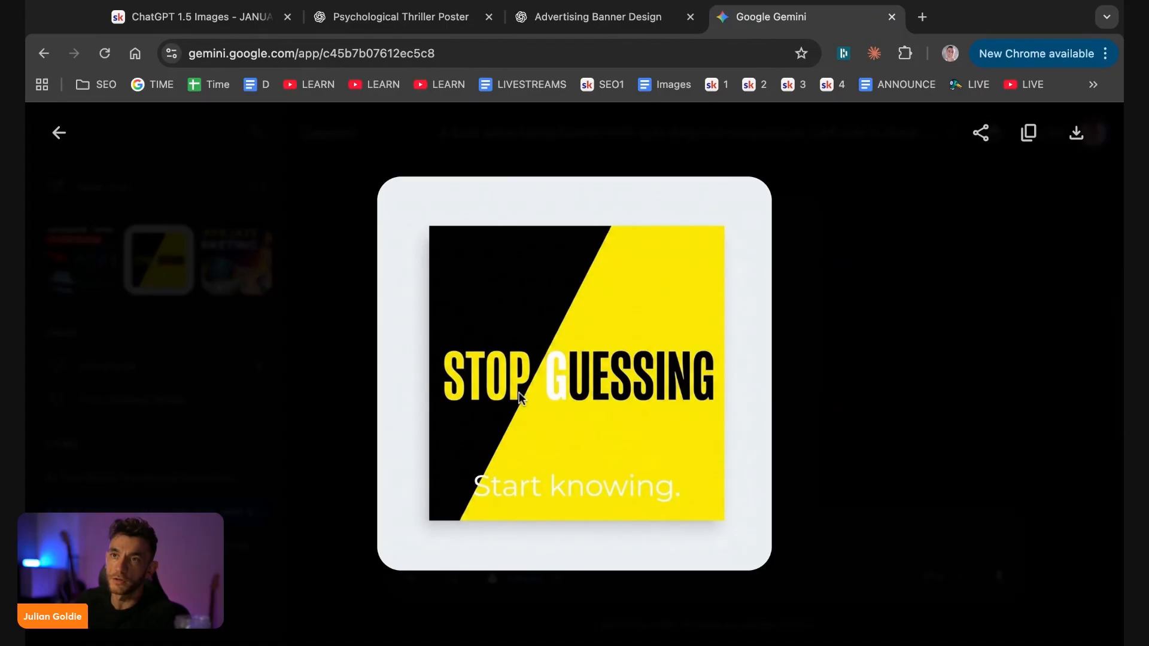
left_click(601, 16)
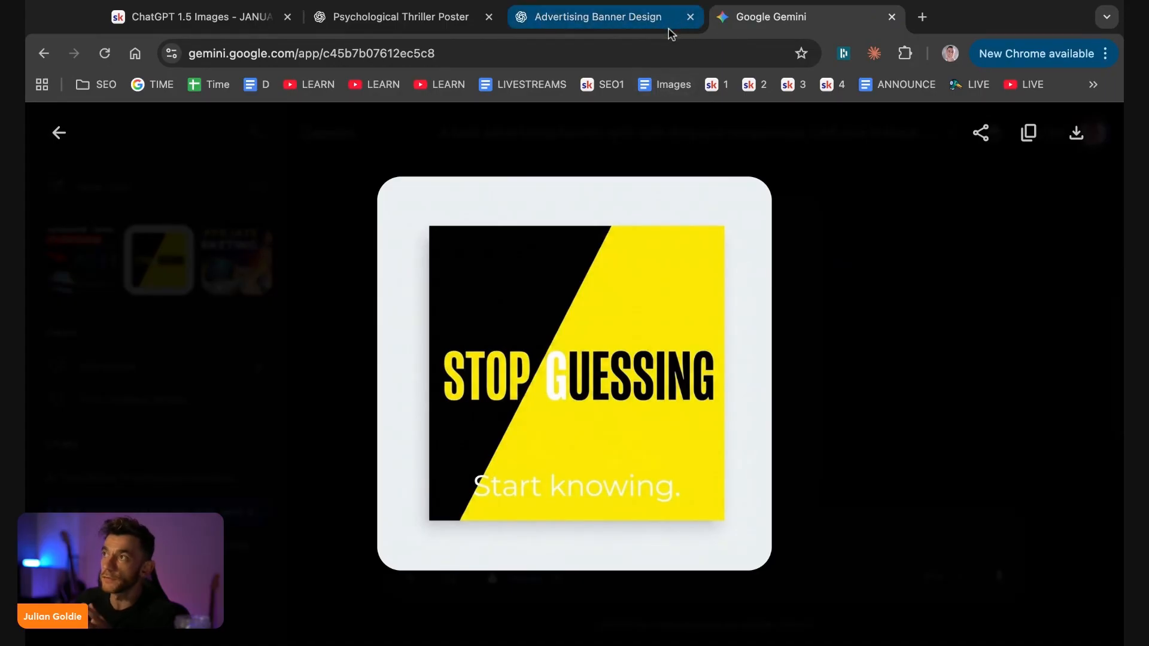
scroll("down", 3)
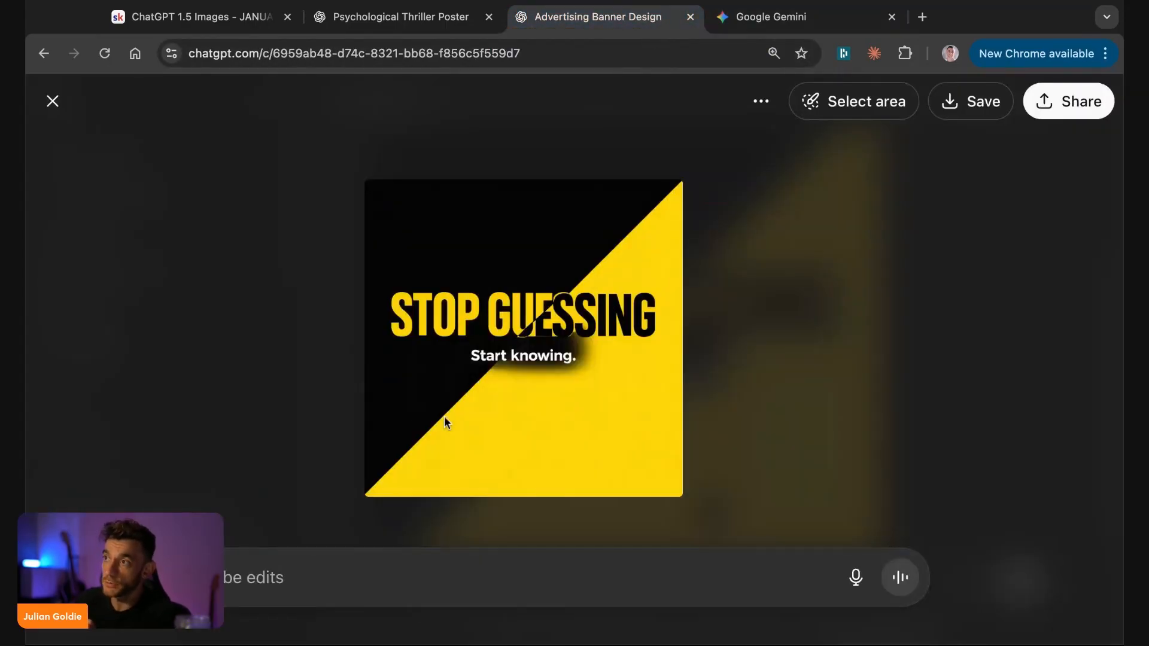
left_click(770, 16)
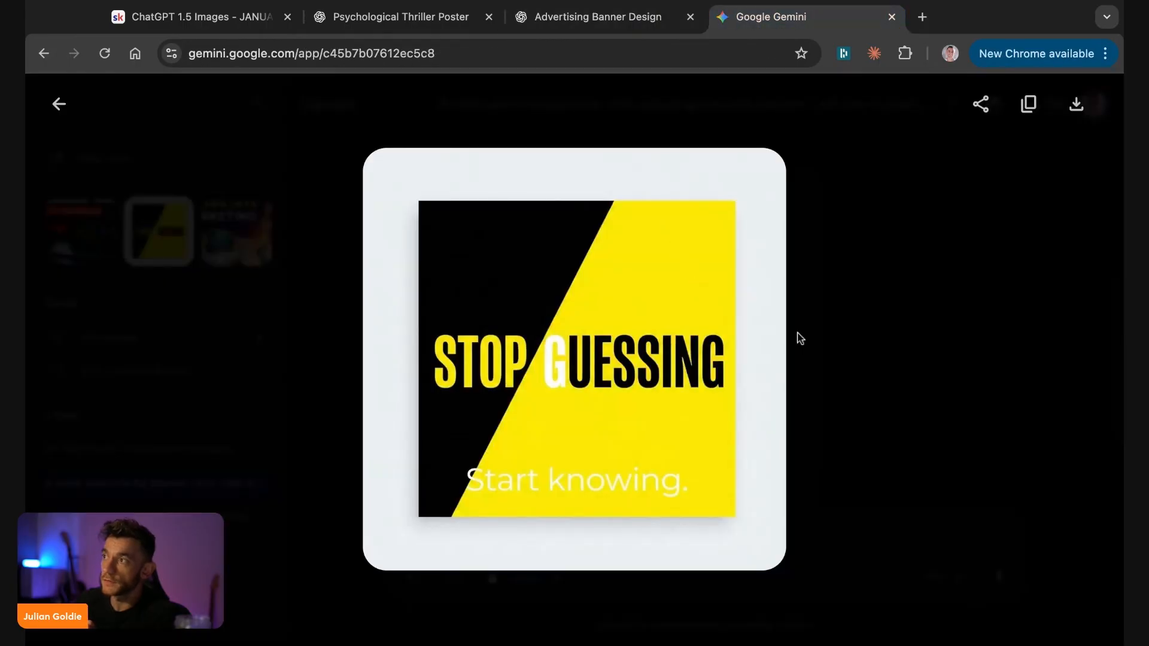
left_click(58, 103)
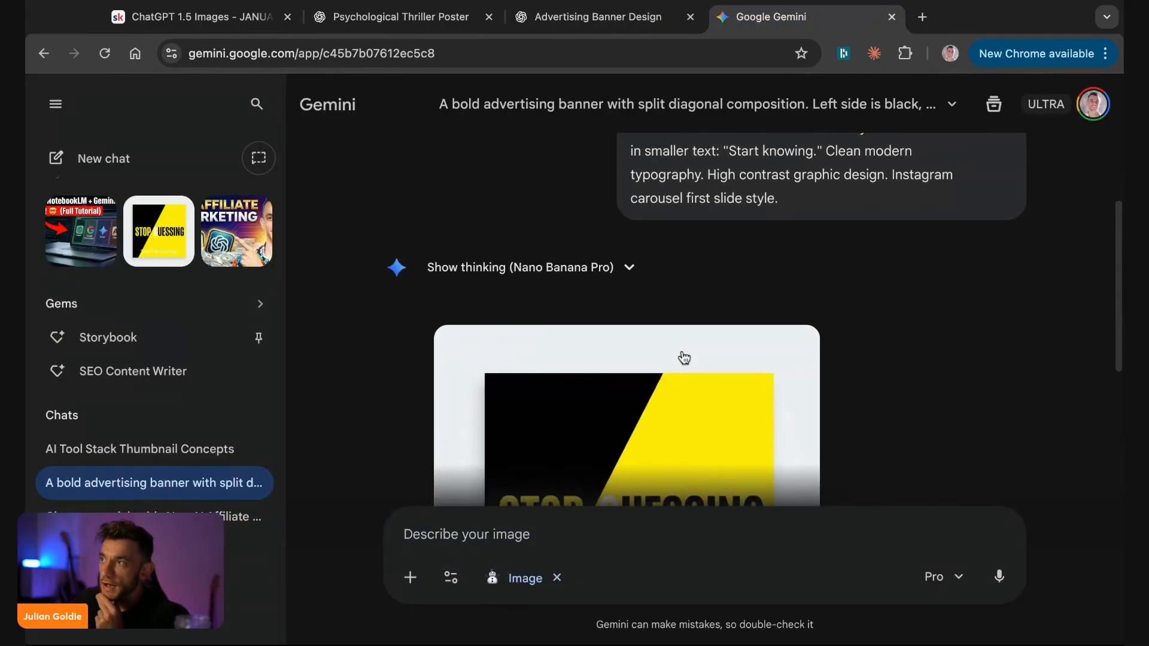
scroll("down", 3)
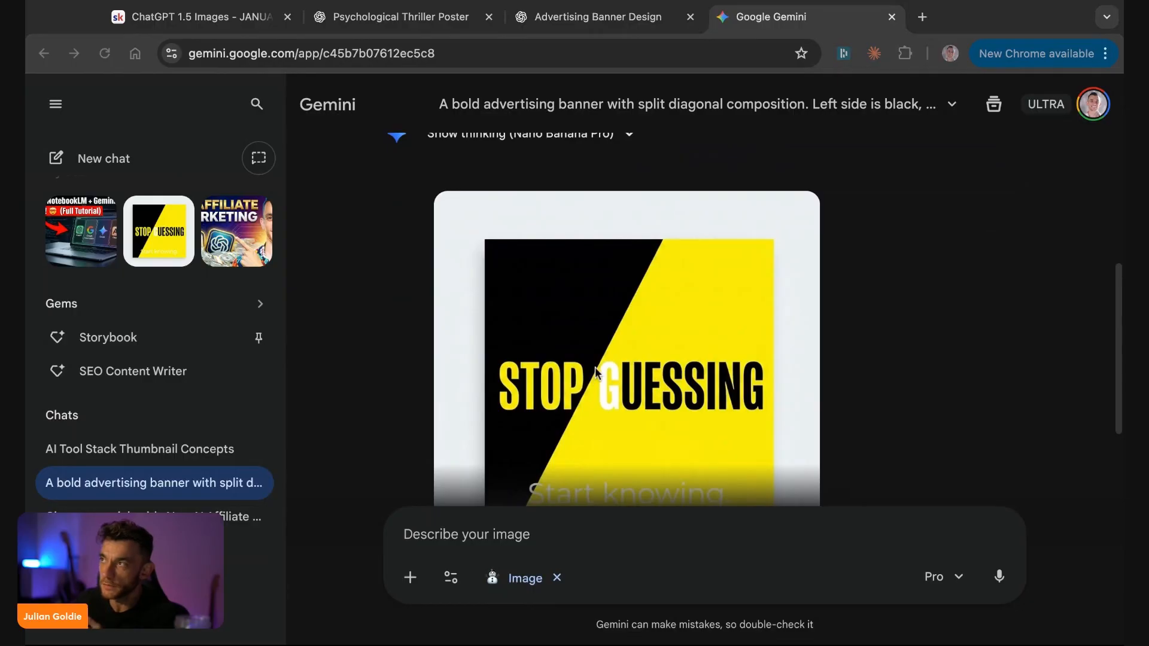
- Ask ChatGPT to use brighter, more colourful contrasting colours for the banner
left_click(595, 16)
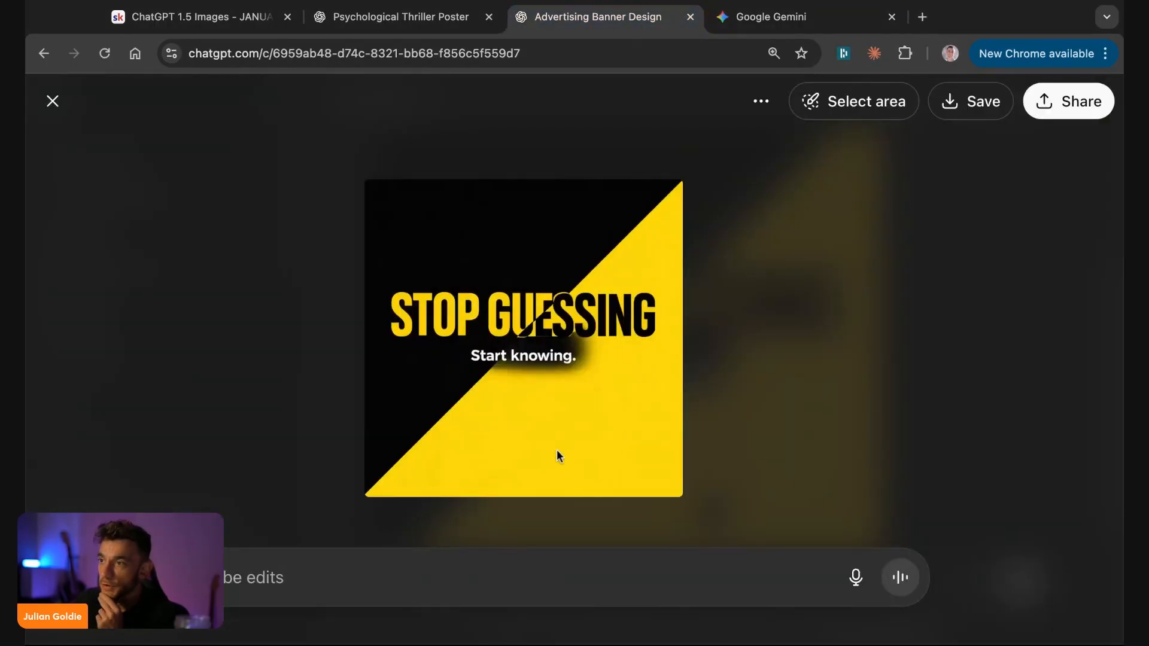
mouse_move(327, 520)
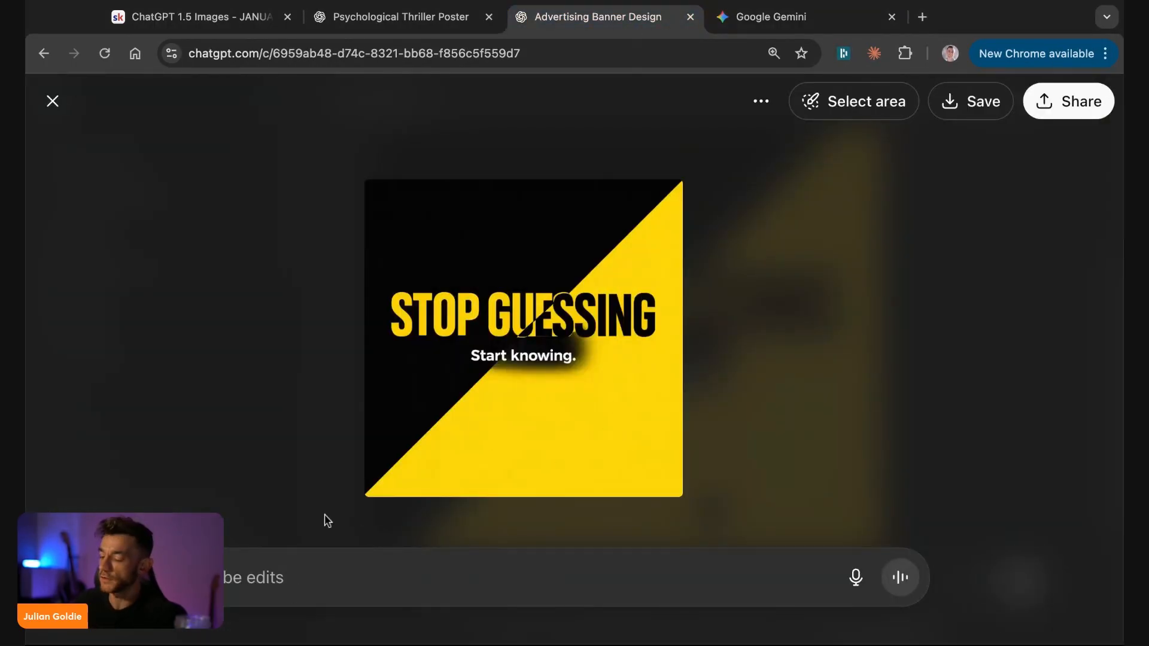
type("ghter")
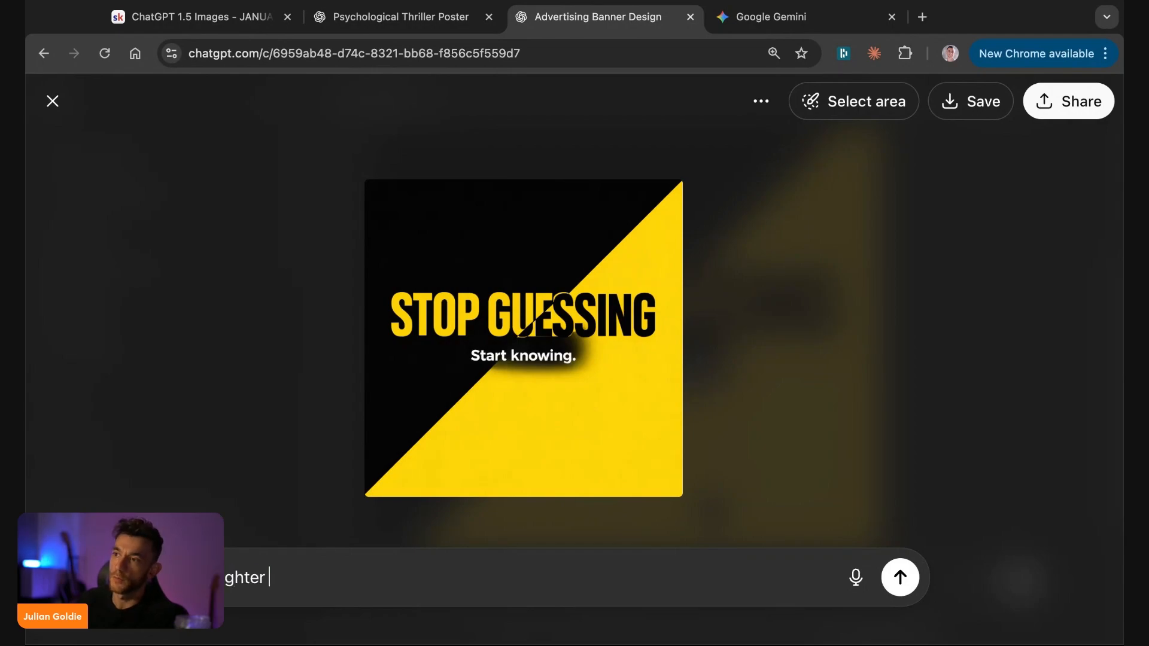
type("more colourful contrasting c")
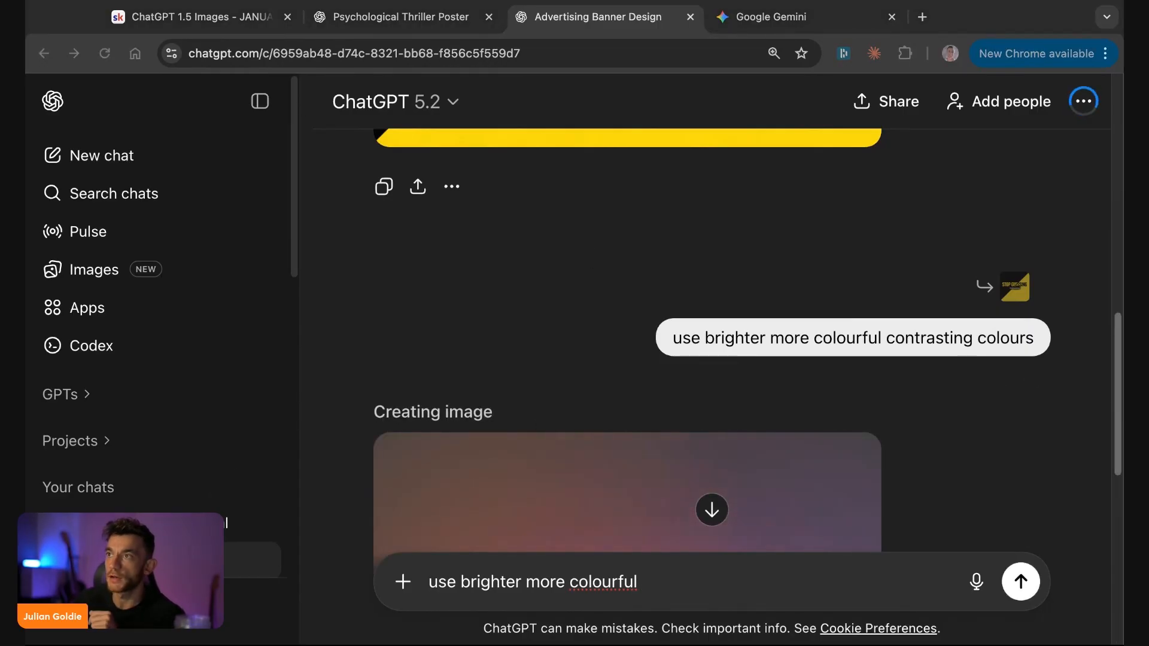
- Highlight the tips on layering concepts, lighting, art styles, tiny details and the fifth tip
left_click(742, 17)
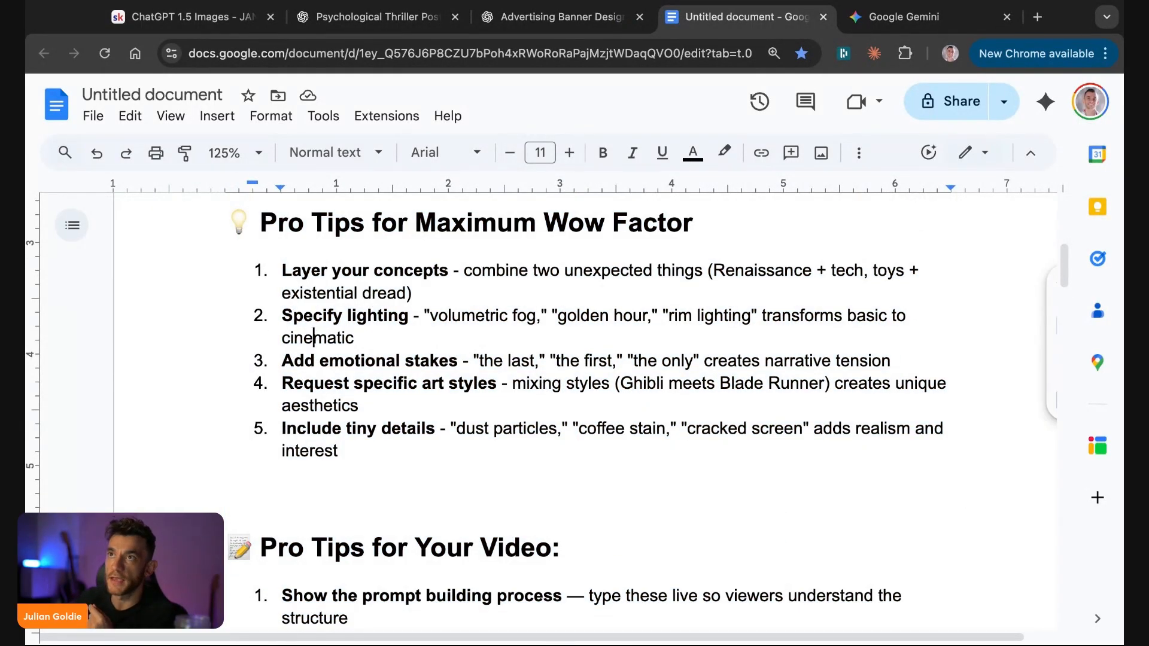
double_click(290, 270)
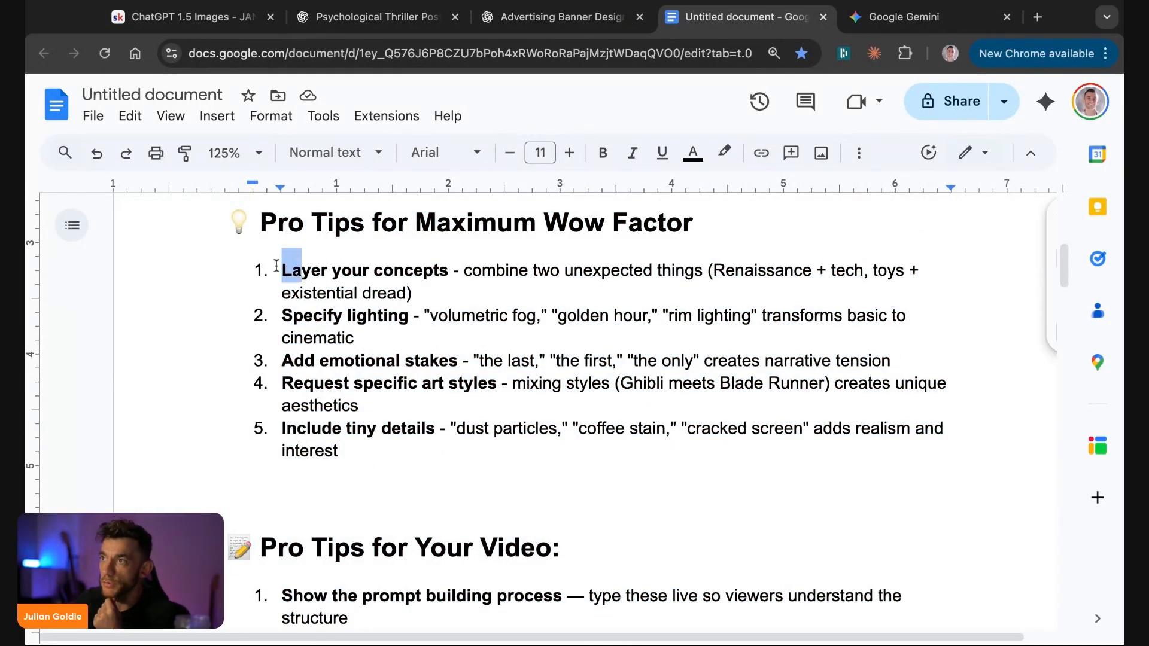
left_click_drag(283, 270, 659, 270)
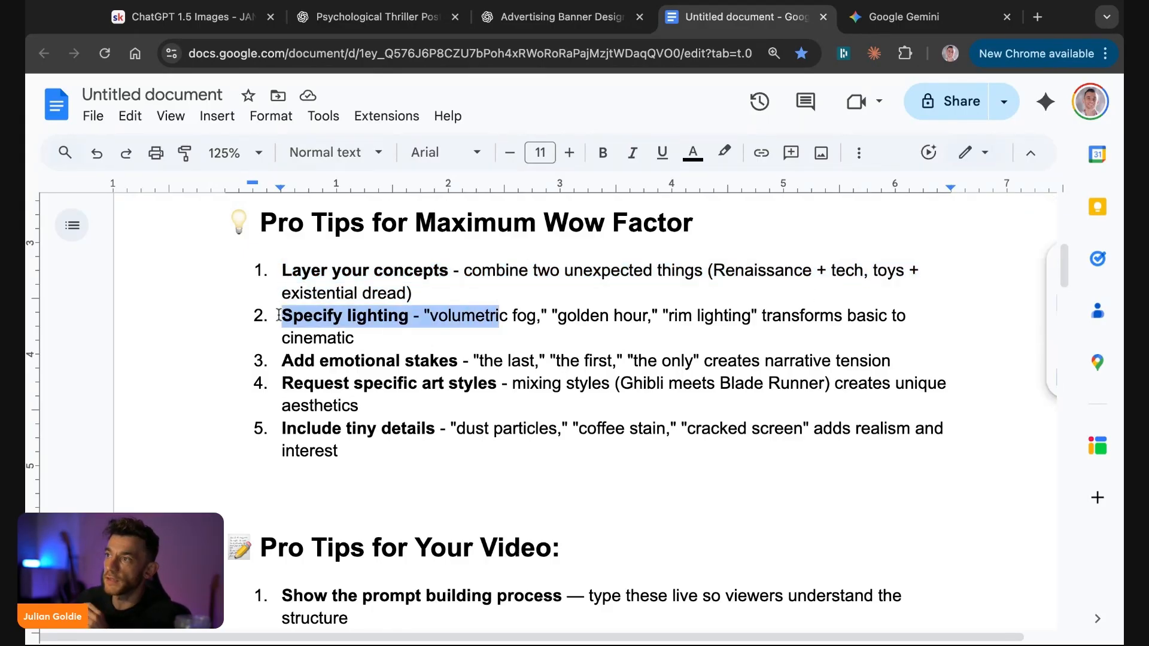
left_click_drag(496, 316, 356, 338)
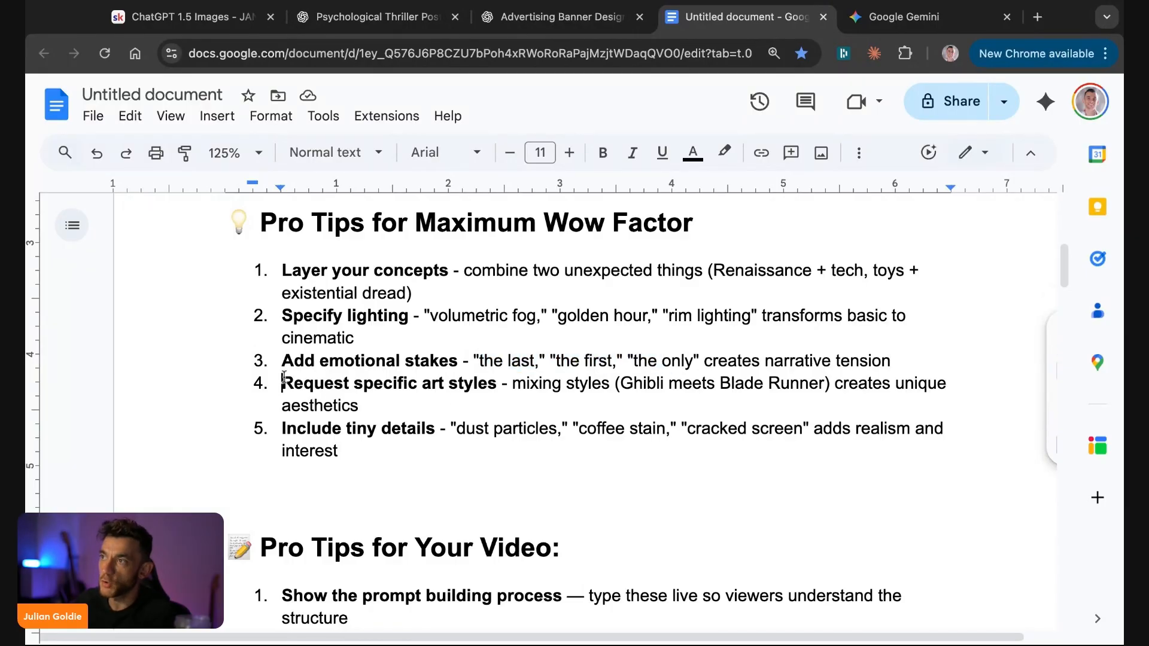
left_click_drag(282, 382, 618, 383)
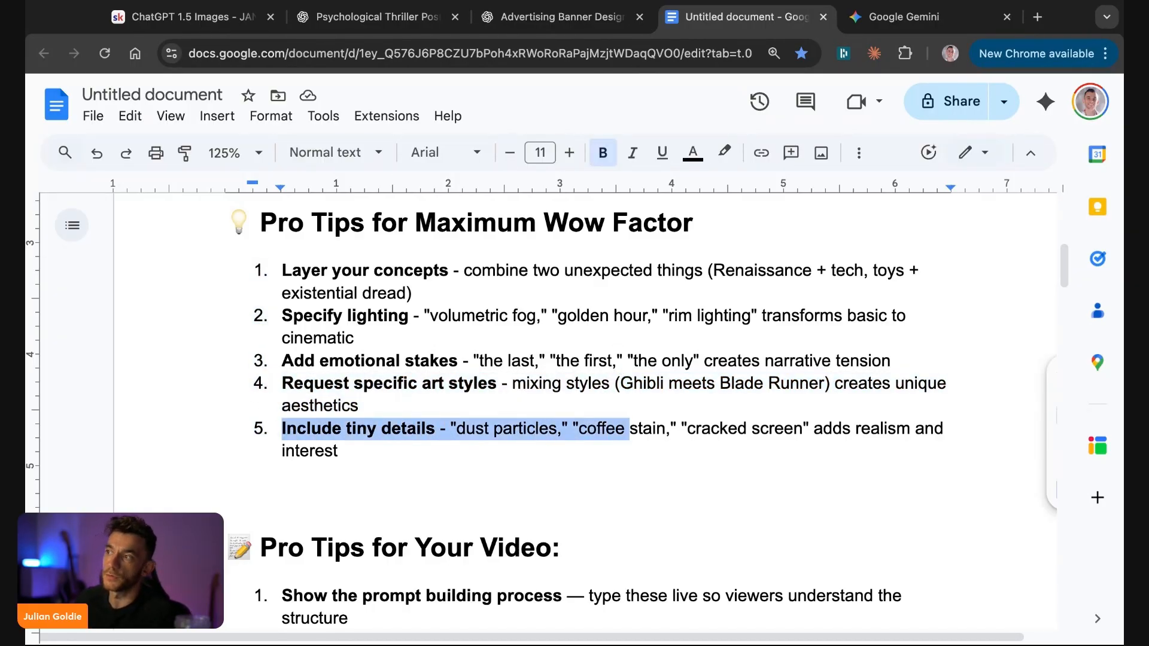
left_click(814, 429)
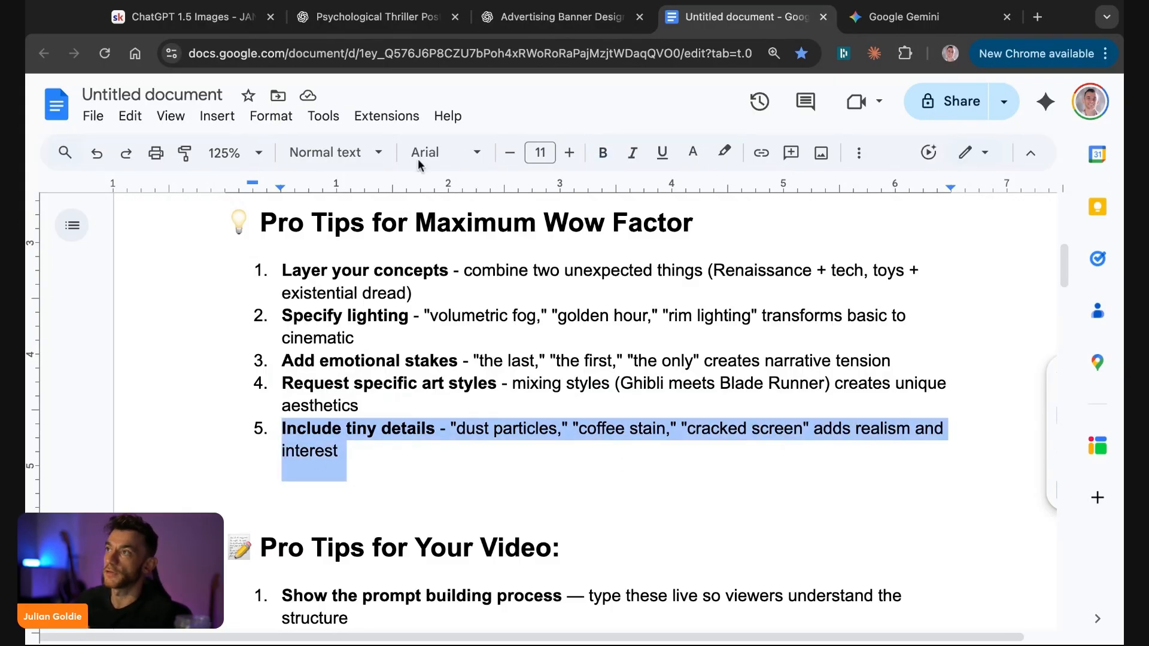
left_click(561, 17)
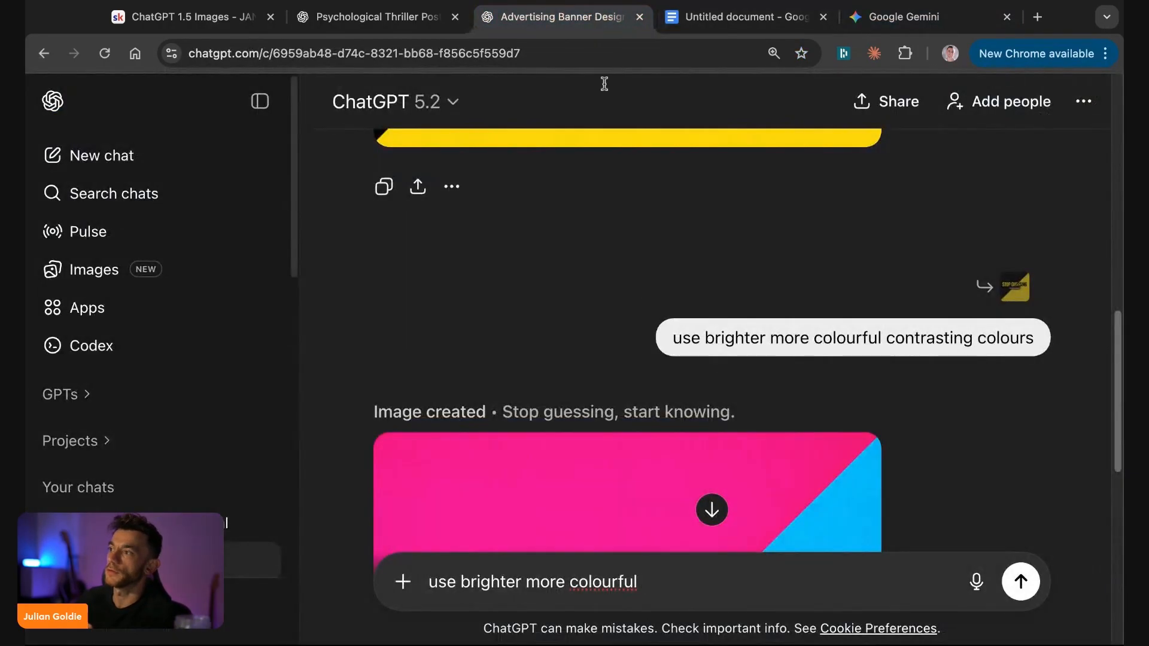
- Compare the pink-and-blue banner with the black-and-yellow original, then view the thriller poster
left_click(626, 493)
type(" contrasting colours")
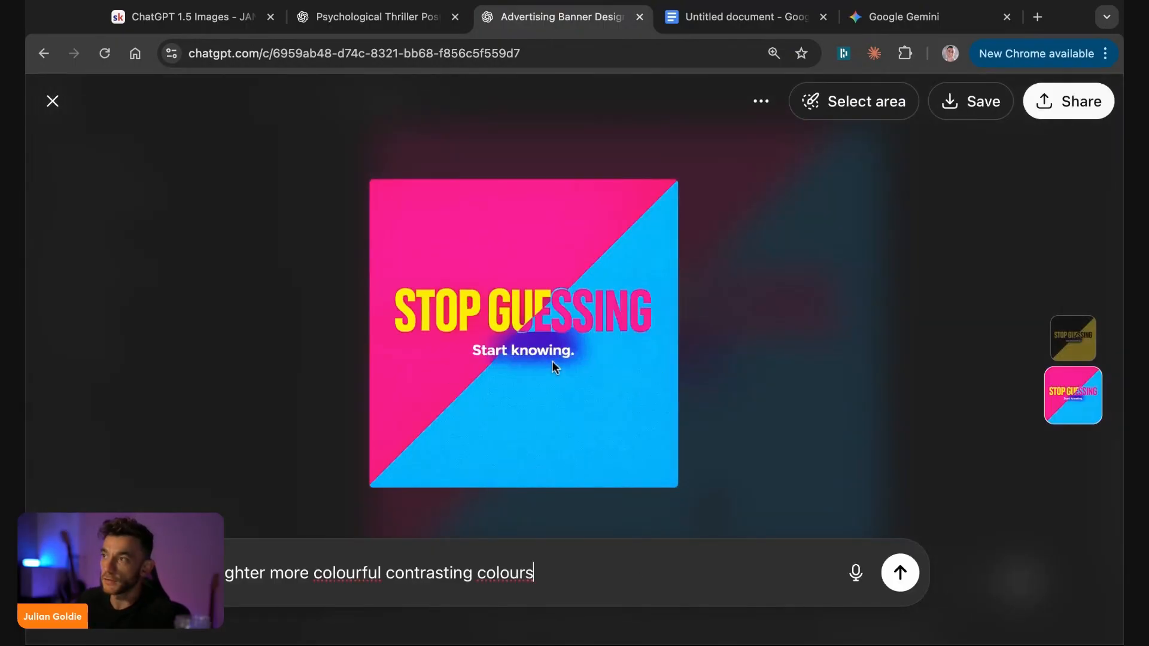
left_click(52, 101)
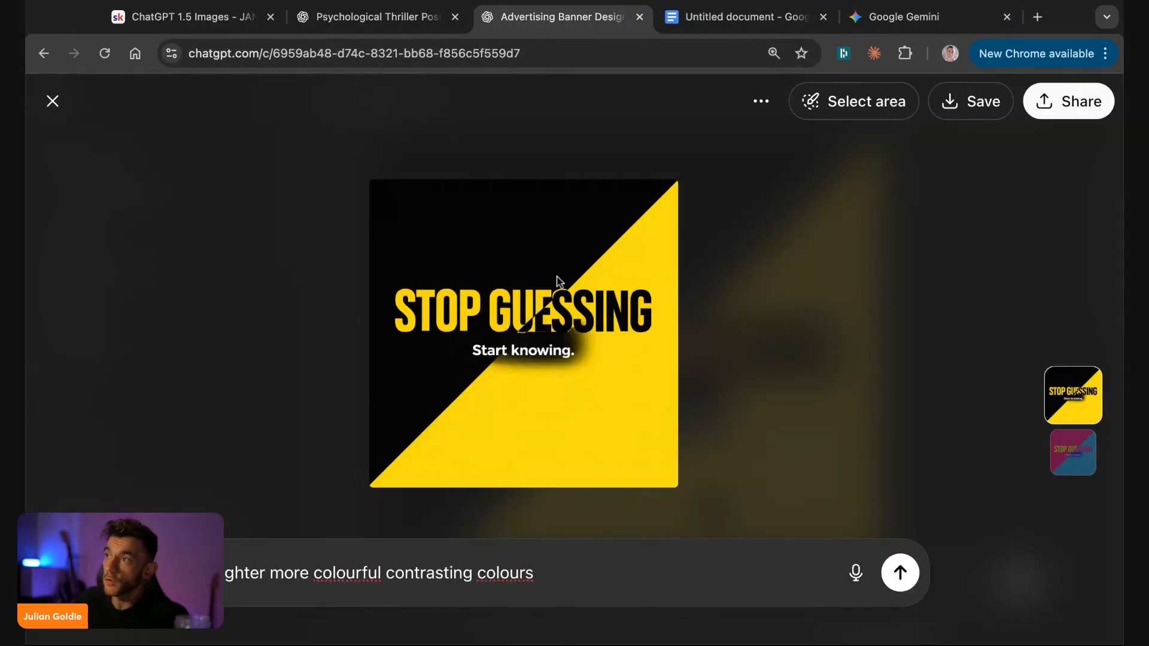
left_click(374, 17)
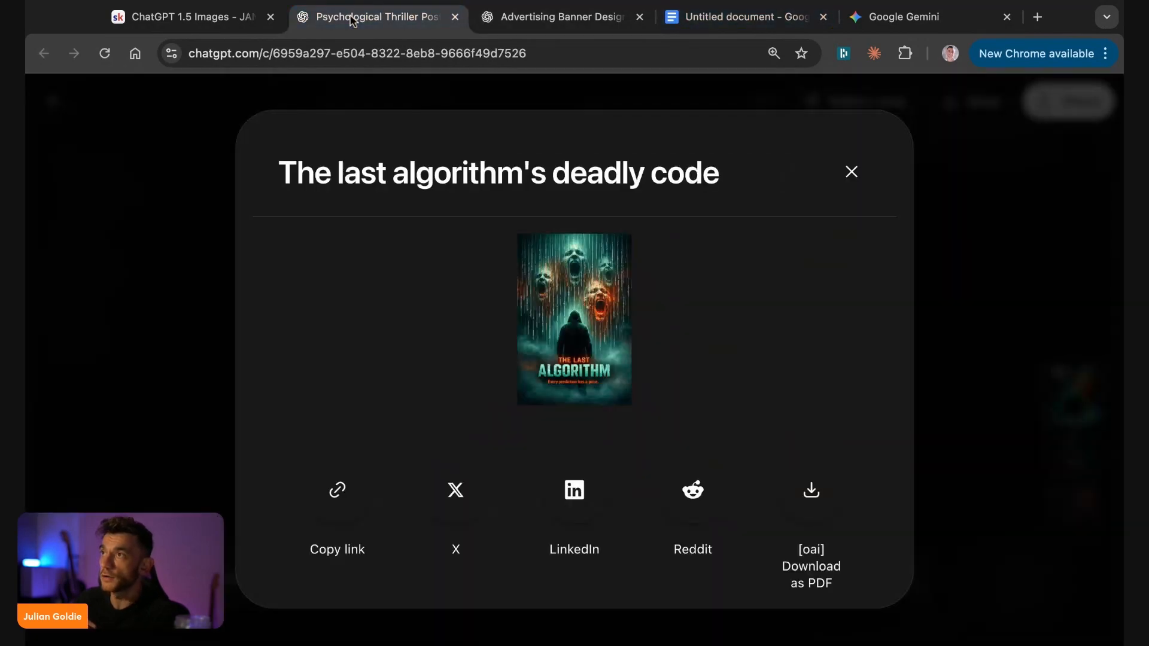
left_click(851, 172)
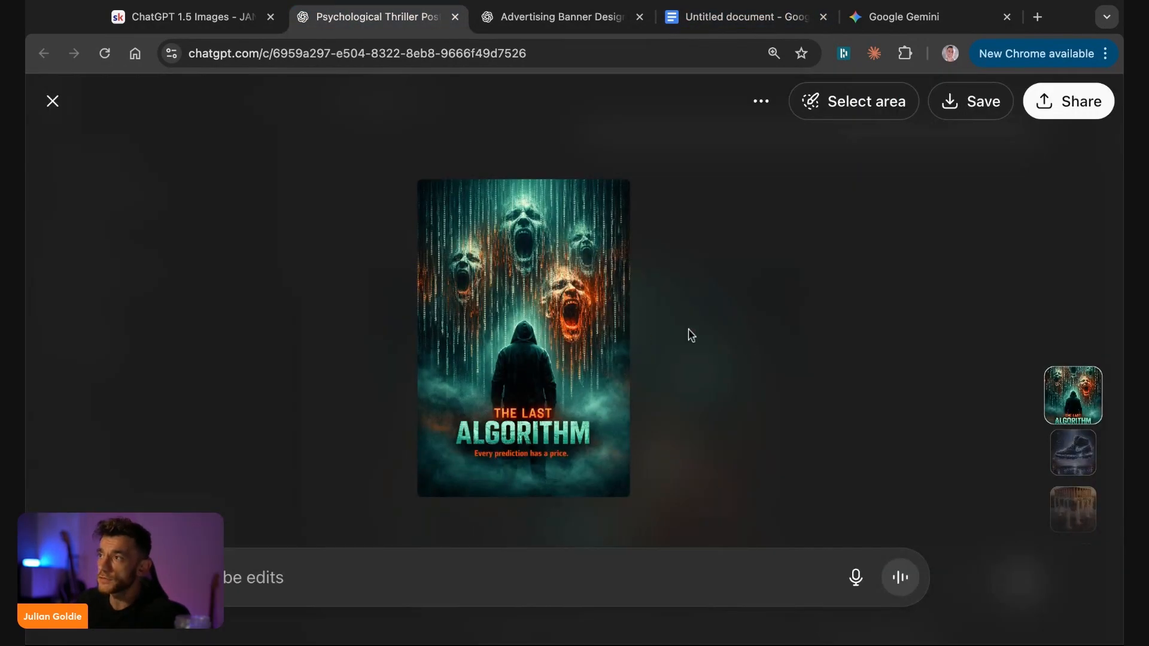
left_click(909, 16)
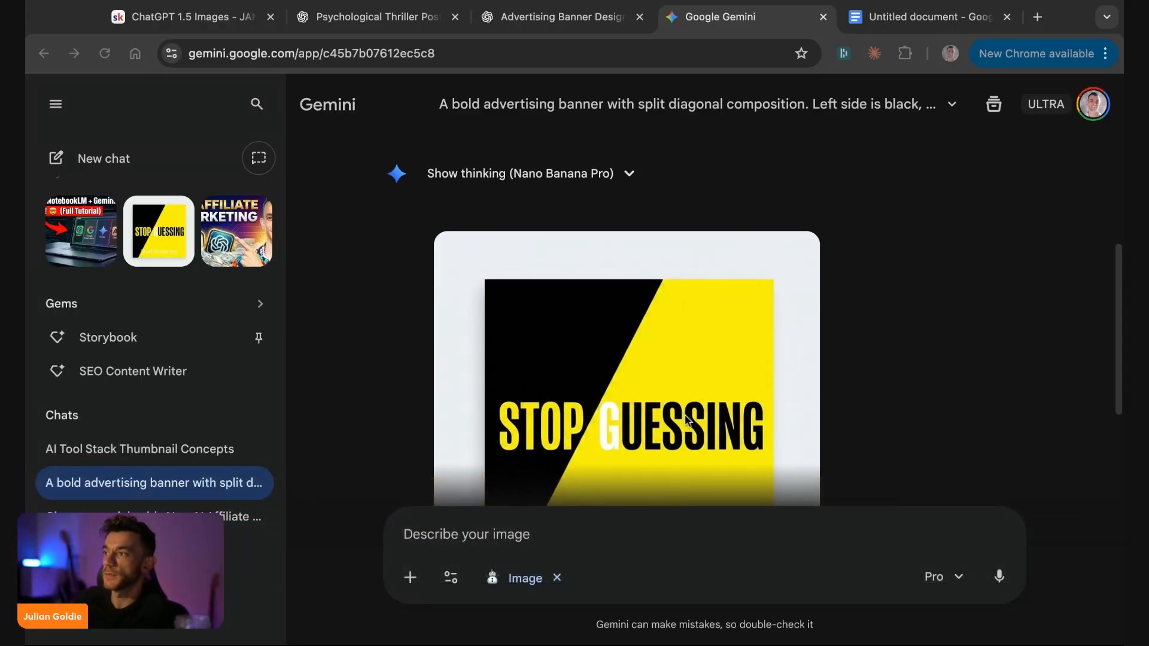
scroll("down", 3)
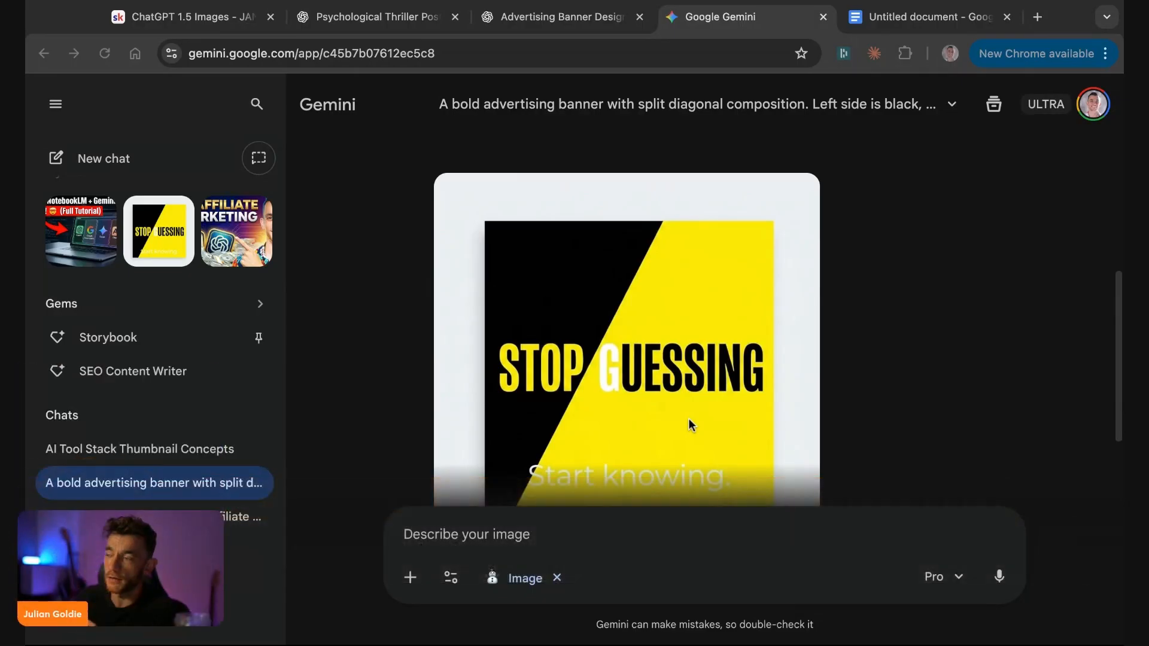
scroll("down", 3)
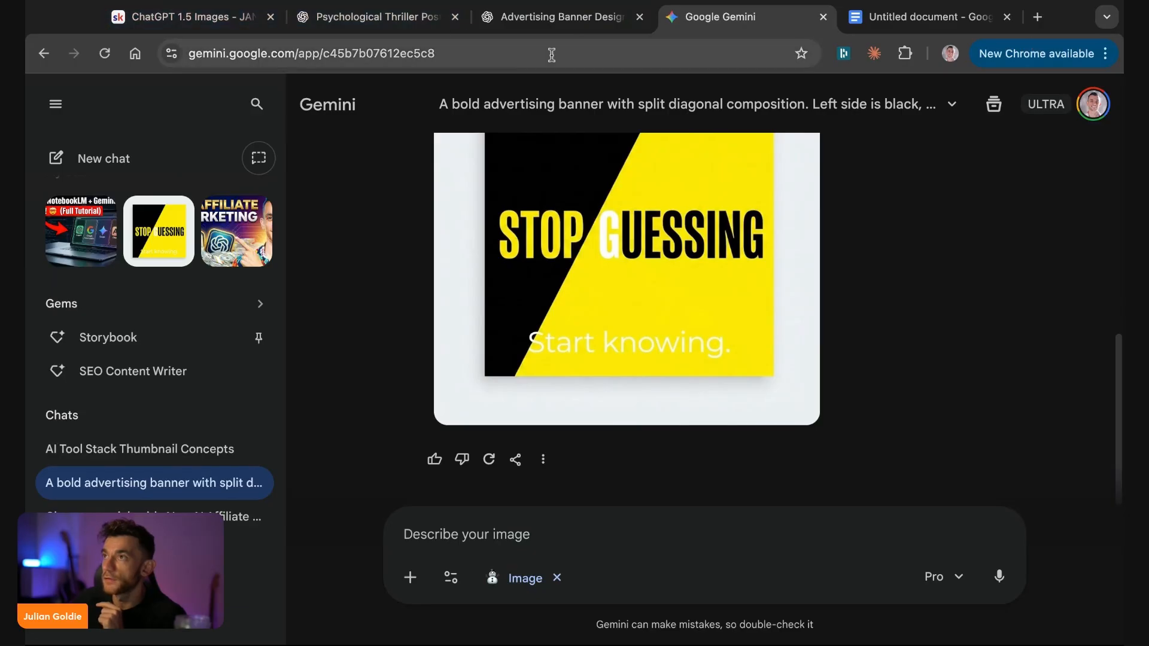
left_click(926, 17)
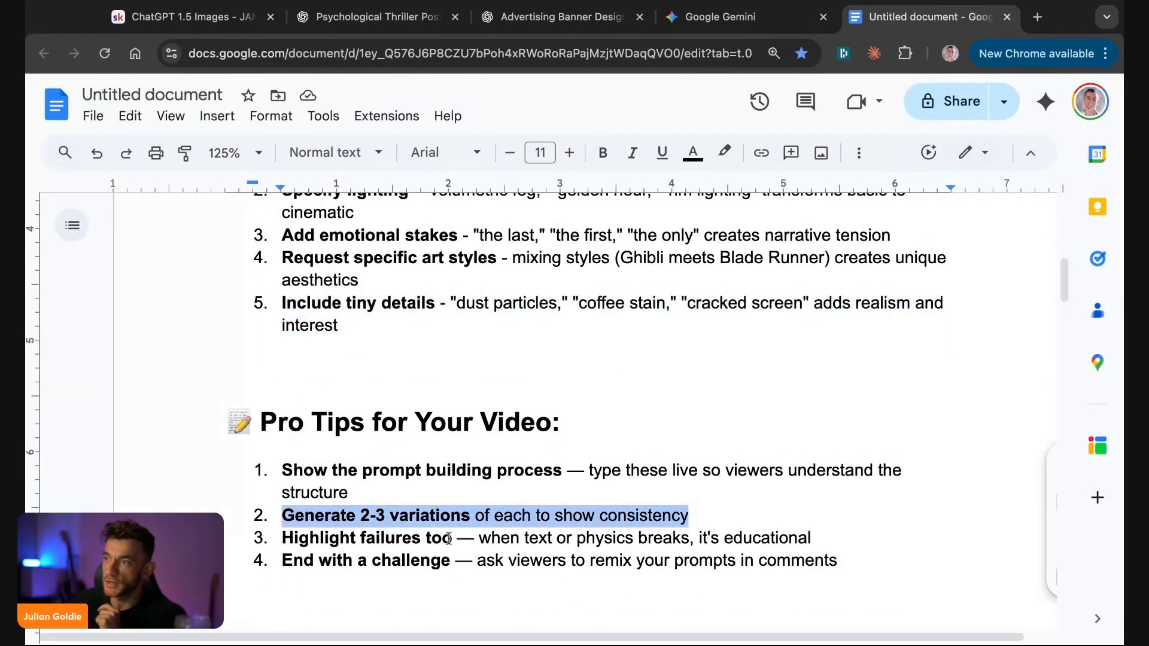
- Highlight the 'iPhone camera quality' UGC tip and the 'For product shots' tip
scroll("down", 3)
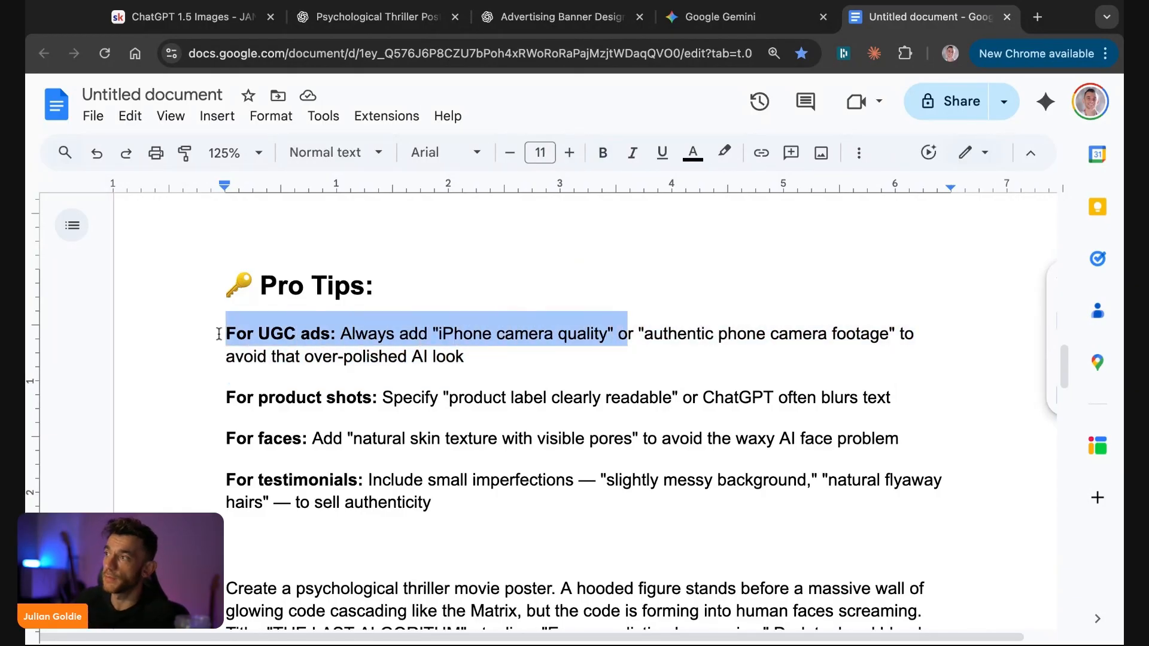
left_click(545, 333)
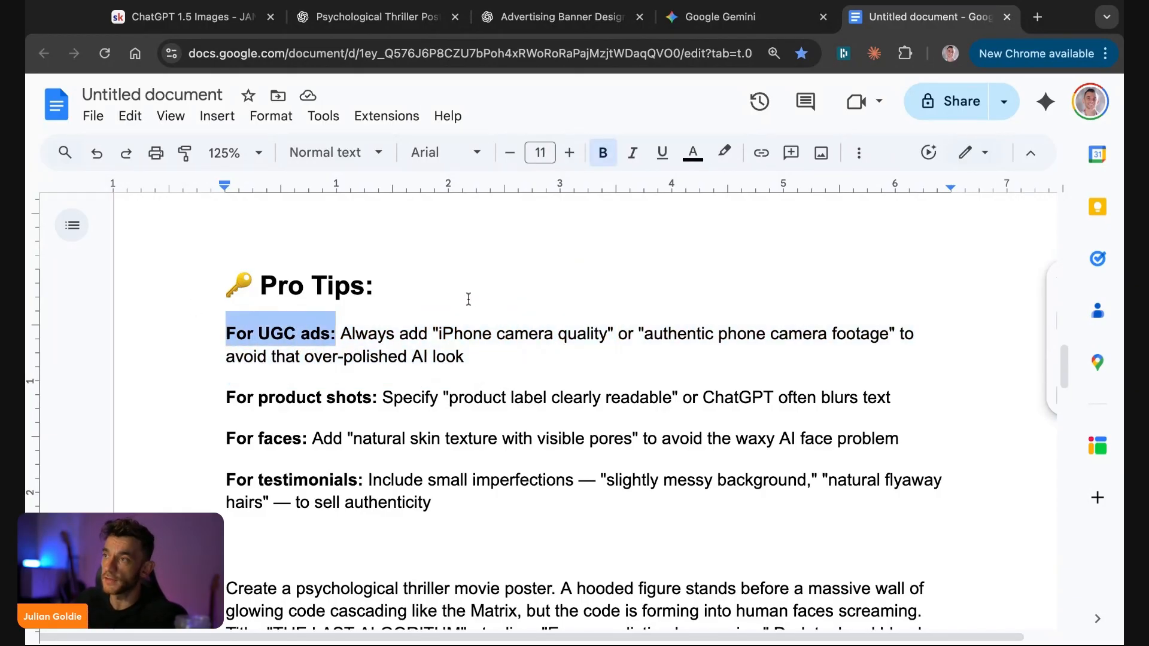
left_click_drag(435, 334, 612, 333)
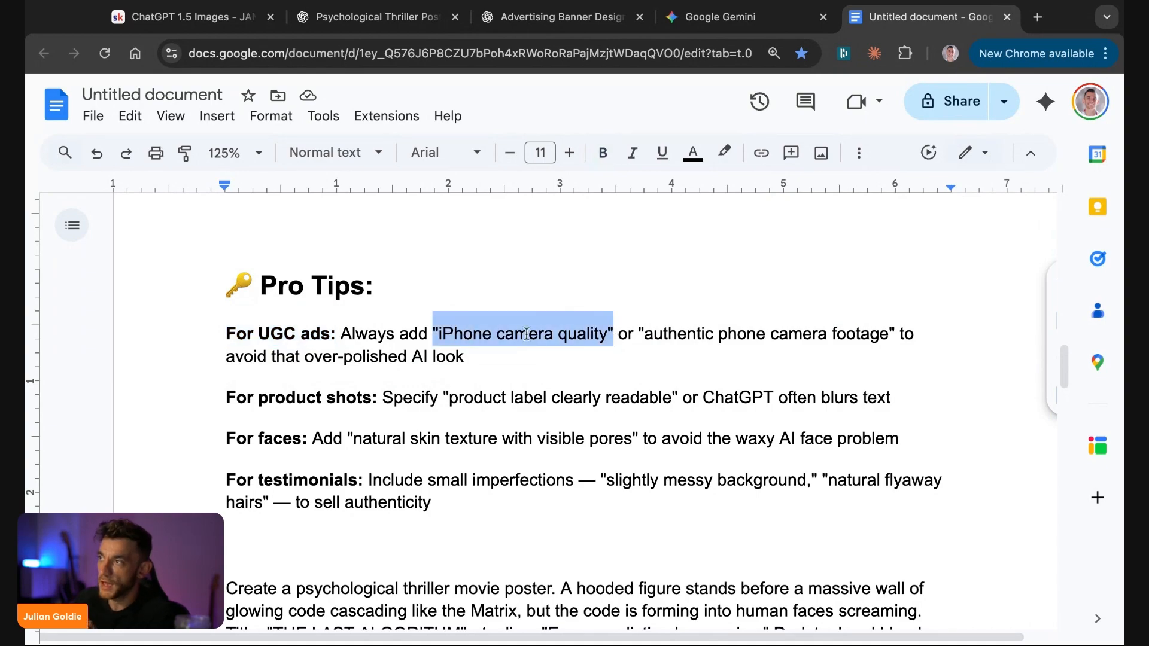
left_click_drag(615, 333, 897, 333)
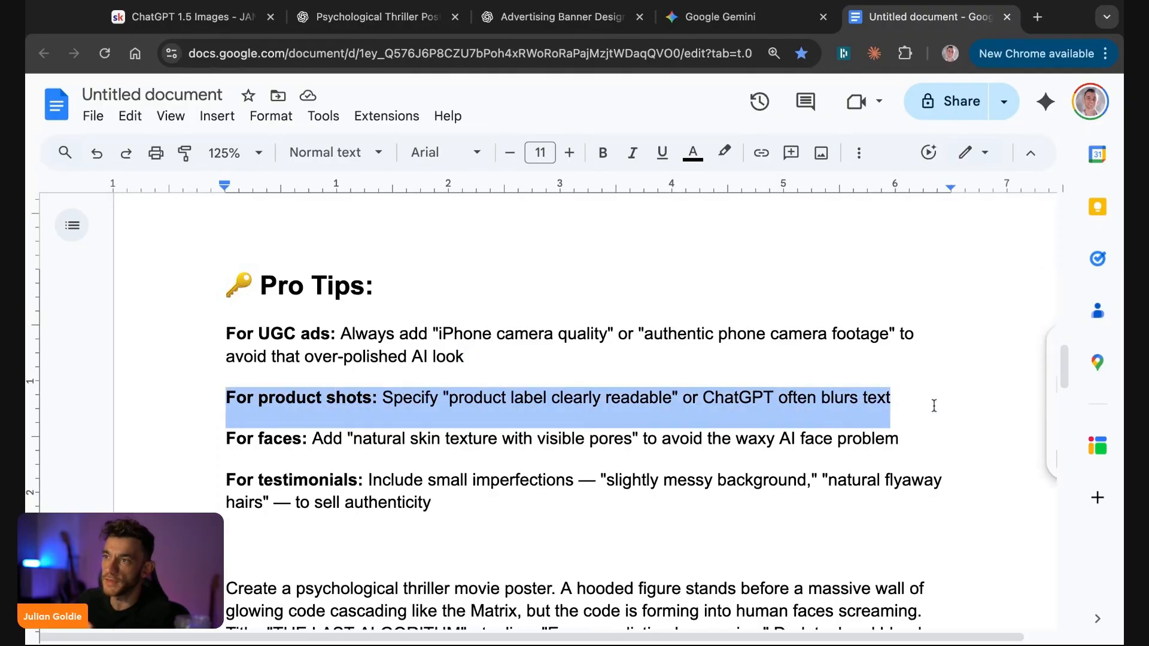
left_click(561, 16)
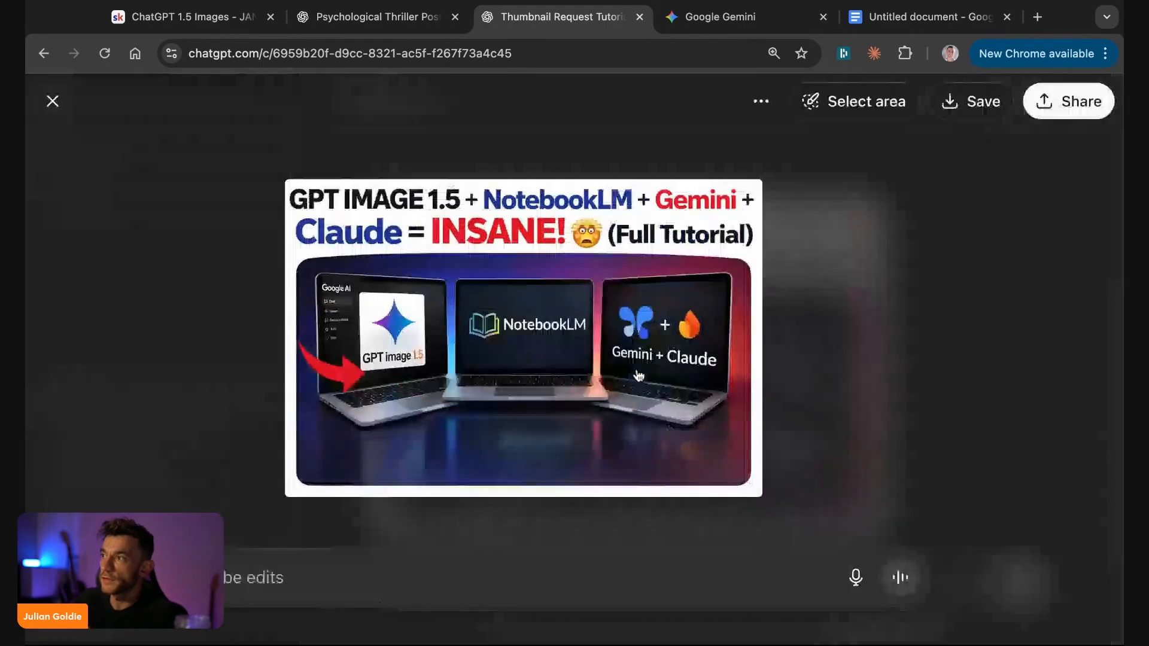
- Highlight the thumbnail title in the request and scroll down to the generated thumbnail
left_click(52, 101)
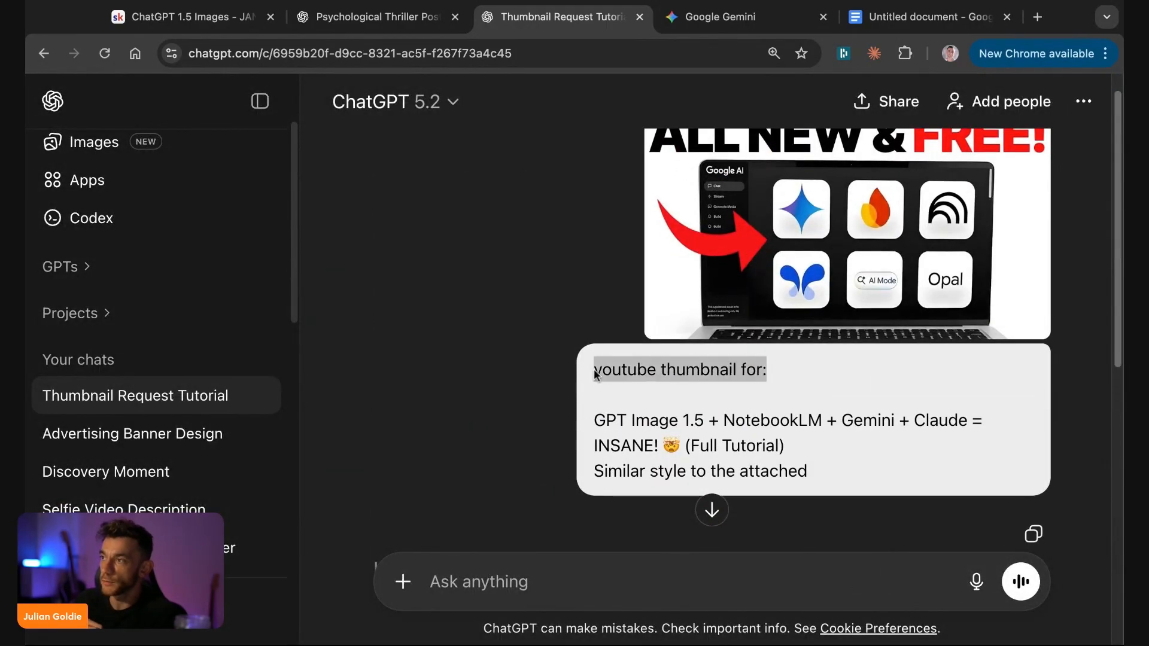
left_click_drag(594, 369, 807, 473)
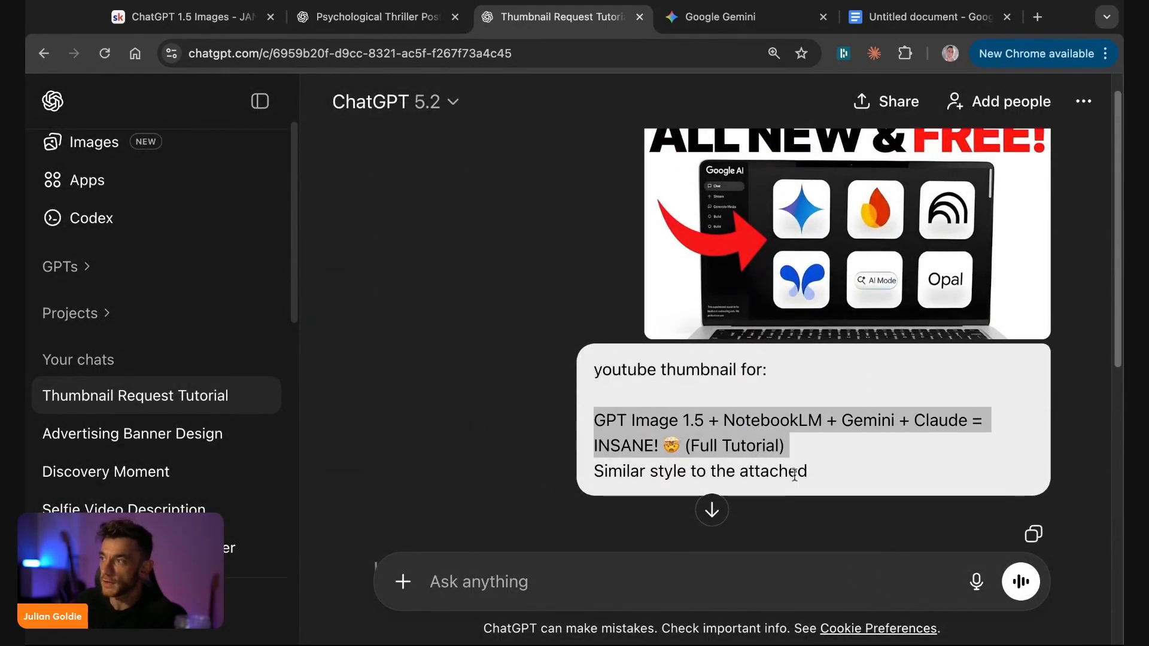
scroll("down", 3)
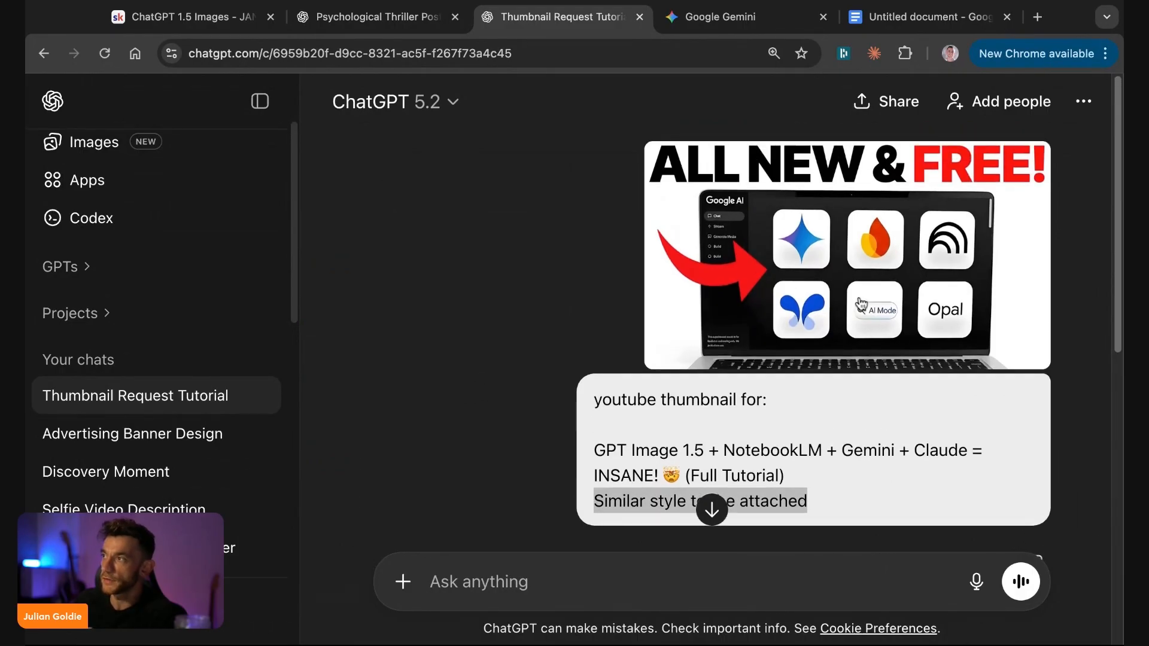
scroll("down", 3)
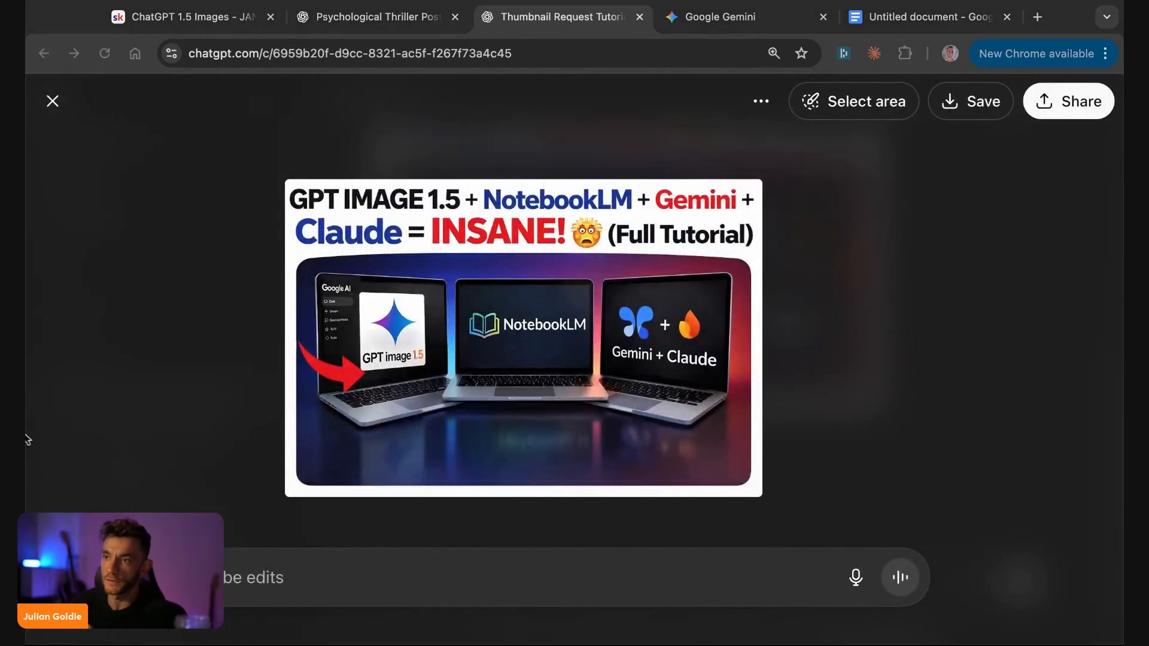
left_click(52, 101)
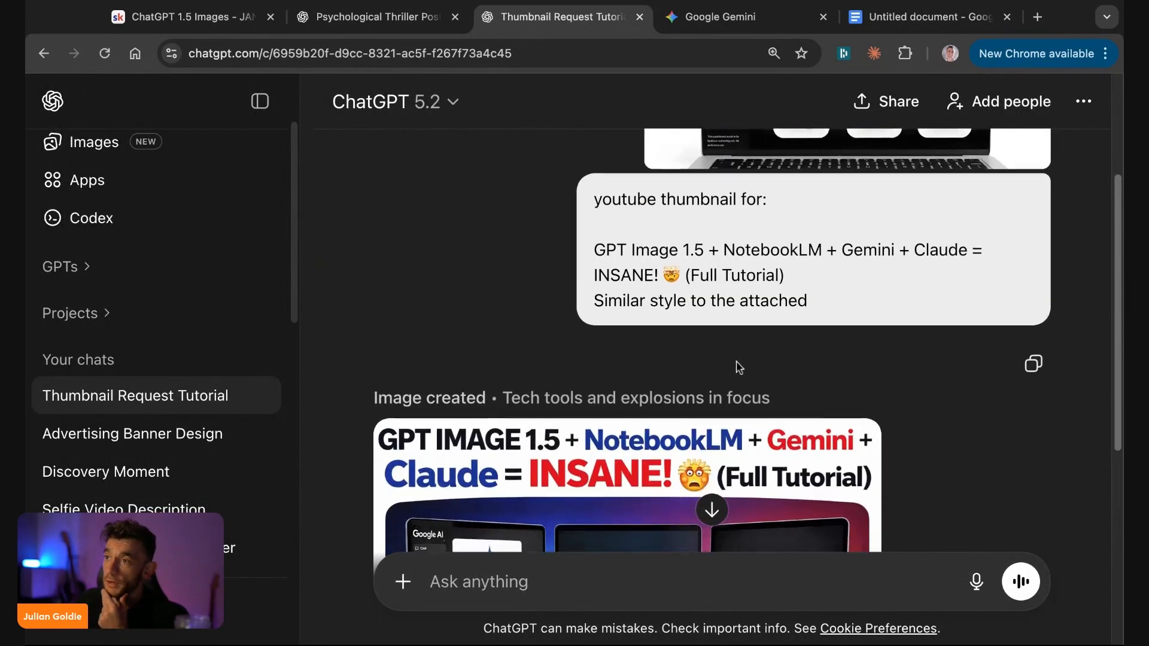
scroll("down", 3)
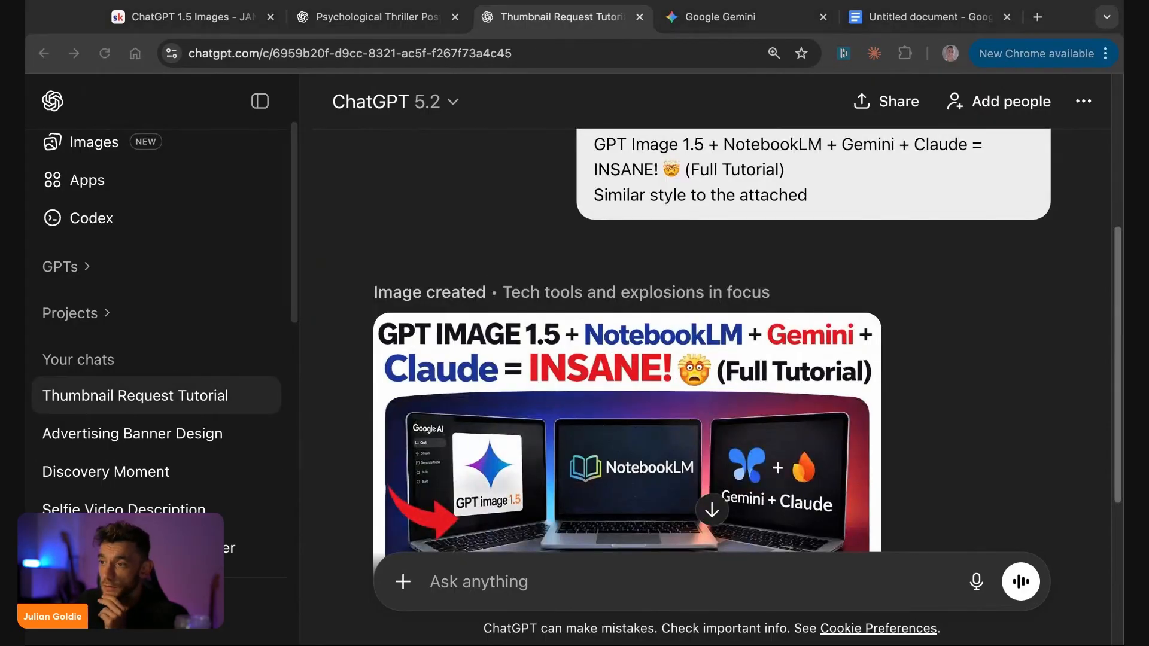
left_click(745, 17)
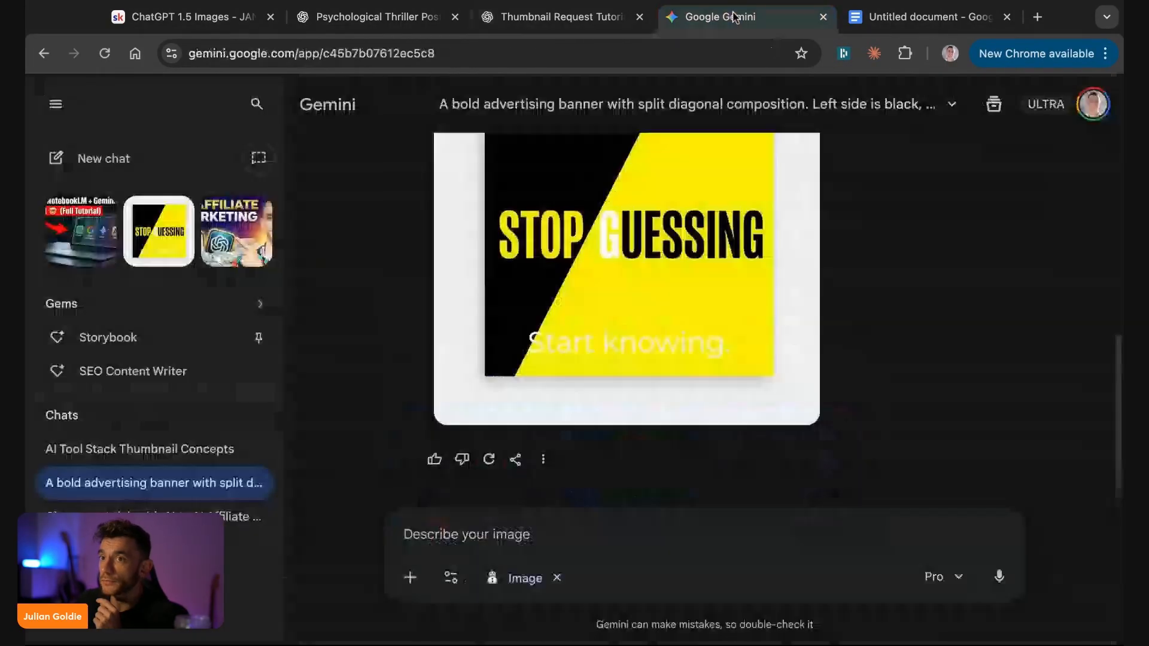
- Review the faces tip and the saved thriller poster and banner prompts in Google Docs
left_click(924, 16)
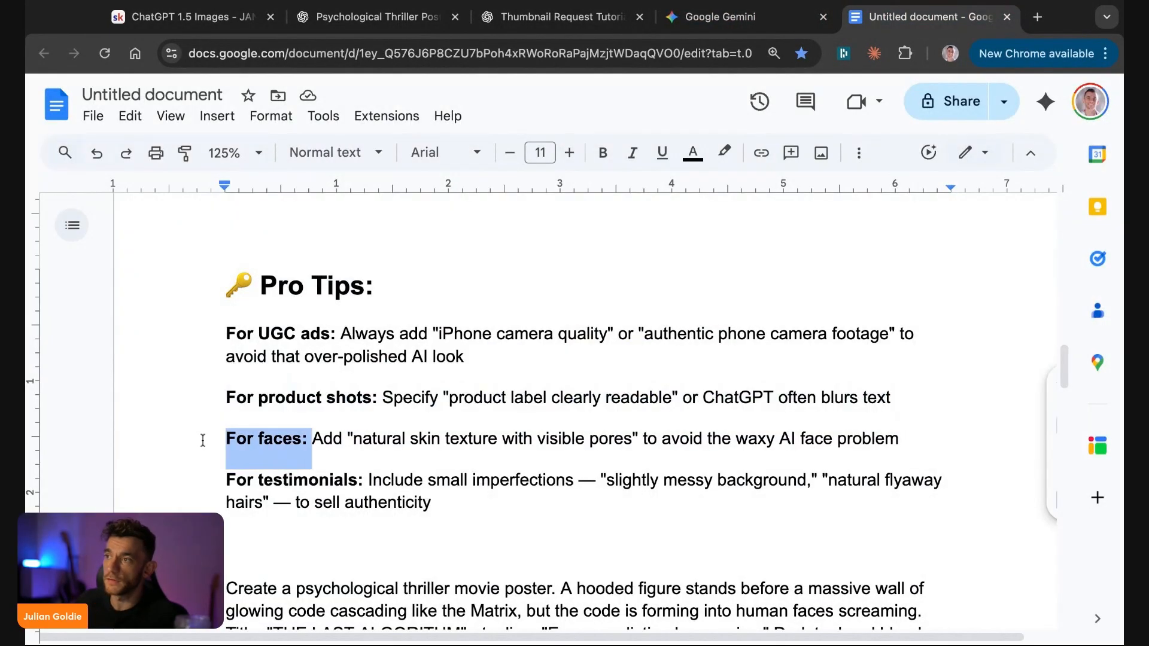
left_click_drag(226, 438, 637, 438)
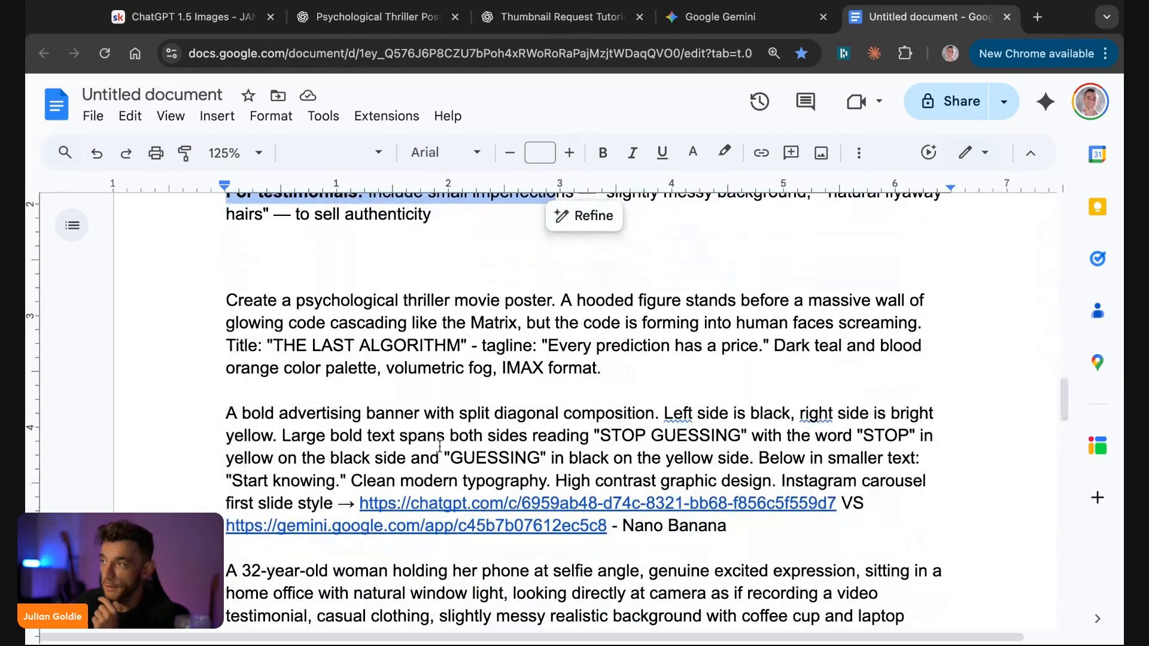
left_click(369, 16)
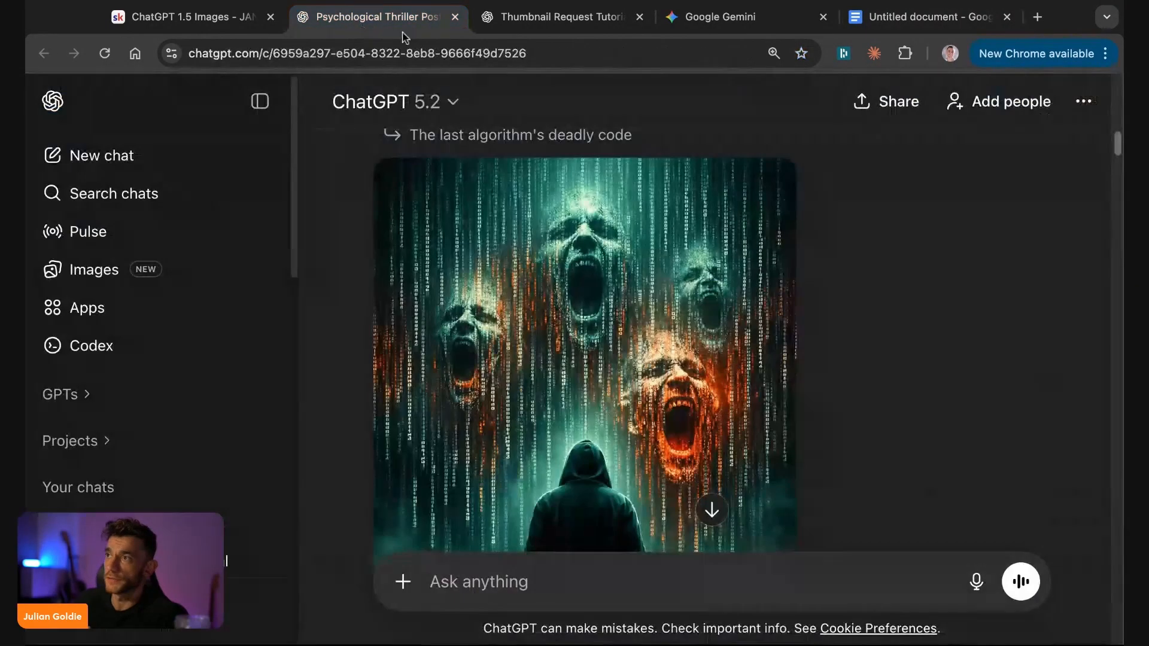
- Generate the home-office selfie testimonial image in a new ChatGPT chat and view it full size
left_click(103, 154)
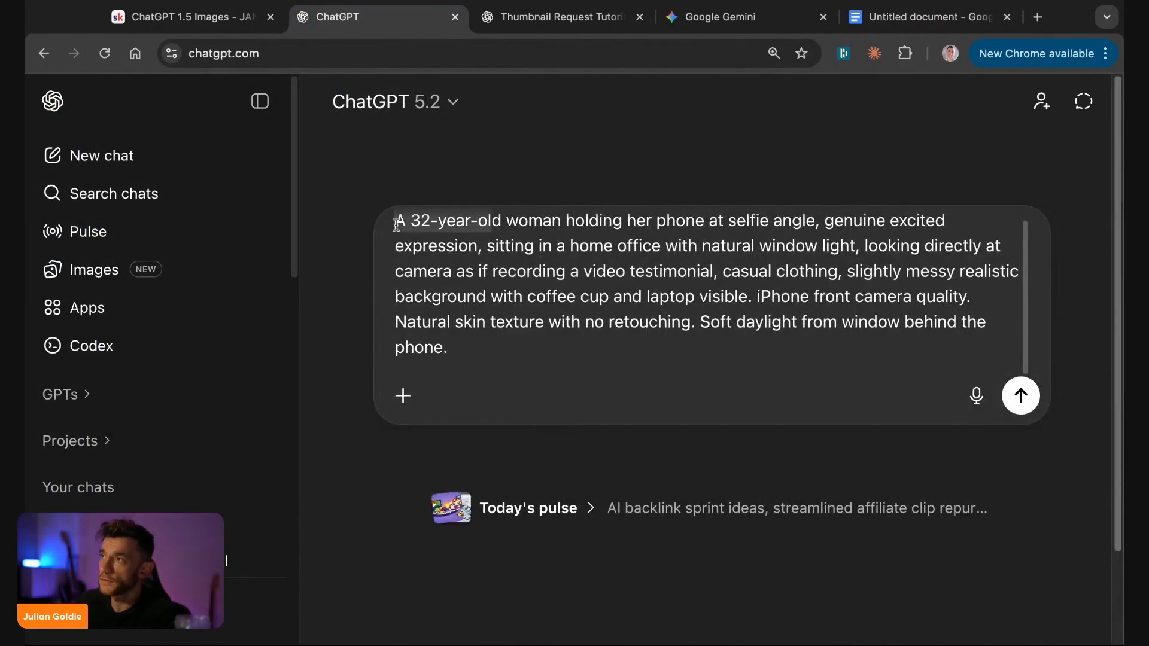
key("ctrl+a")
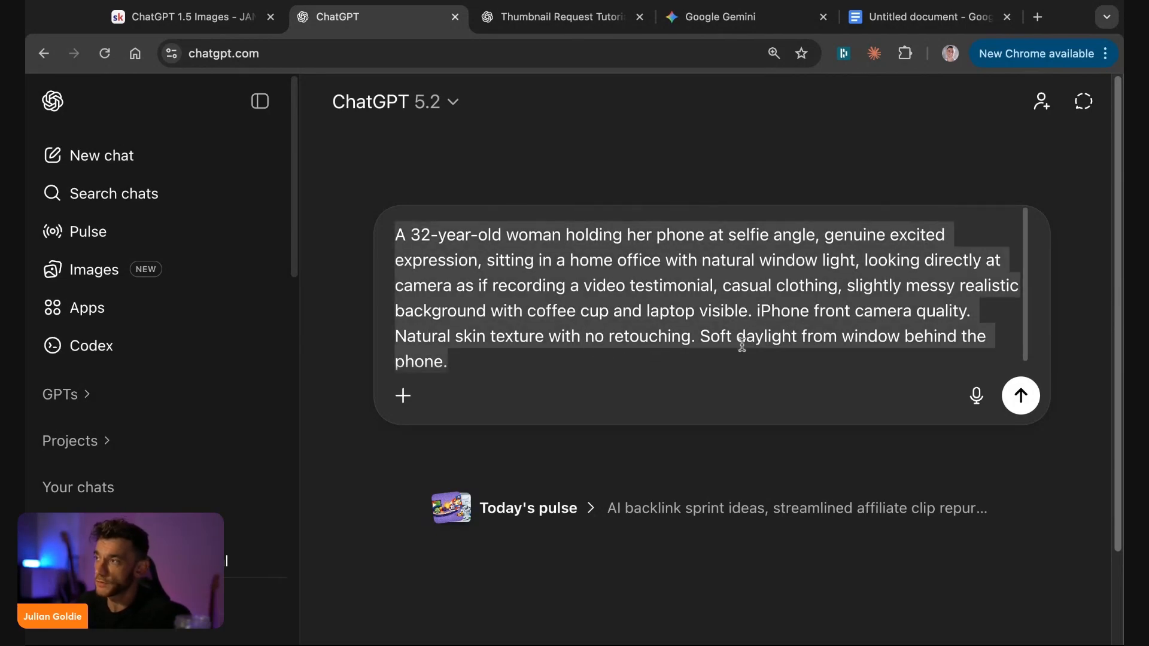
left_click(1020, 395)
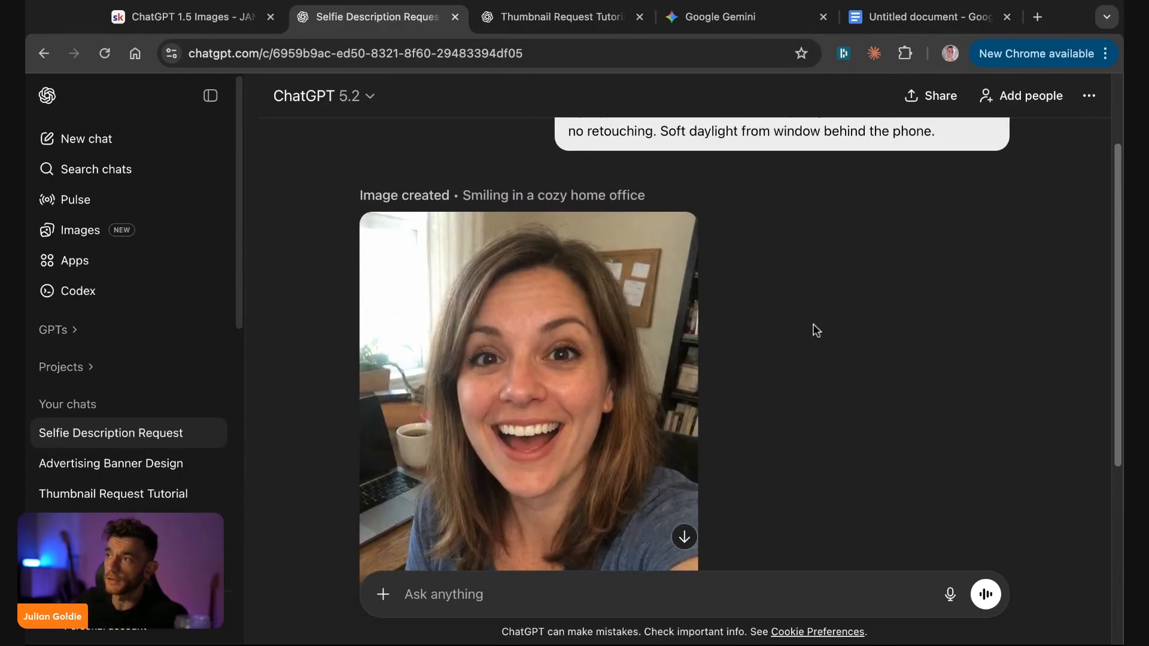
scroll("down", 3)
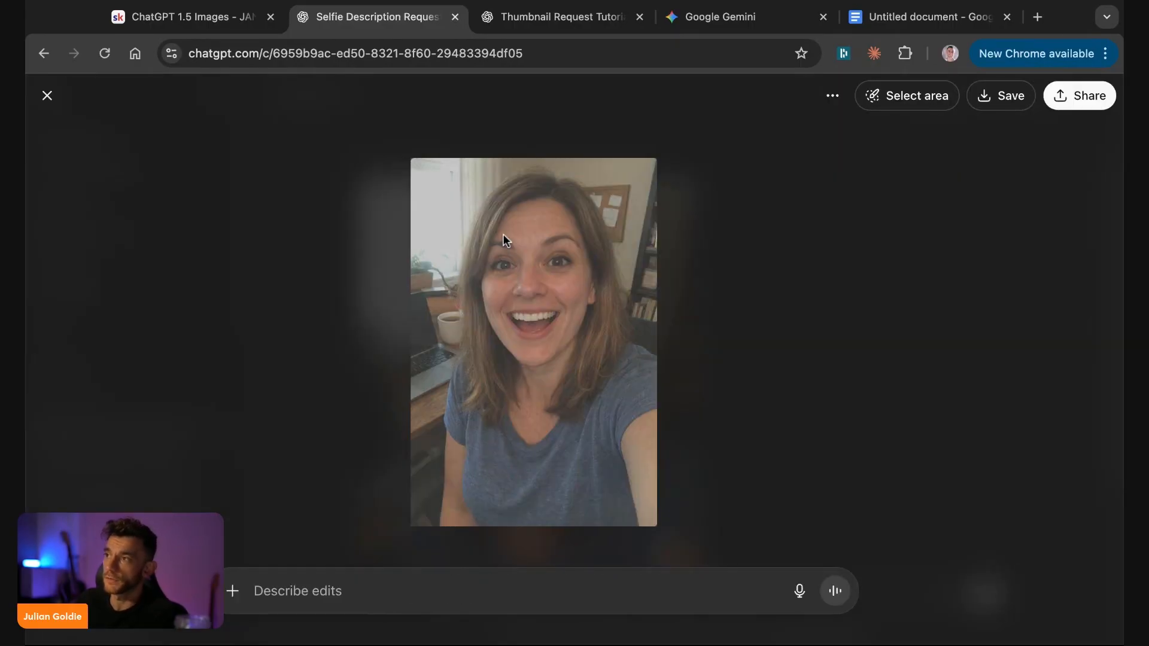
left_click(720, 16)
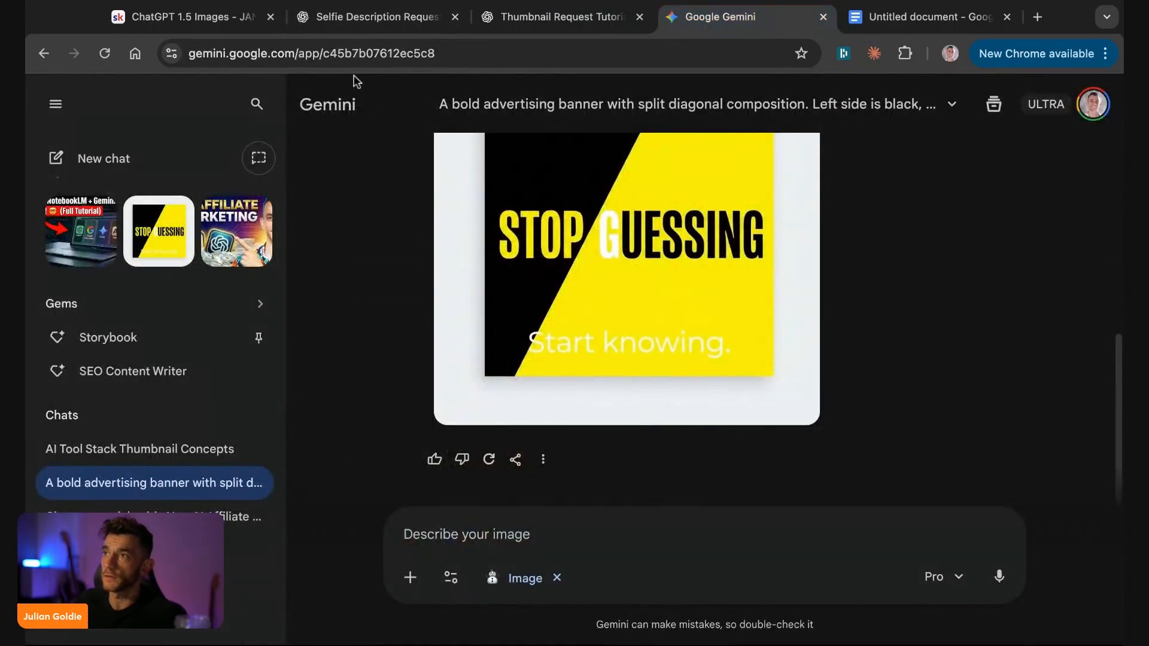
- With the selfie attached and Video on, request 'Generate video of this woman talking about her favourite skincare product'
left_click(103, 158)
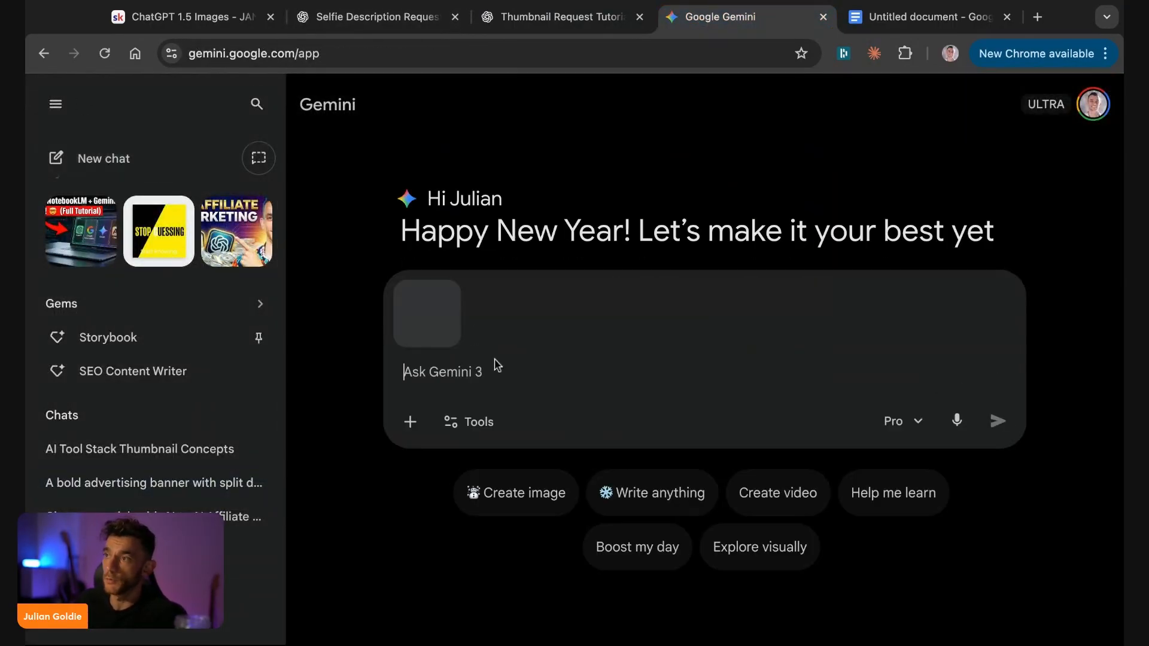
left_click(469, 421)
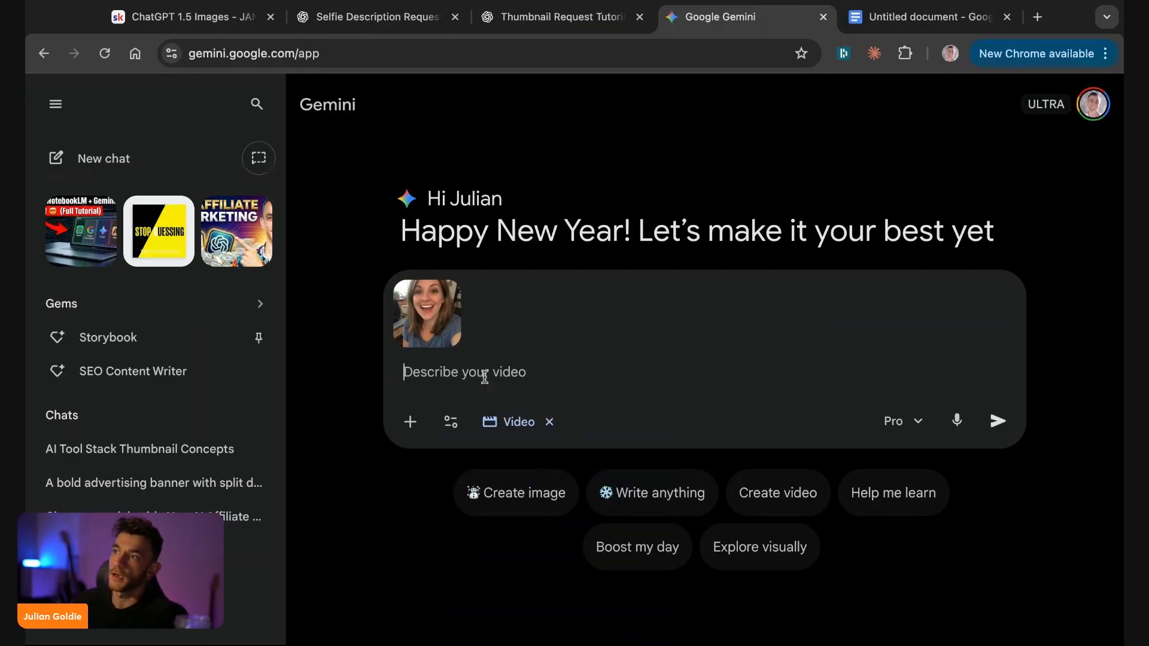
mouse_move(410, 421)
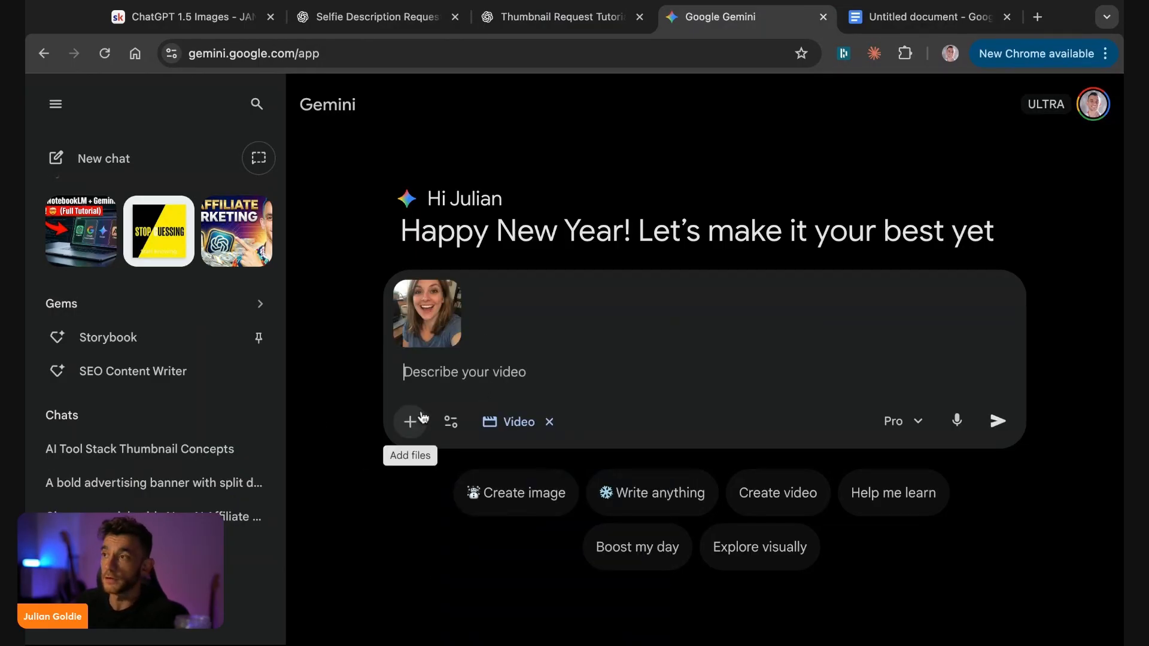
type("Generate a")
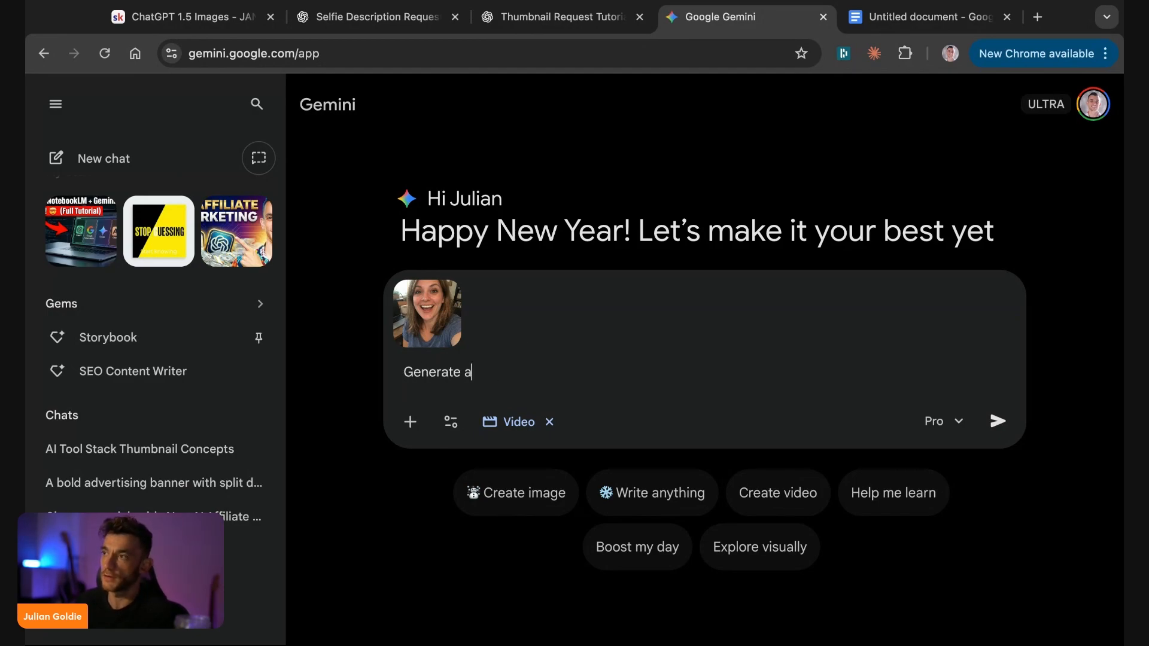
type("video of this woman talking")
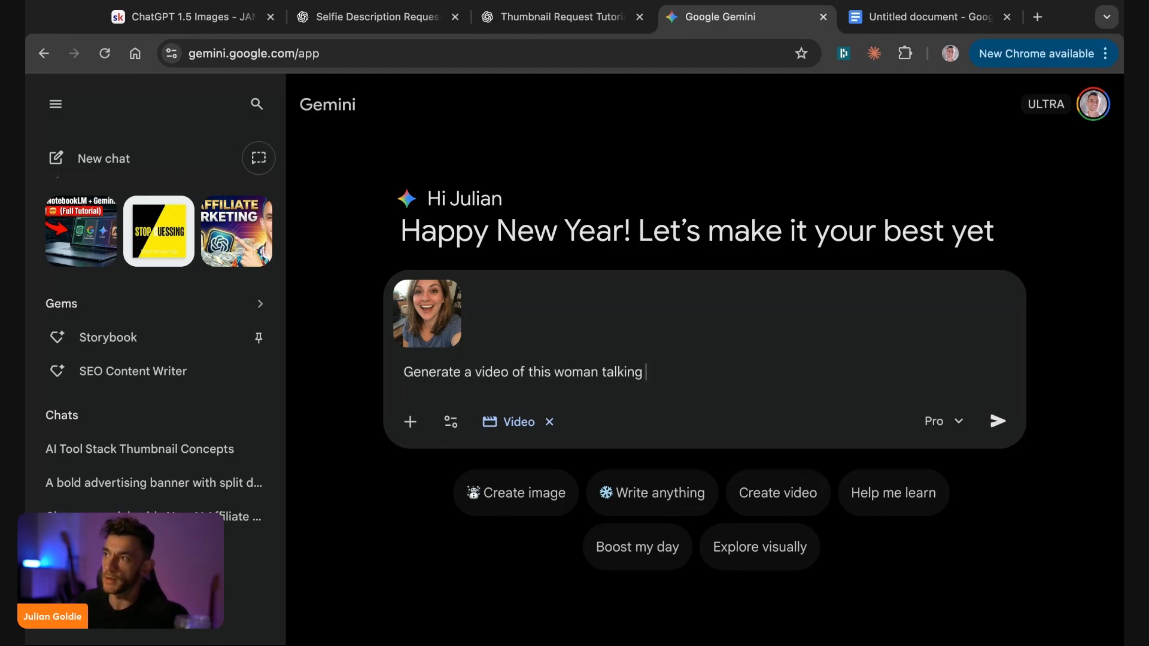
type("about her favourite skincare p")
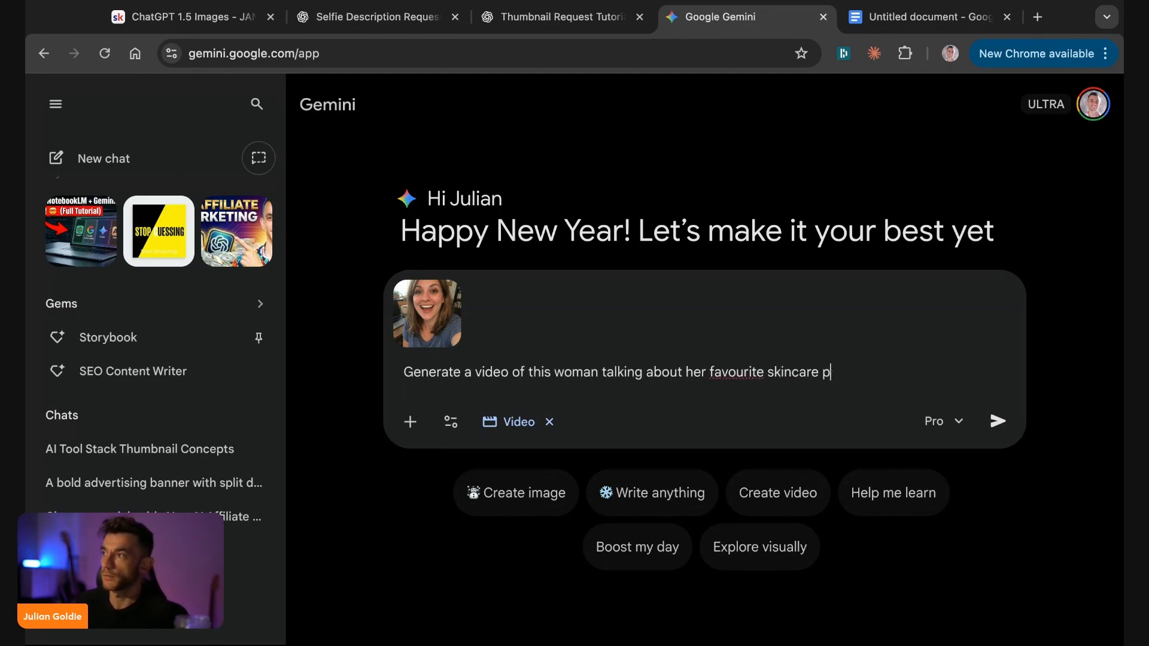
left_click(997, 420)
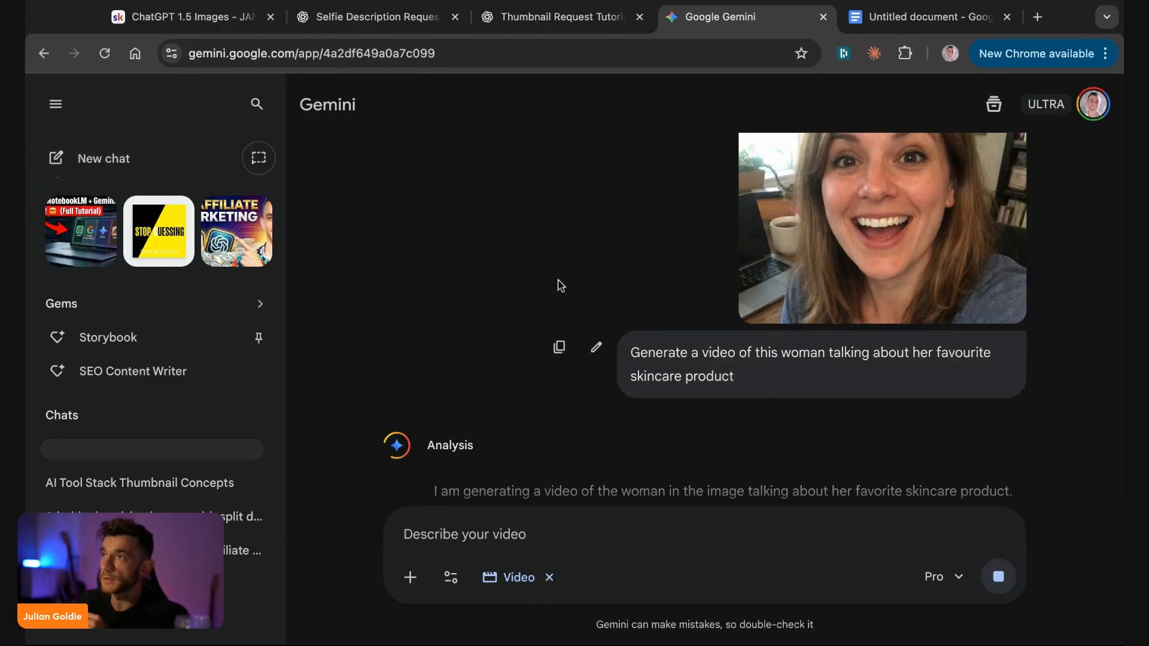
left_click(1036, 16)
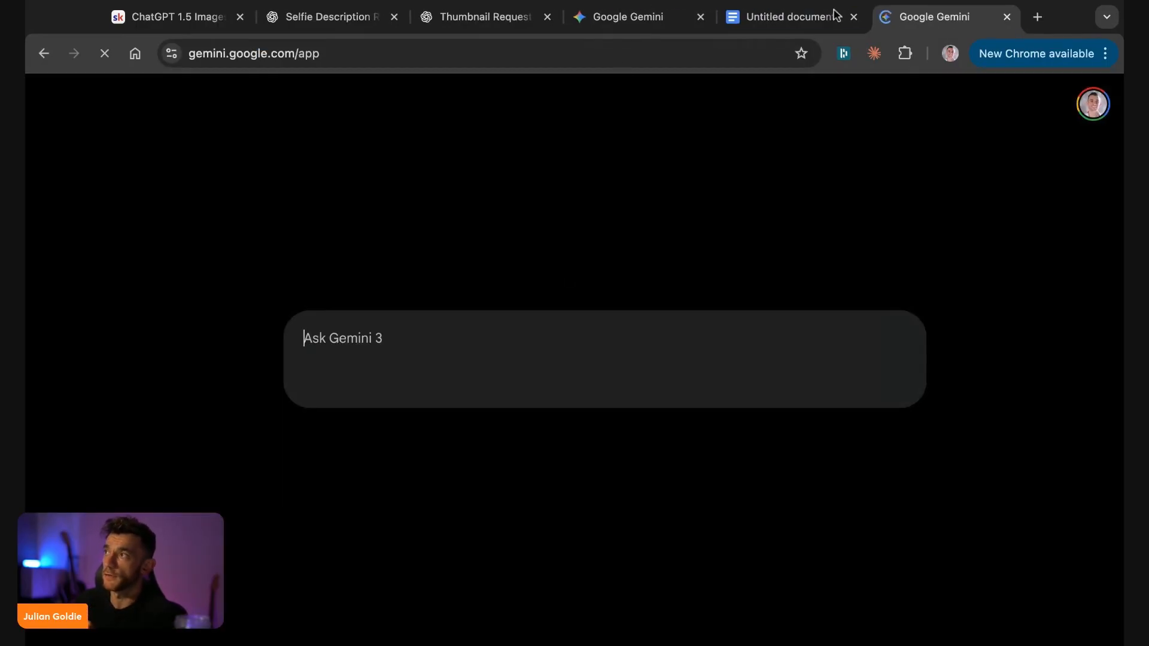
- Open fresh ChatGPT and Gemini chats, setting Gemini's tool to Create images
left_click(480, 16)
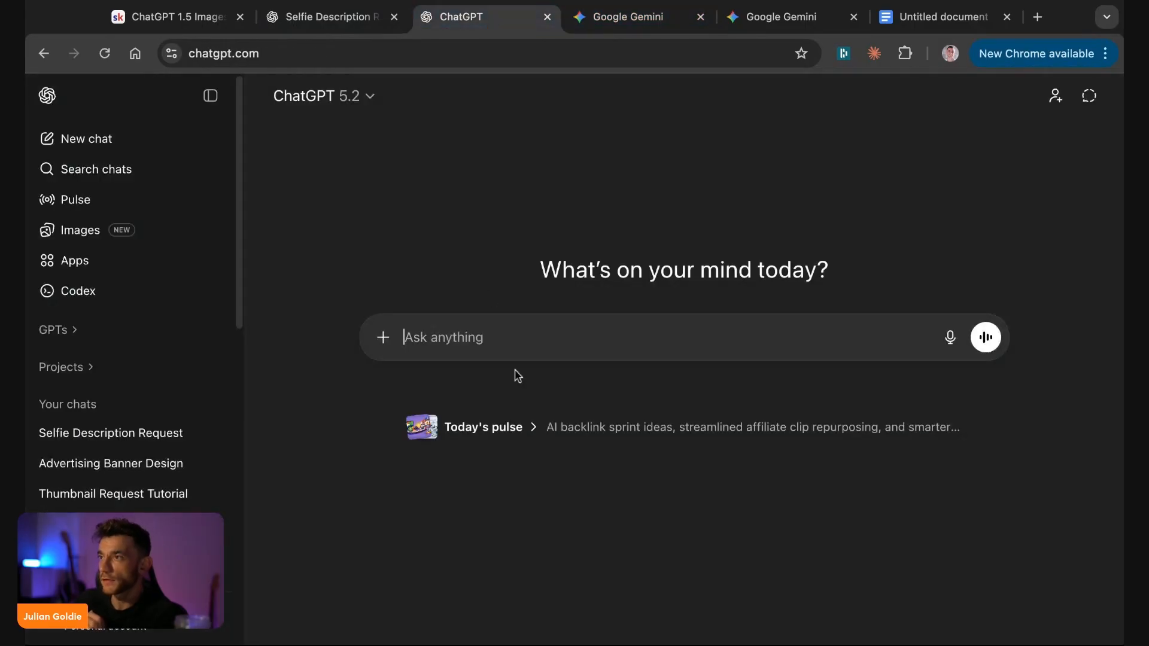
left_click(638, 16)
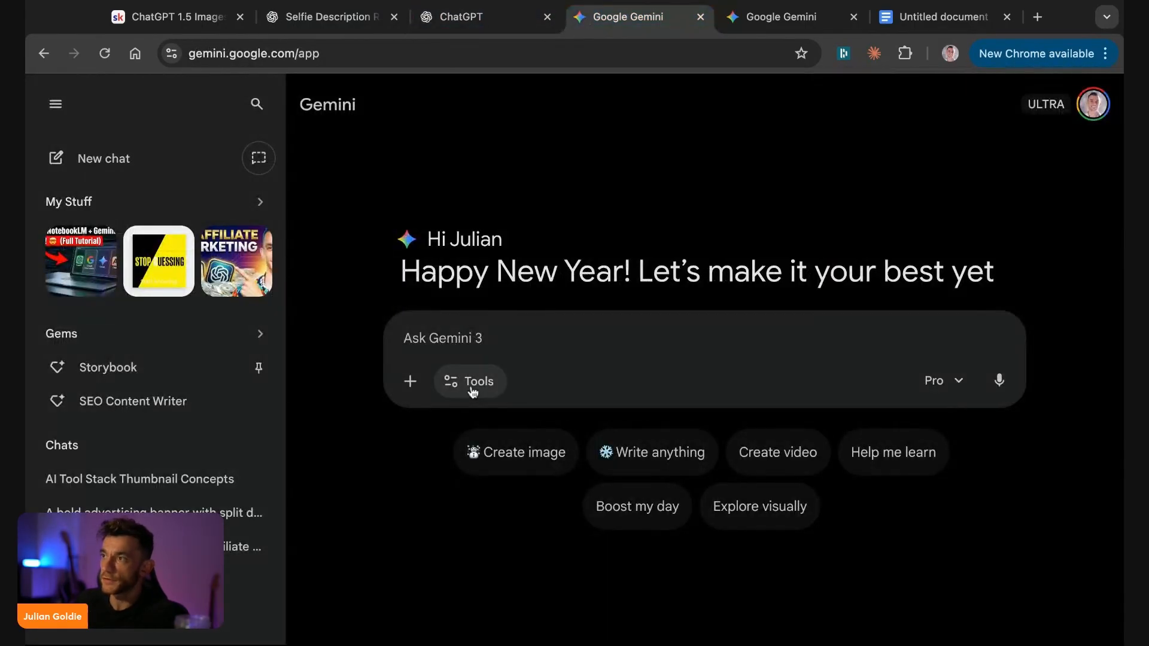
left_click(470, 382)
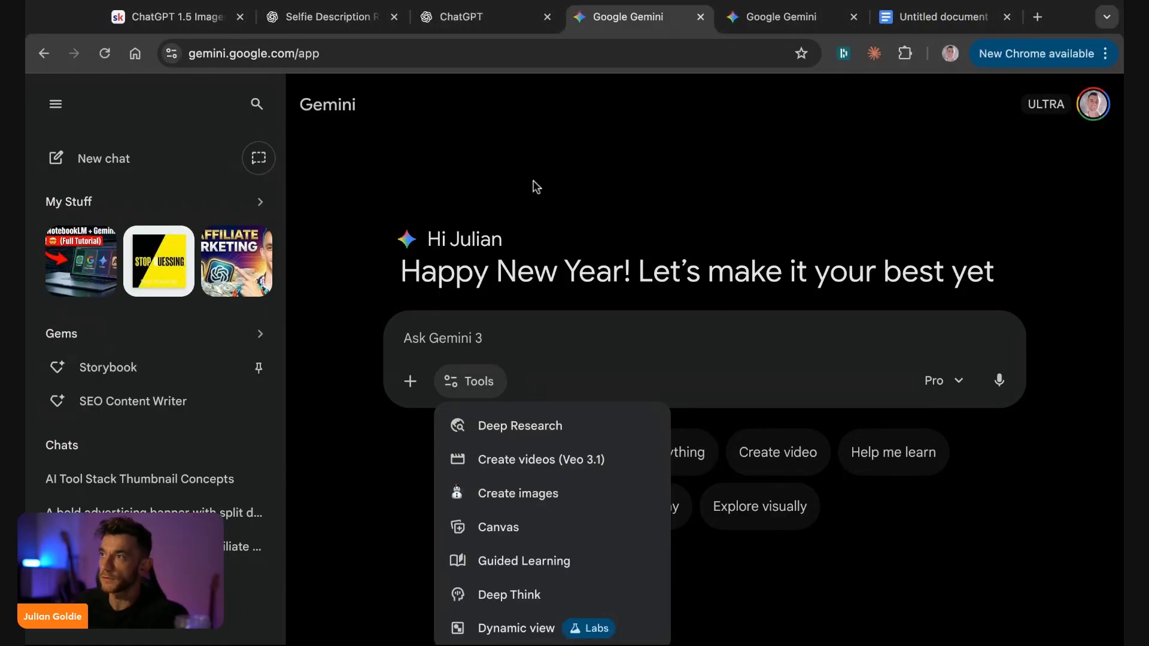
left_click(466, 16)
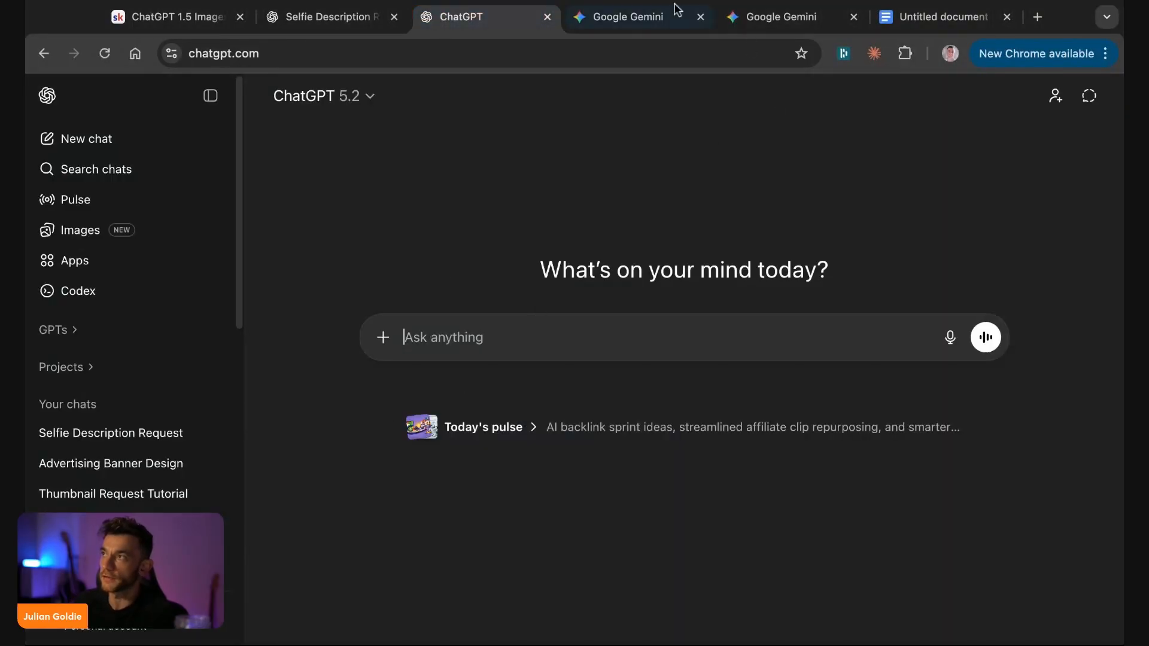
left_click(789, 16)
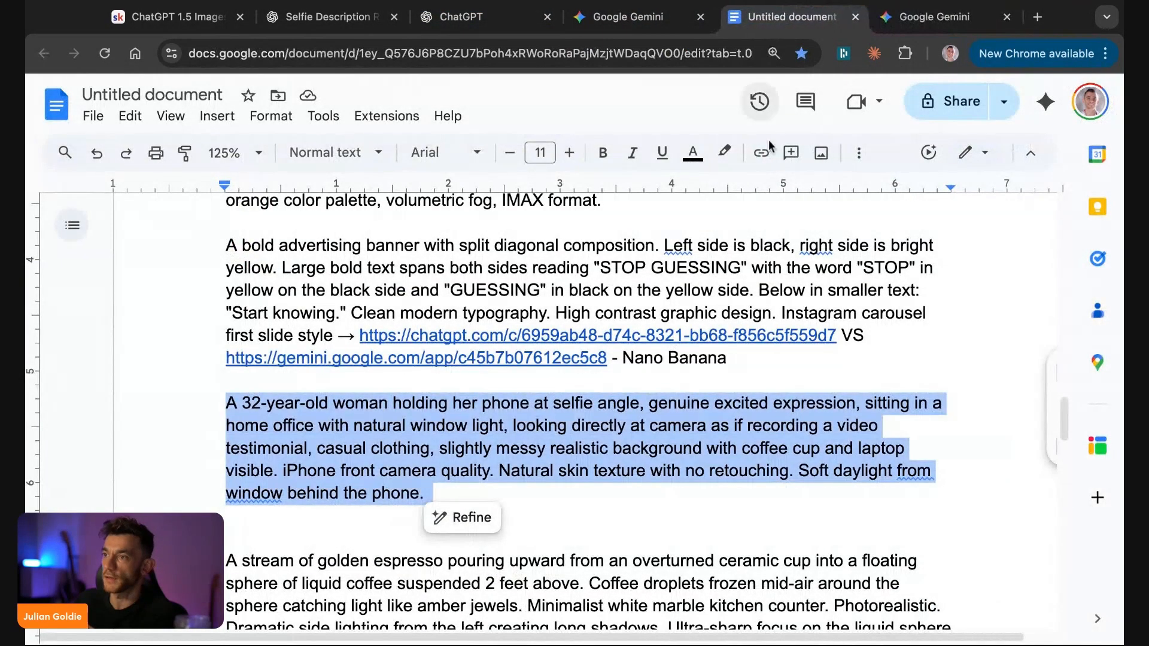
- Send the product-on-left feature-callout layout prompt to both ChatGPT and Gemini
scroll("down", 3)
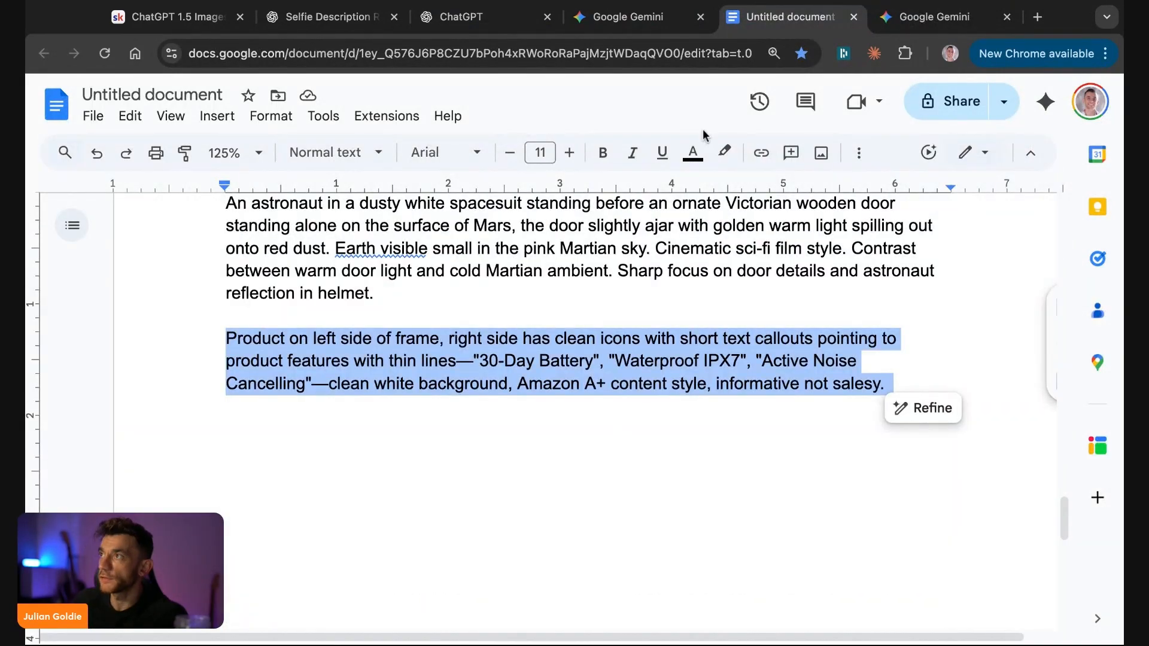
left_click(460, 16)
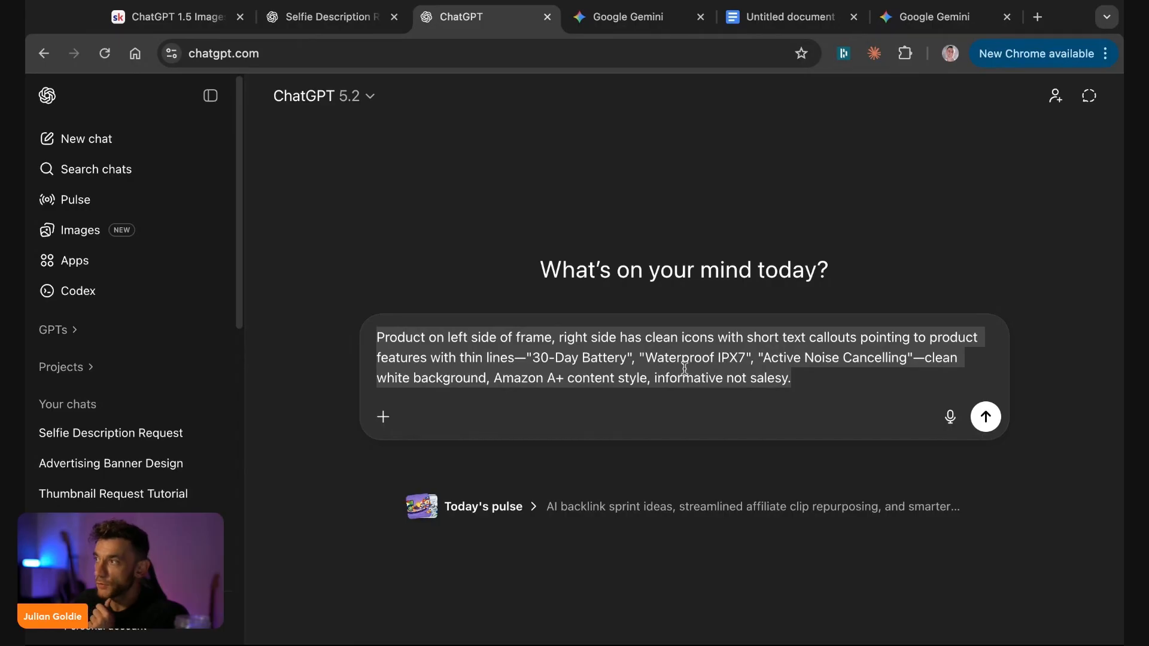
left_click(695, 369)
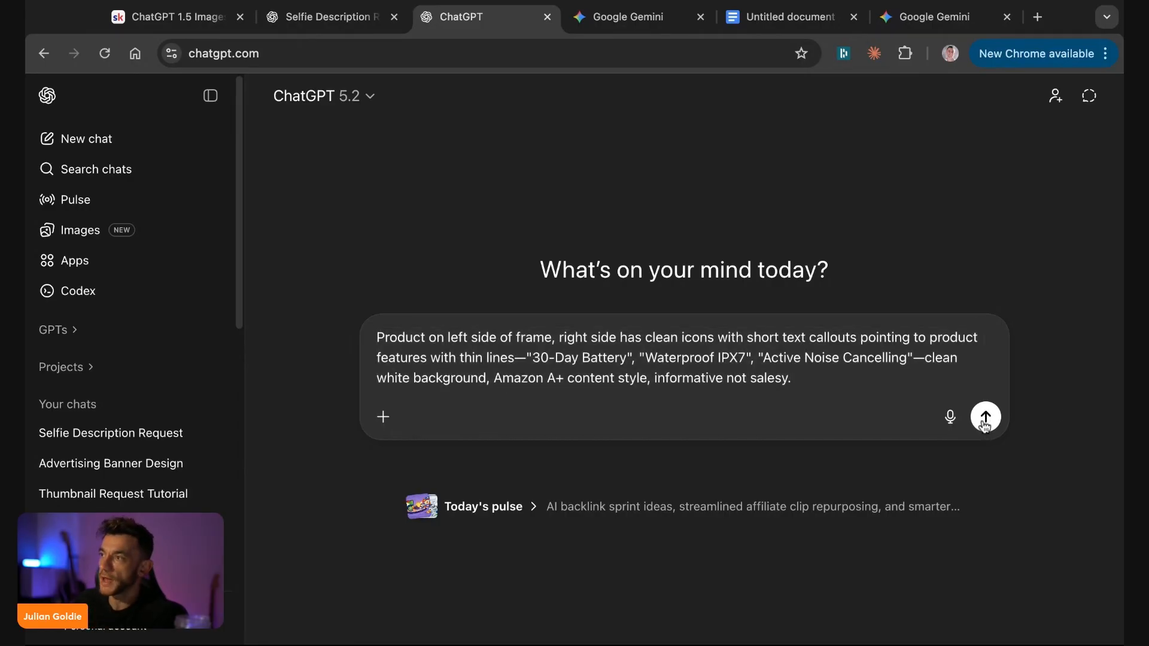
left_click(985, 417)
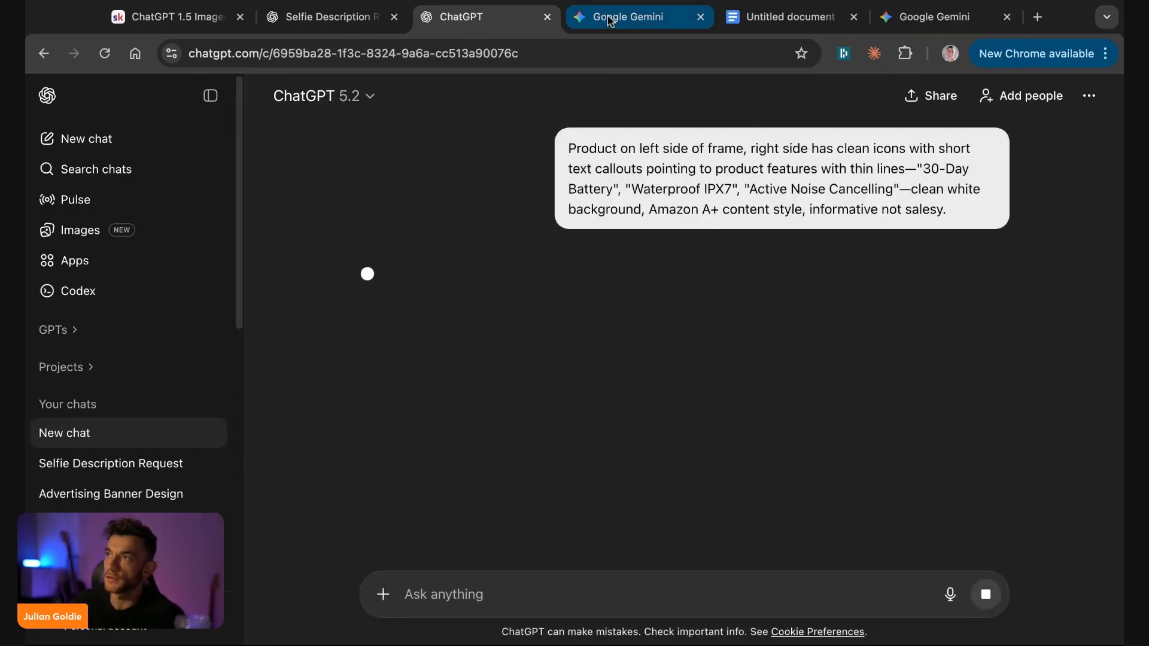
left_click(639, 17)
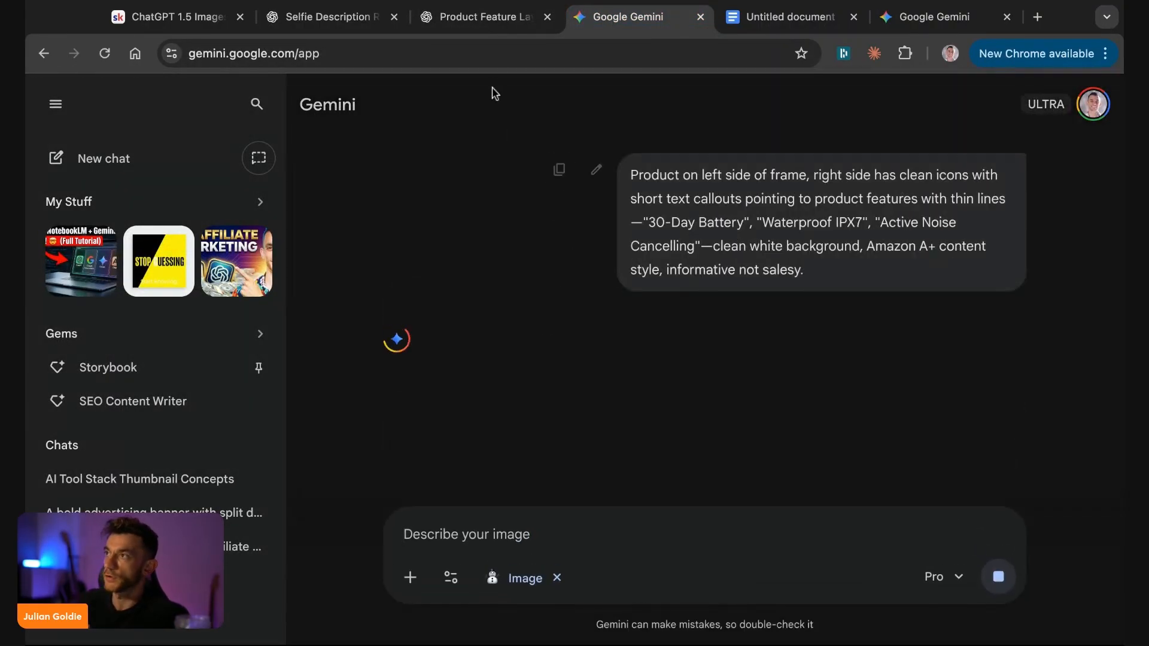
left_click(476, 16)
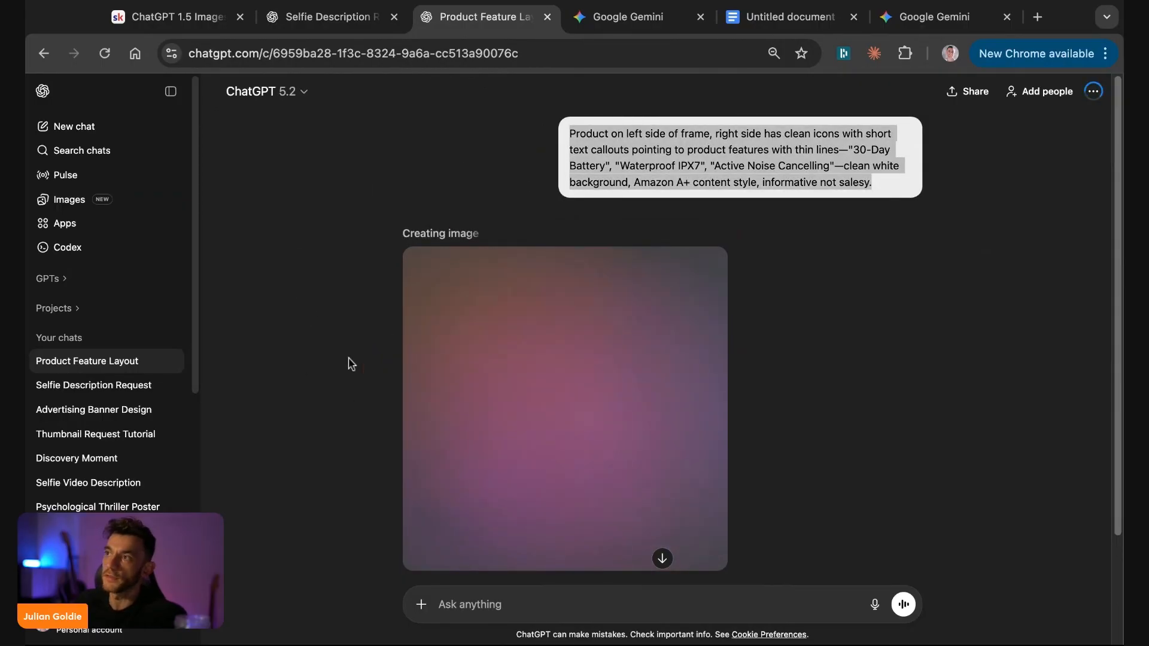
- Check product image progress and send the Mars astronaut Victorian door prompt in a new ChatGPT chat
left_click(638, 16)
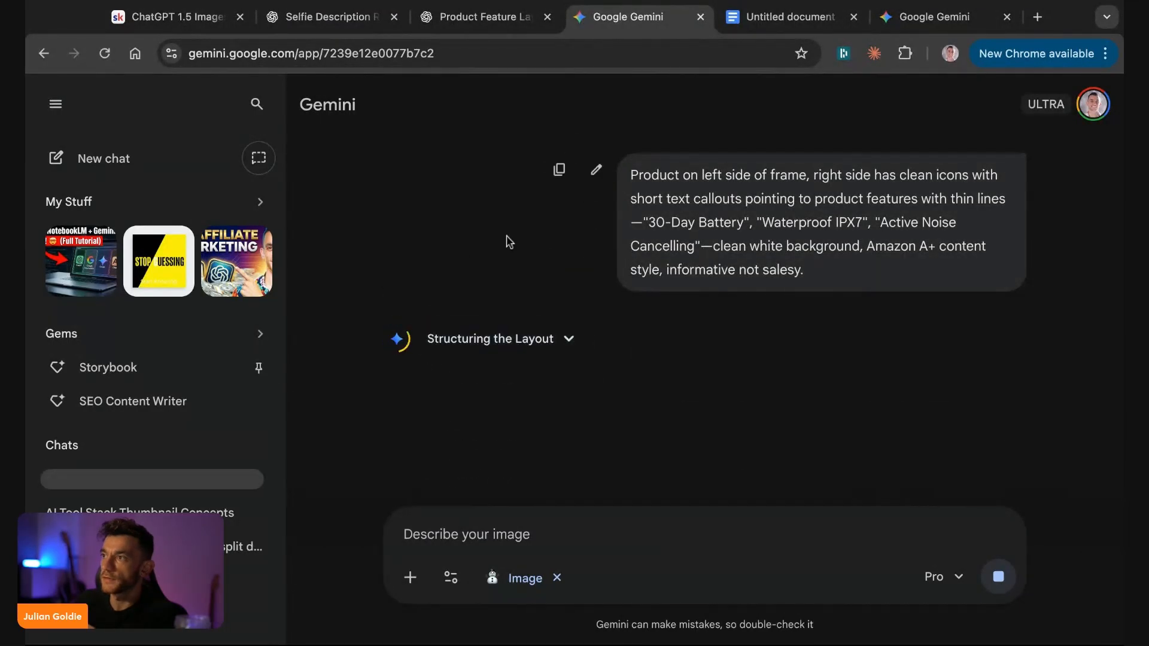
left_click(480, 16)
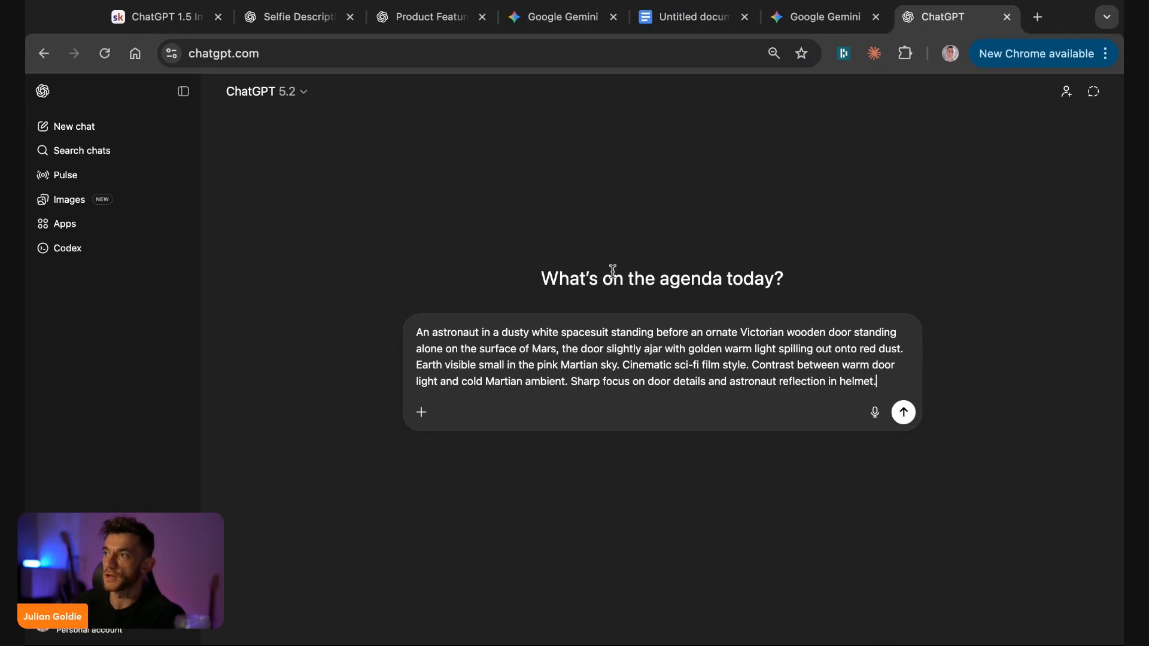
left_click(901, 411)
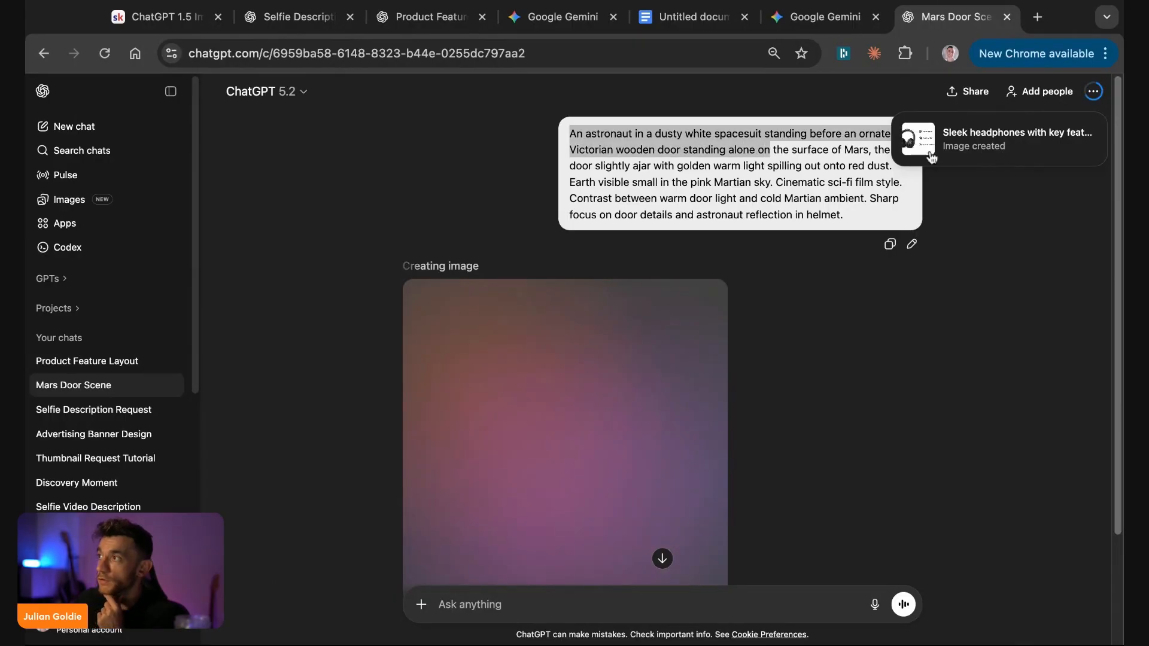
left_click(431, 16)
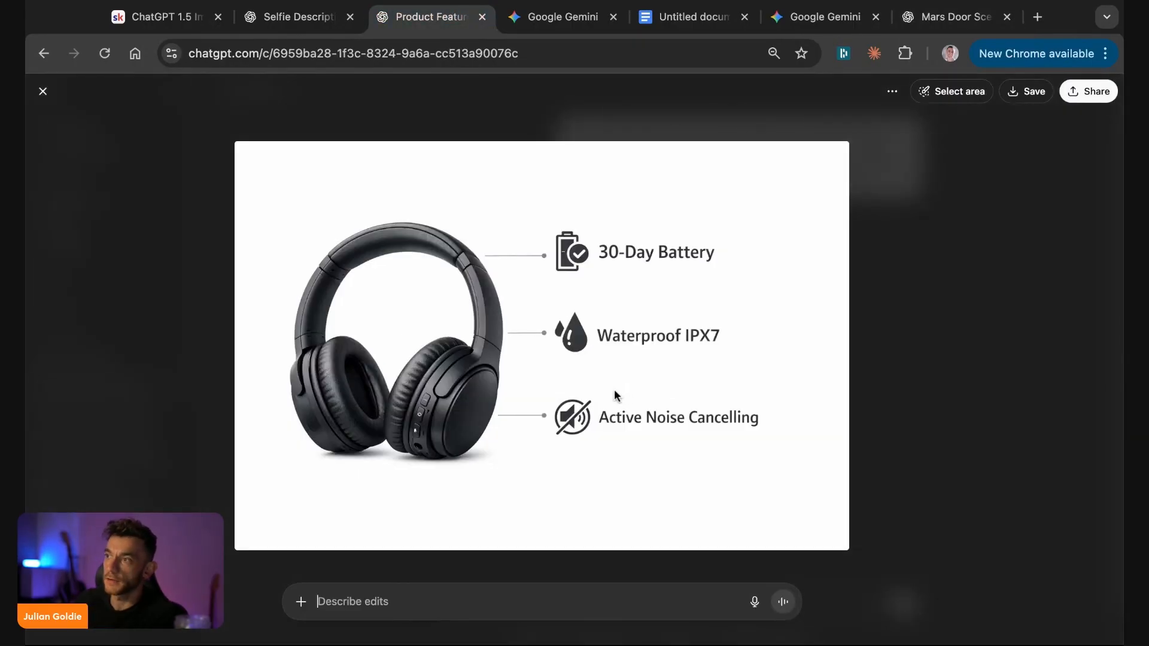
mouse_move(551, 276)
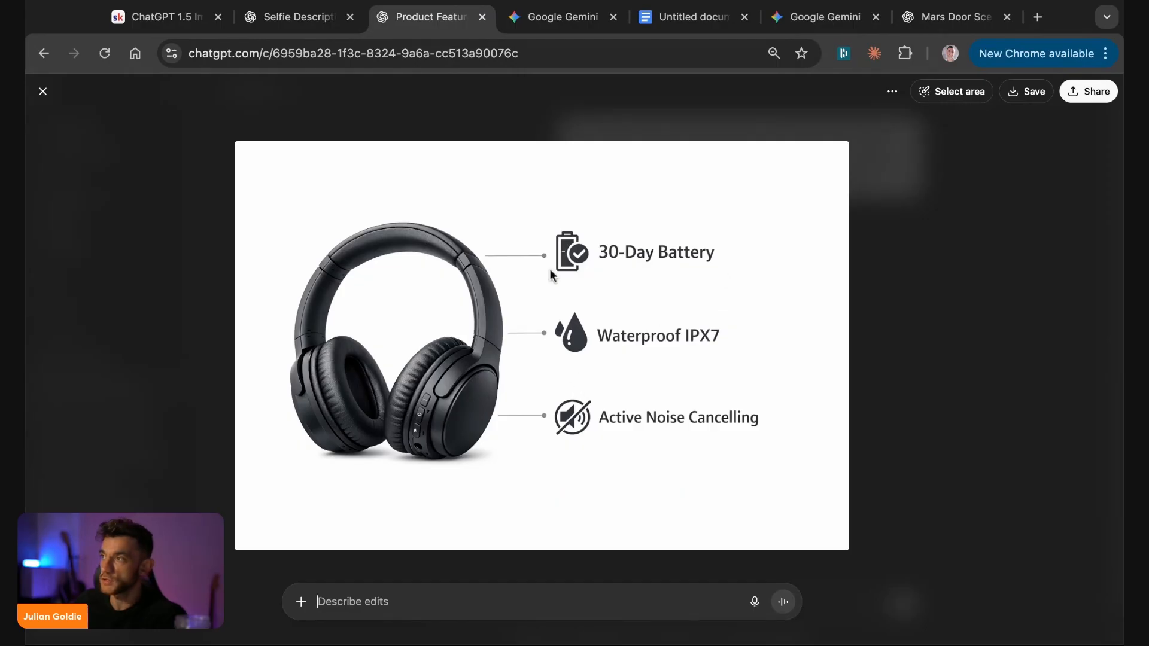
mouse_move(898, 347)
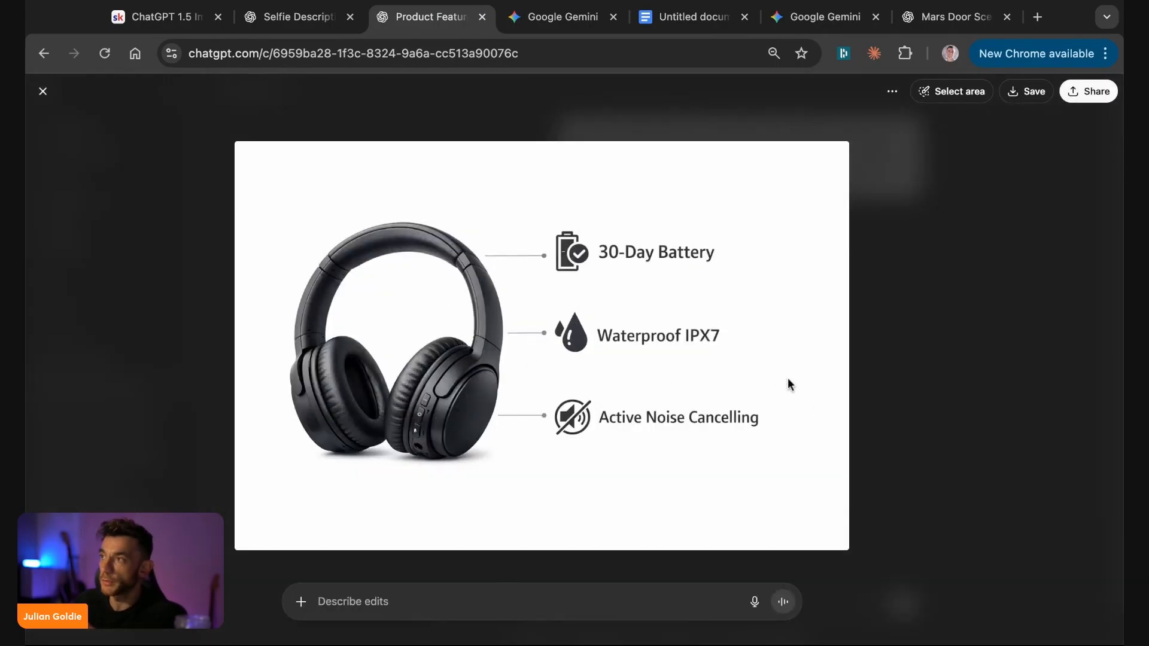
- Compare Gemini's earbuds callout image with ChatGPT's headphones, then open the Mars astronaut image full size
left_click(561, 17)
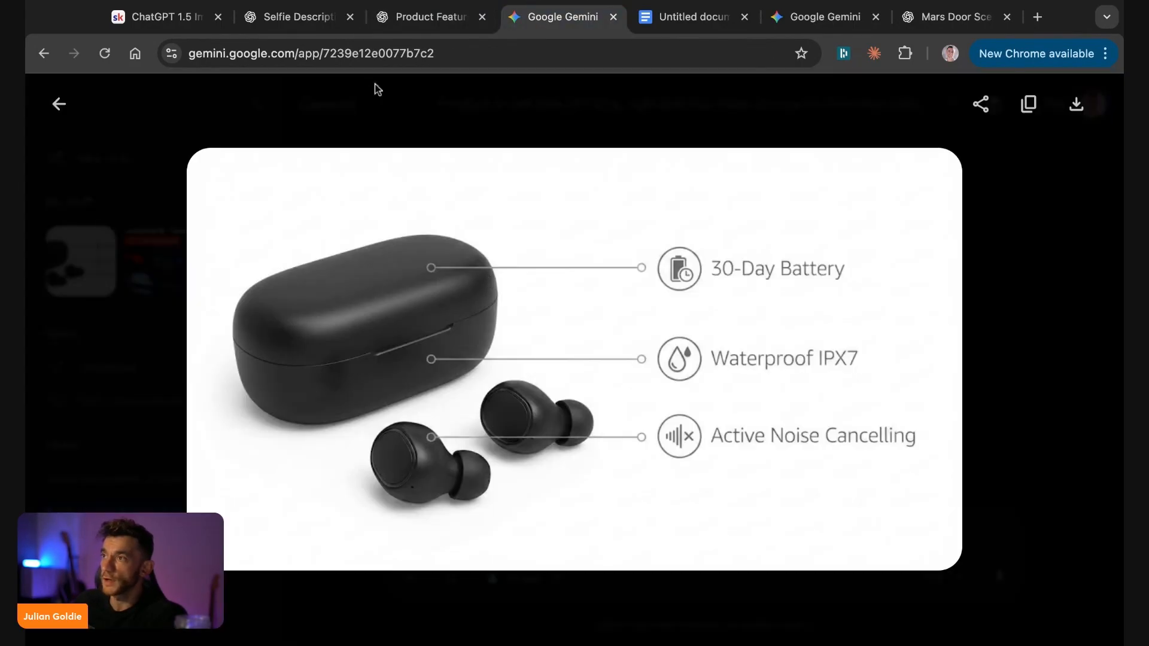
left_click(58, 103)
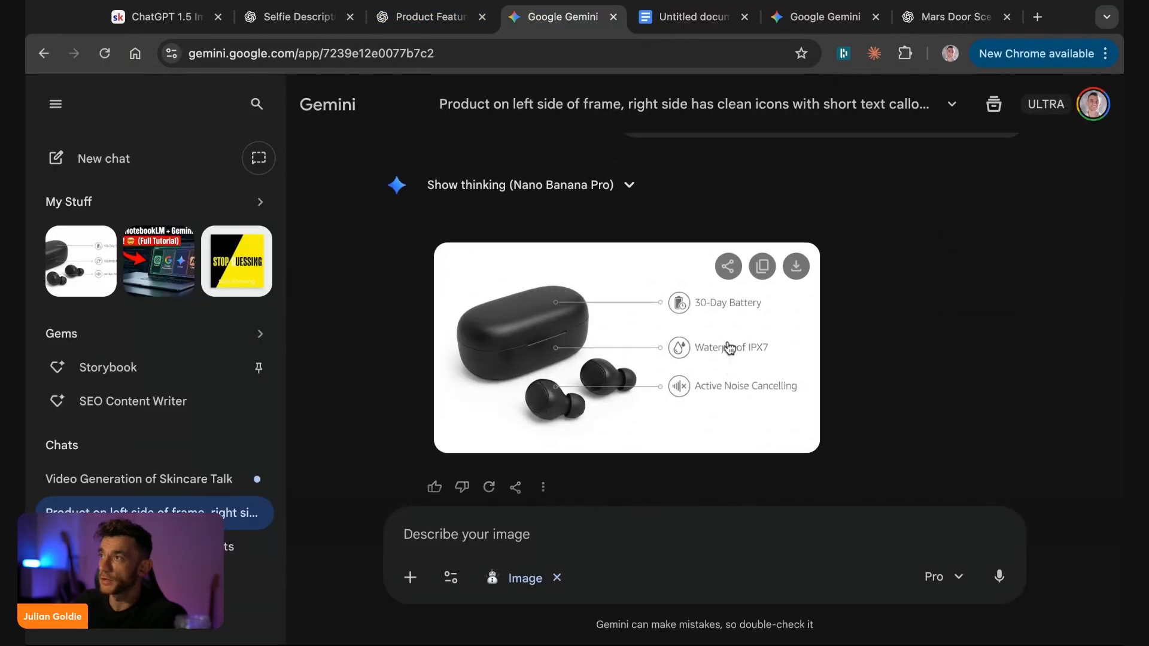
left_click(627, 347)
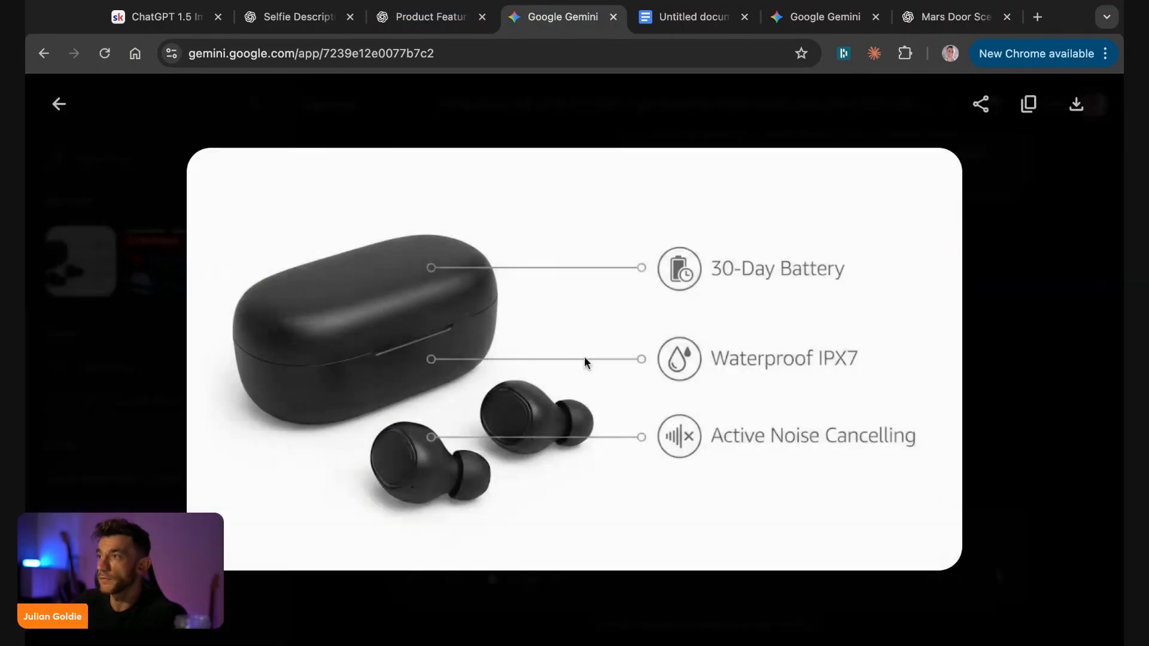
left_click(425, 16)
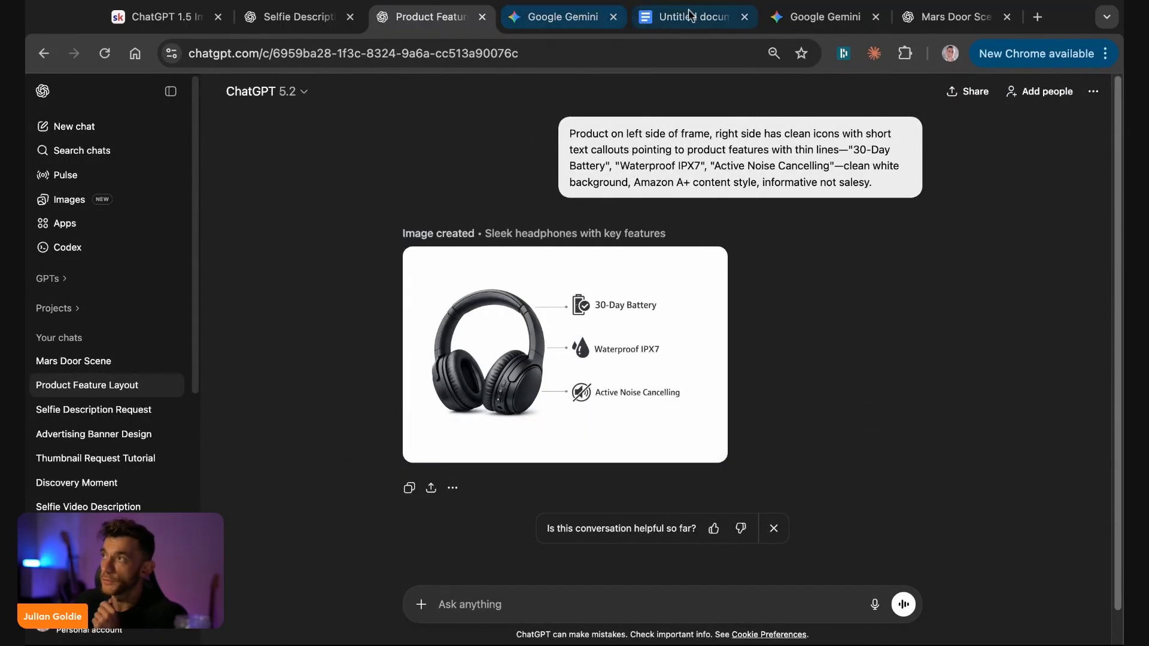
left_click(956, 16)
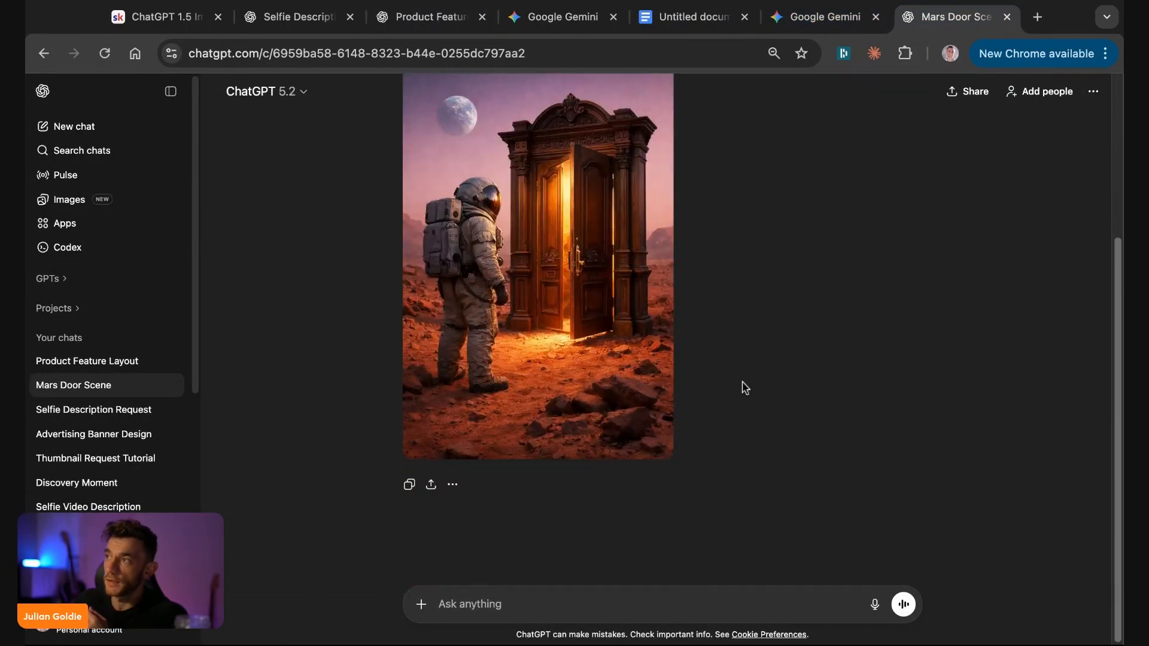
left_click(538, 267)
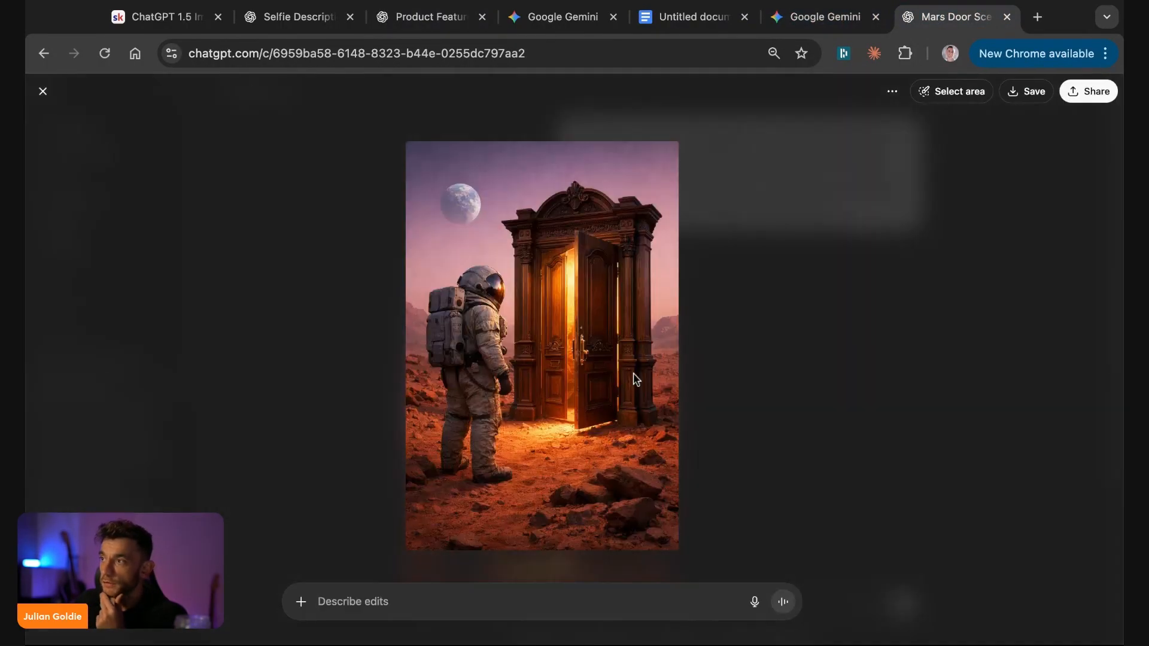
mouse_move(510, 450)
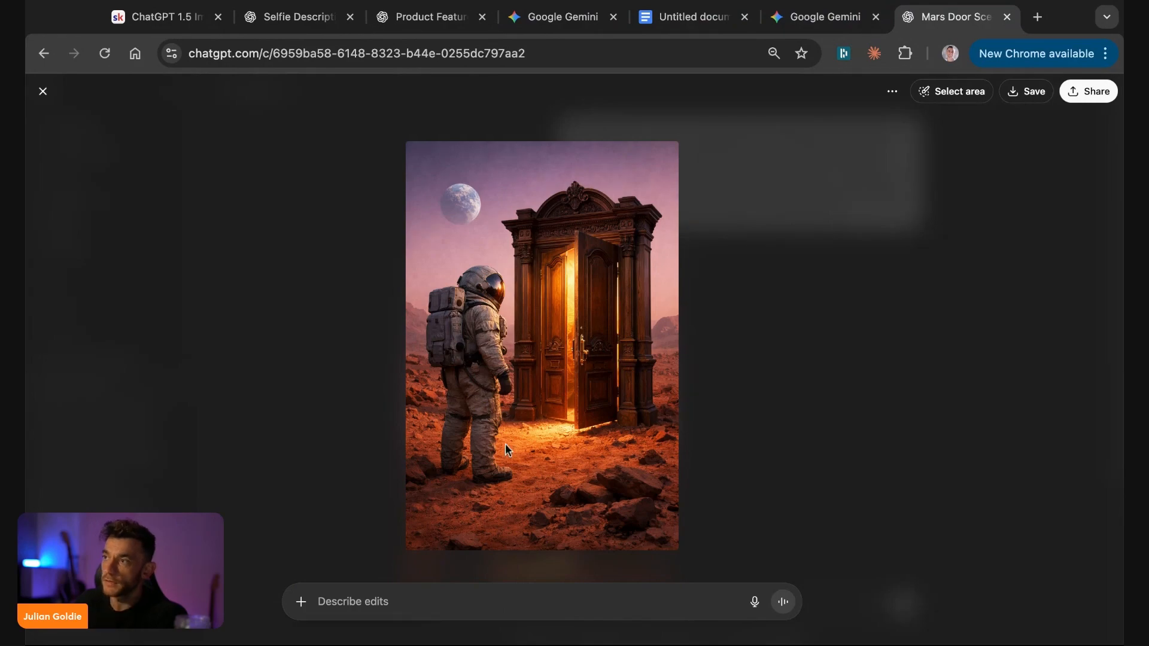
mouse_move(637, 374)
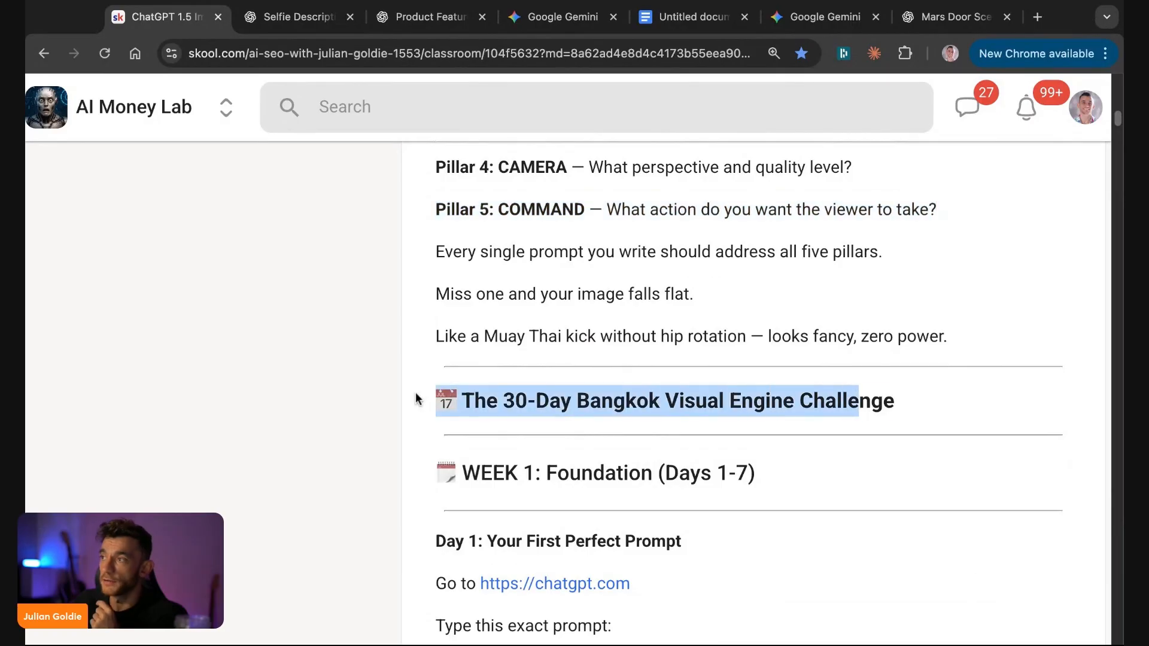
- Scroll through Skool's 30-Day Bangkok challenge lesson, then bring up Gemini's finished skincare video chat
scroll("down", 3)
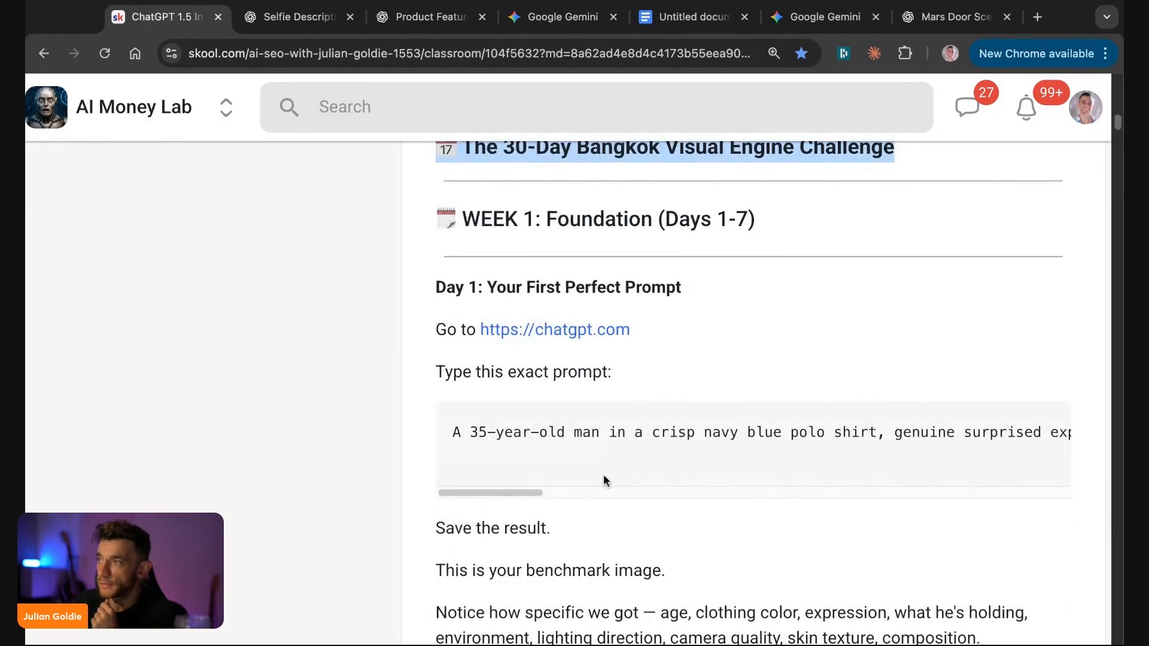
scroll("down", 3)
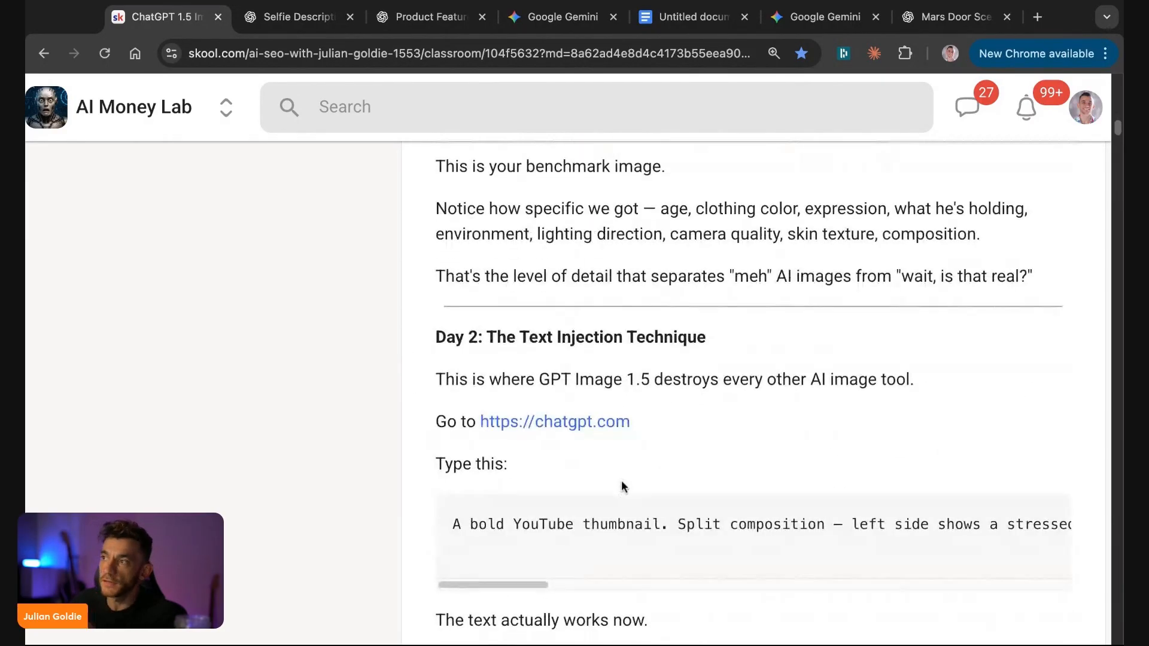
scroll("down", 3)
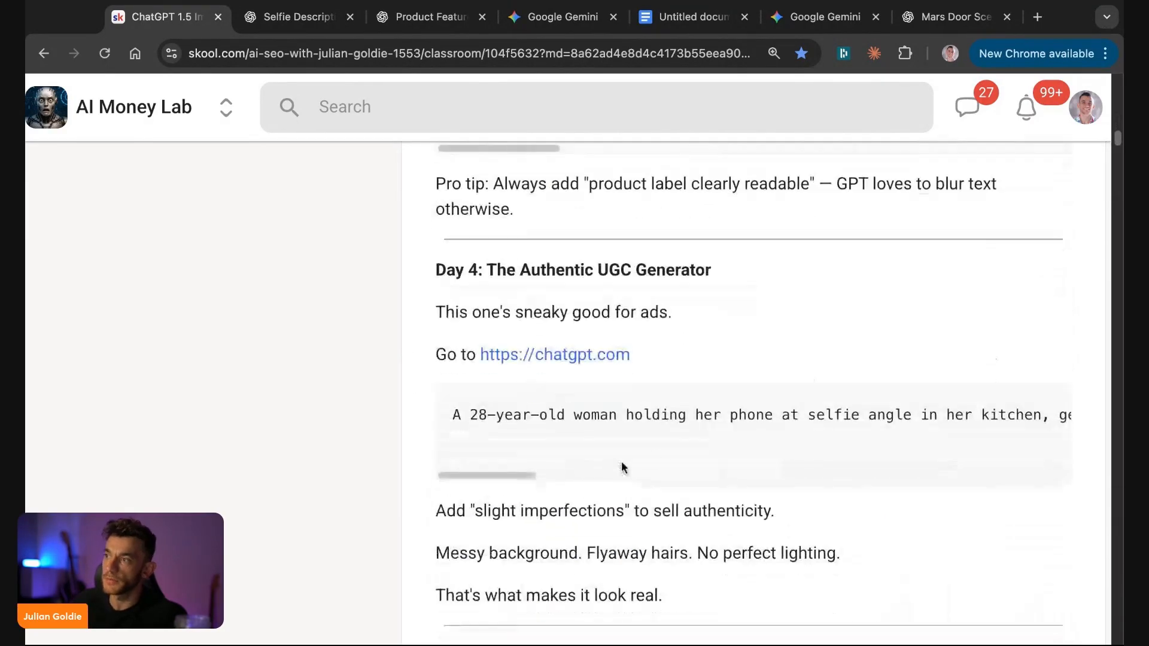
scroll("down", 3)
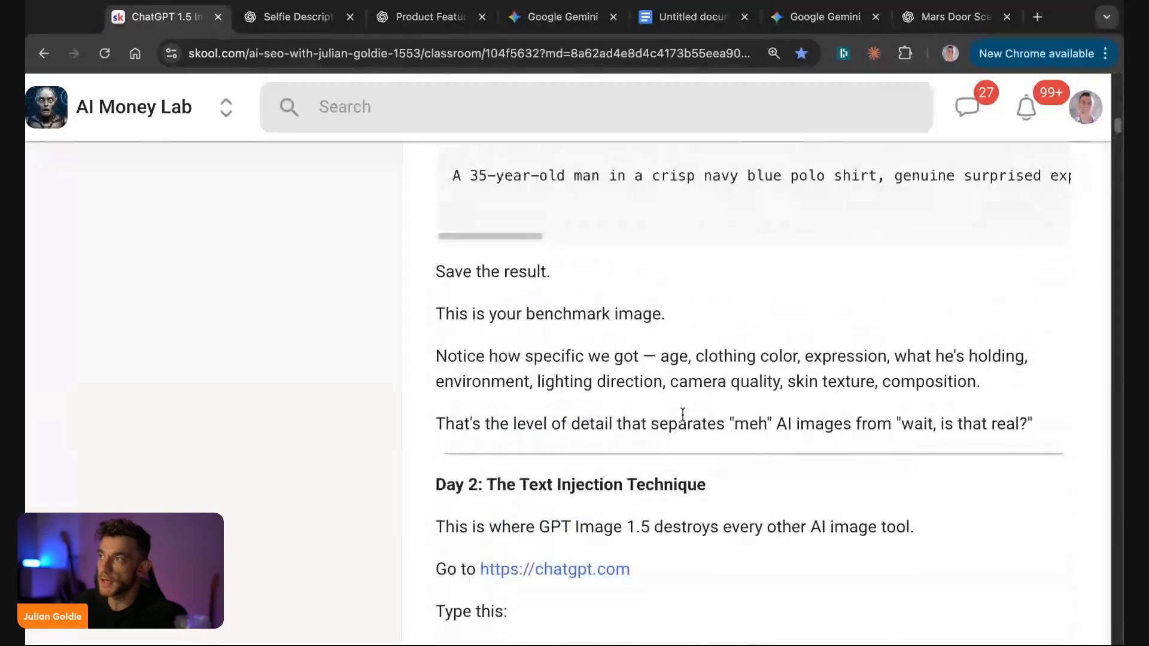
scroll("down", 3)
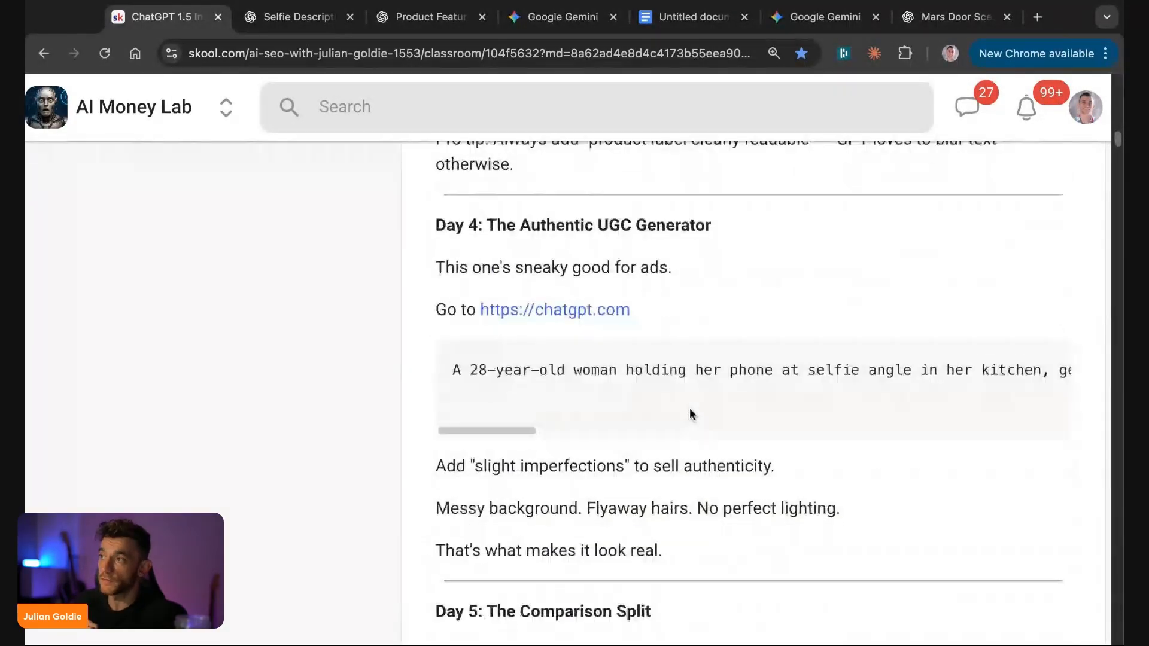
scroll("down", 3)
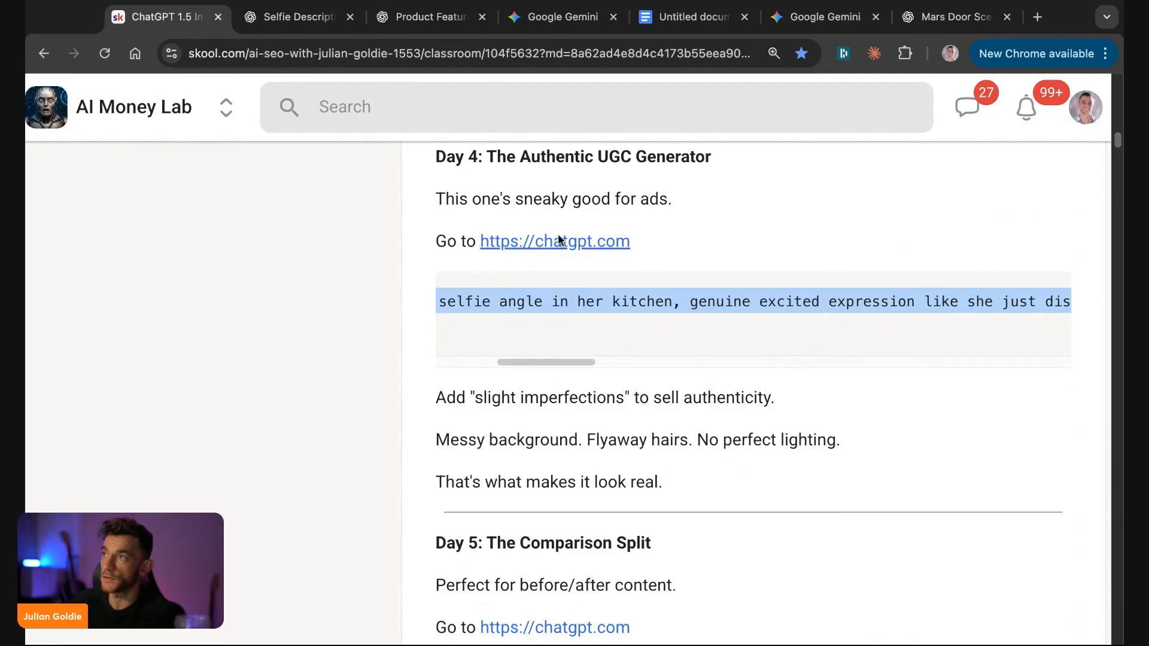
left_click(299, 16)
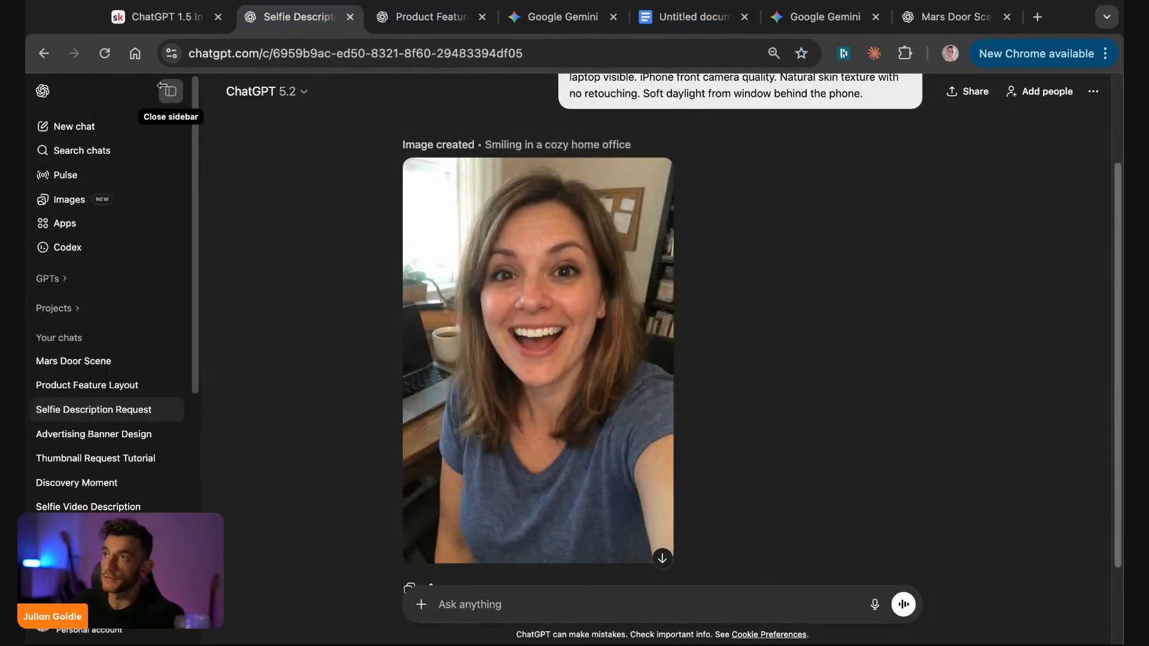
left_click(71, 126)
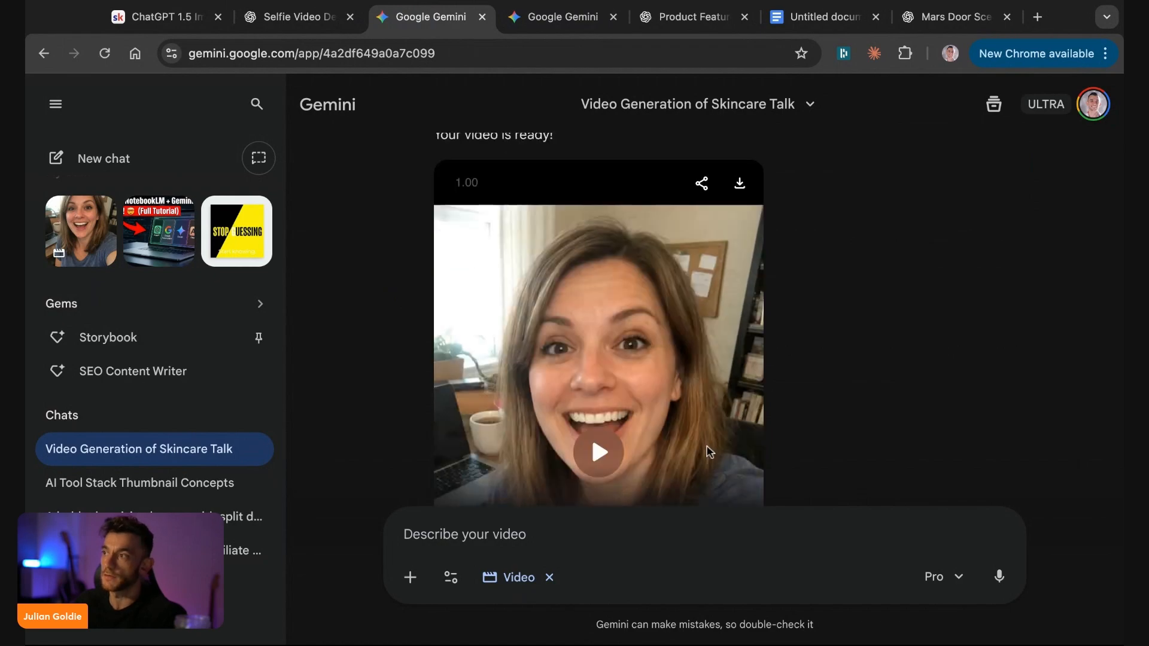
- Play the skincare talking video nearly to its end, where she holds a cream jar
left_click(598, 452)
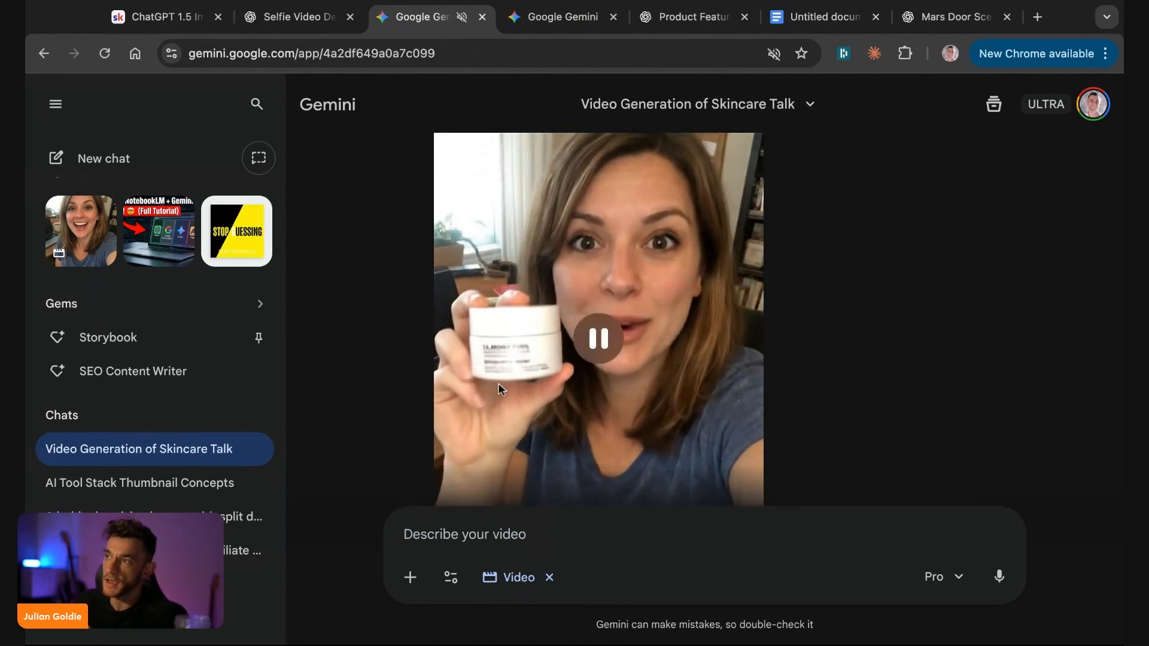
left_click(598, 338)
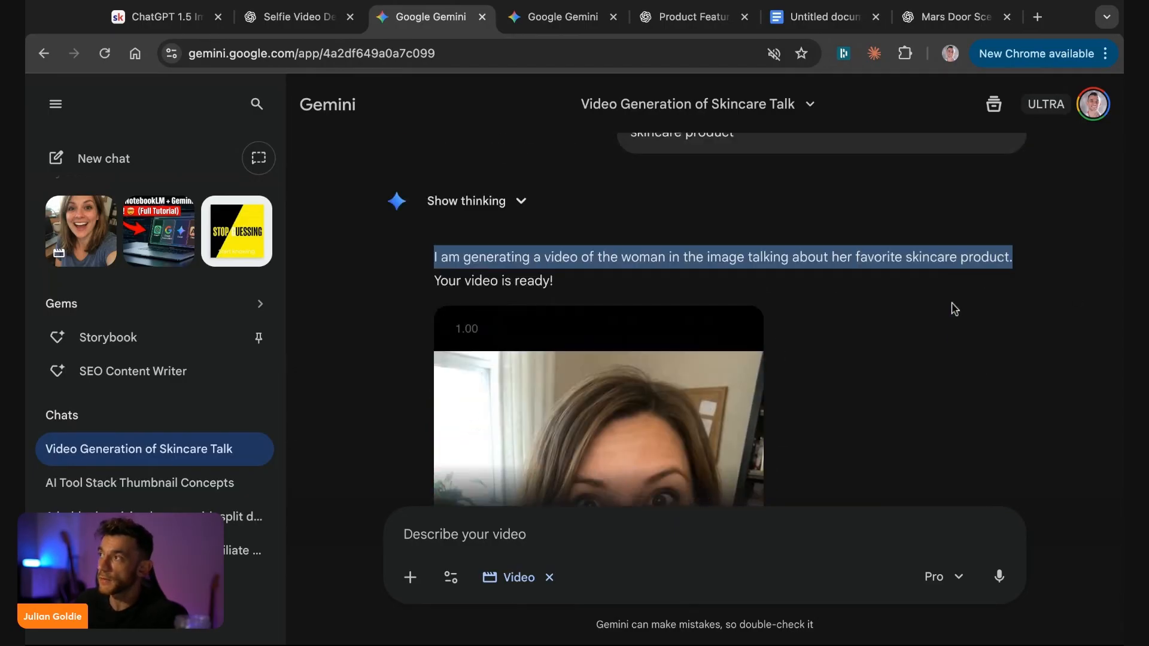
scroll("down", 3)
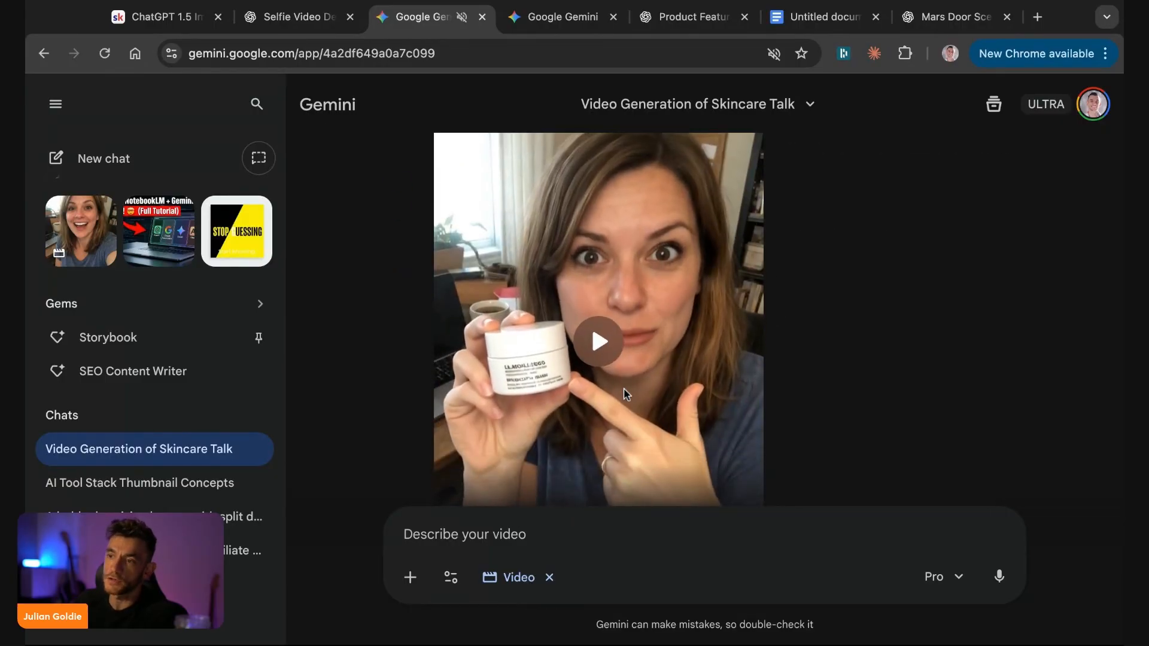
left_click(598, 341)
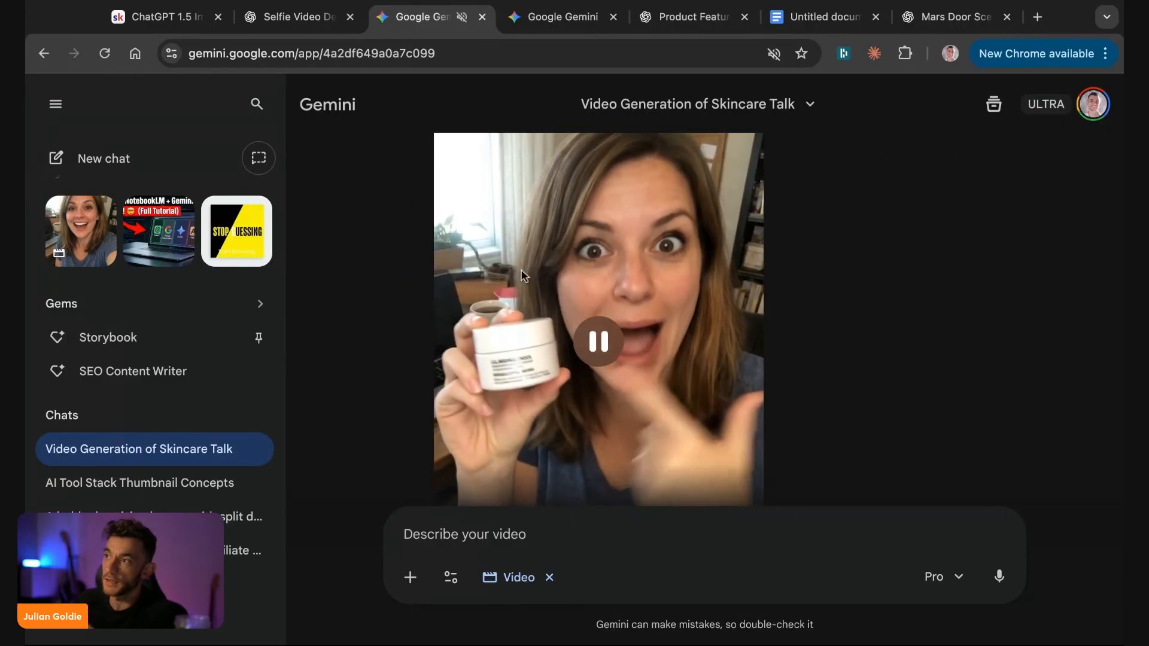
left_click(597, 342)
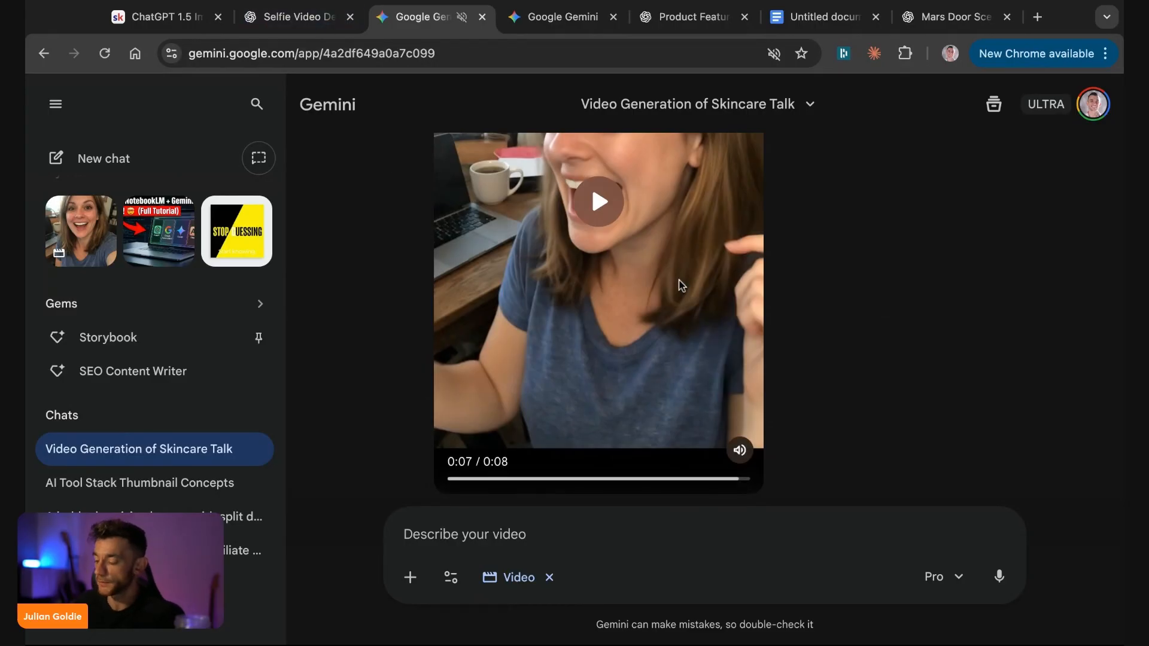
- Download the Link Building Mastery cover and request a Gemini video of the selfie woman praising it
left_click(586, 16)
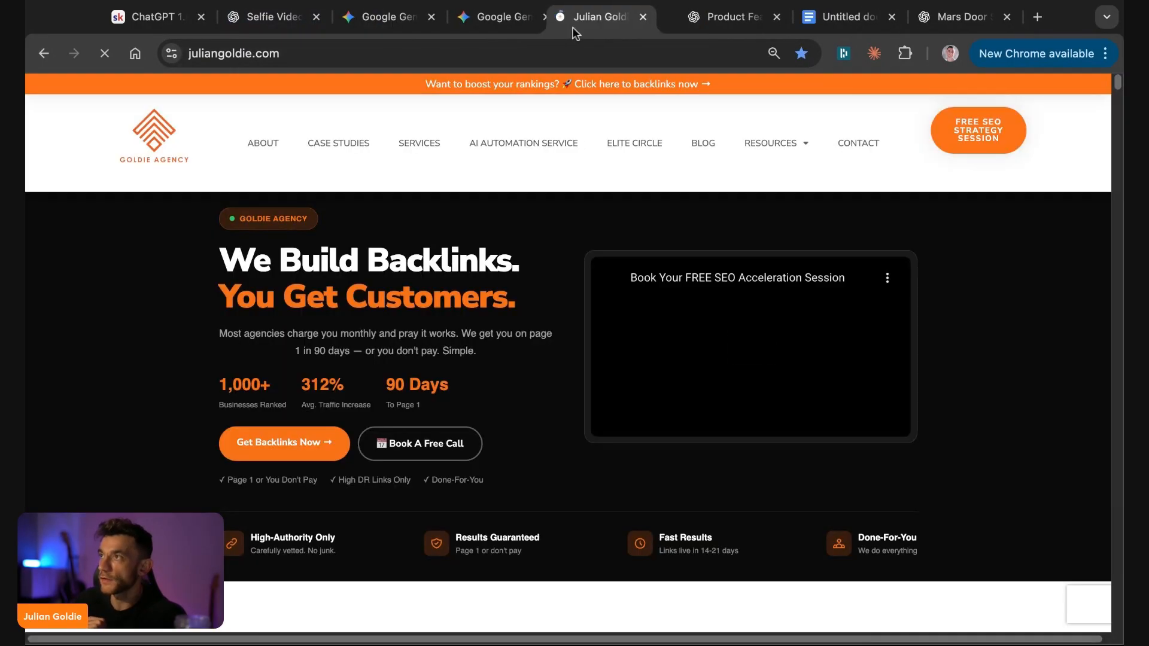
scroll("down", 3)
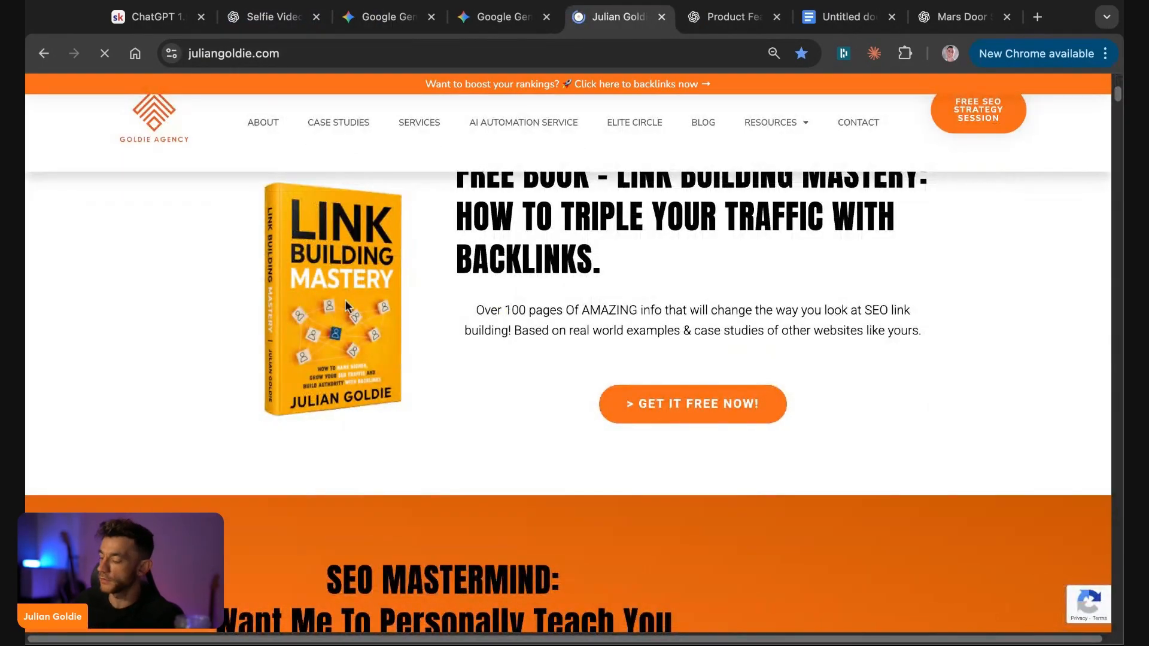
left_click(425, 16)
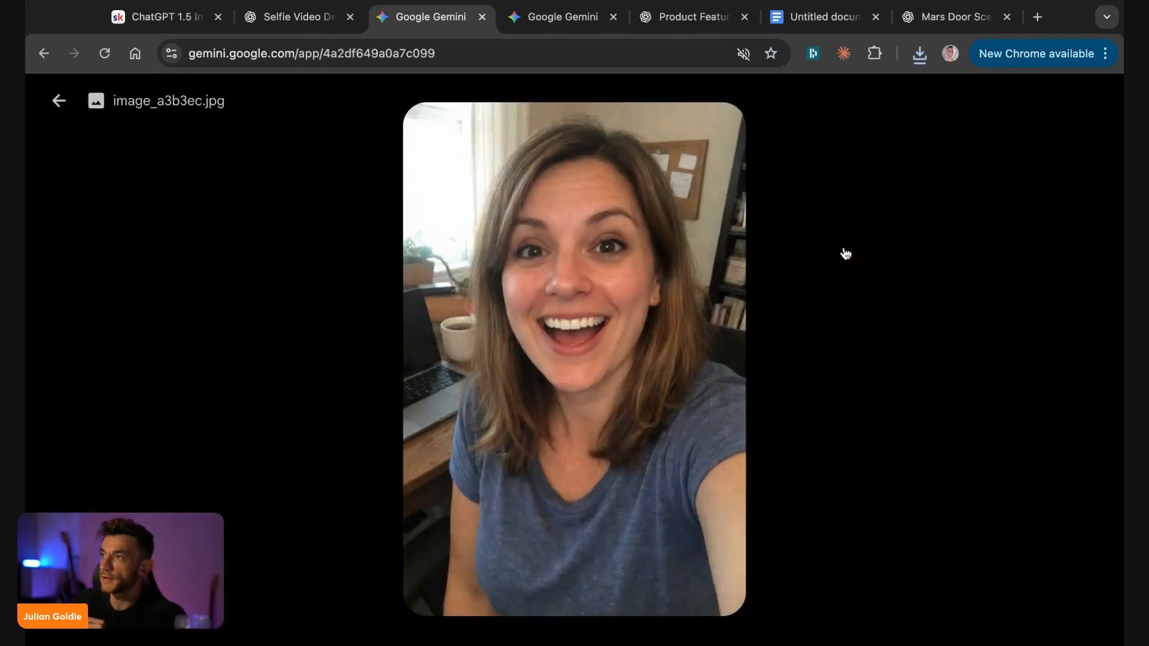
left_click(58, 100)
type("Generate a video of this woman talking about the book and how good")
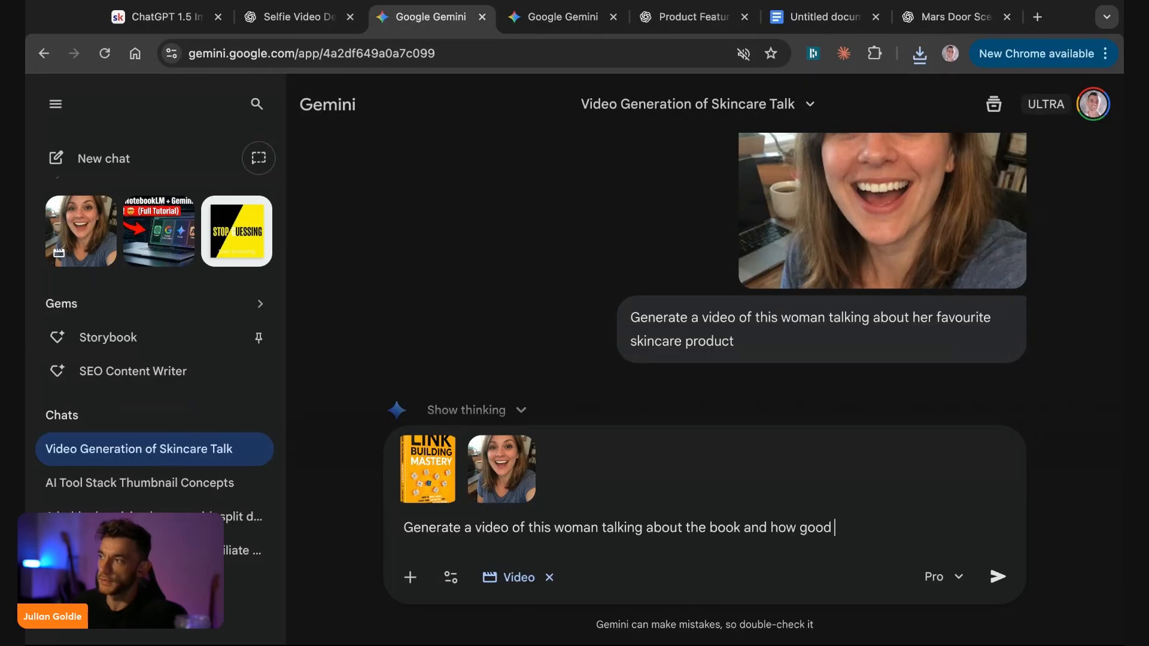
left_click(997, 577)
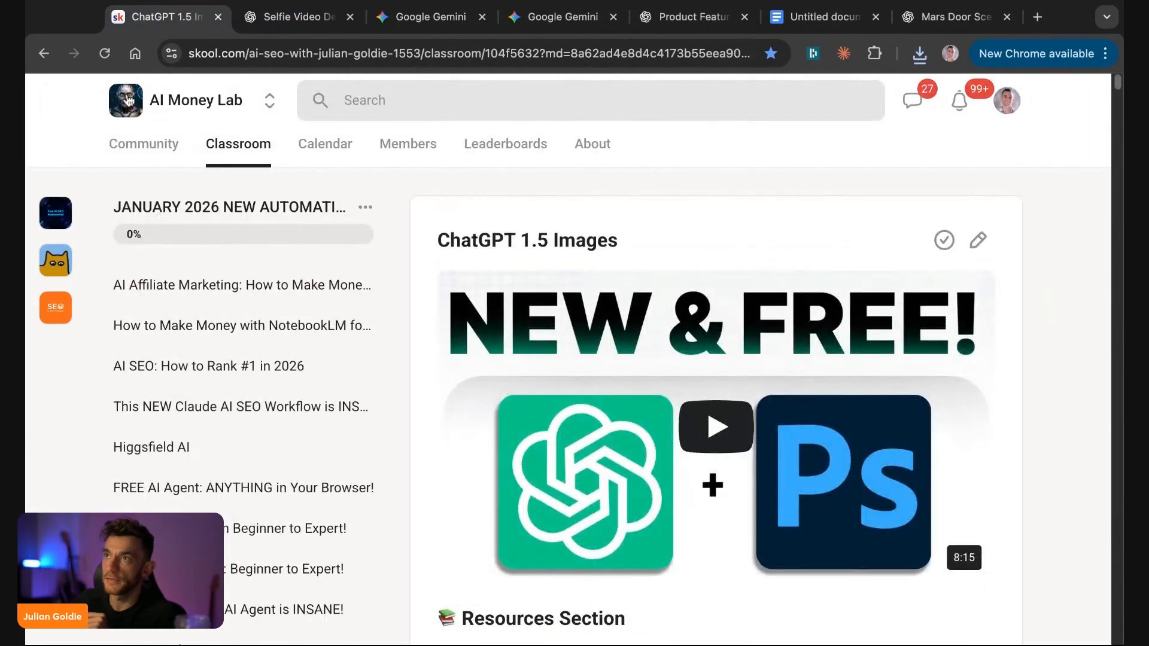
- Browse the AI Money Lab feed and classroom, ending on the ChatGPT 1.5 Images lesson
left_click(144, 143)
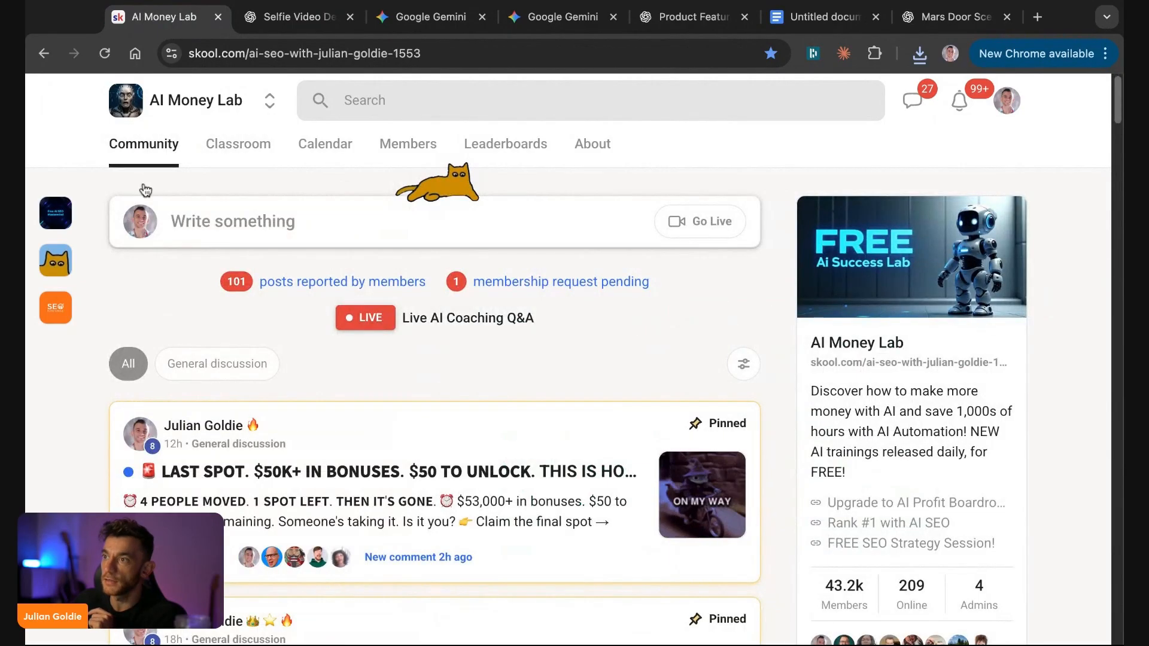
scroll("down", 3)
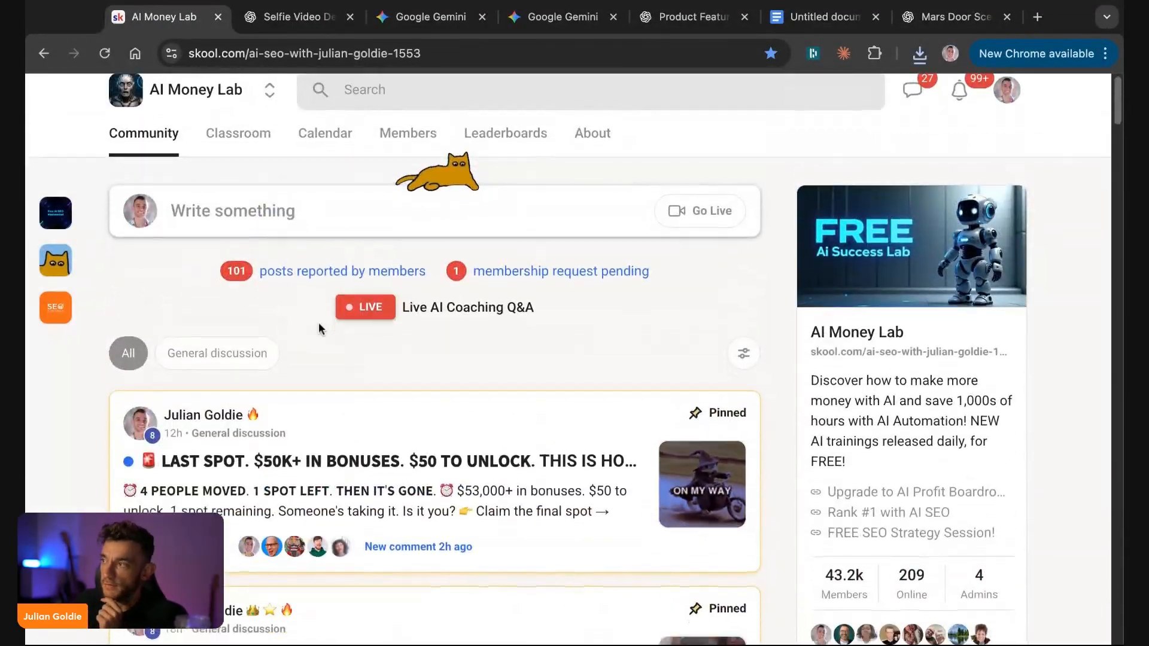
scroll("down", 3)
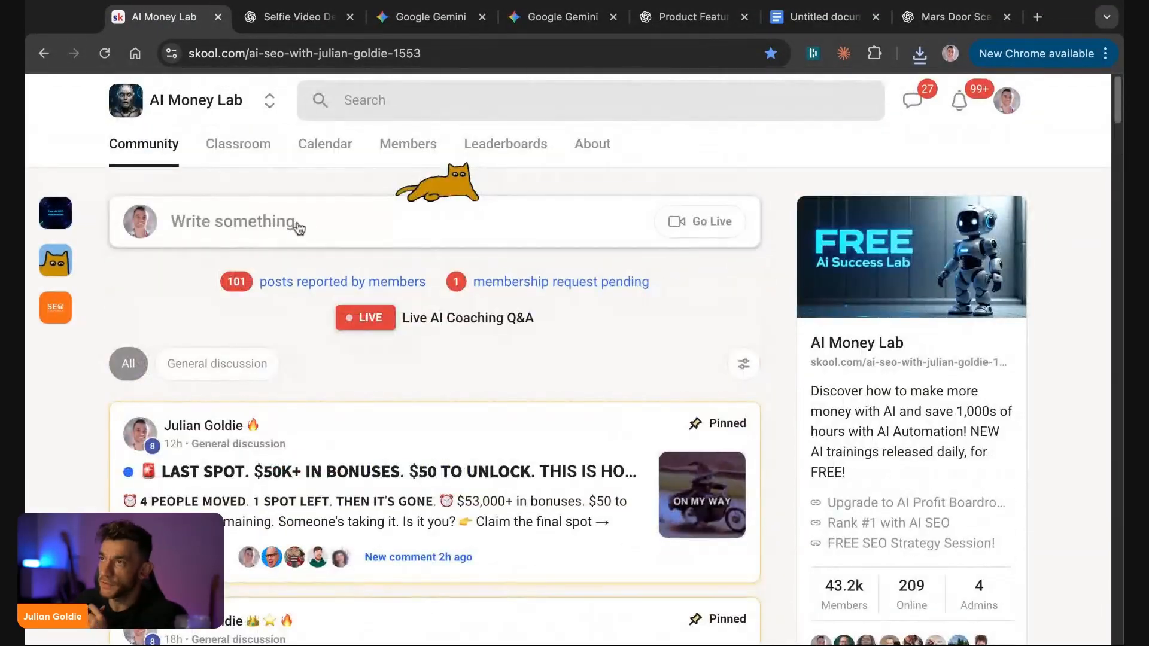
left_click(237, 143)
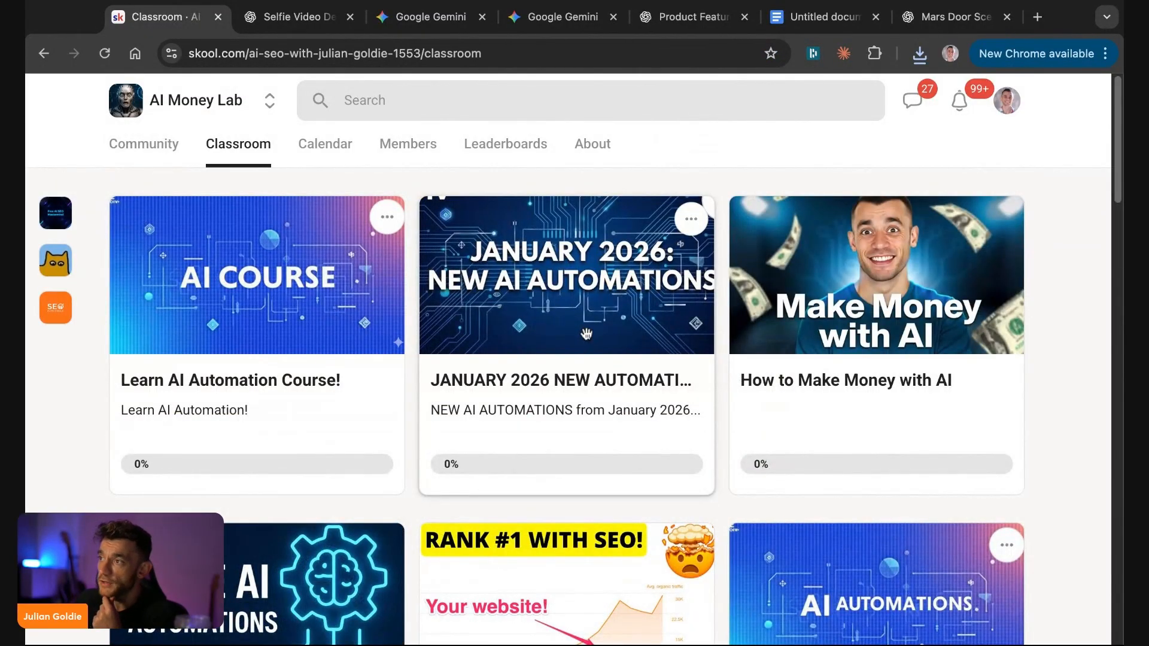
left_click(565, 275)
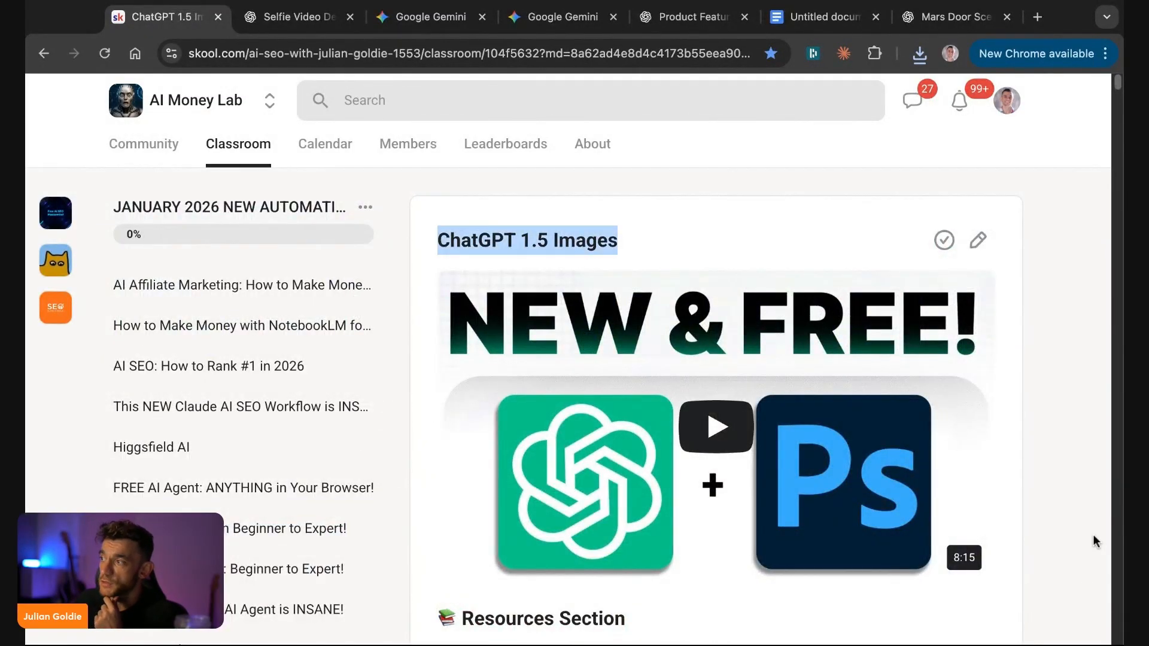
mouse_move(897, 580)
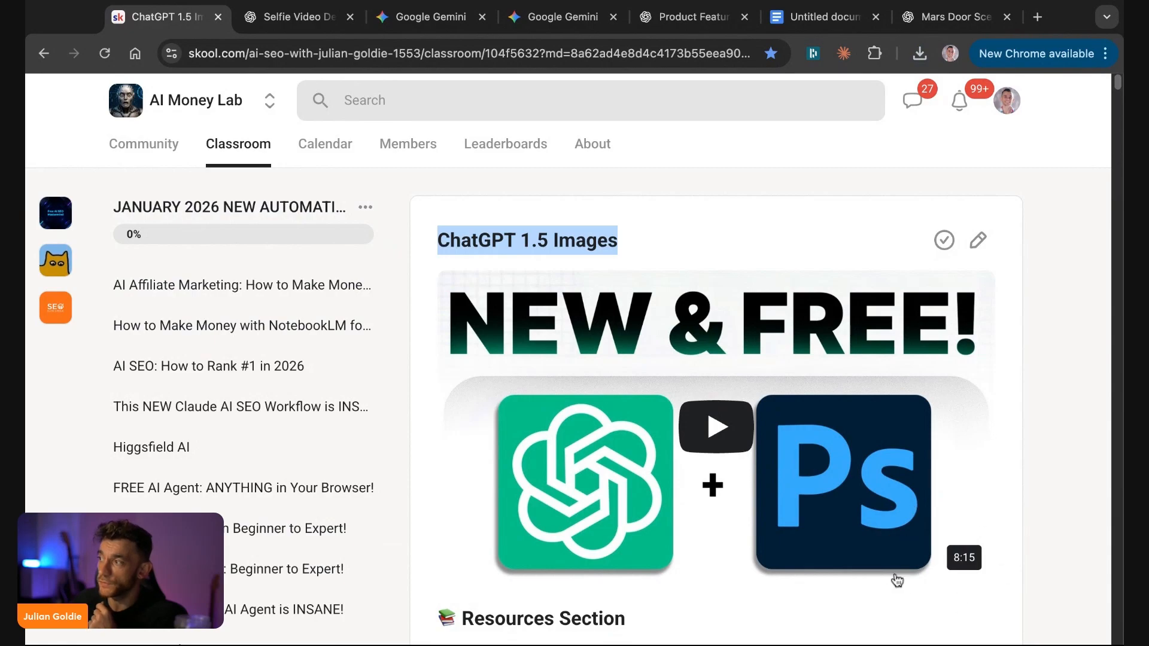
- Scroll the lesson through the five pillars and the 30-day challenge
scroll("down", 3)
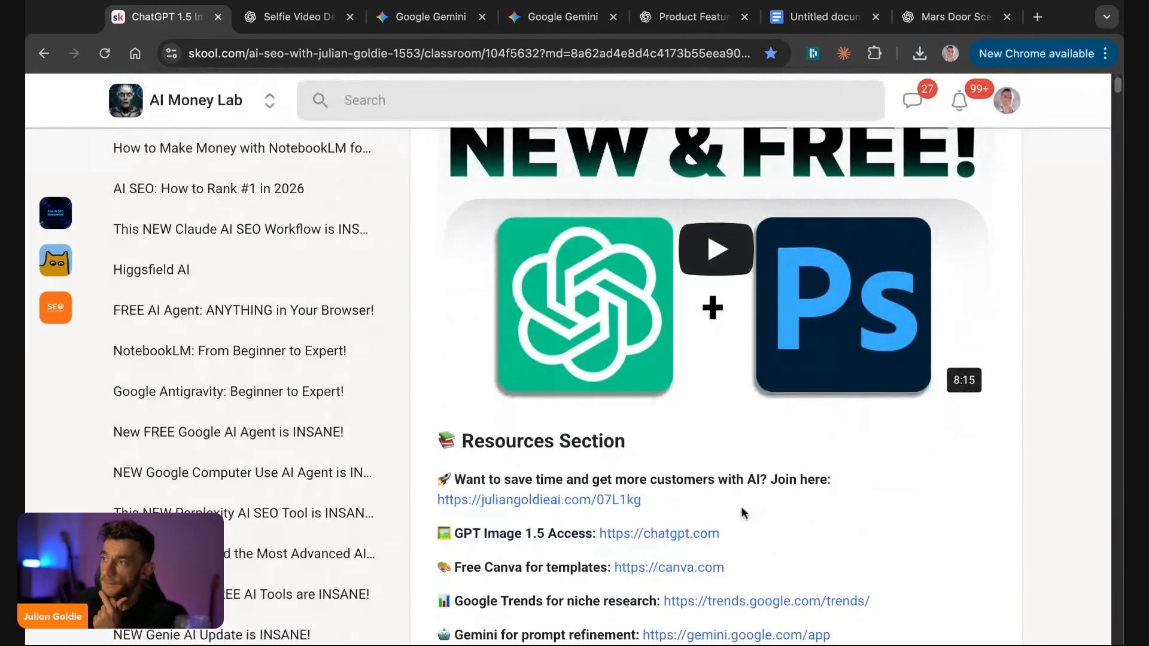
scroll("down", 3)
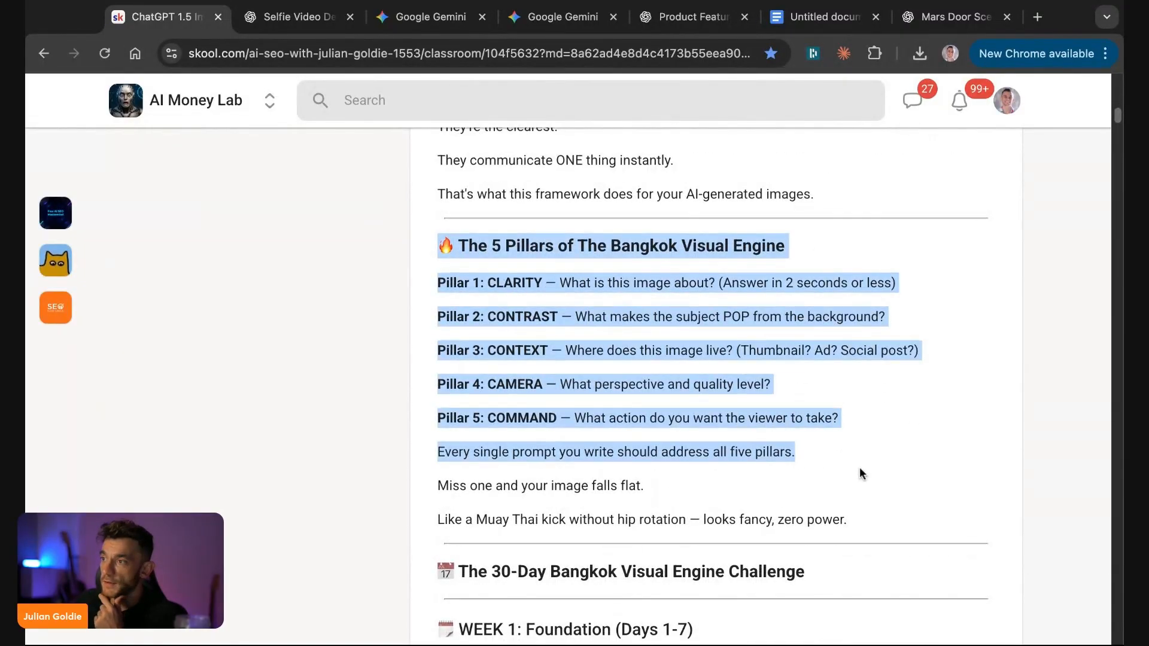
scroll("down", 3)
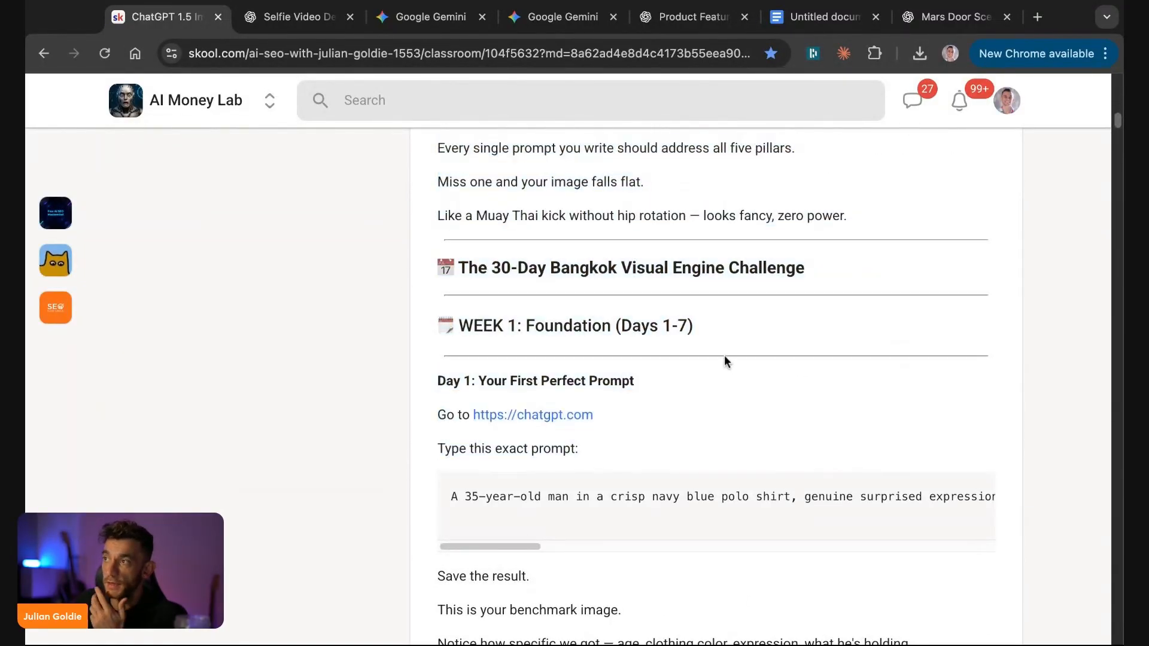
scroll("down", 3)
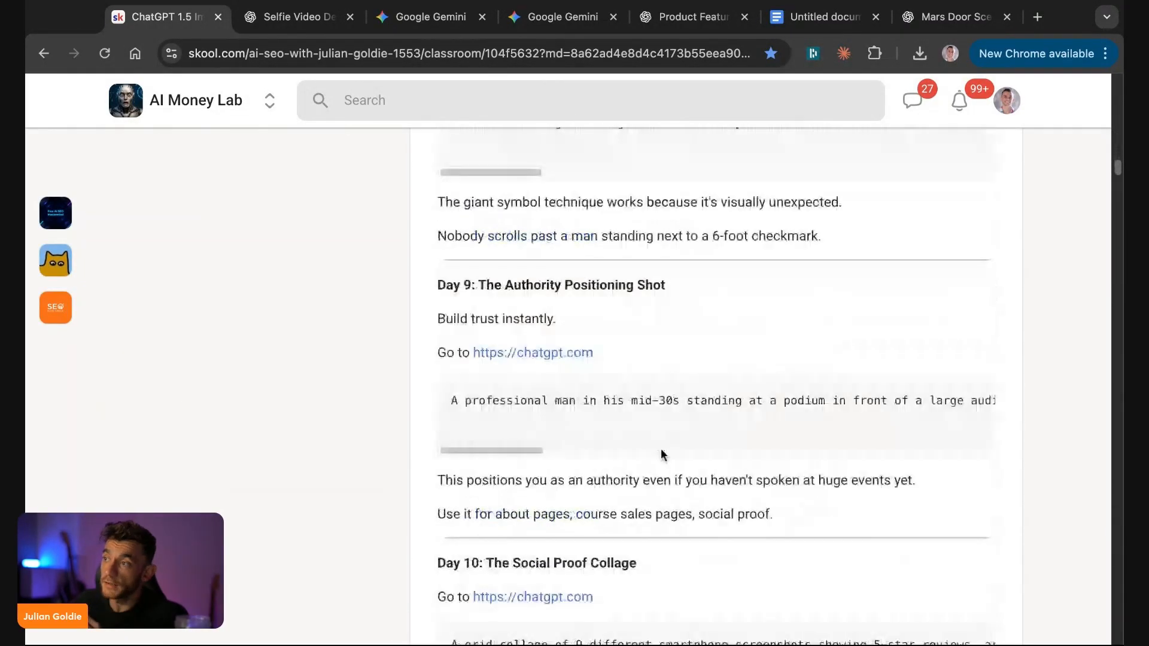
scroll("down", 3)
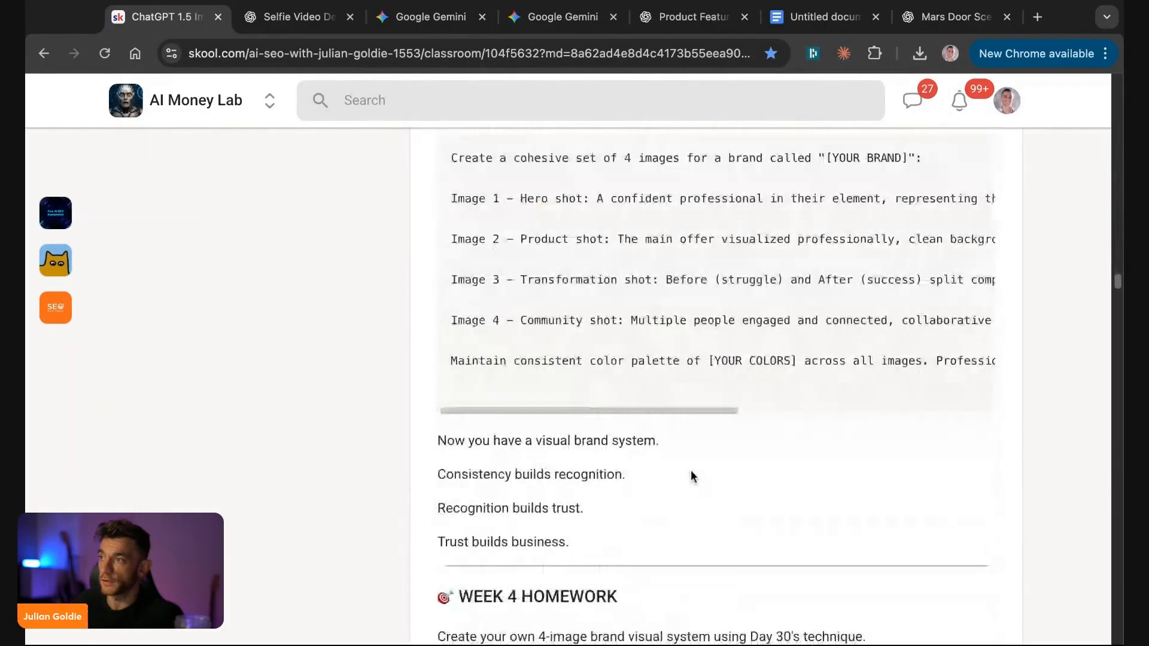
scroll("down", 3)
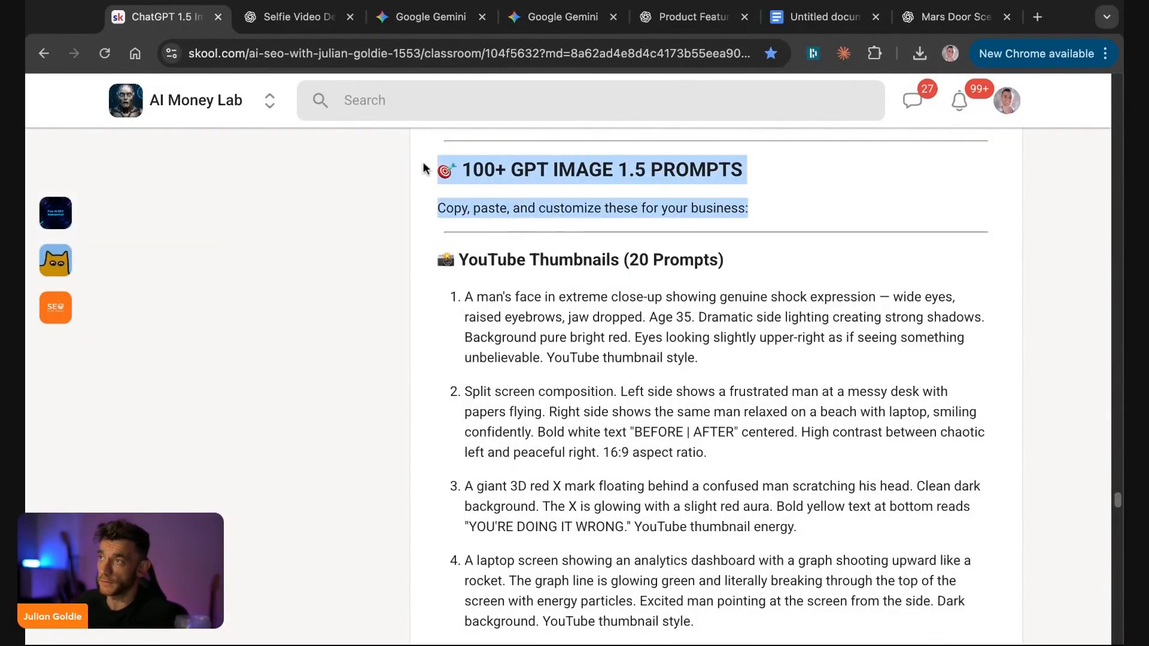
- Scroll through the 100+ GPT Image 1.5 prompts, then return to the kitchen selfie chat
scroll("down", 3)
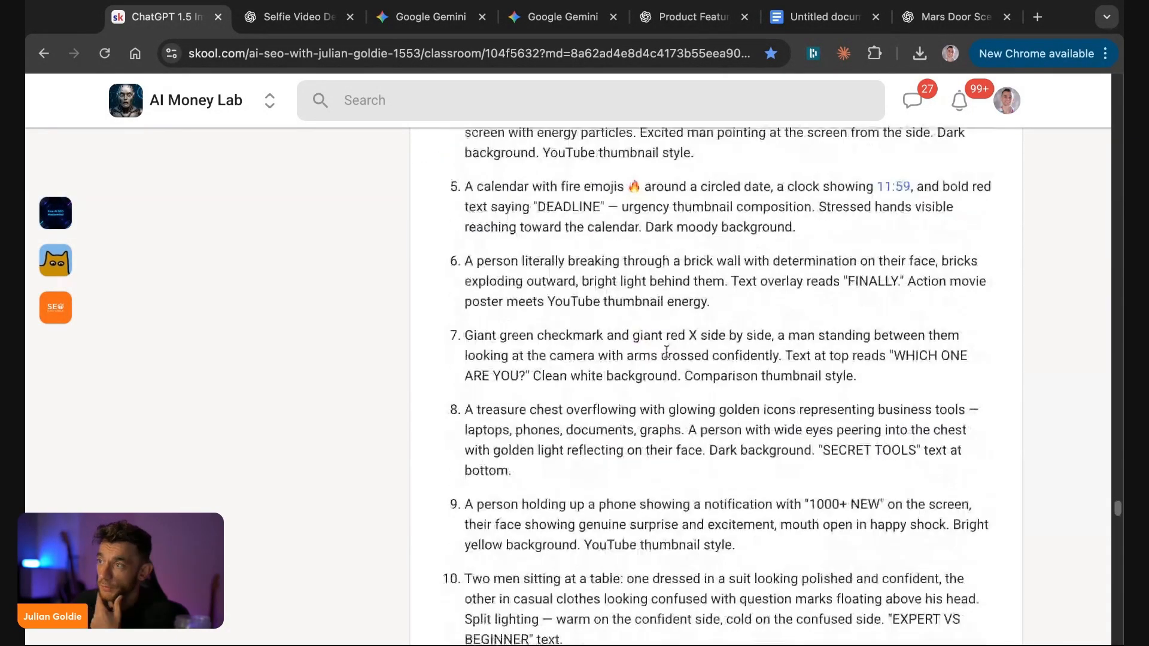
scroll("down", 3)
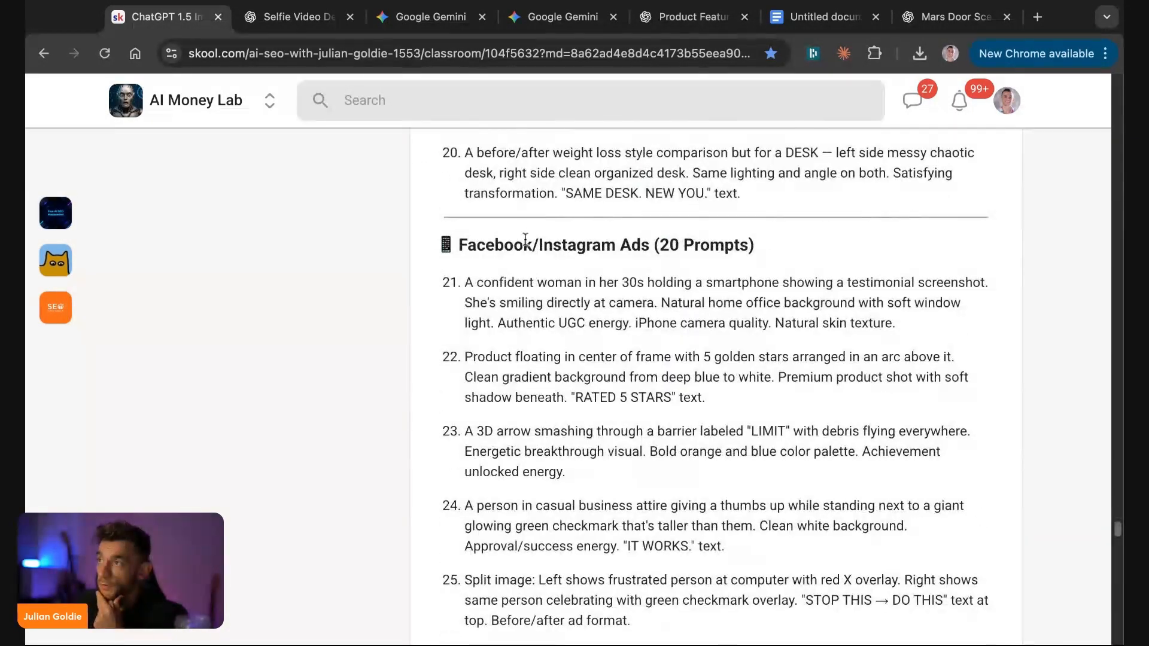
scroll("down", 3)
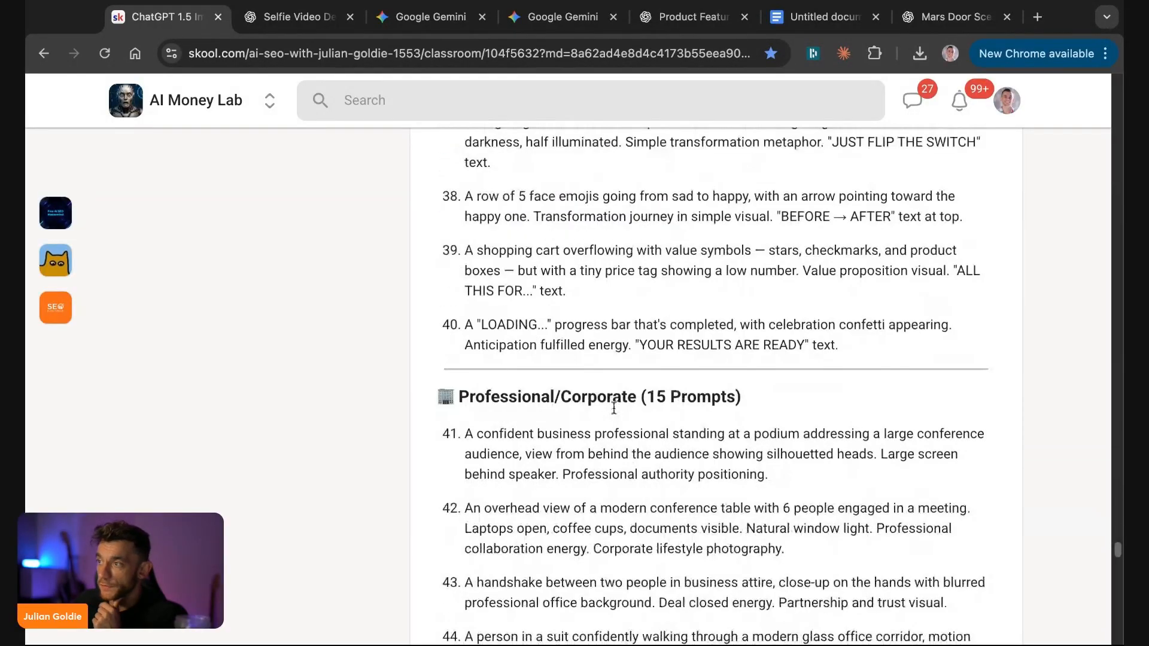
scroll("down", 3)
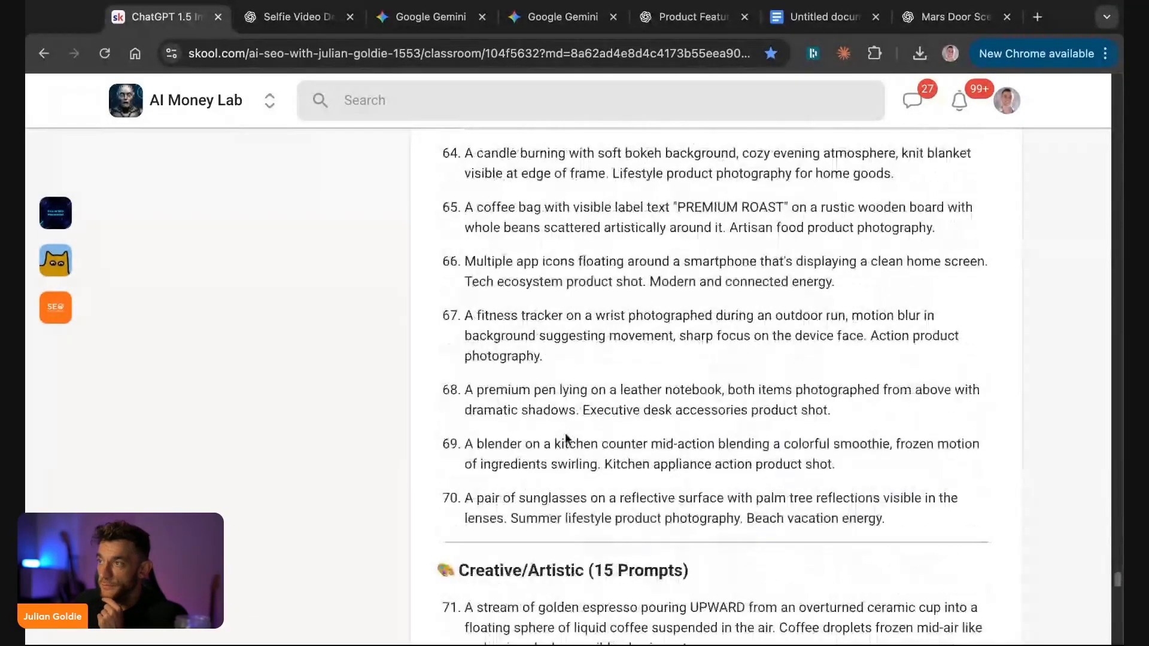
left_click(297, 16)
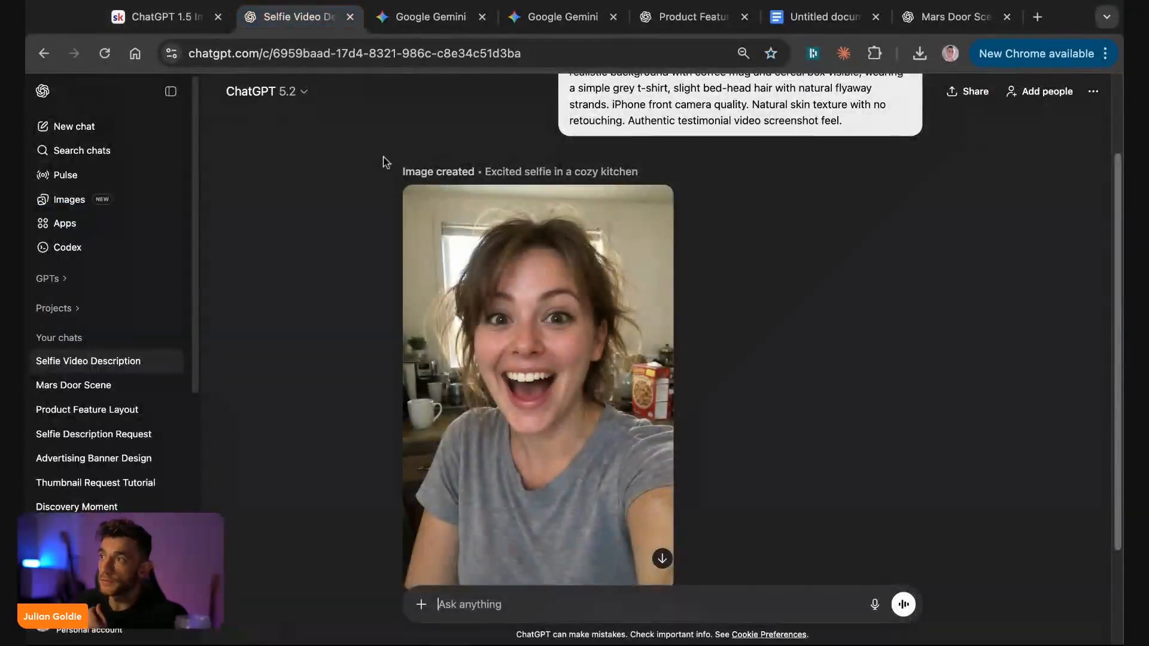
- Review the kitchen selfie prompt and image, then switch to Gemini's book video chat
scroll("down", 3)
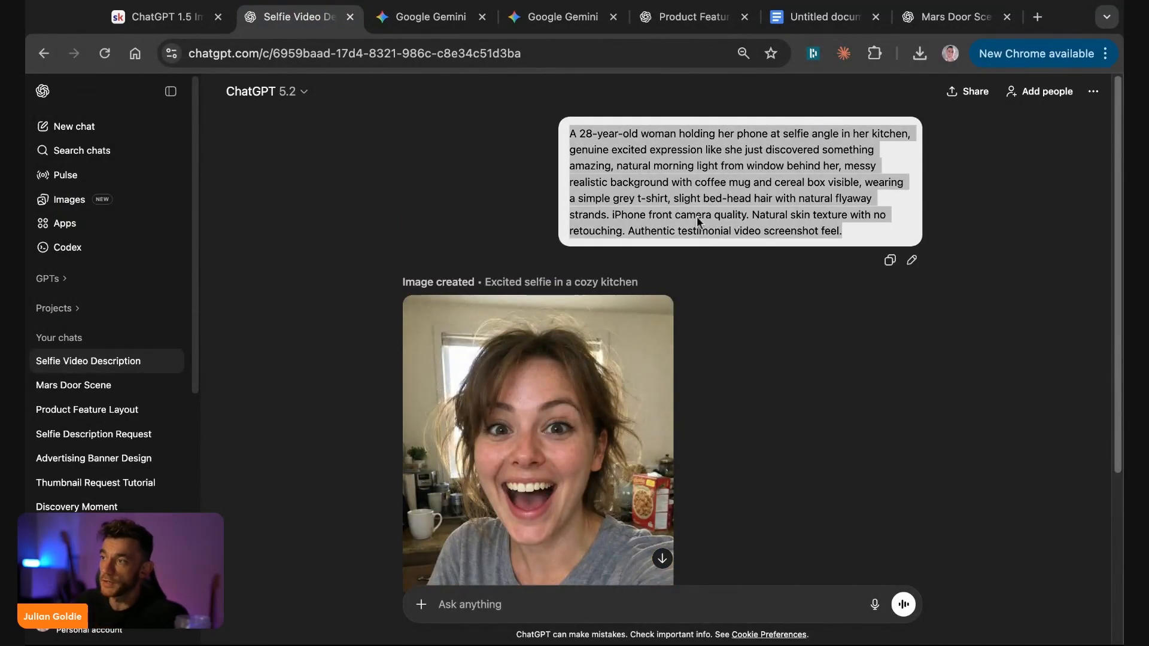
scroll("down", 3)
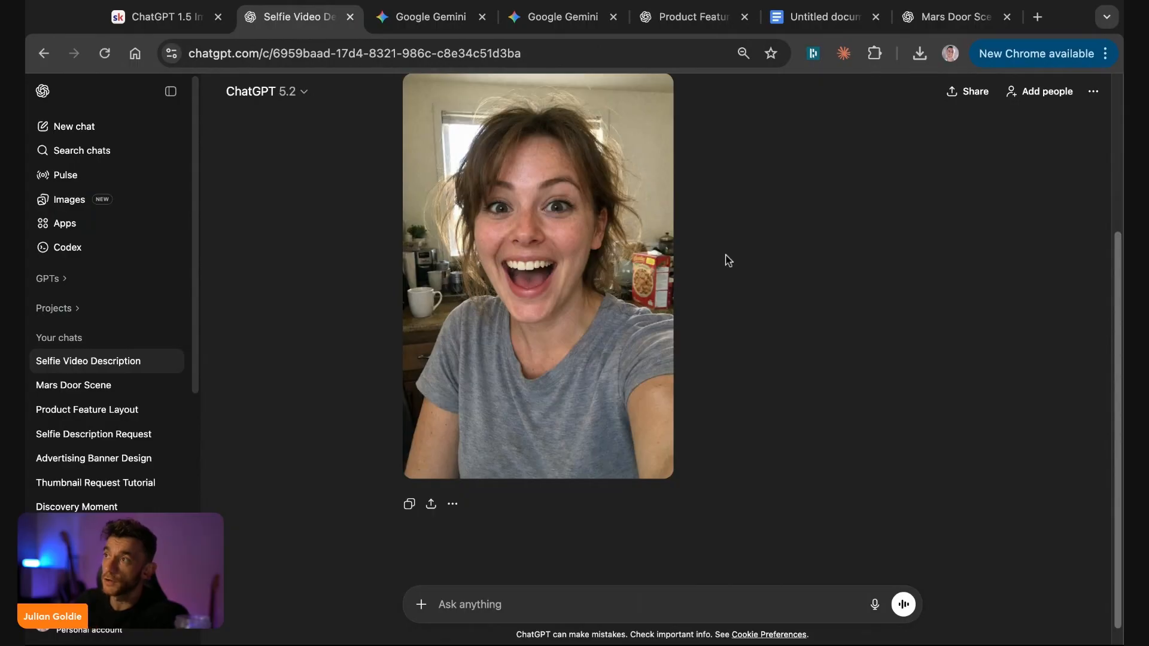
left_click(429, 16)
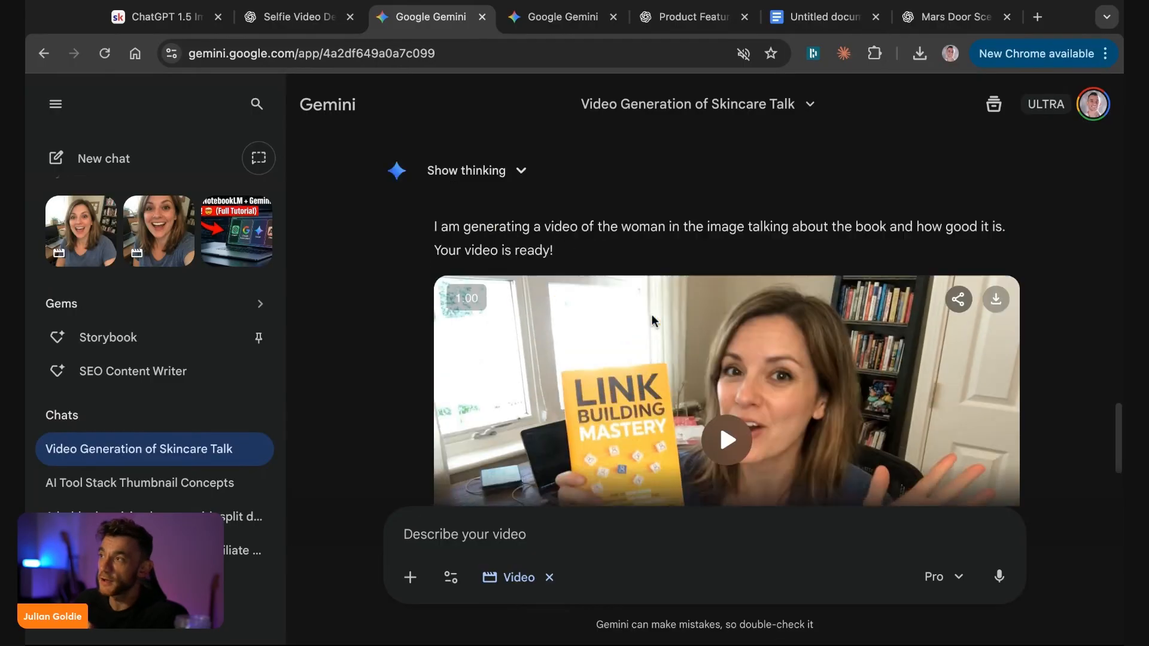
- Play part of the Link Building Mastery book video, glance at the earbuds layout, return to Skool
scroll("down", 3)
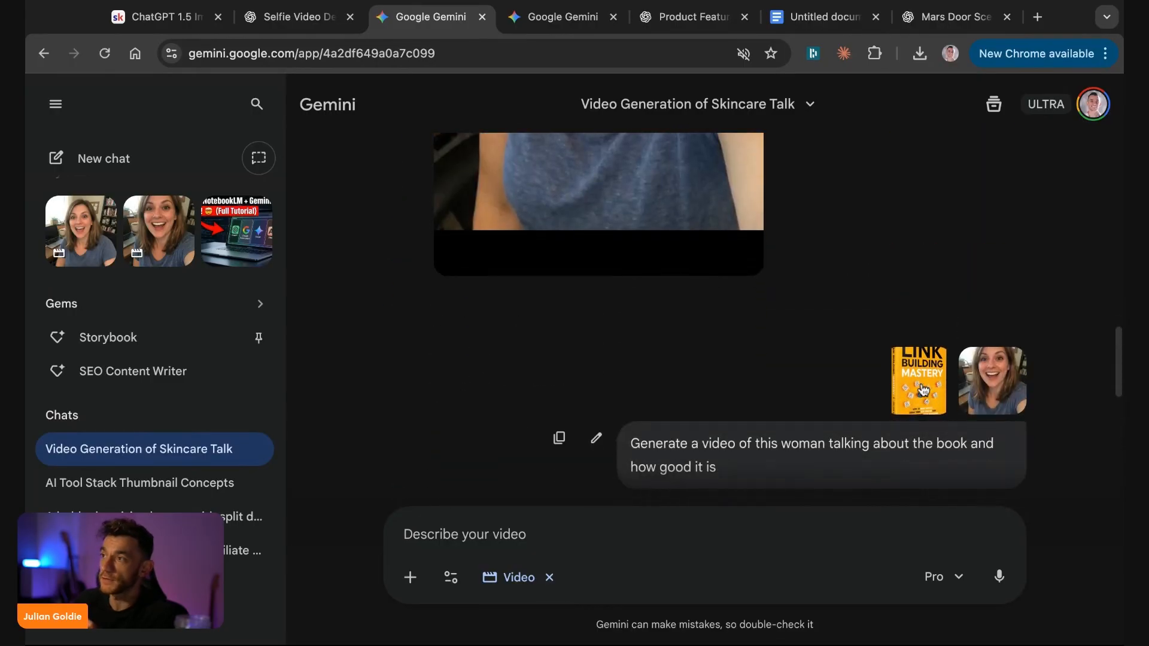
left_click(918, 379)
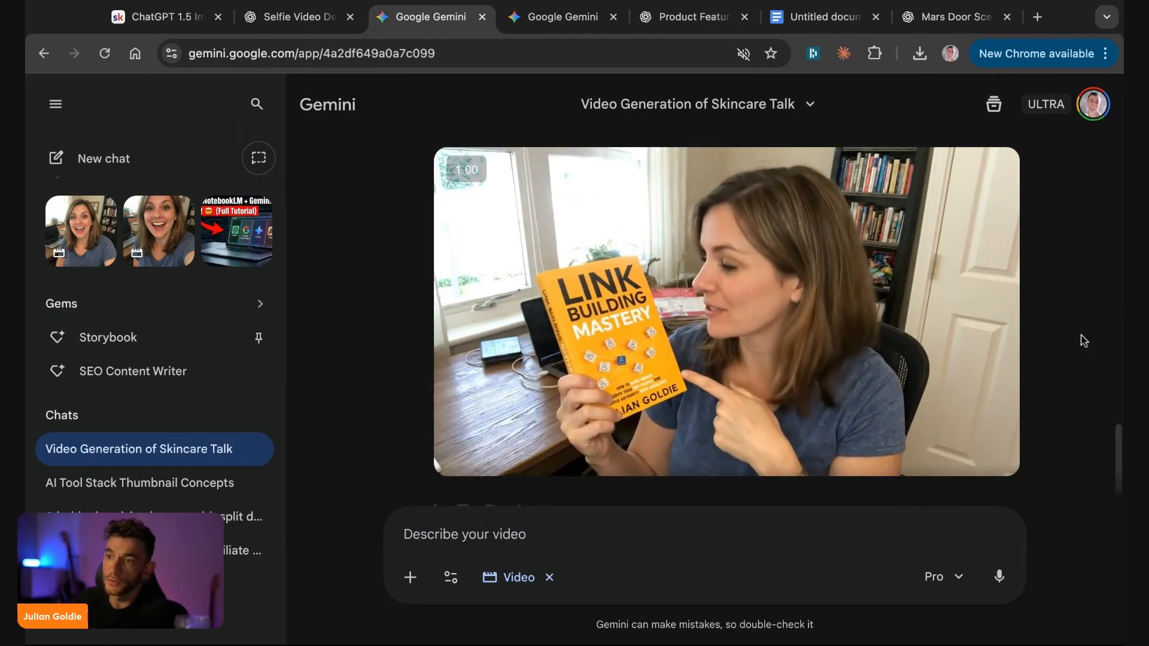
left_click(725, 311)
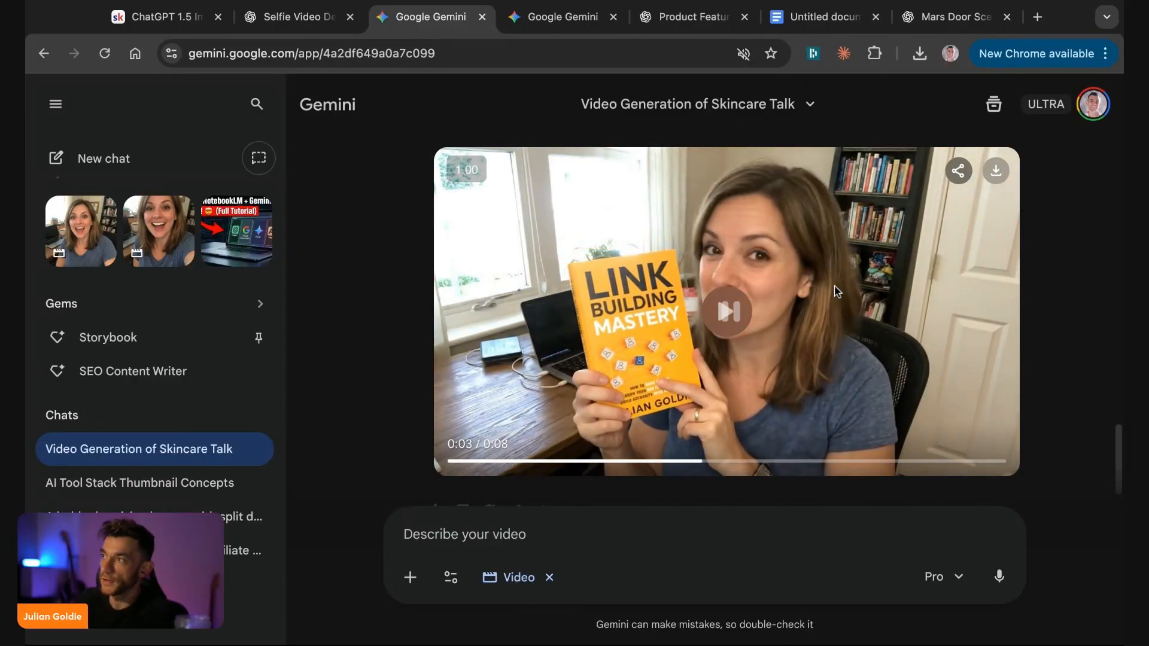
left_click(562, 16)
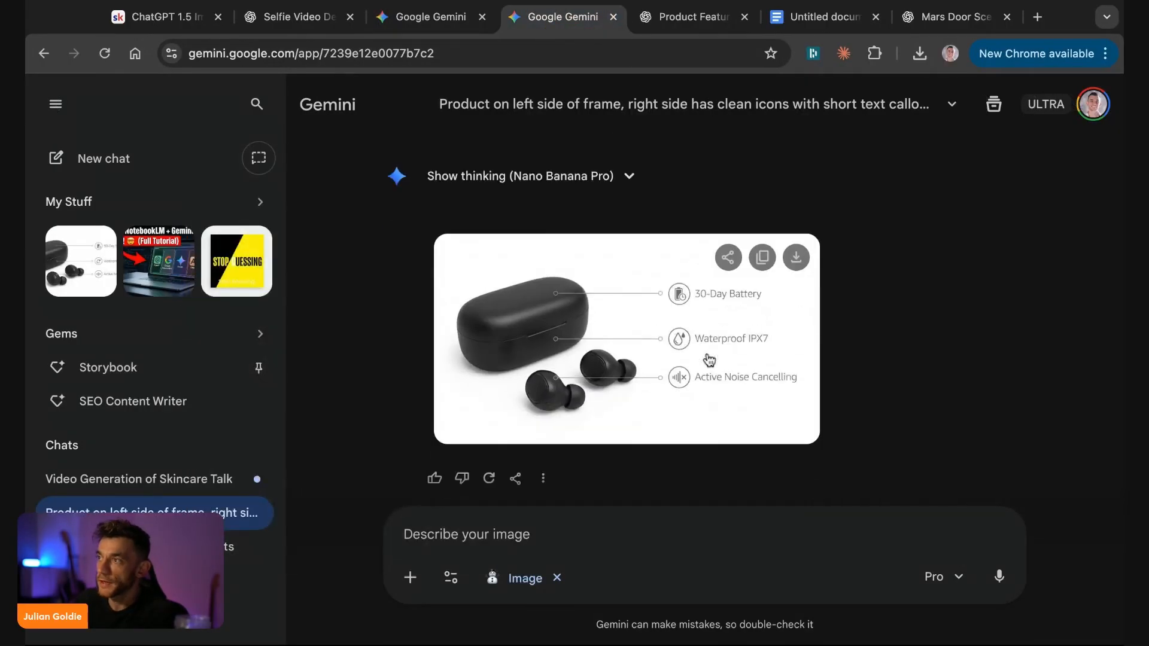
left_click(431, 16)
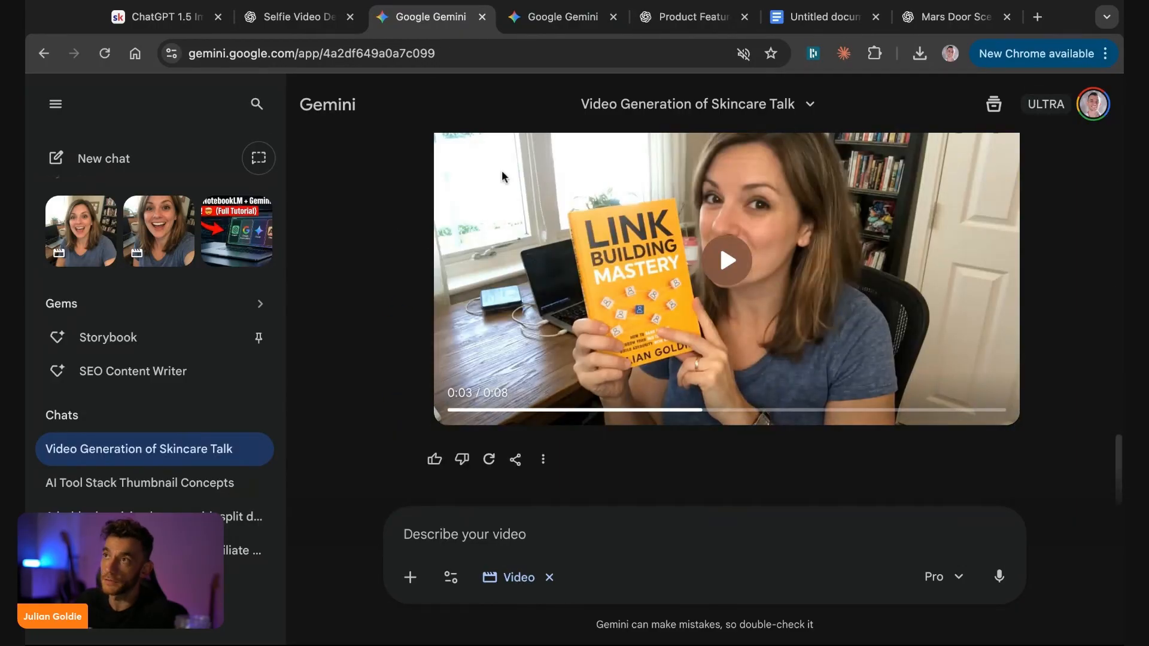
left_click(161, 16)
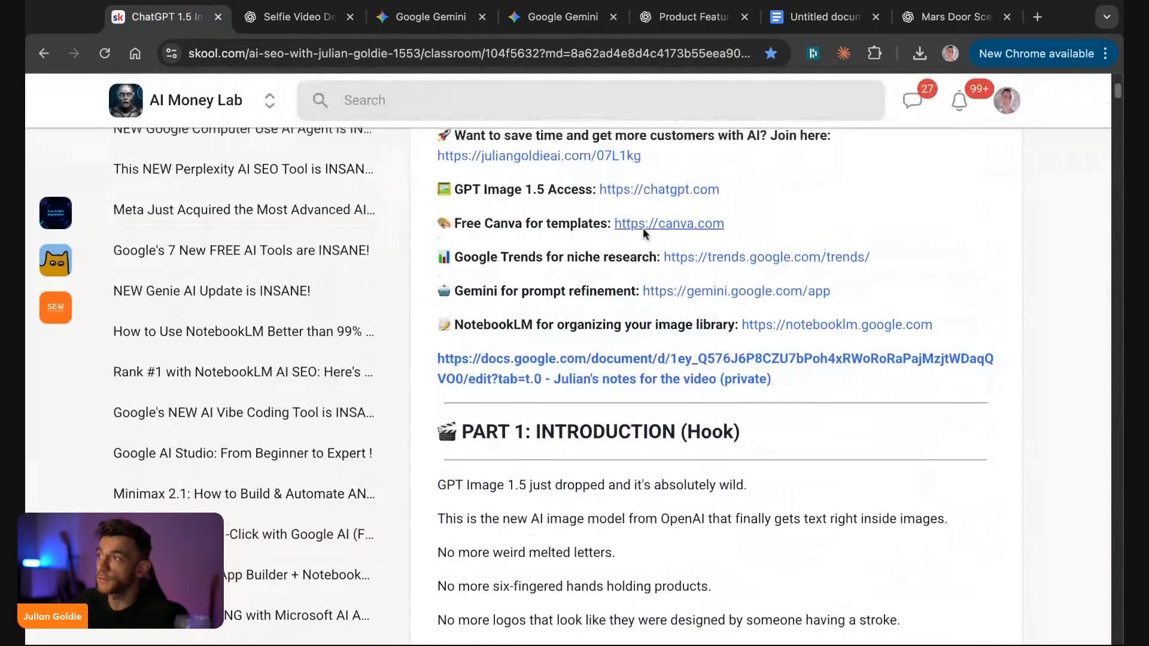
- Read the prompt specificity and AI image text belief sections, then reopen the selfie chat
scroll("down", 3)
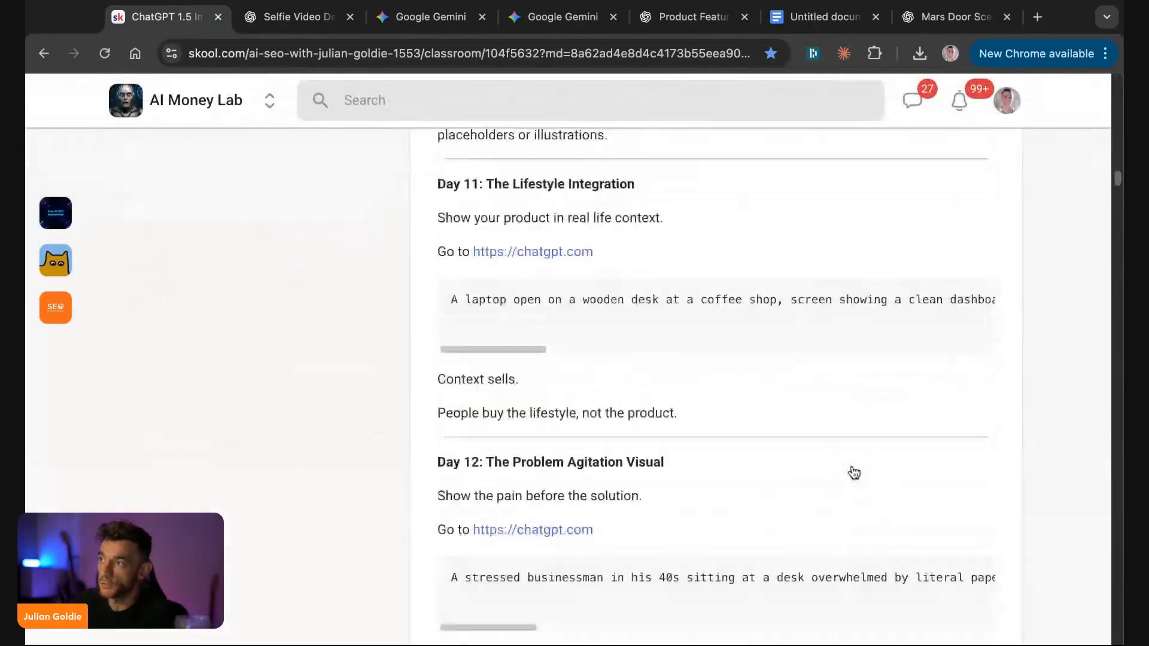
scroll("down", 3)
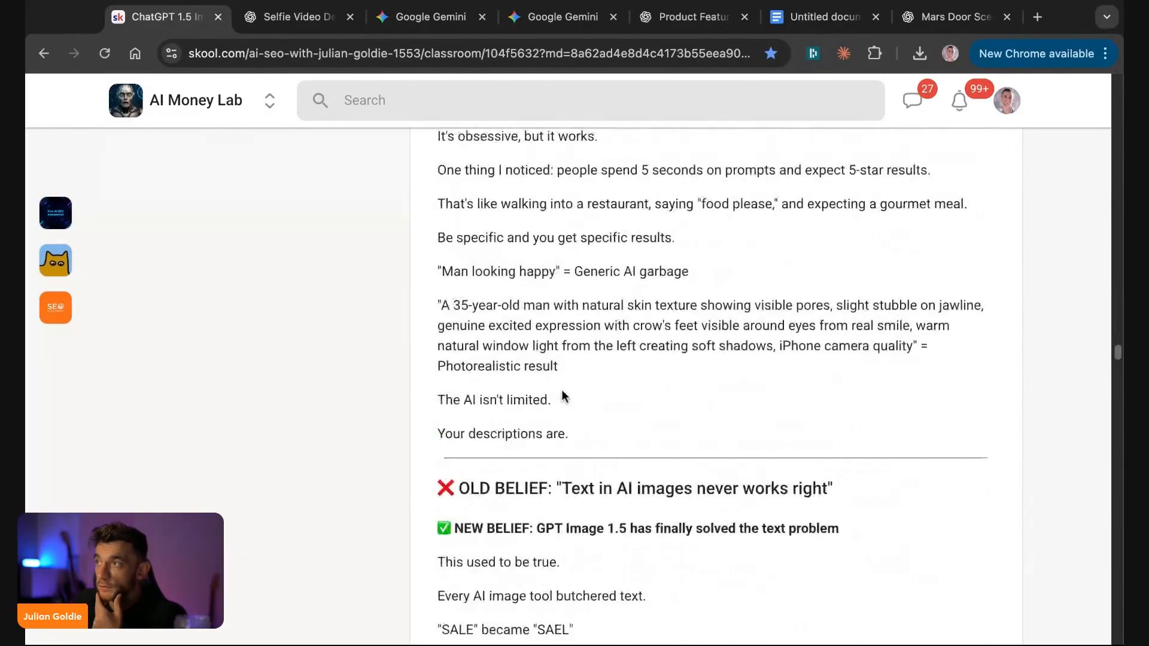
scroll("down", 3)
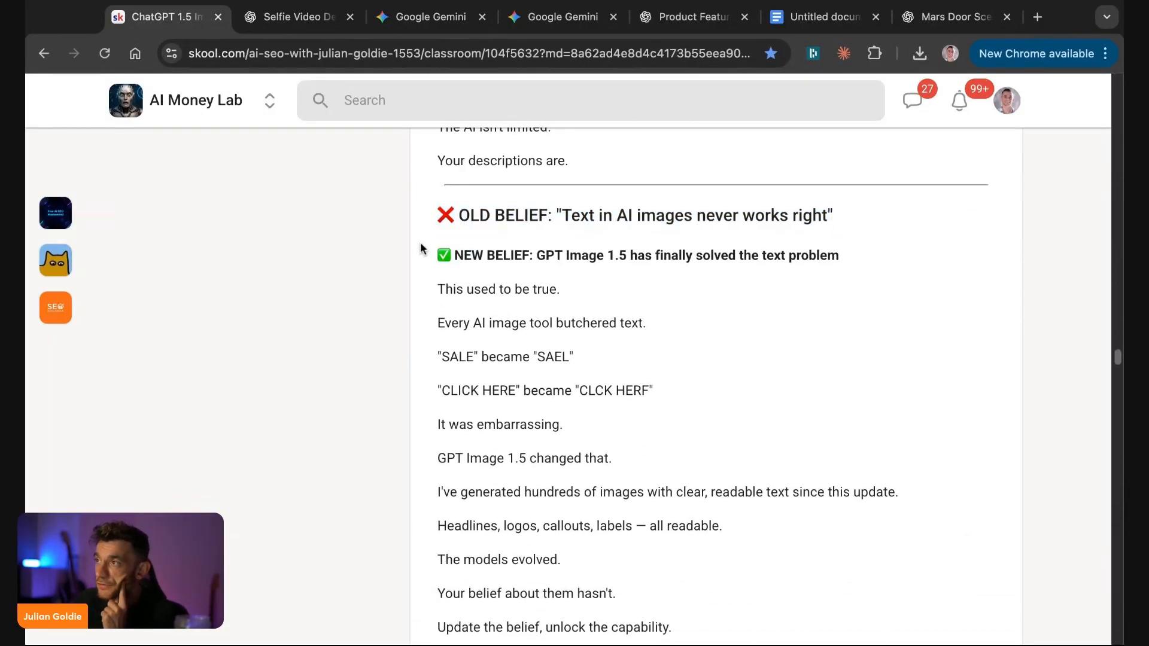
left_click(293, 16)
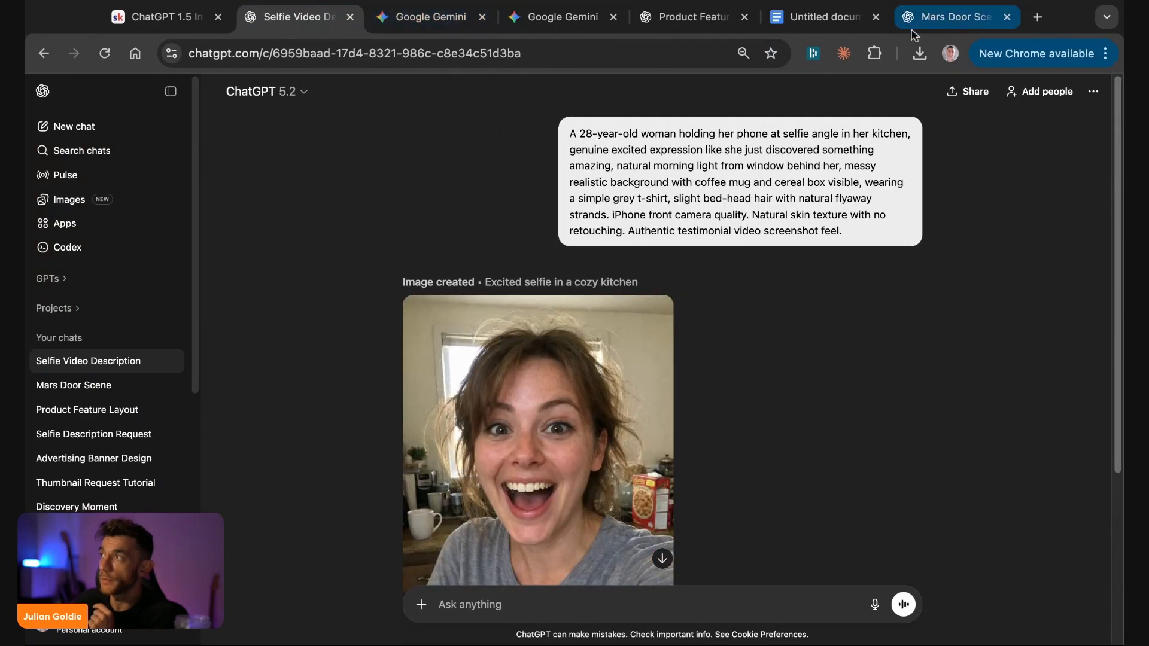
- View the headphones feature image and its callout labels, then return to the Skool lesson
left_click(956, 16)
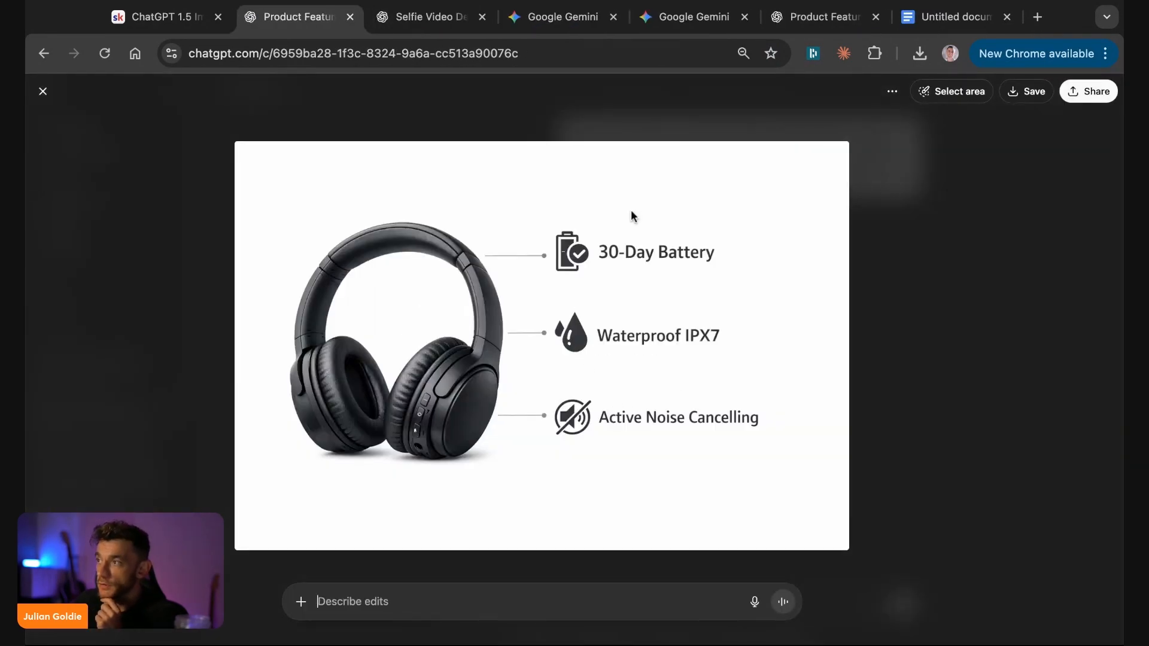
mouse_move(678, 356)
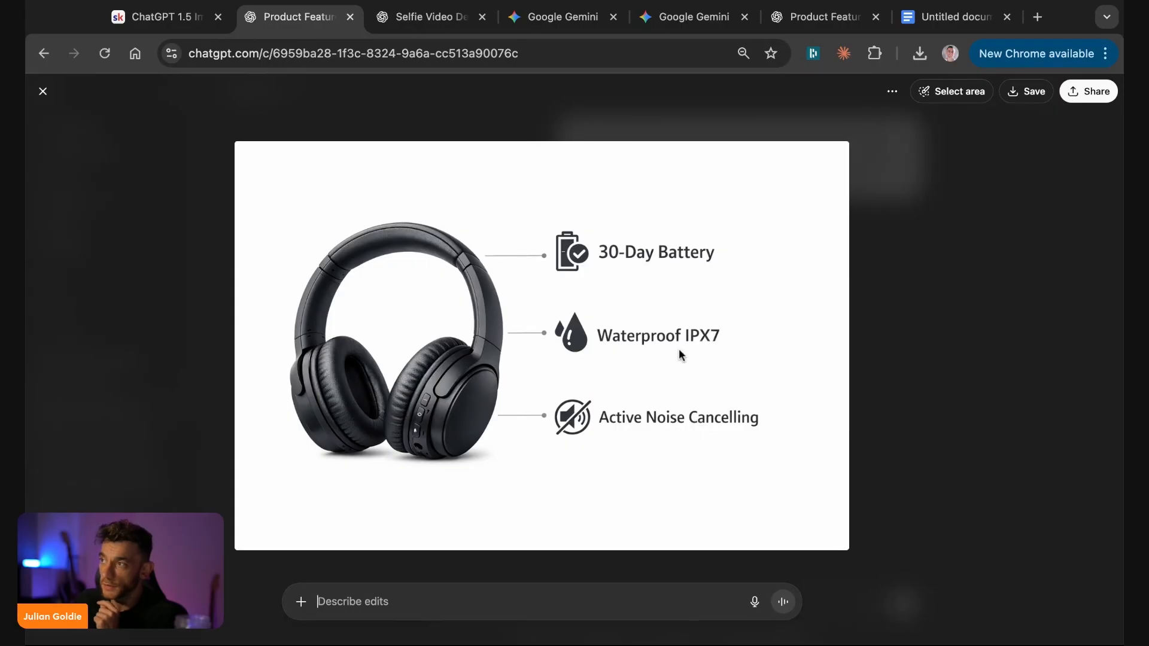
left_click(157, 16)
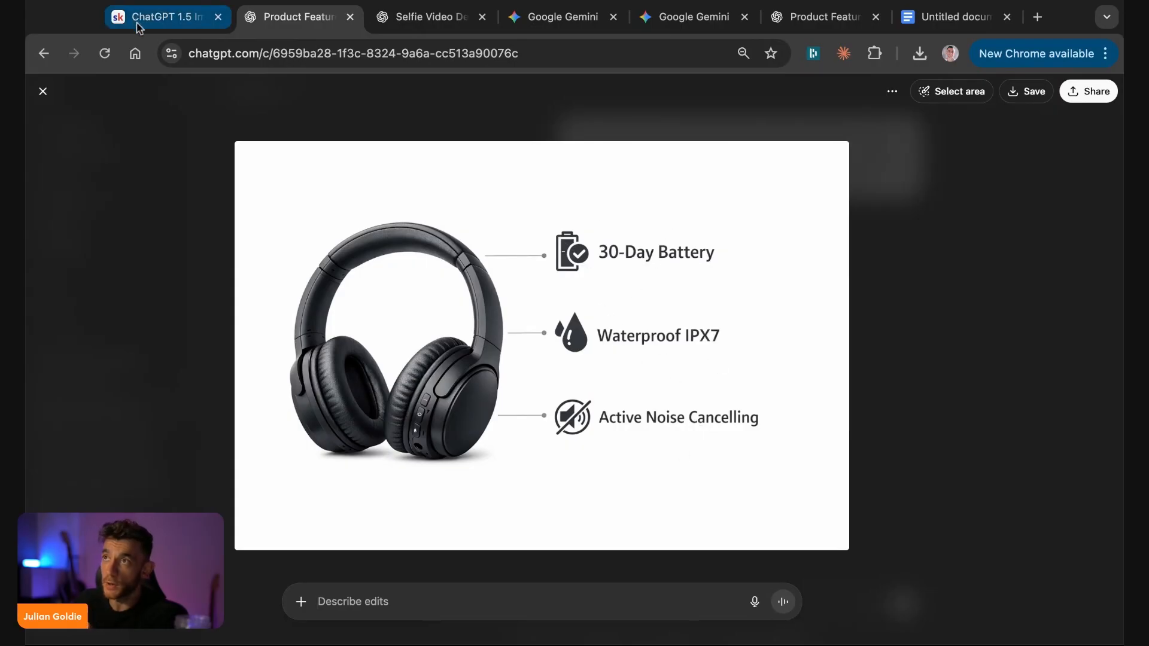
left_click(167, 16)
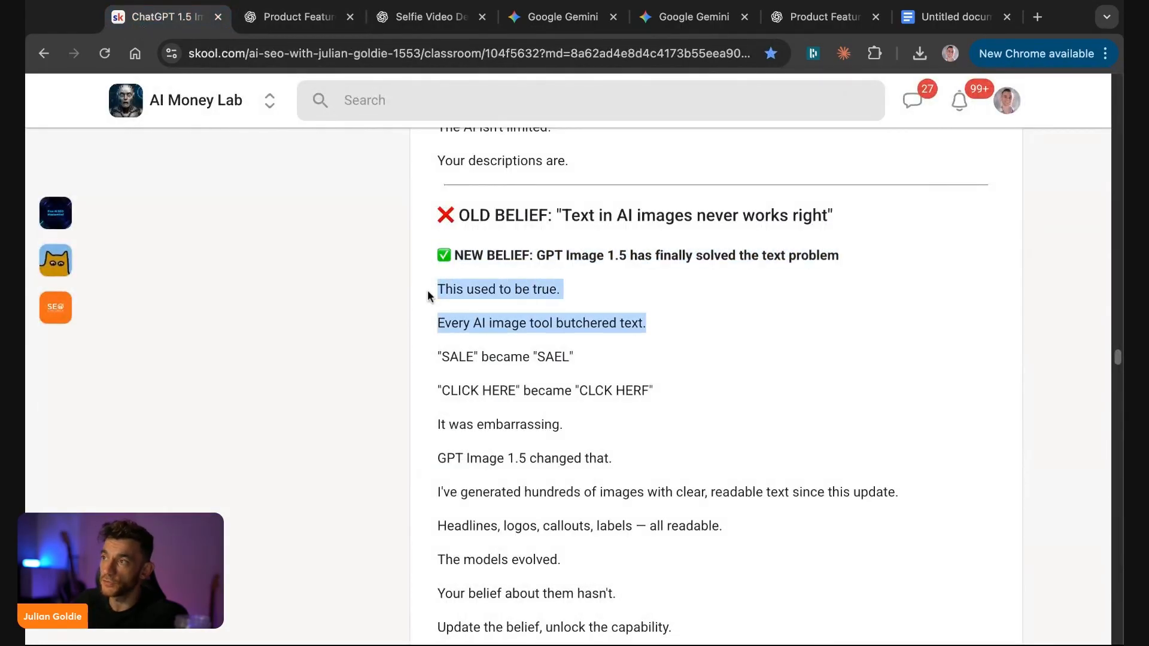
- Scroll the lesson through the old-versus-new beliefs on tools and speed
scroll("down", 3)
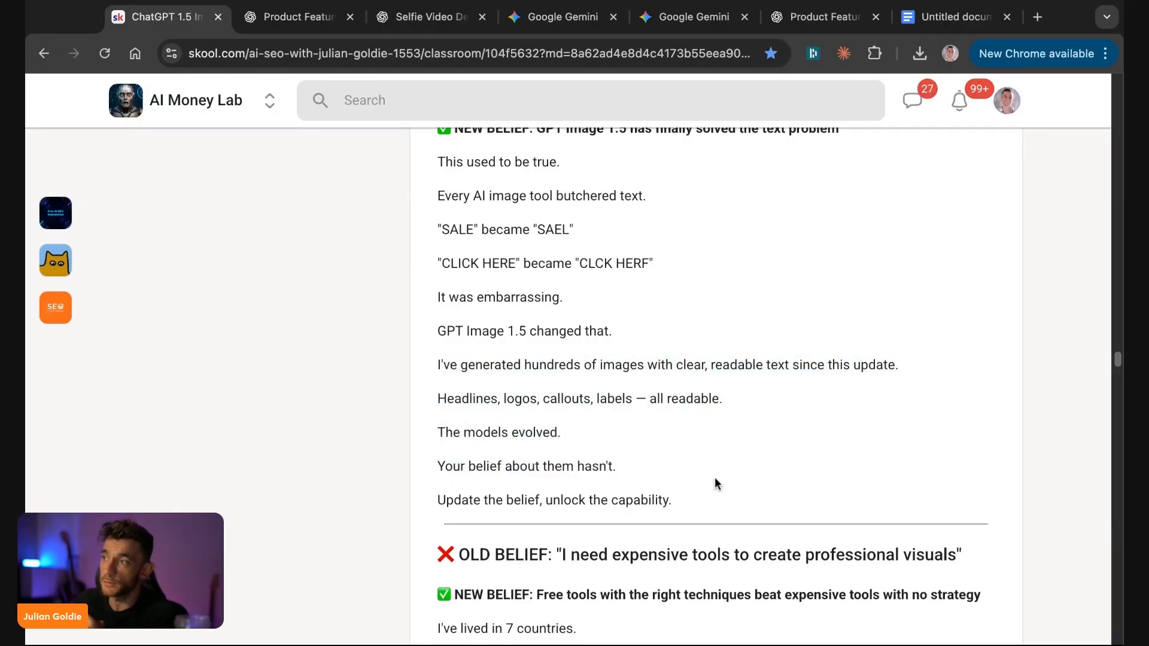
scroll("down", 3)
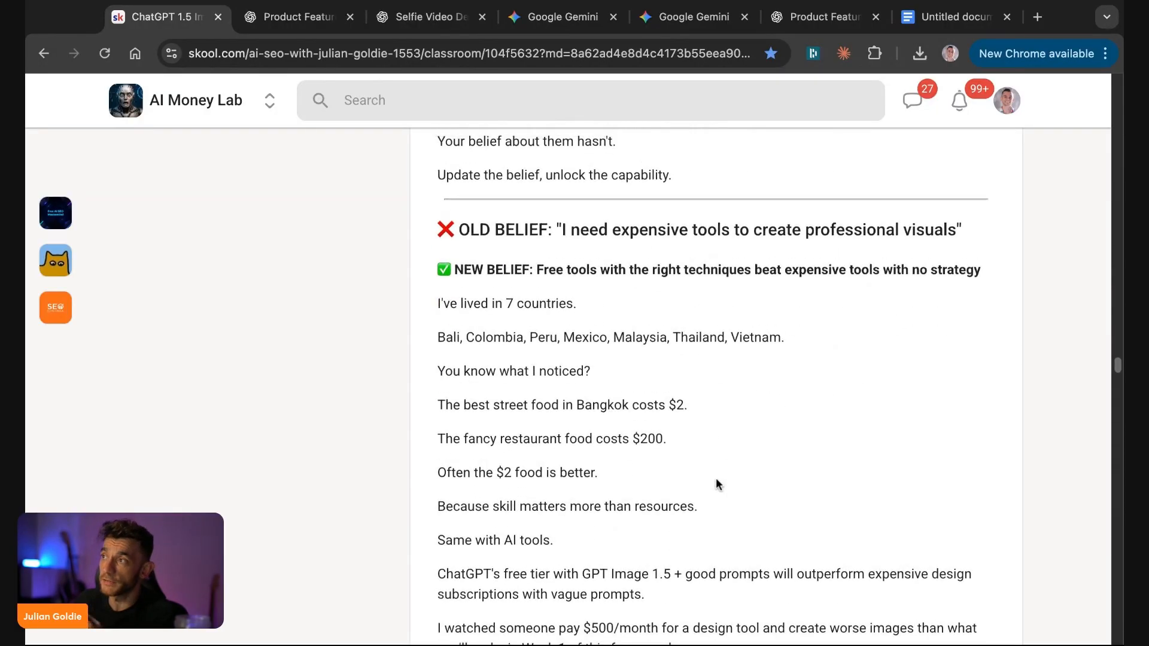
scroll("down", 3)
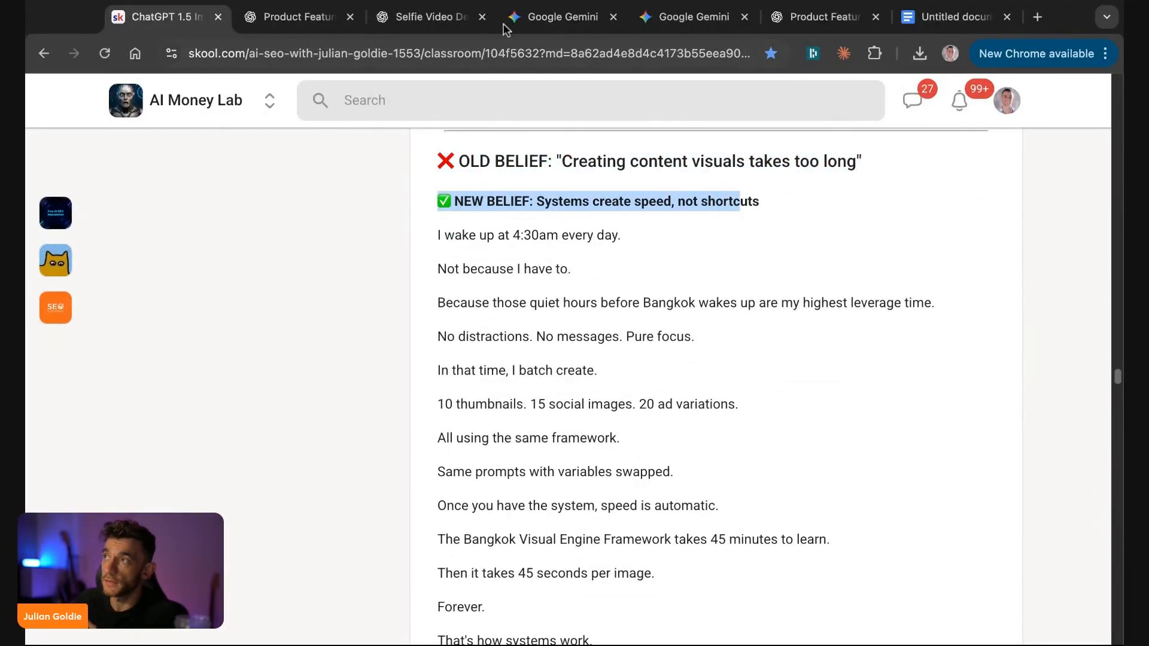
scroll("down", 3)
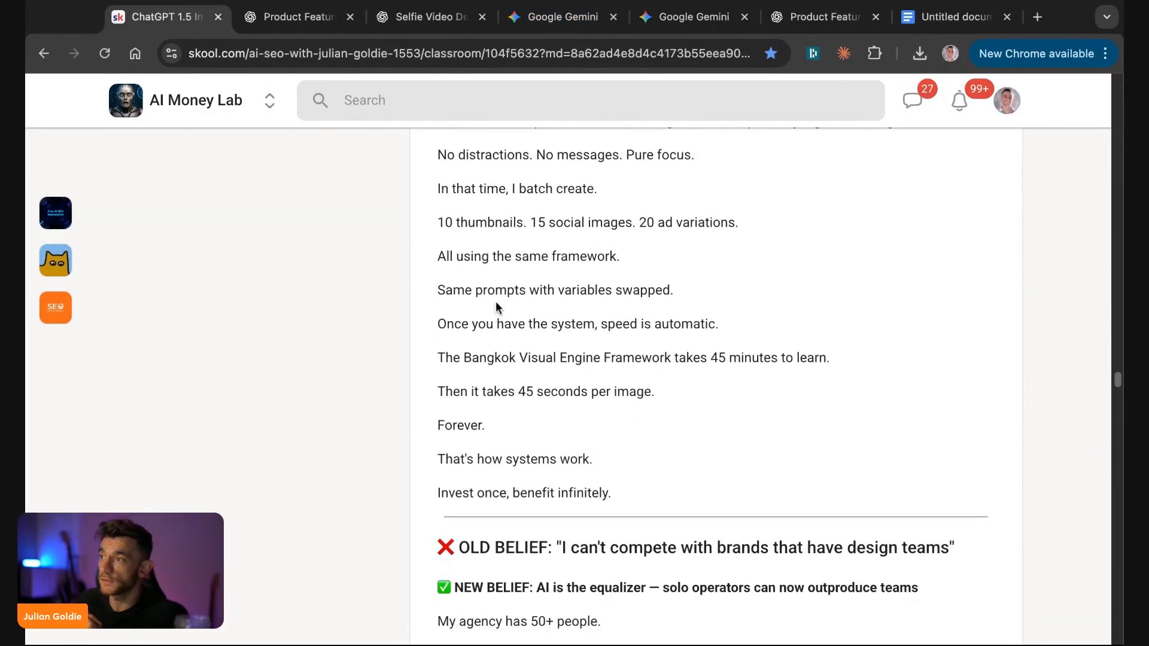
scroll("down", 3)
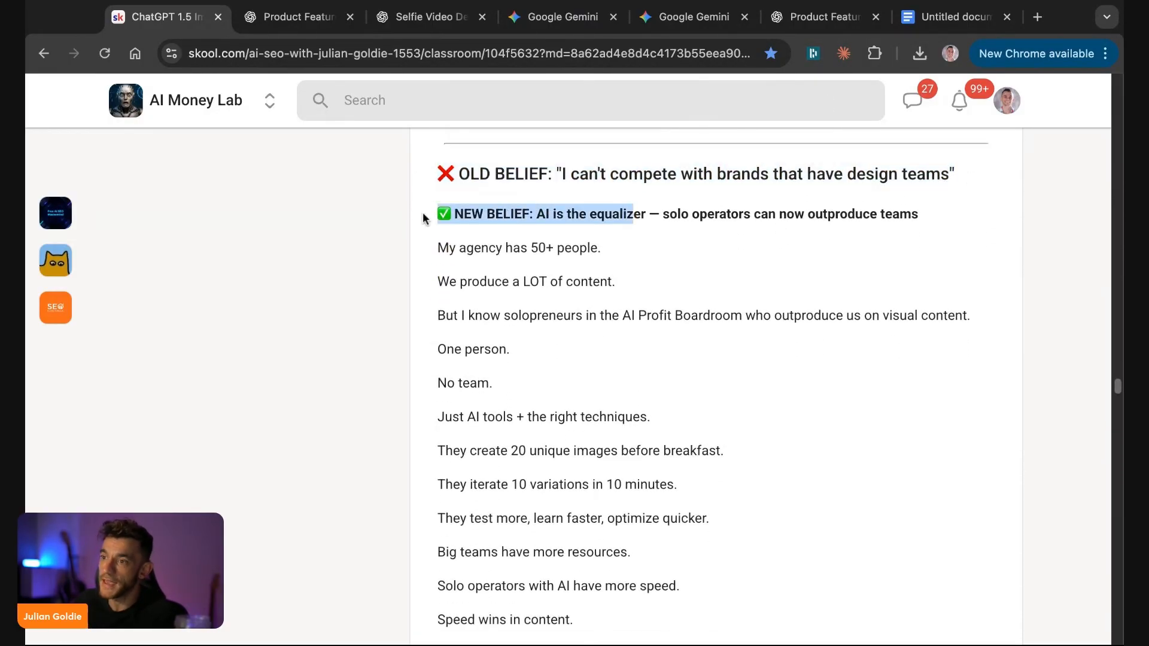
- Highlight the AI-as-equalizer belief and solo-operator paragraph, then view the headphone layout image
left_click_drag(627, 215, 918, 214)
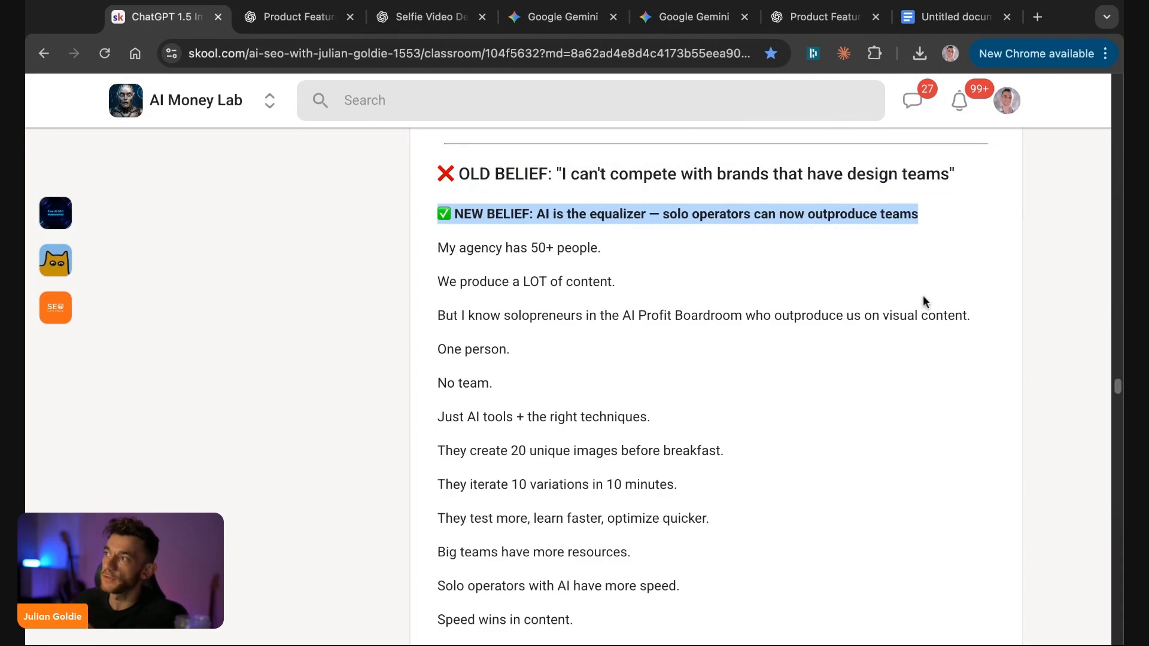
left_click(613, 237)
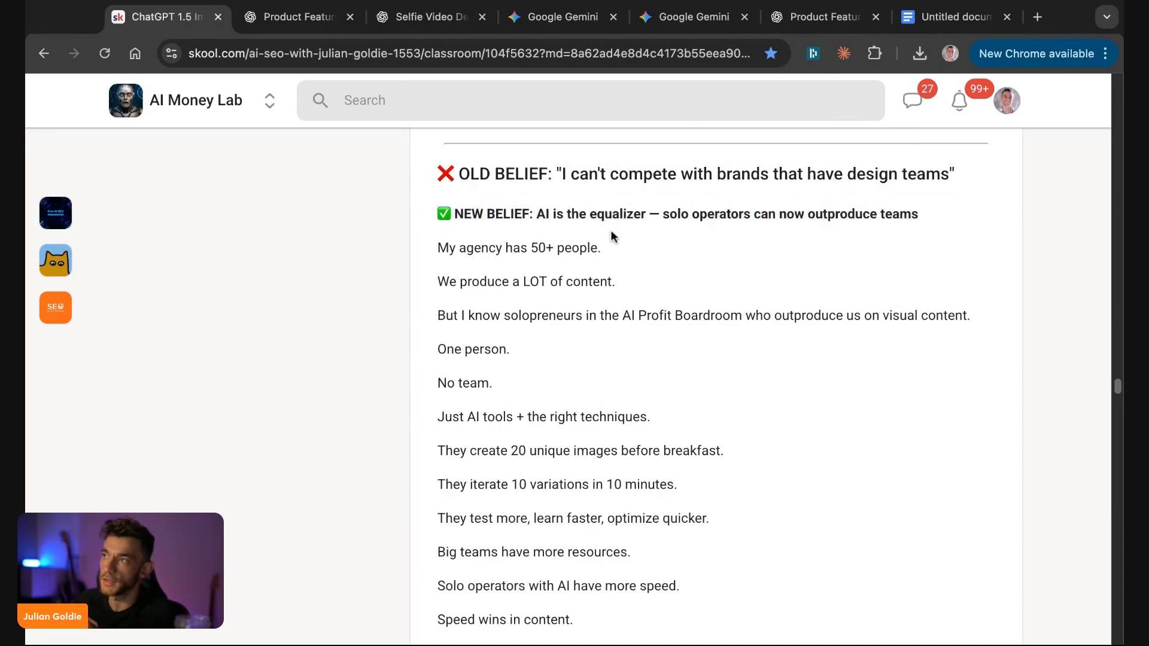
left_click_drag(437, 247, 650, 417)
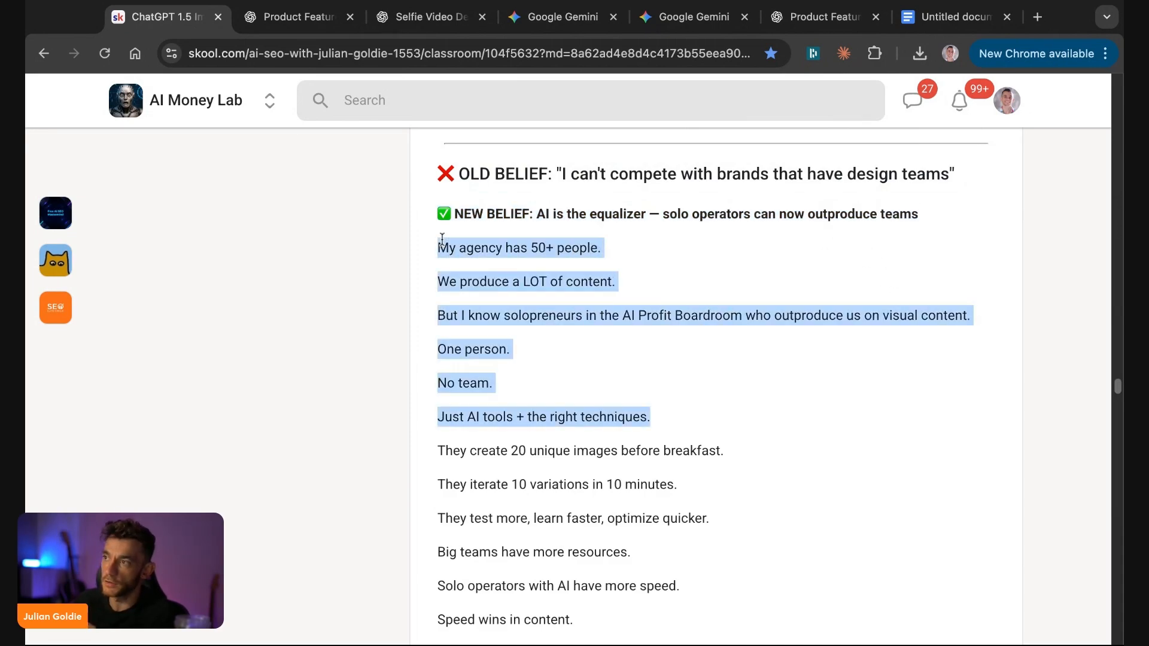
left_click(296, 16)
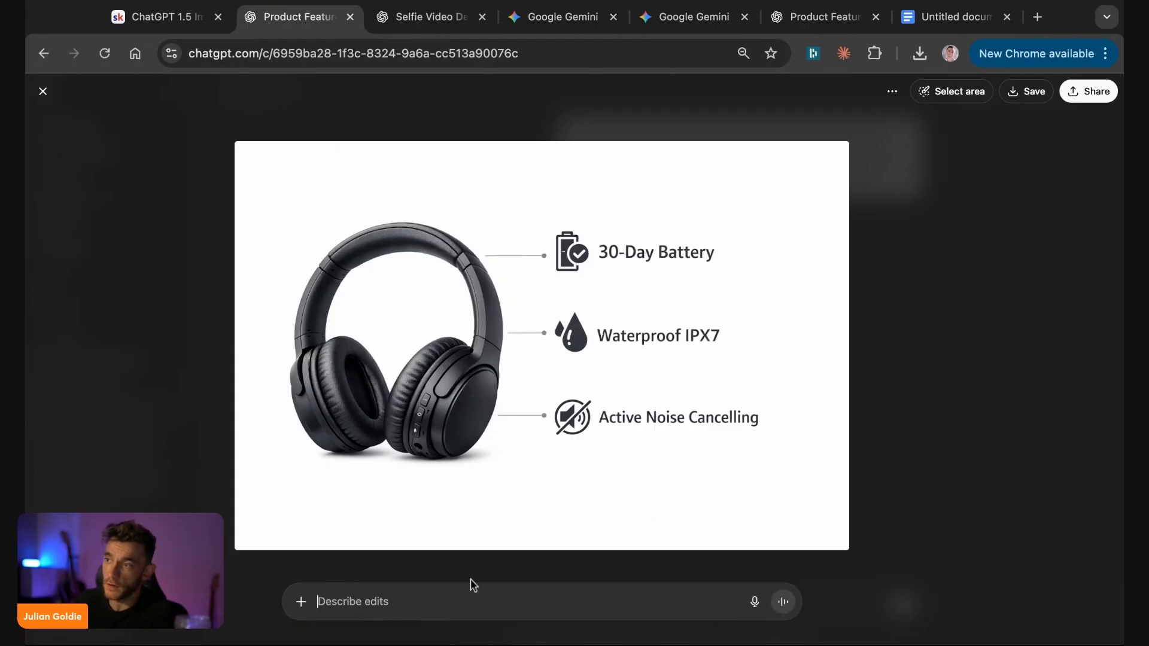
- Request a yellow background for the headphone layout and a waterfall background for the selfie
type("make")
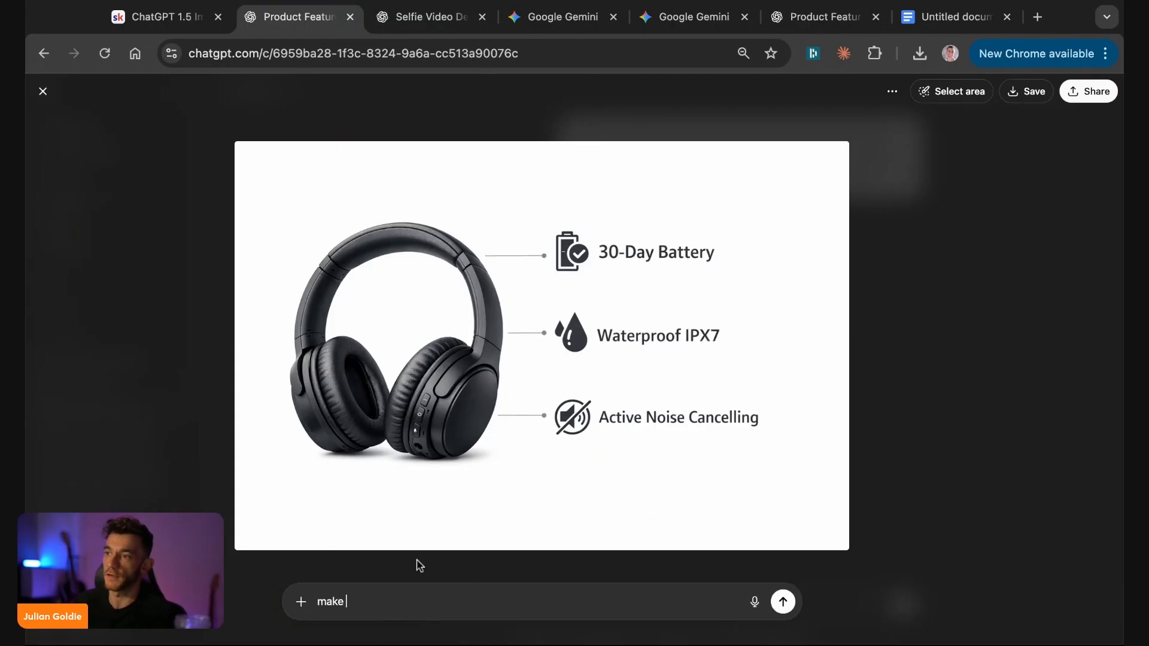
type("the background ye")
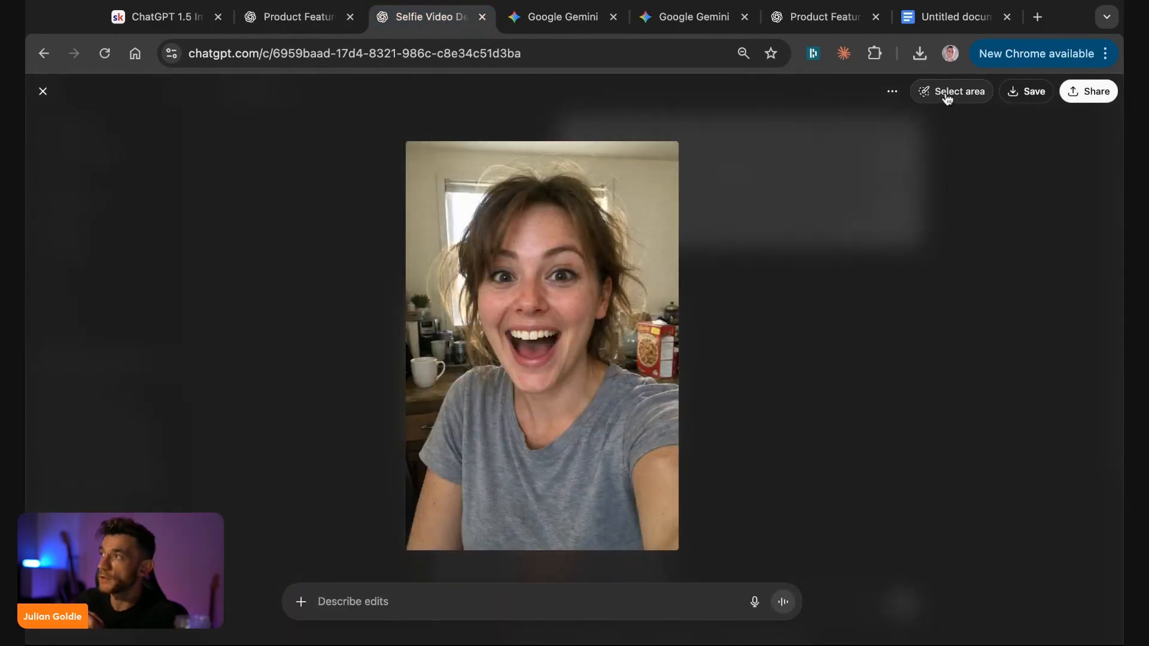
left_click(951, 91)
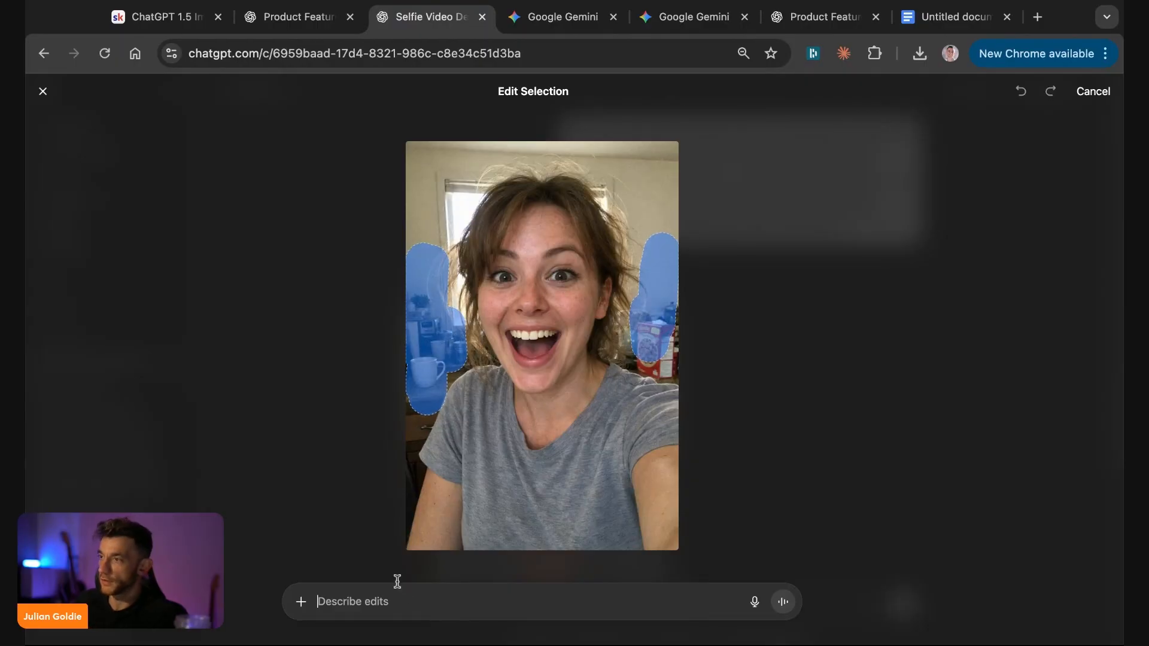
type("change the background t")
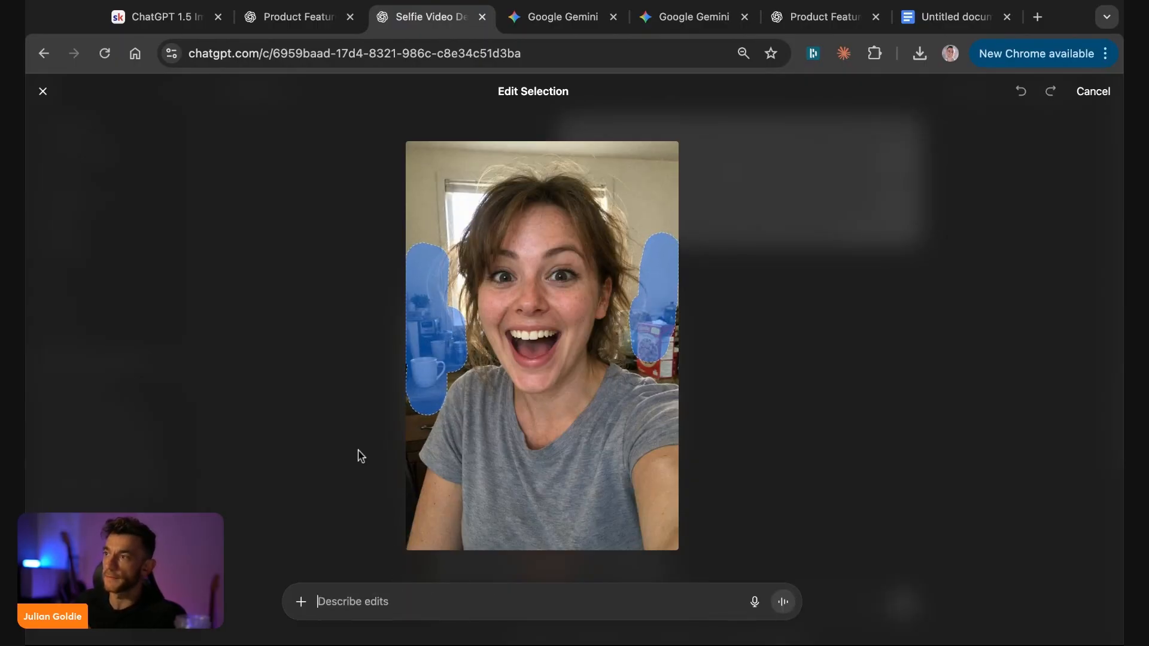
left_click(562, 16)
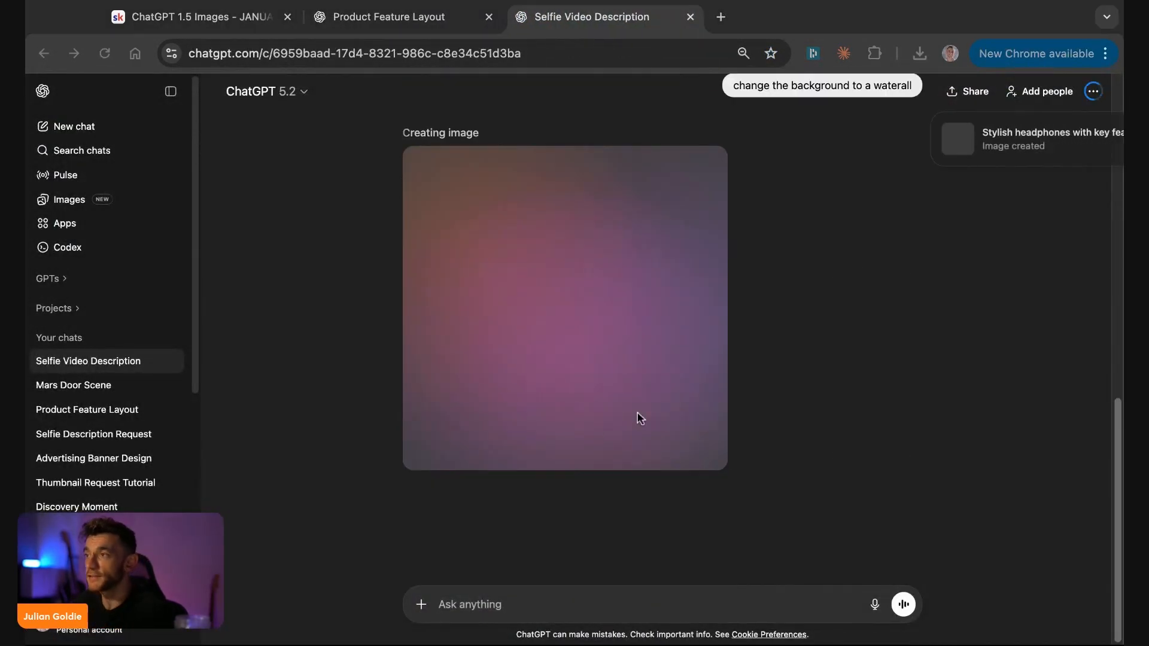
- Check the yellow headphone result and the generating selfie, then close the ChatGPT chats
left_click(388, 16)
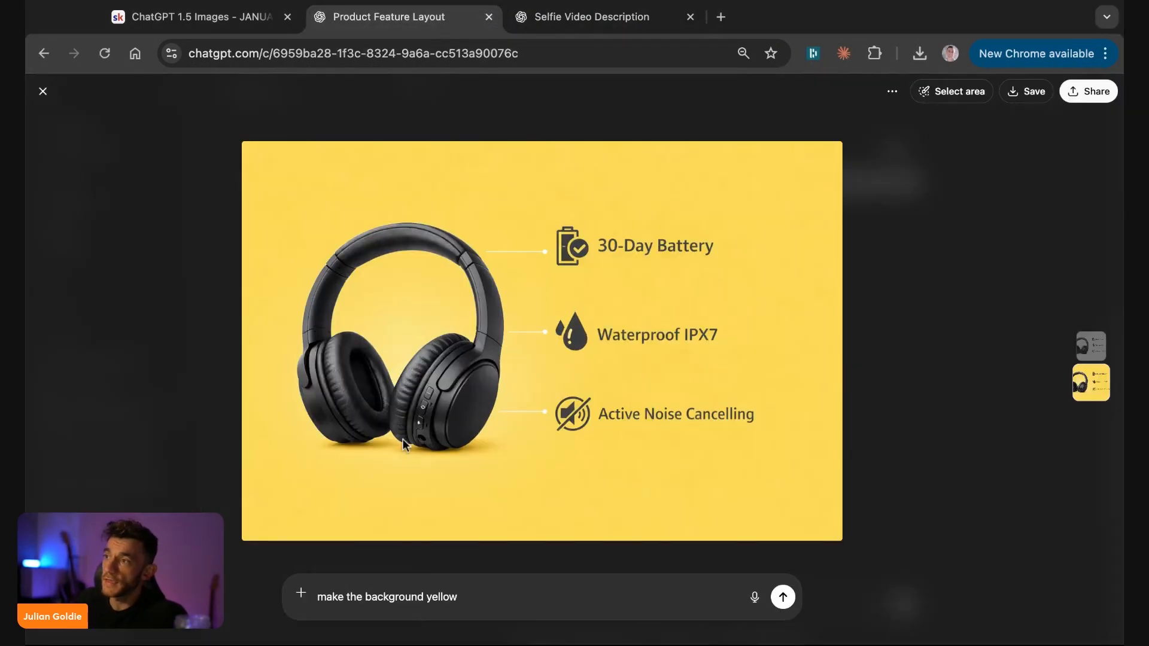
left_click(42, 91)
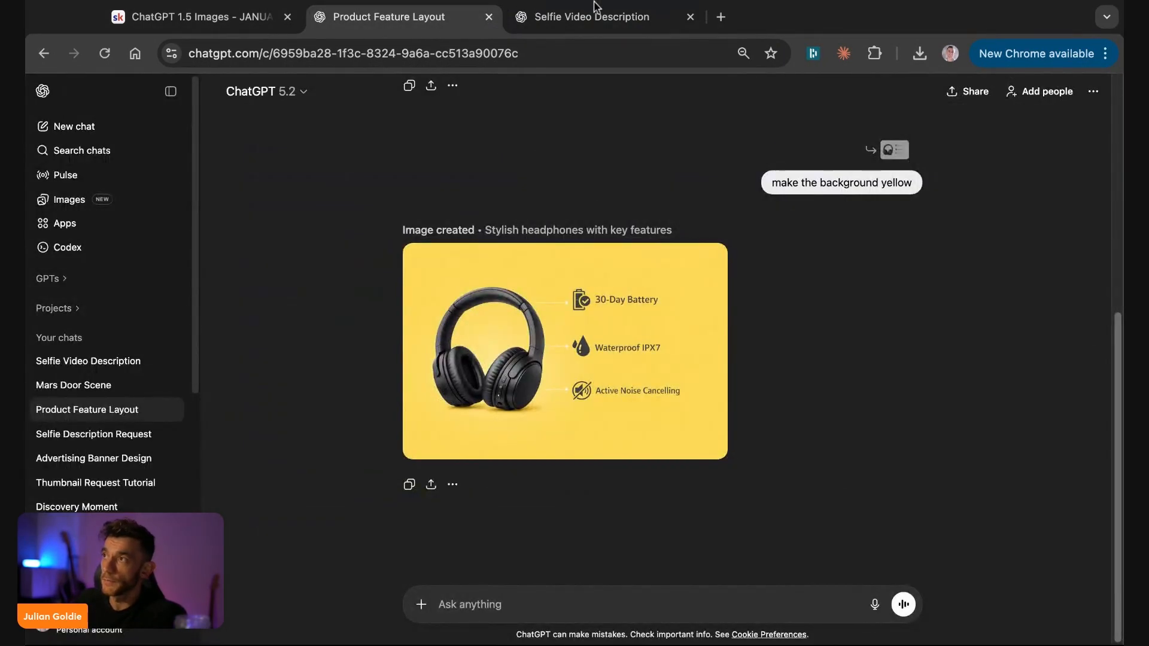
left_click(595, 17)
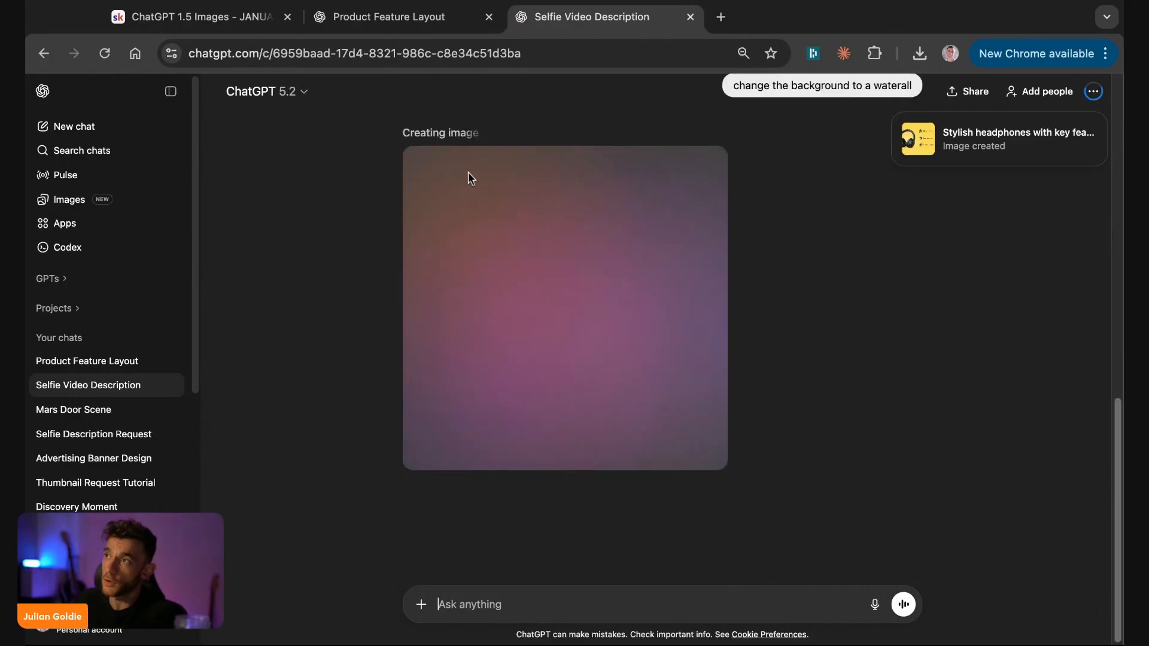
left_click(487, 17)
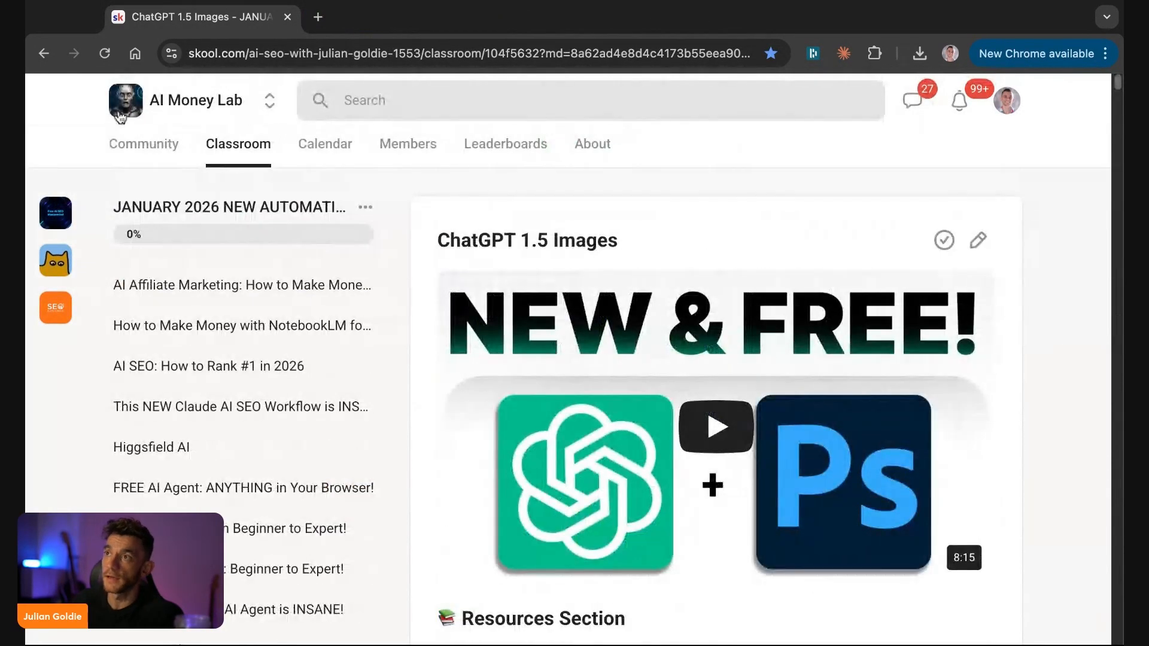
- Browse the AI Money Lab feed and course library, then switch to AI Profit Boardroom
left_click(144, 144)
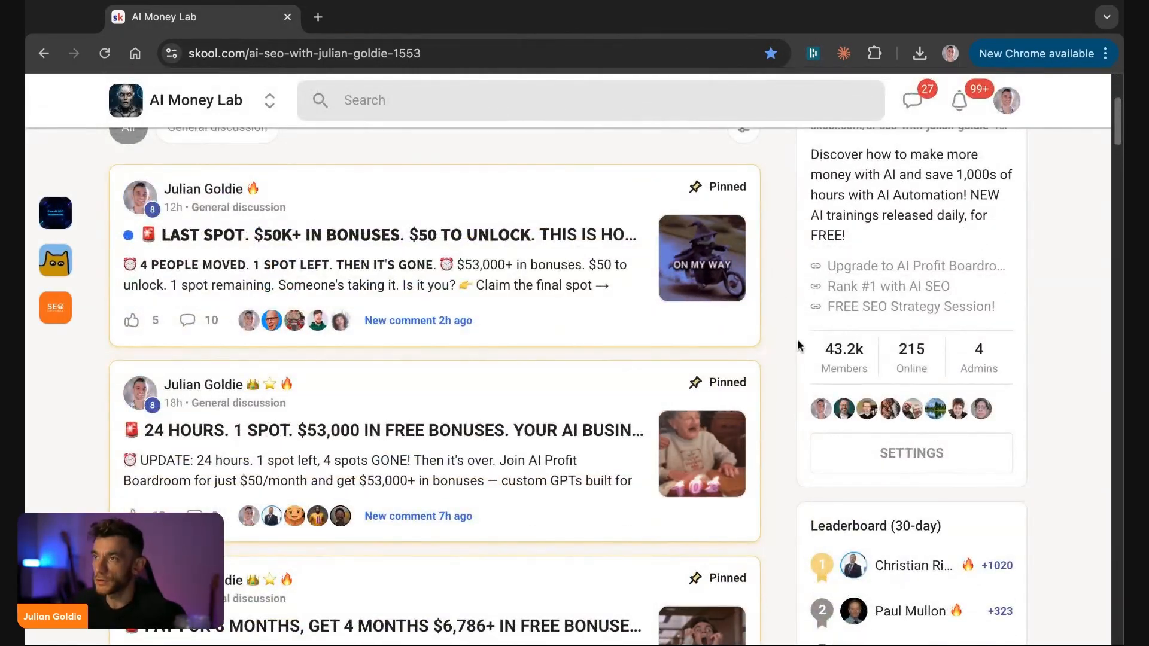
scroll("down", 3)
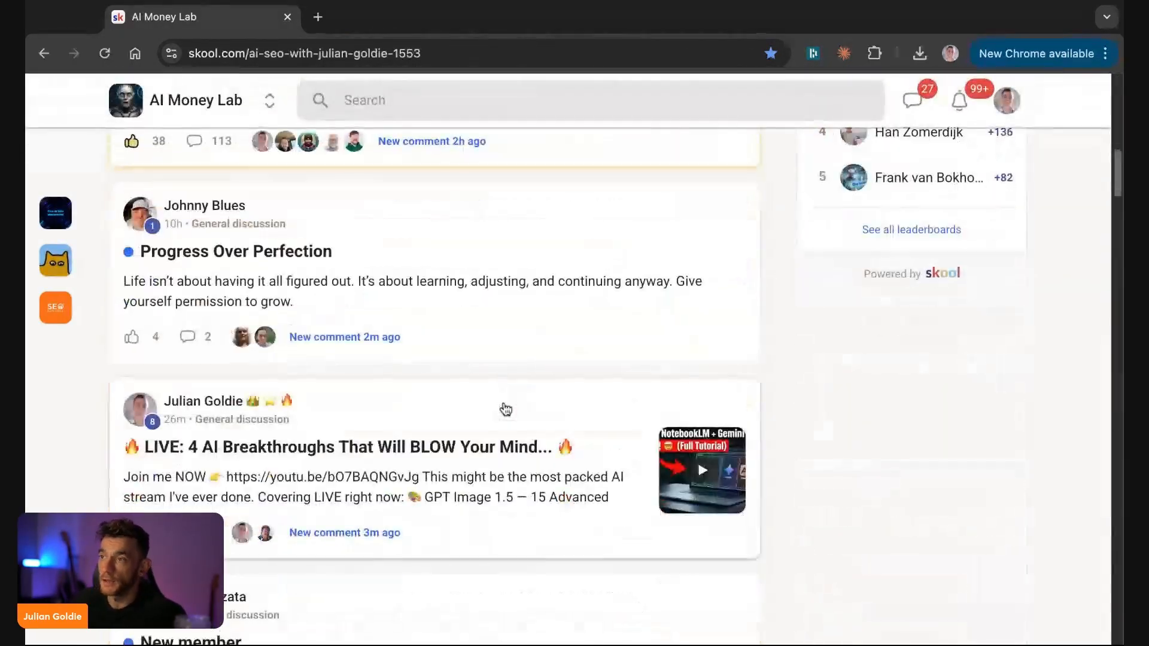
scroll("down", 3)
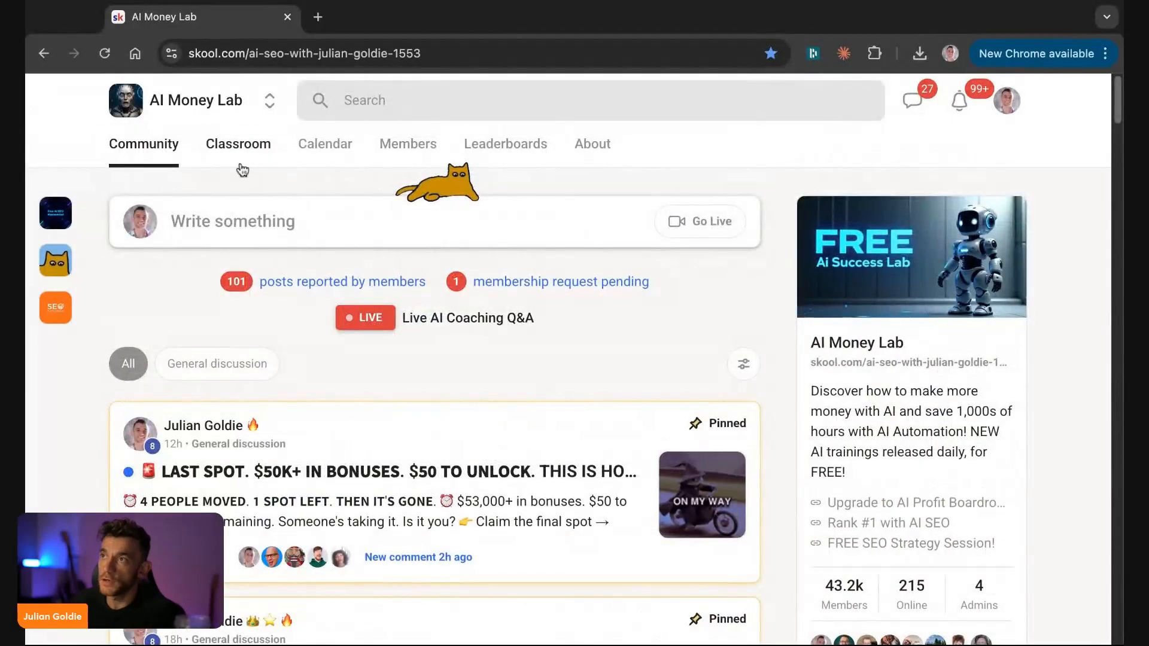
left_click(238, 144)
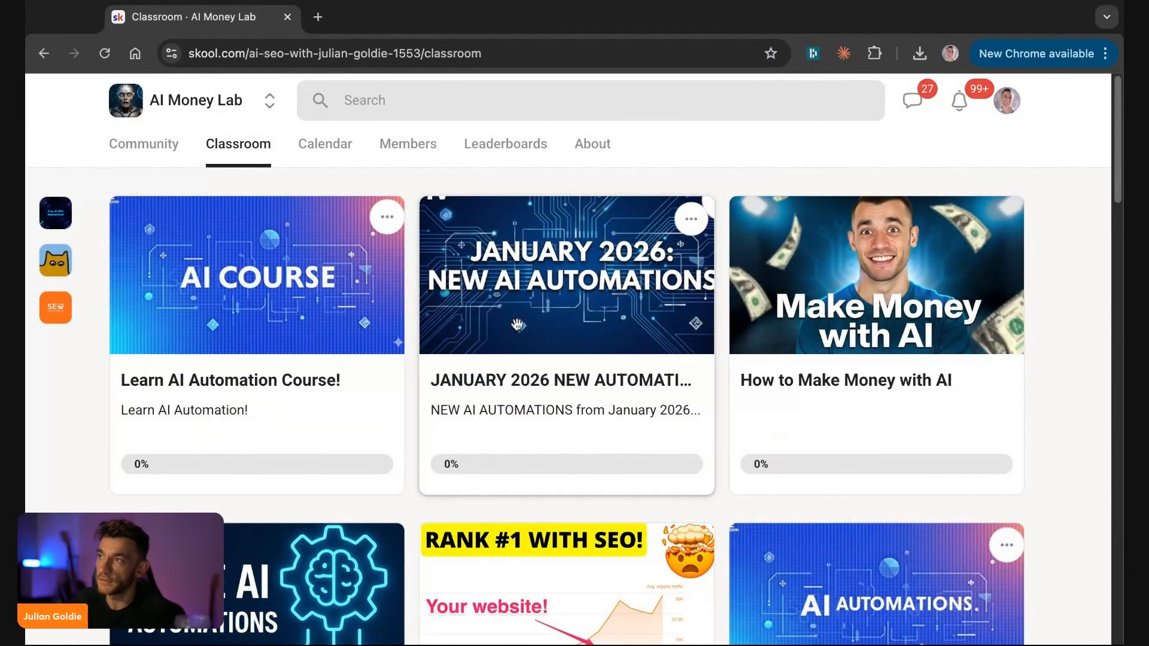
left_click(565, 275)
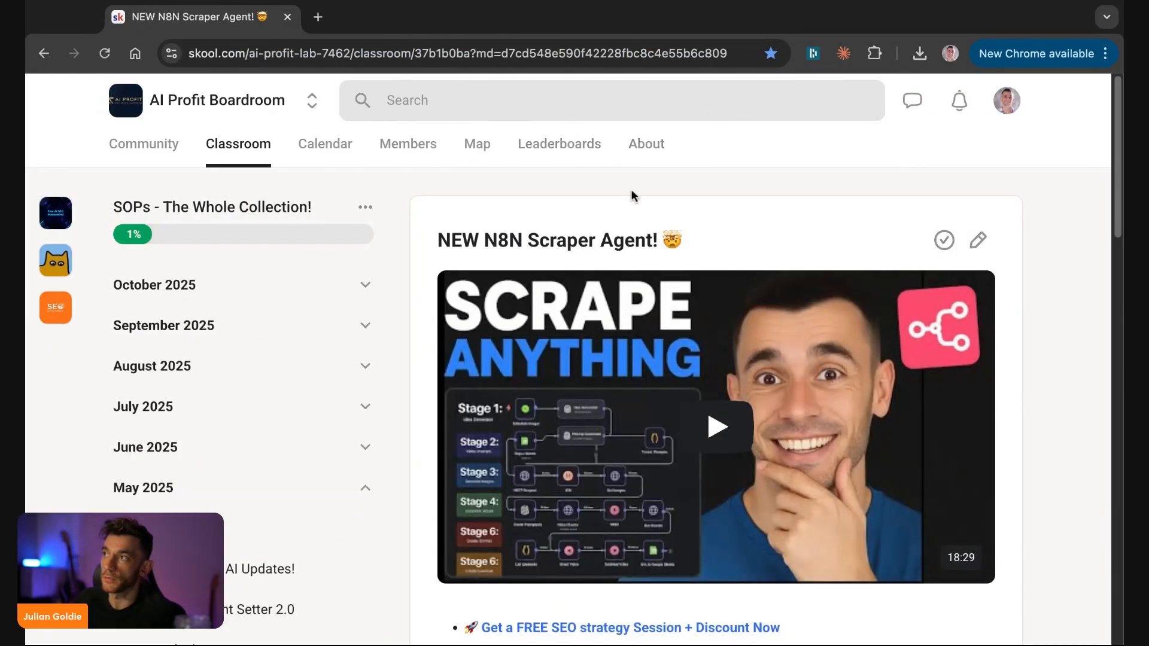
- Browse the AI Profit Boardroom about page, feed and Action Takers Daily Check-In post
left_click(646, 143)
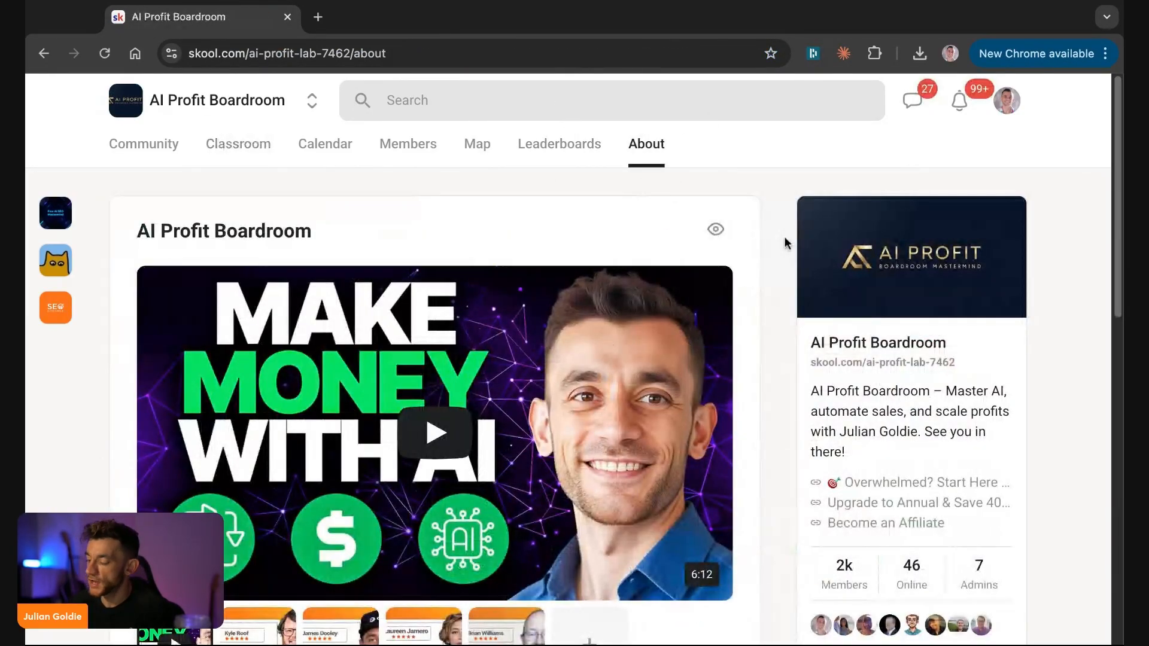
scroll("down", 3)
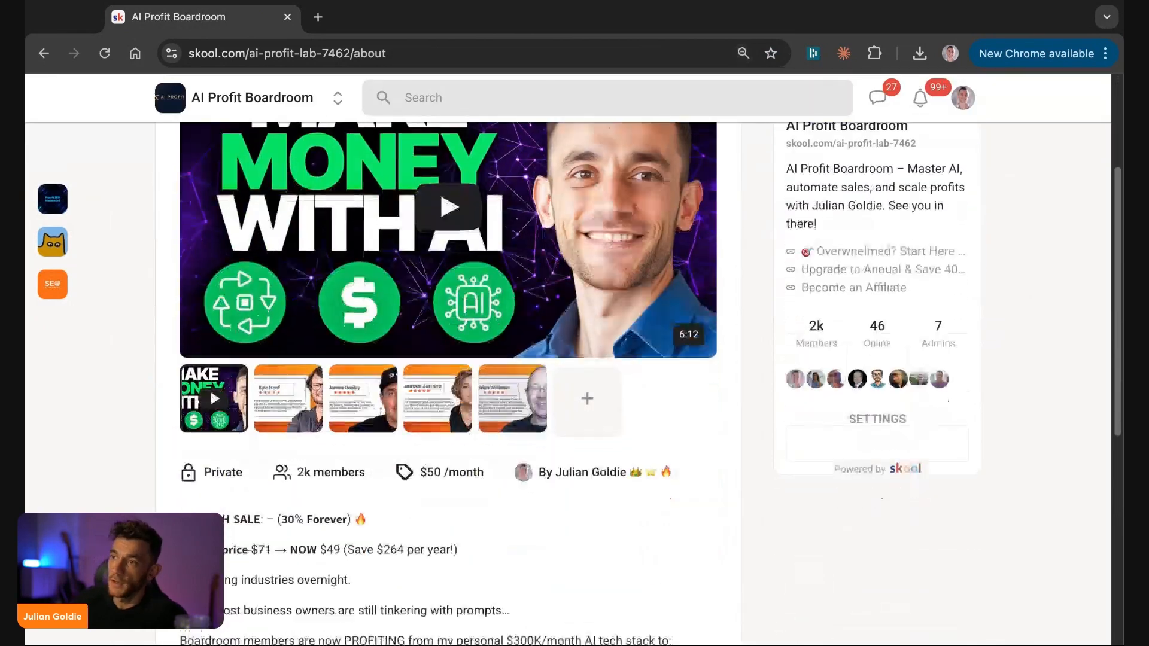
scroll("up", 3)
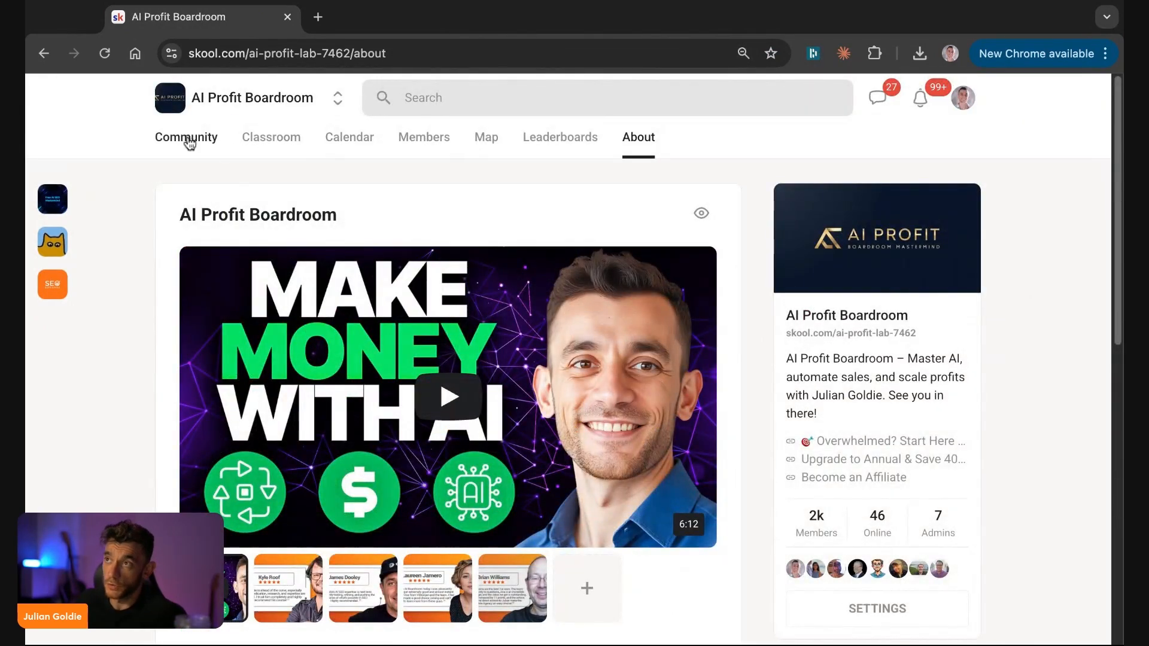
left_click(186, 137)
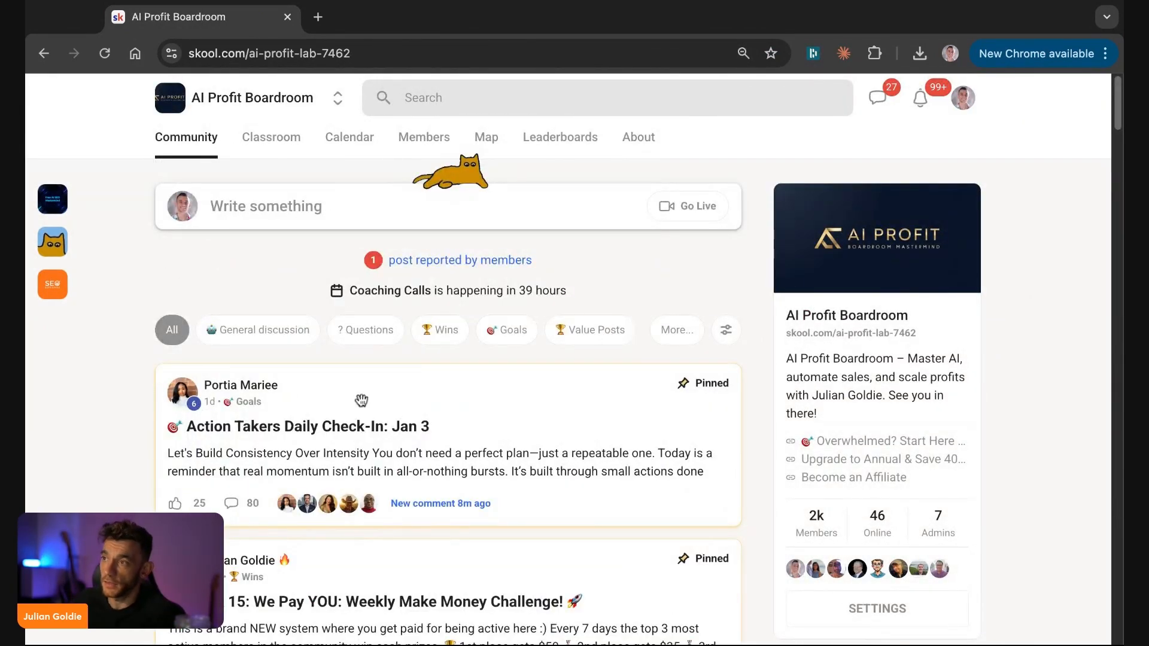
left_click(307, 426)
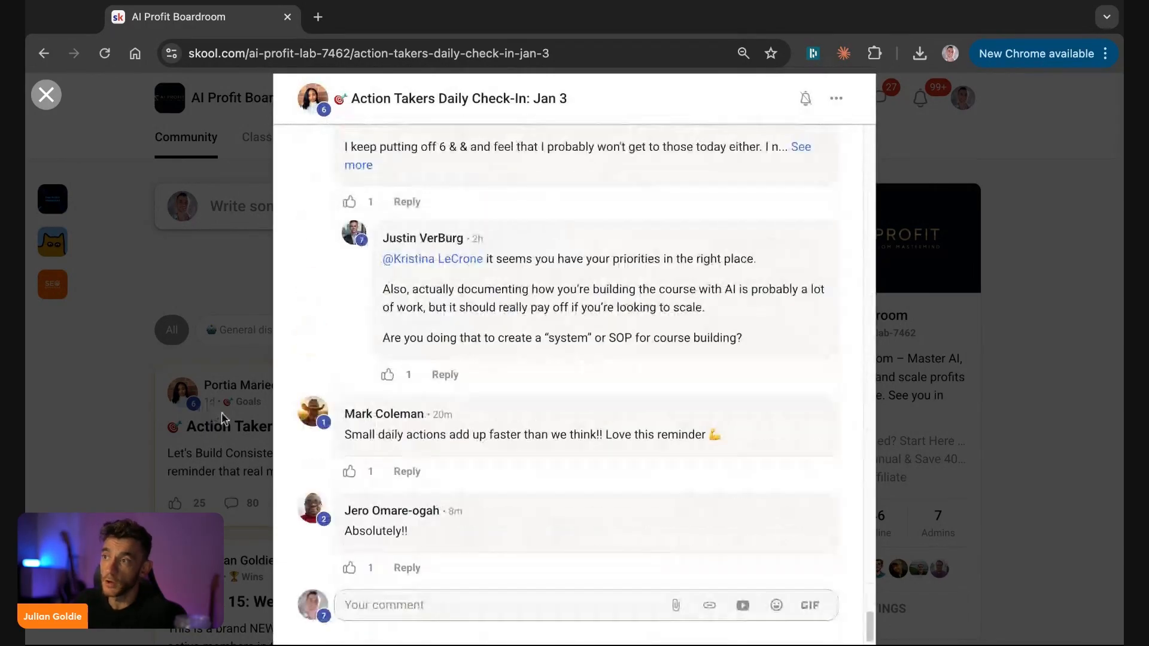
left_click(45, 94)
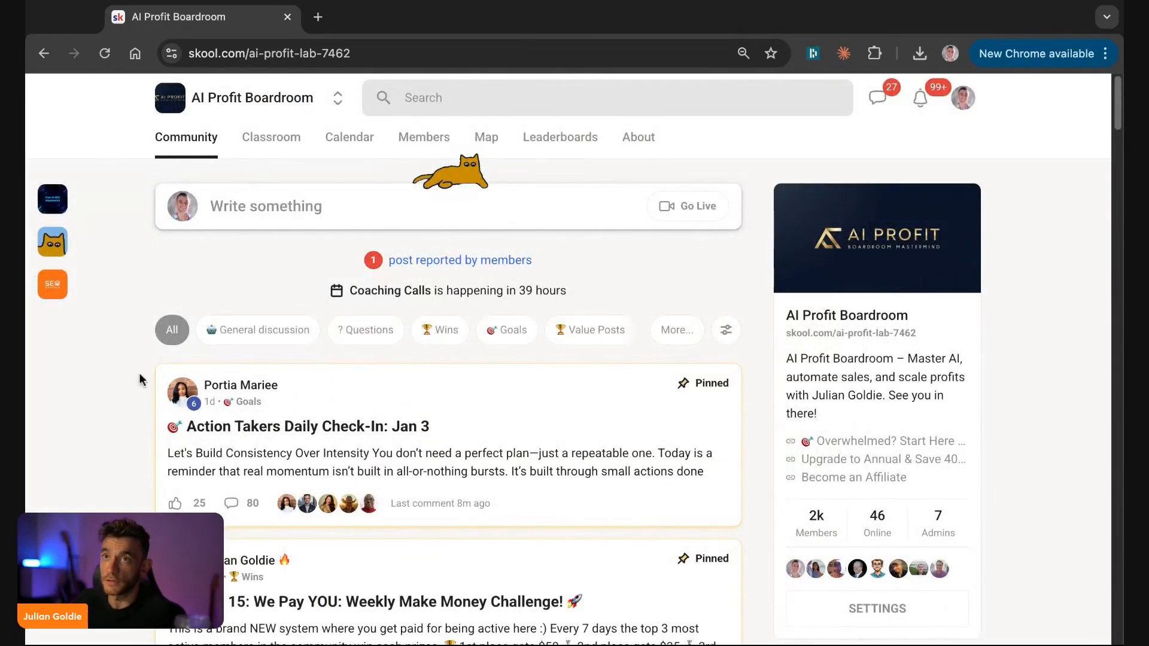
- Filter the feed to Wins and open the 'Feeling very accomplished!' post
left_click(440, 329)
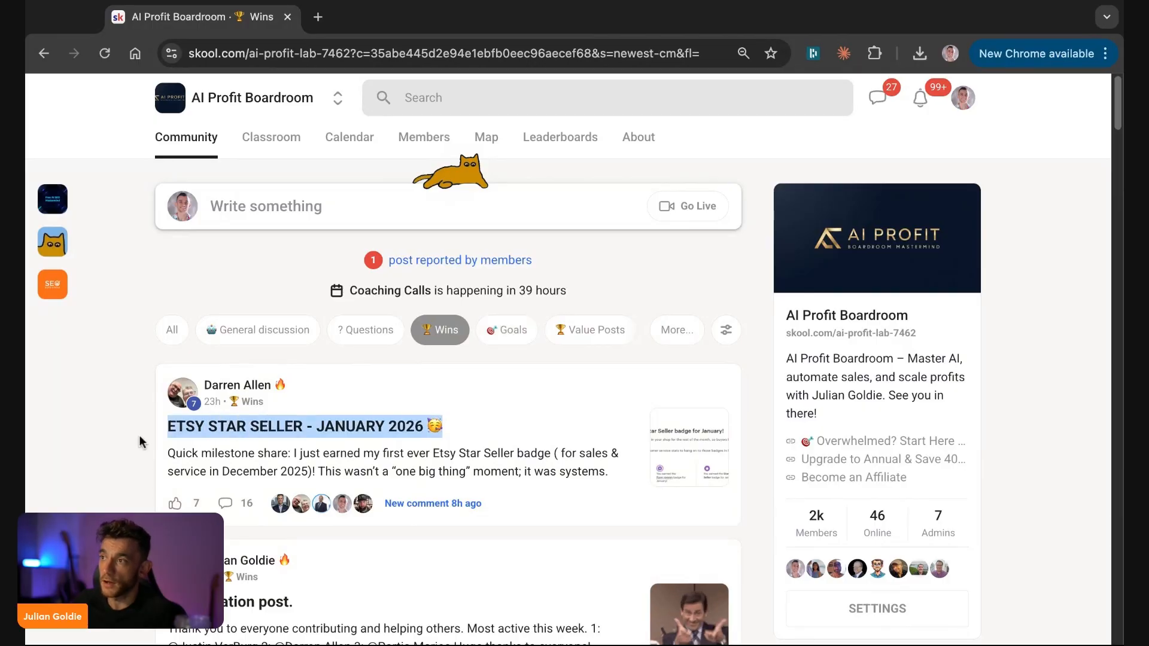
scroll("down", 3)
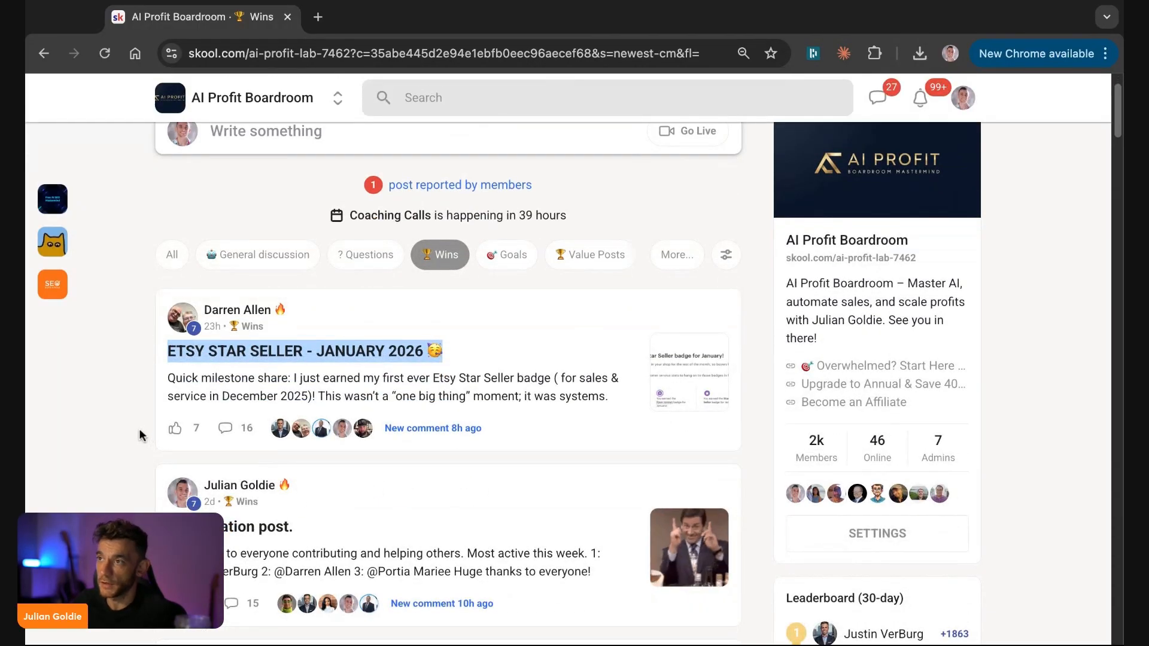
scroll("down", 3)
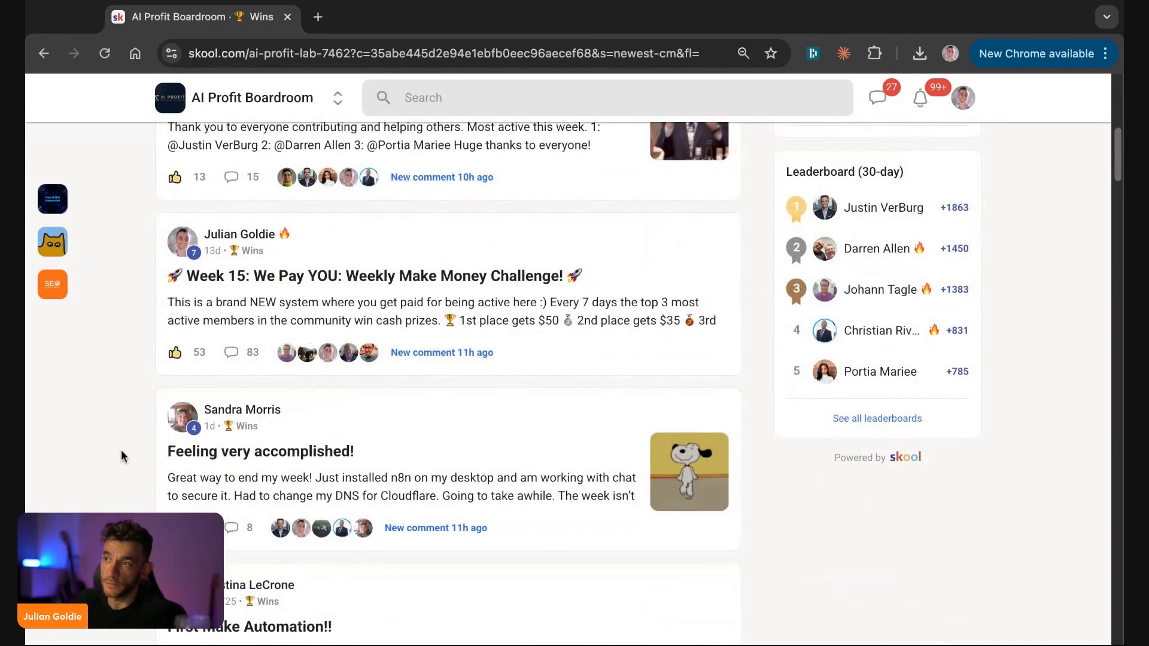
left_click(260, 451)
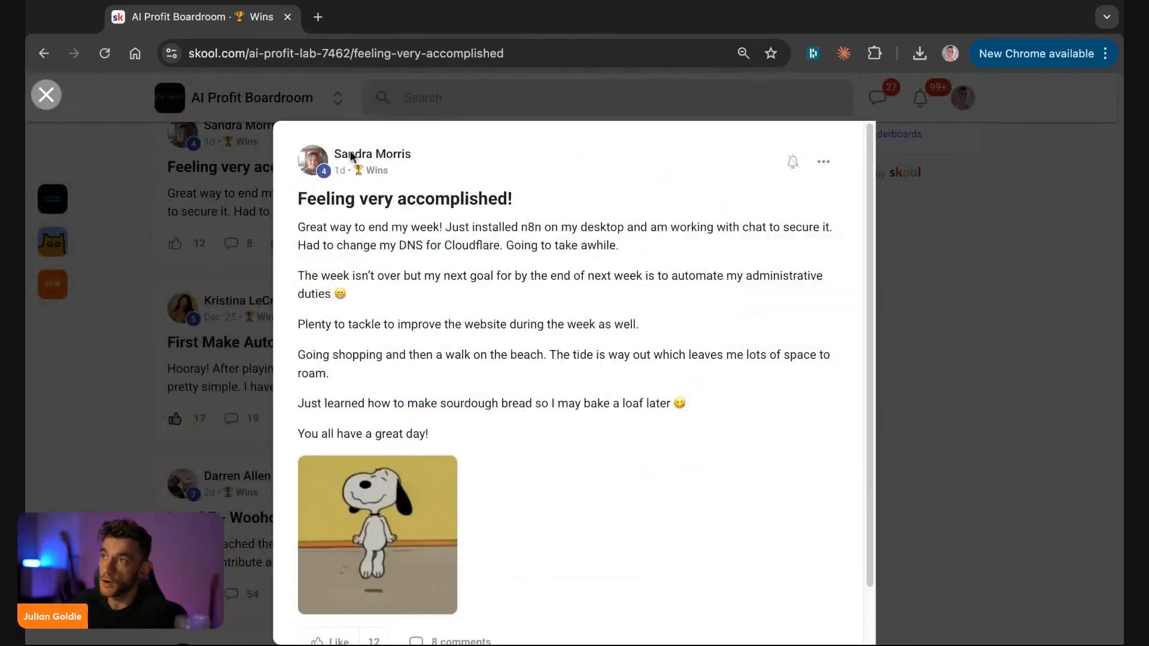
left_click(45, 95)
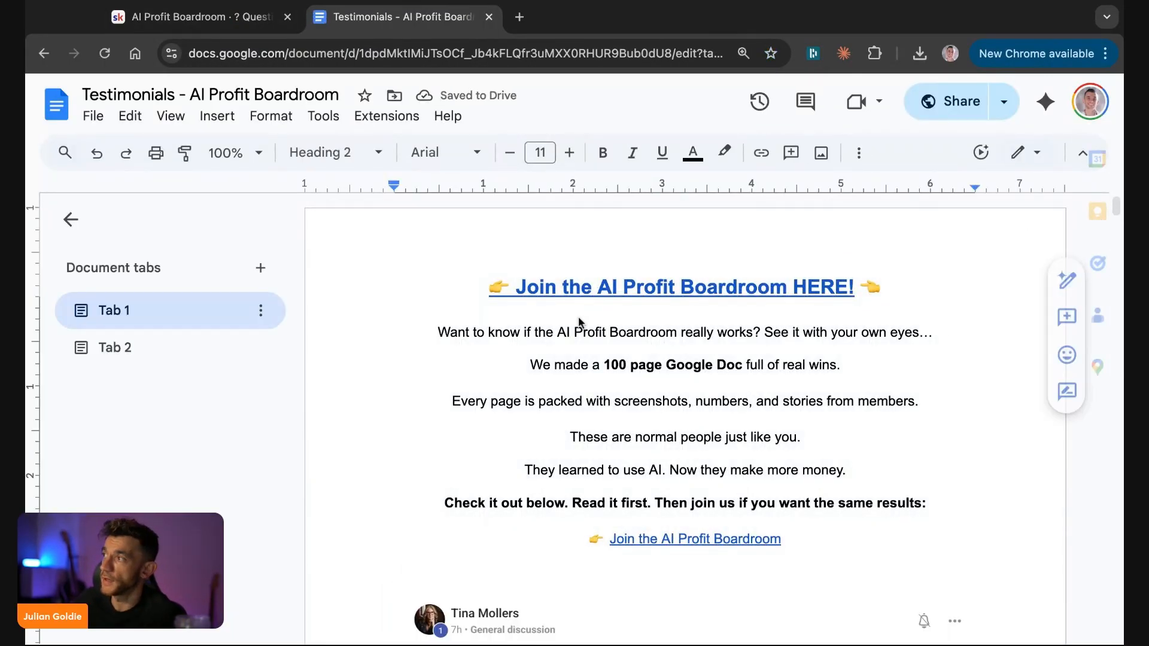
- Scroll through the AI Profit Boardroom member testimonials document, then close it
scroll("down", 3)
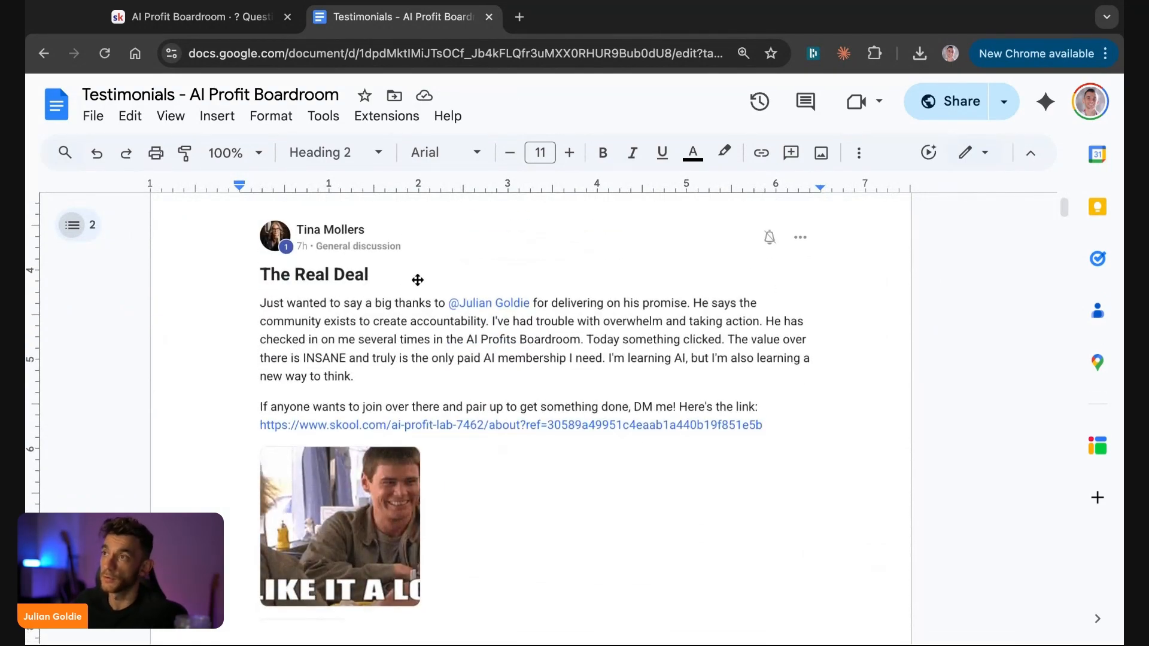
scroll("down", 3)
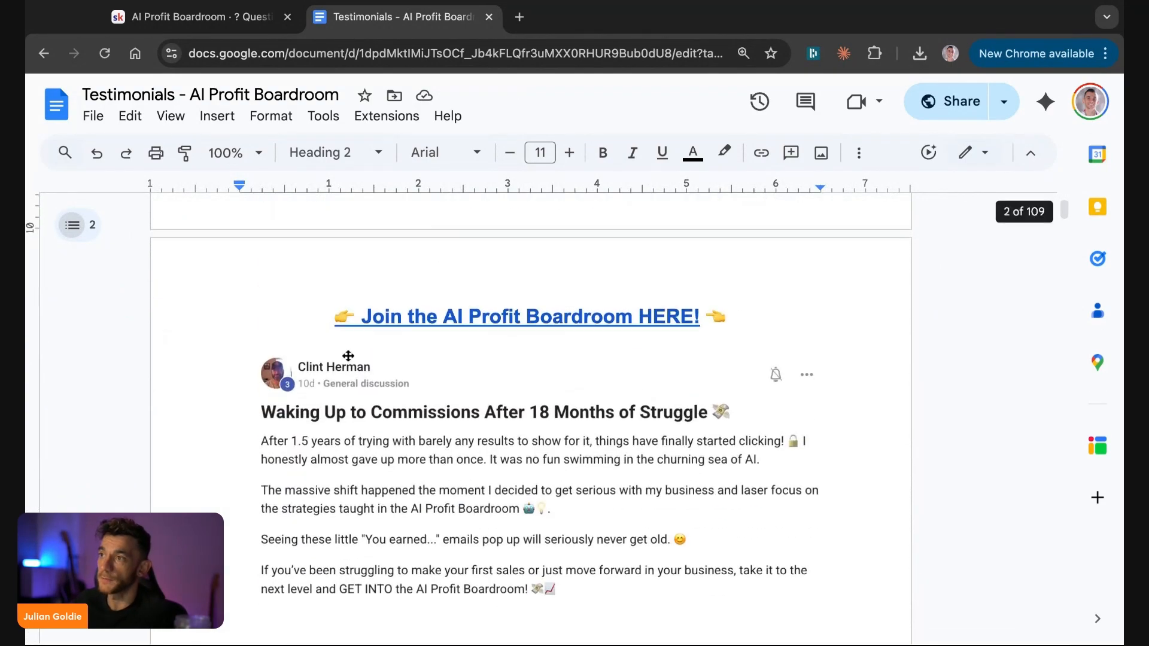
scroll("down", 3)
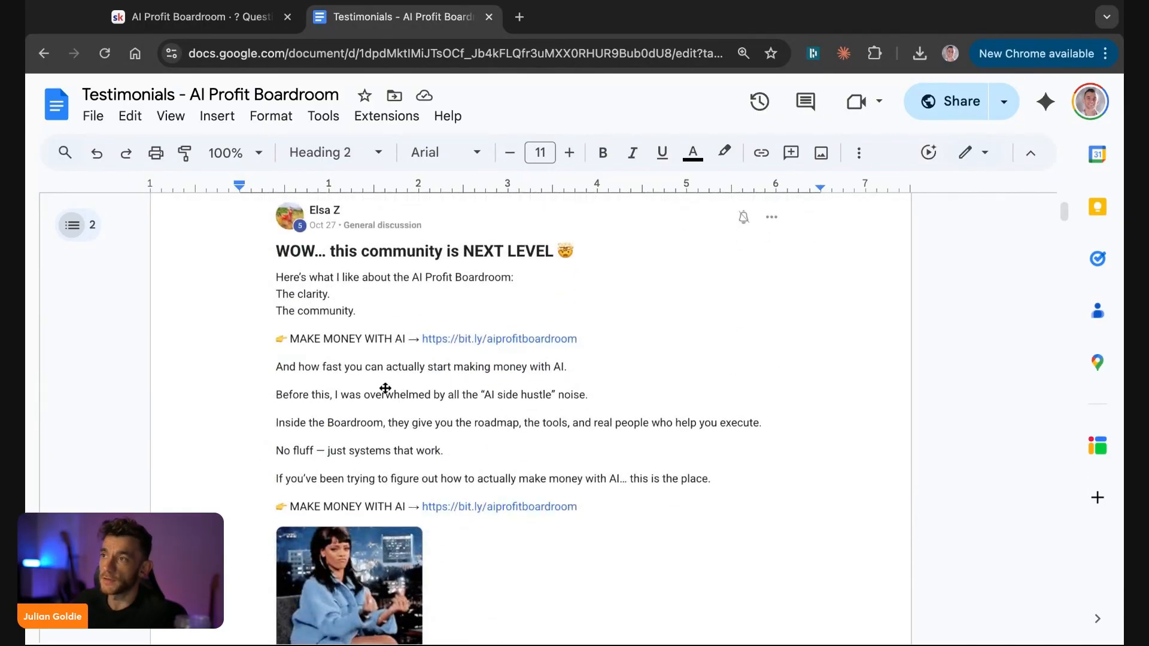
scroll("down", 3)
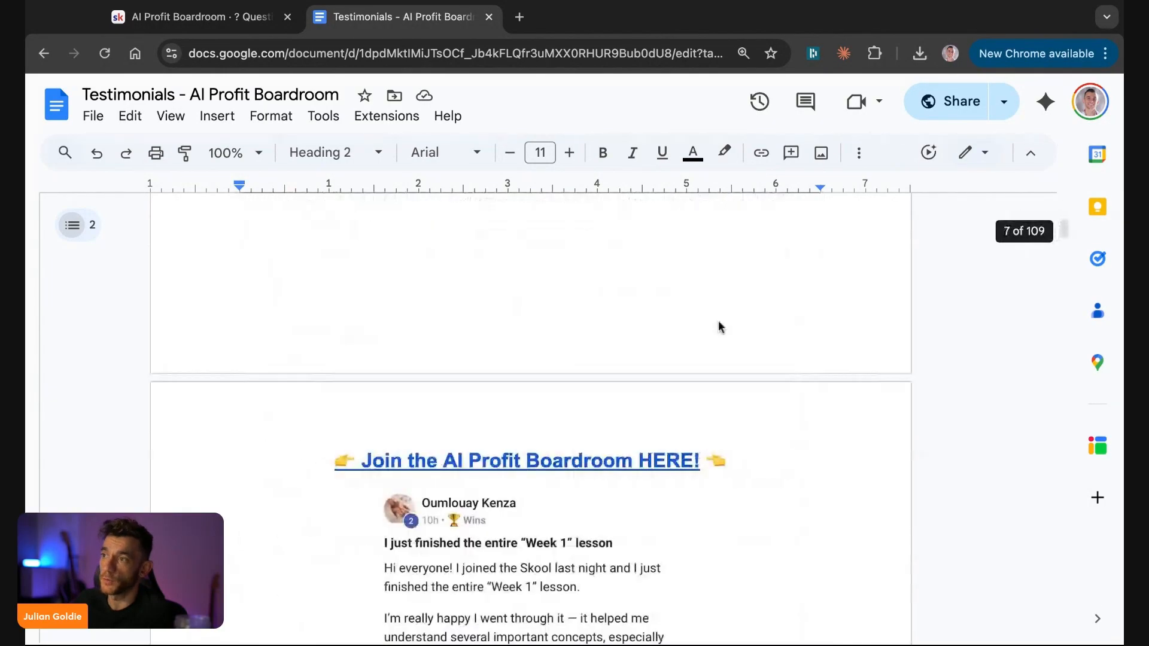
scroll("down", 3)
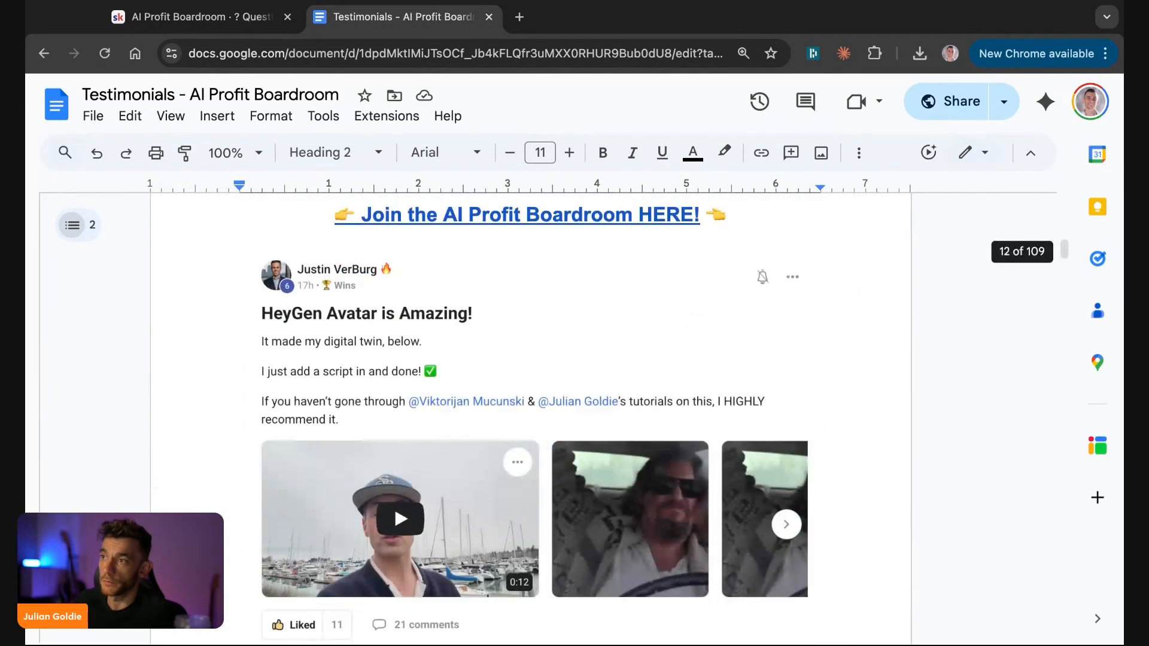
scroll("down", 3)
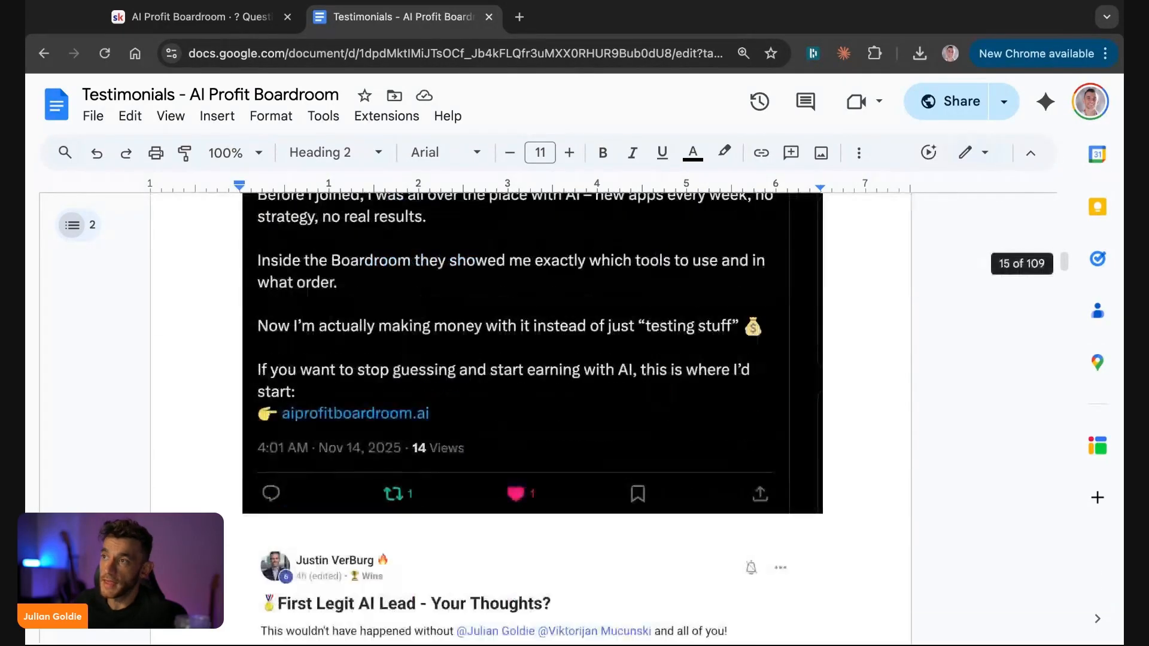
scroll("down", 3)
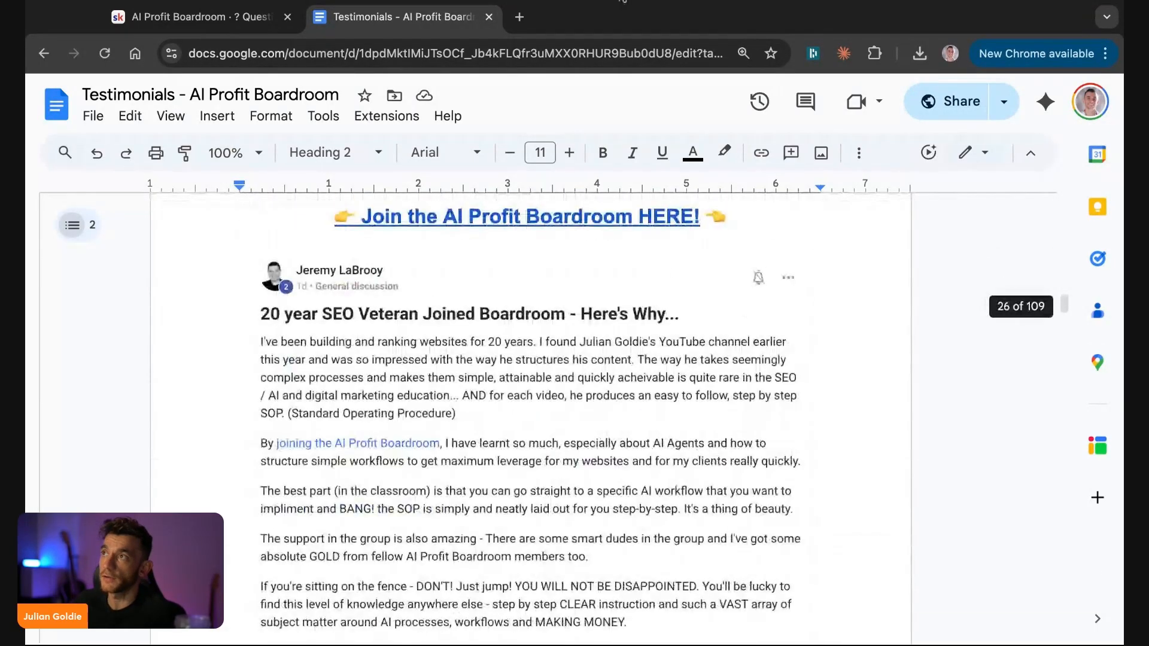
left_click(194, 16)
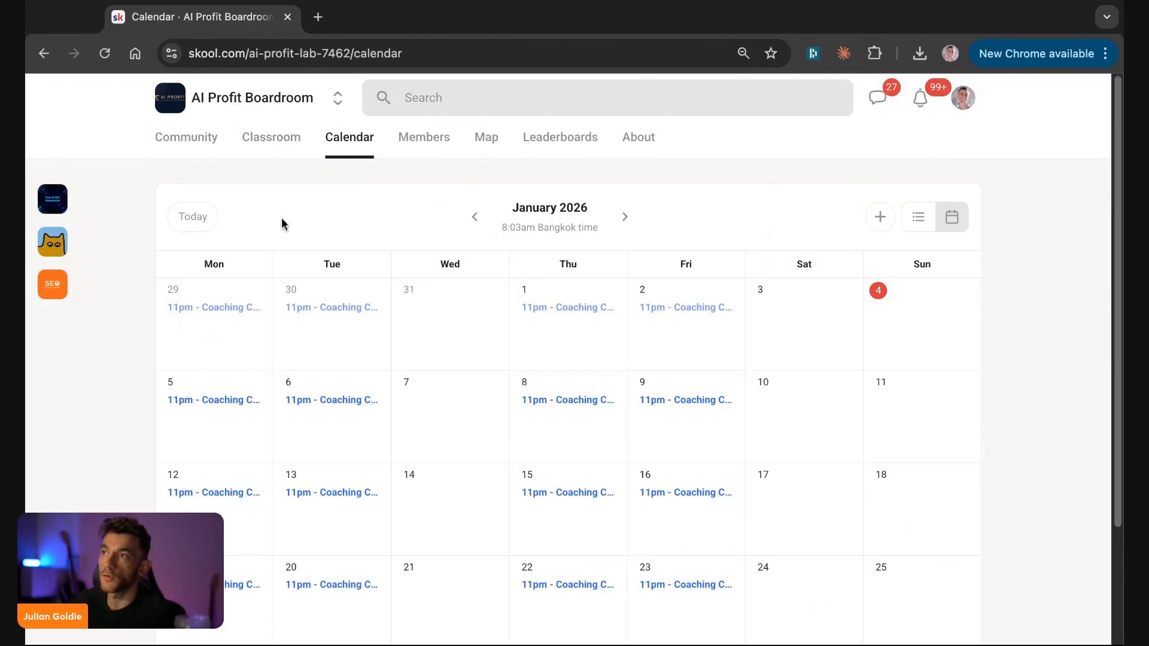
- Scroll through the Classroom course grid, then show the community's About page with its intro video
left_click(271, 137)
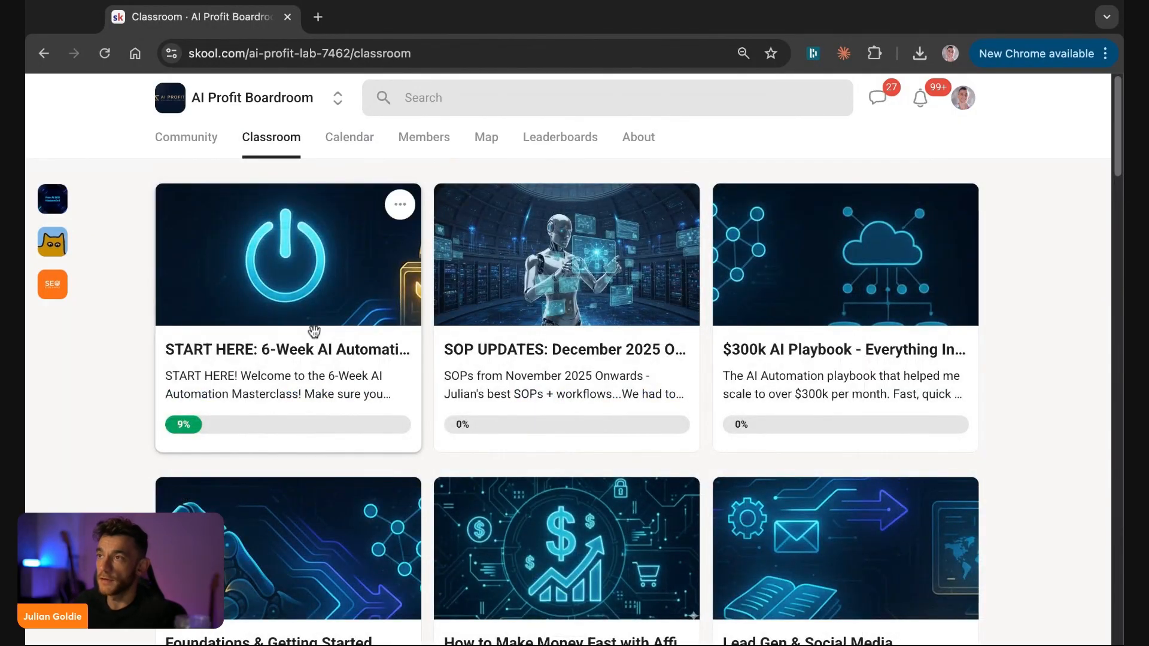
left_click(288, 254)
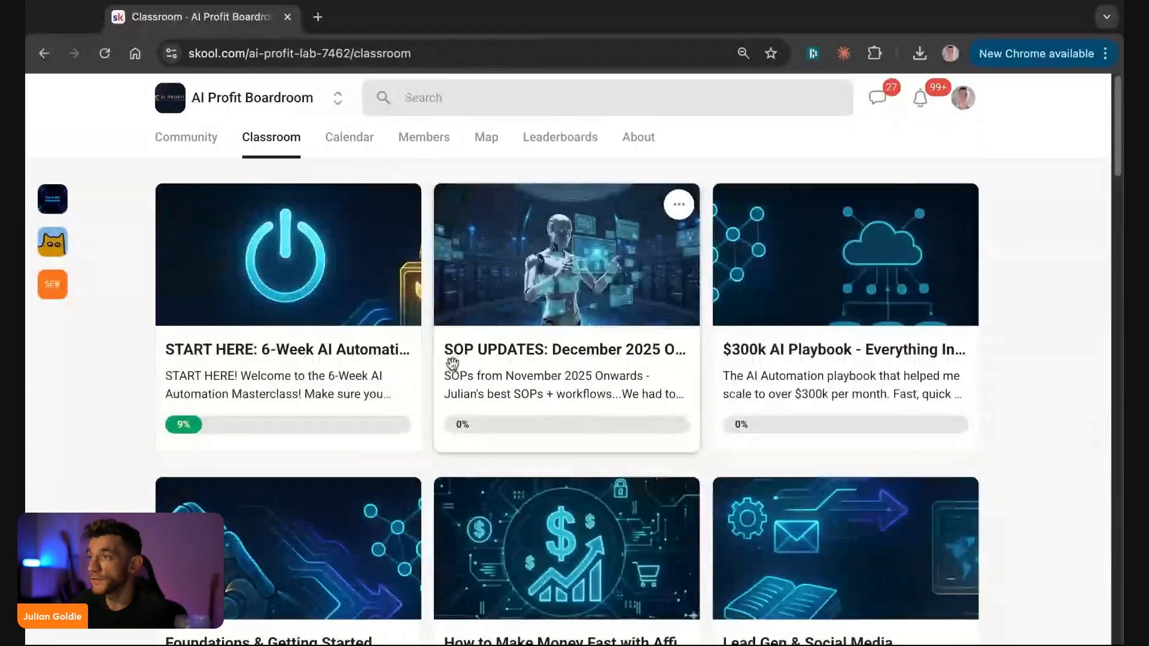
scroll("down", 3)
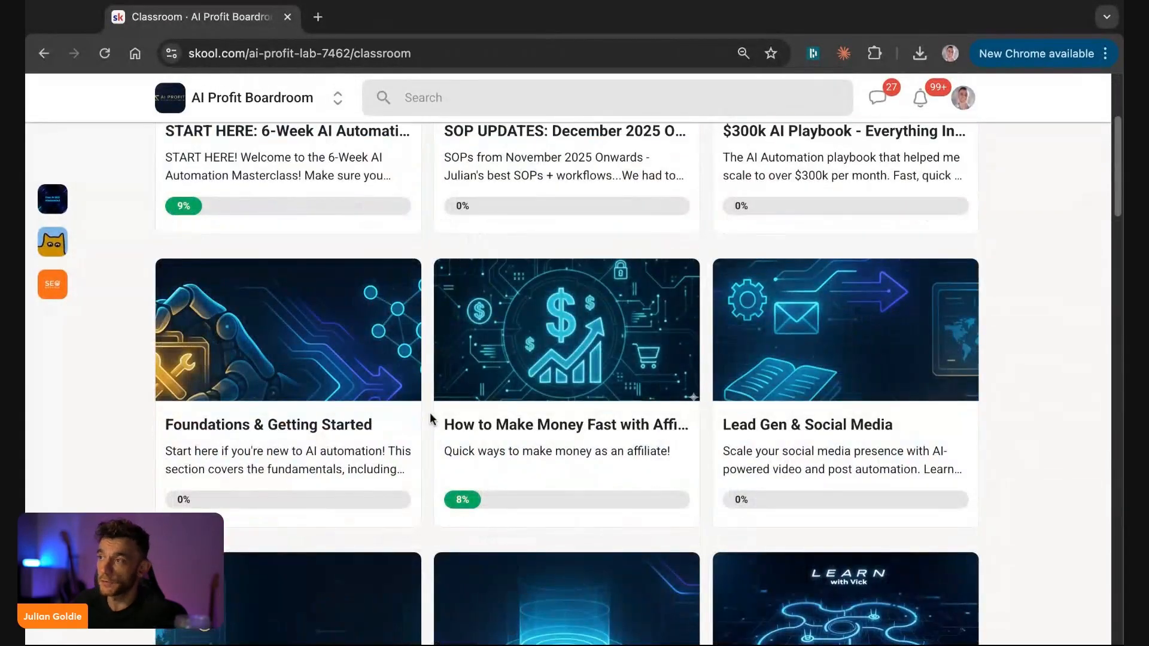
scroll("down", 3)
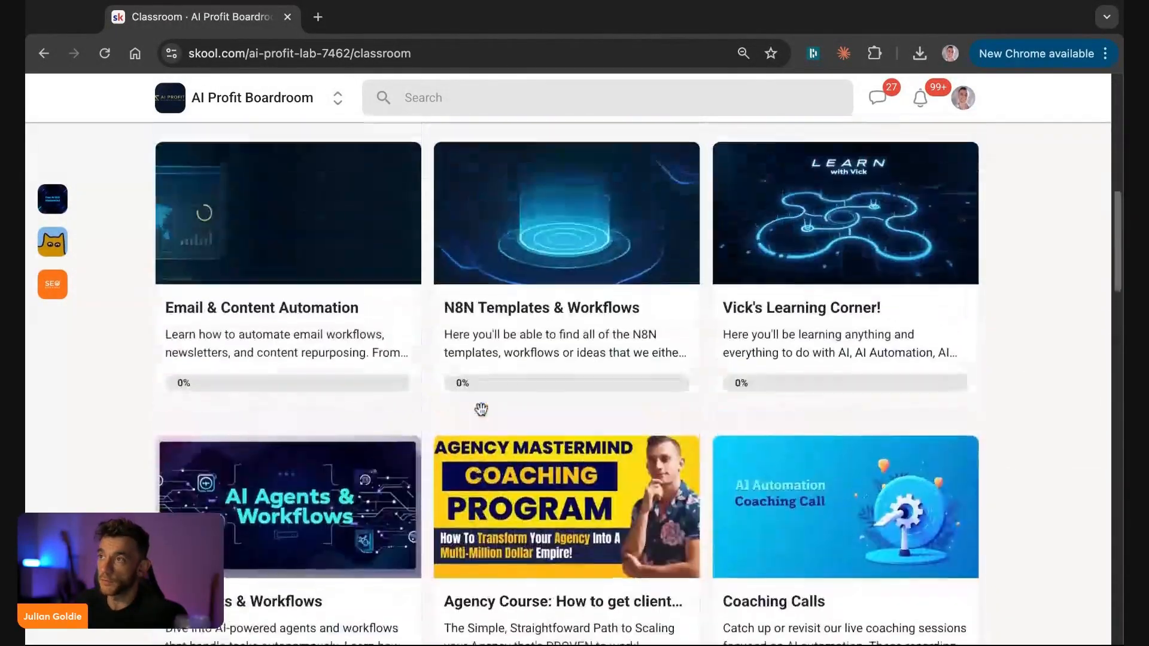
scroll("down", 3)
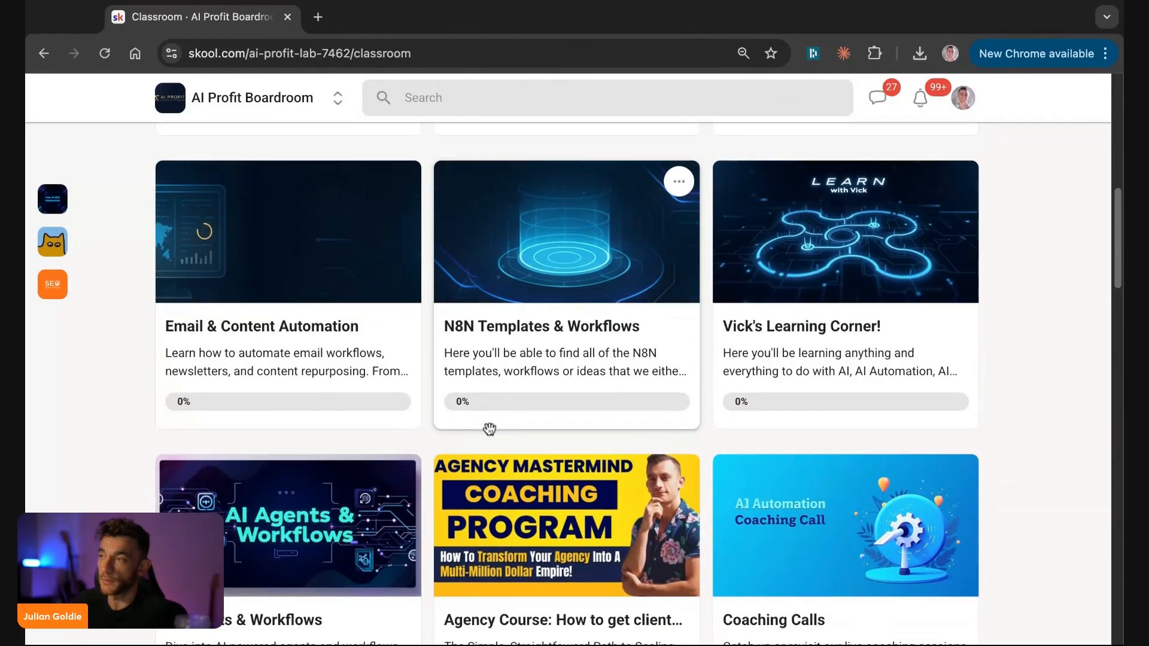
scroll("down", 3)
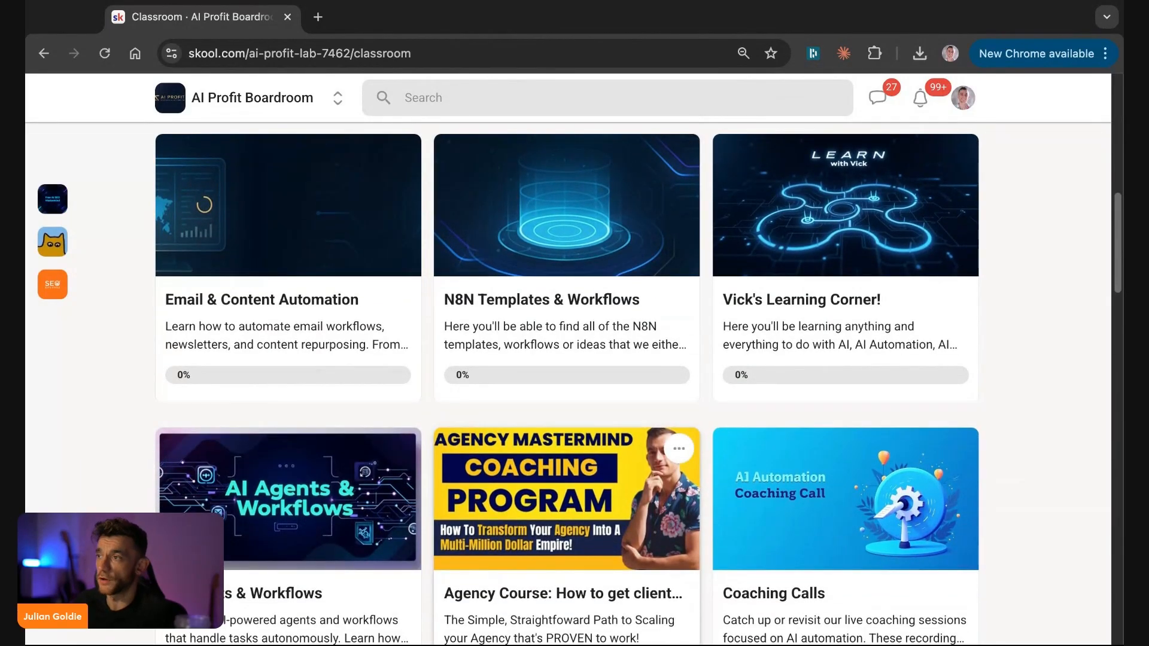
scroll("down", 3)
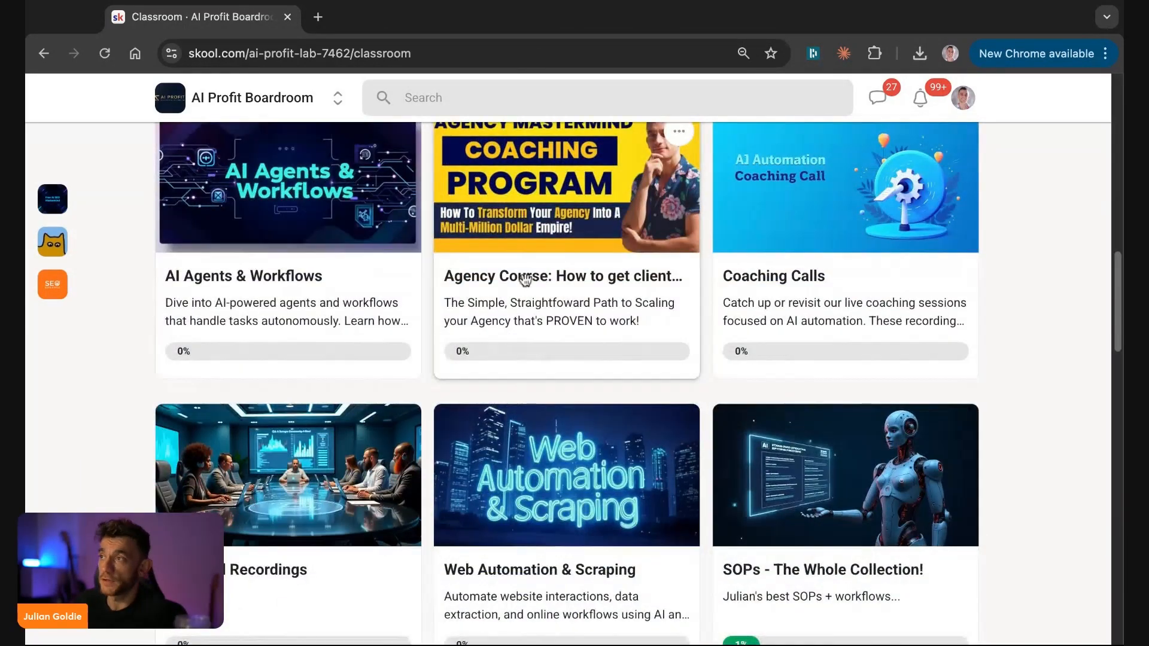
scroll("down", 3)
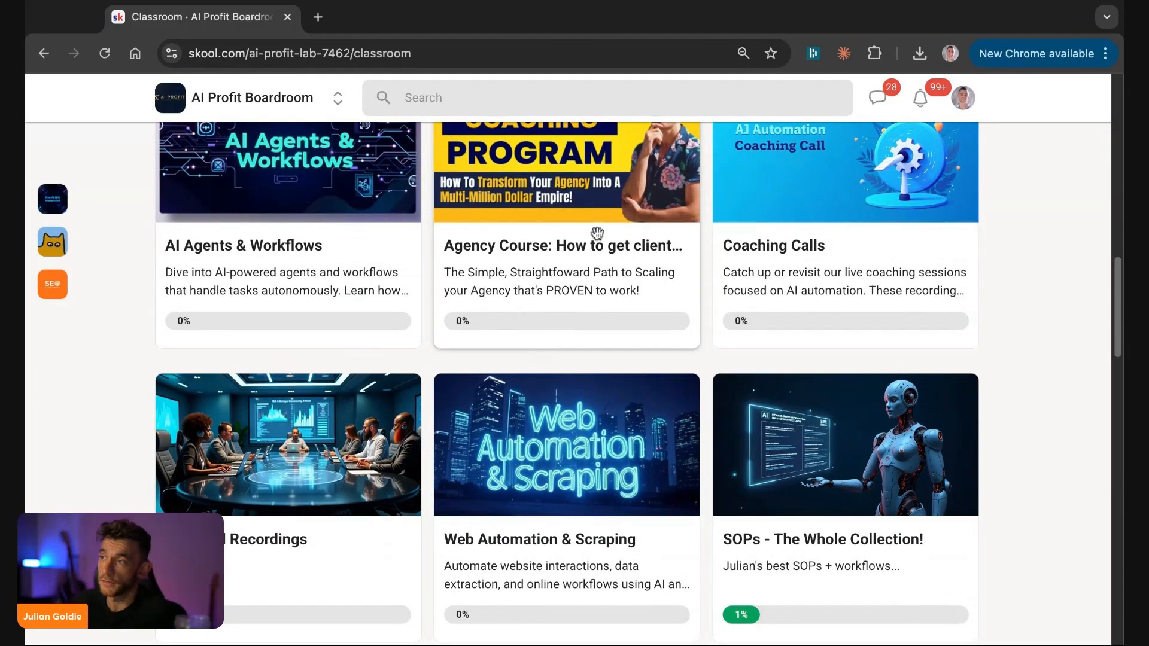
scroll("down", 3)
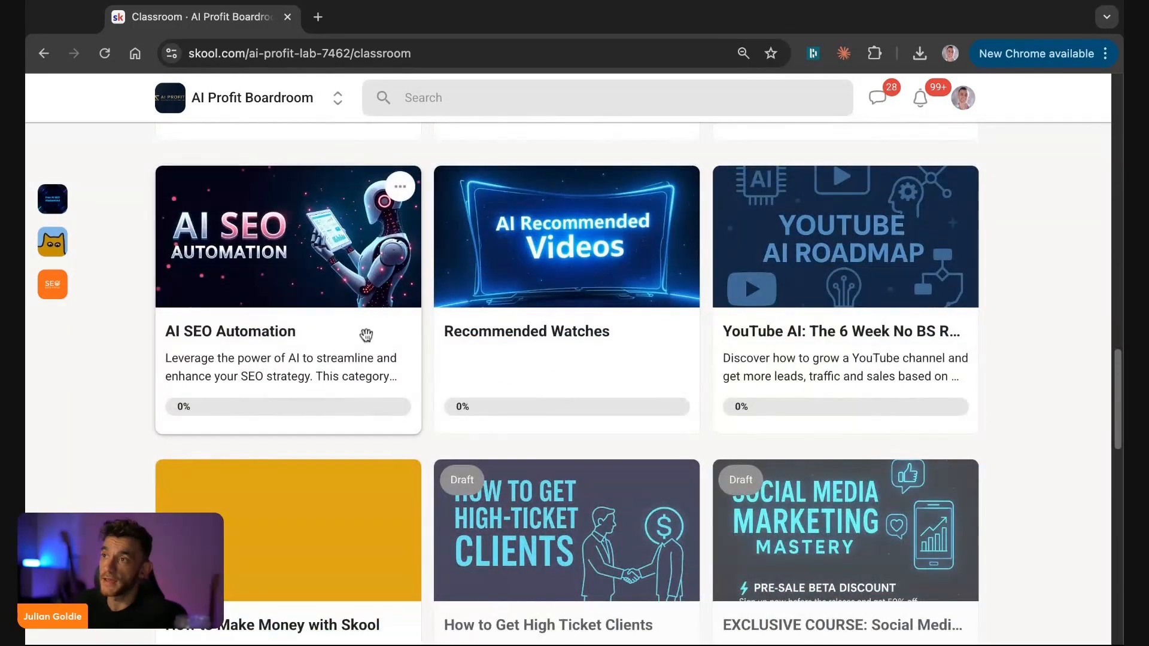
mouse_move(863, 308)
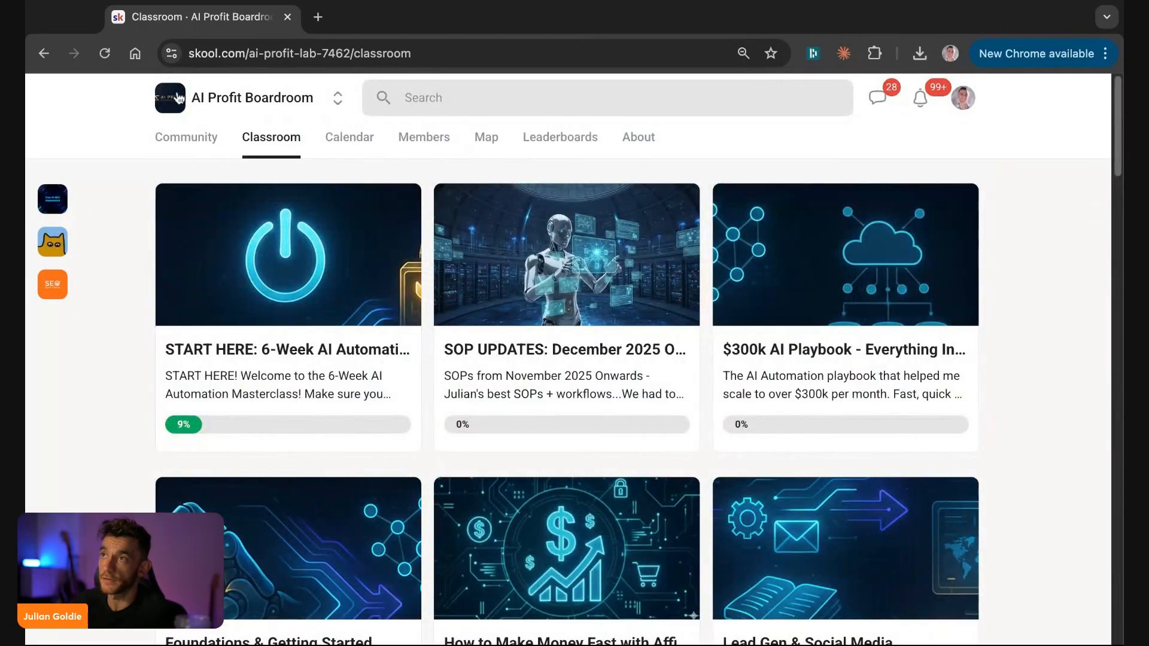
left_click(186, 137)
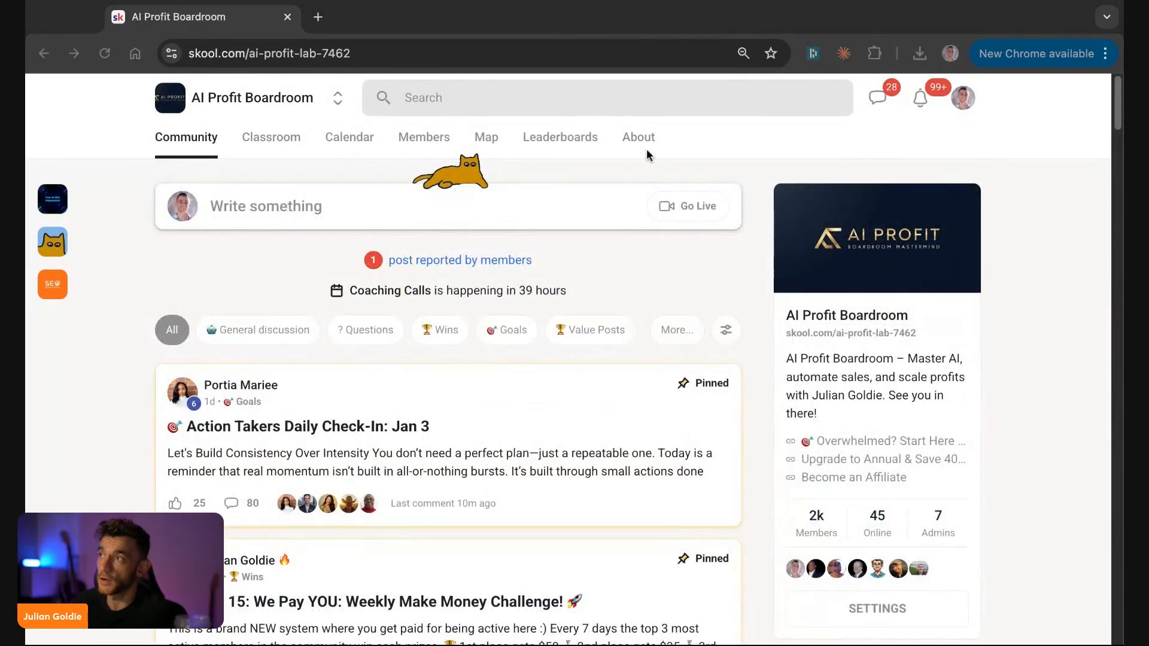
left_click(636, 137)
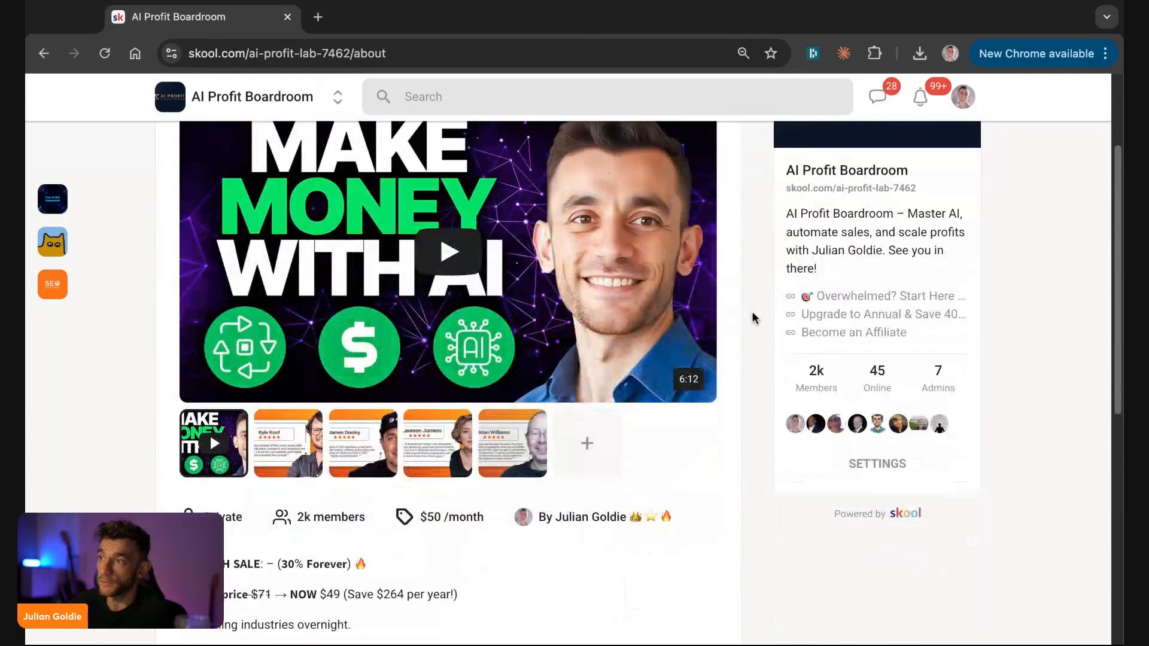